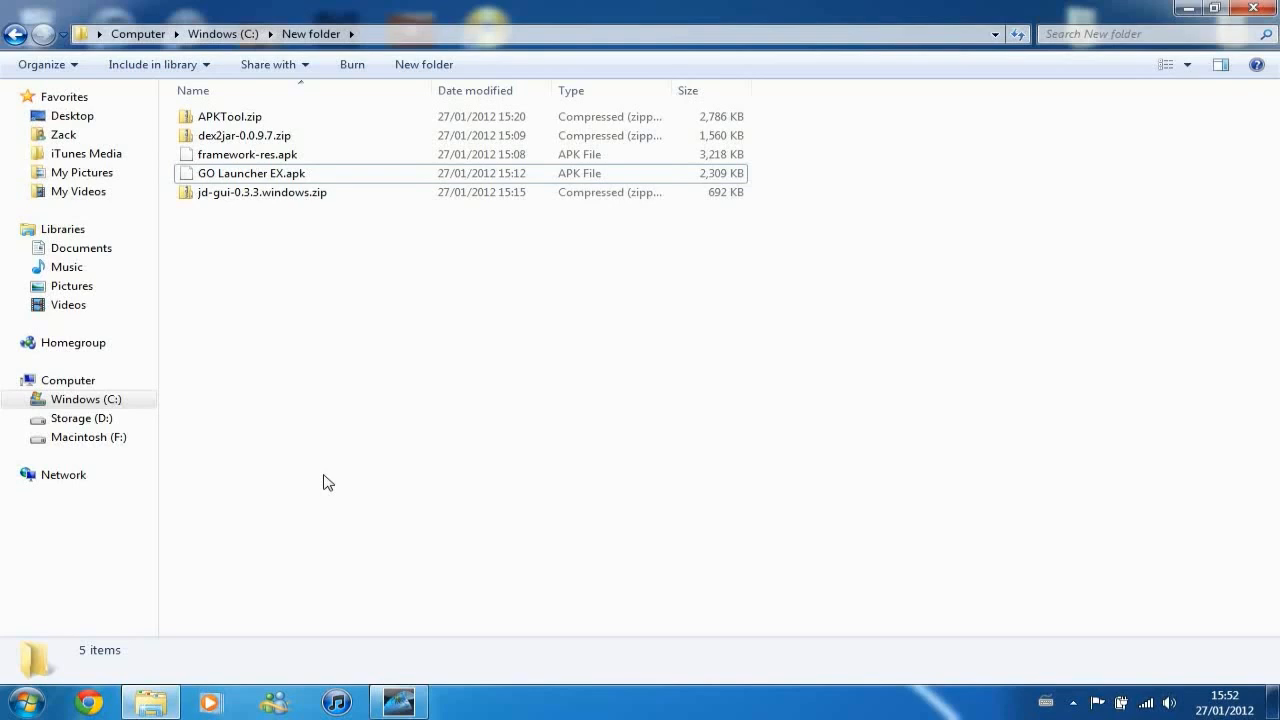
mouse_move(268, 236)
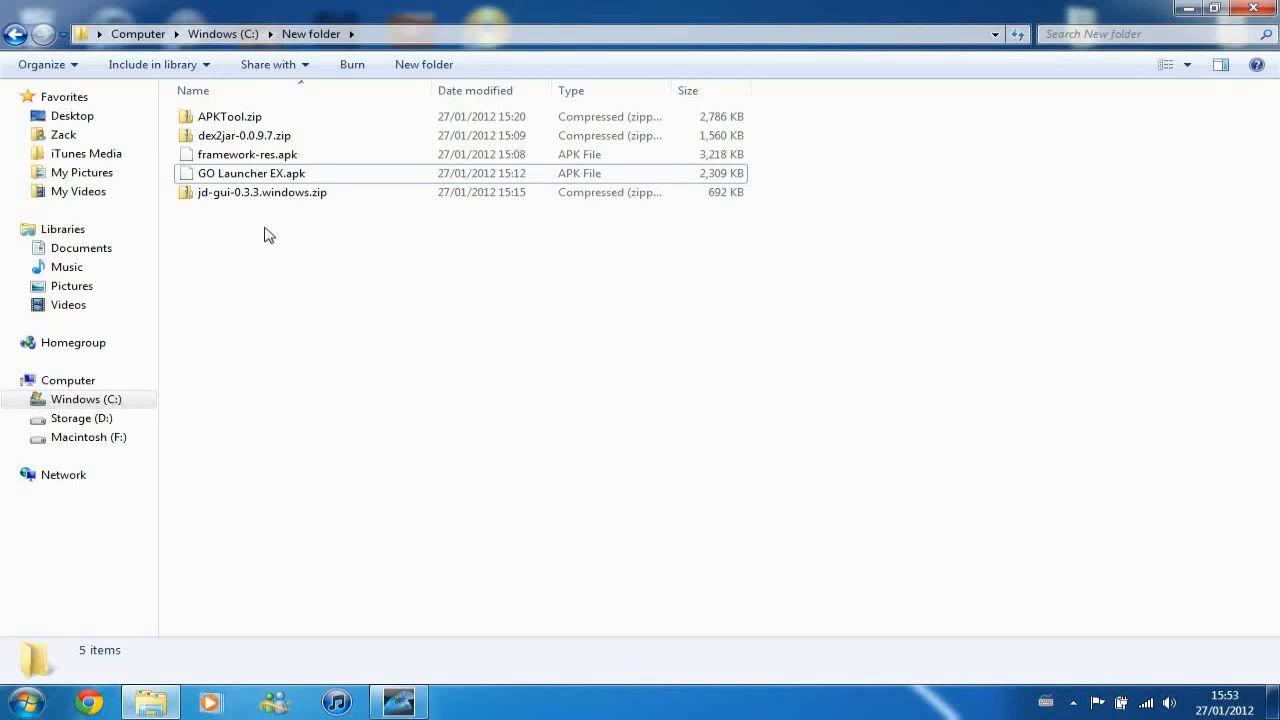
mouse_move(308, 276)
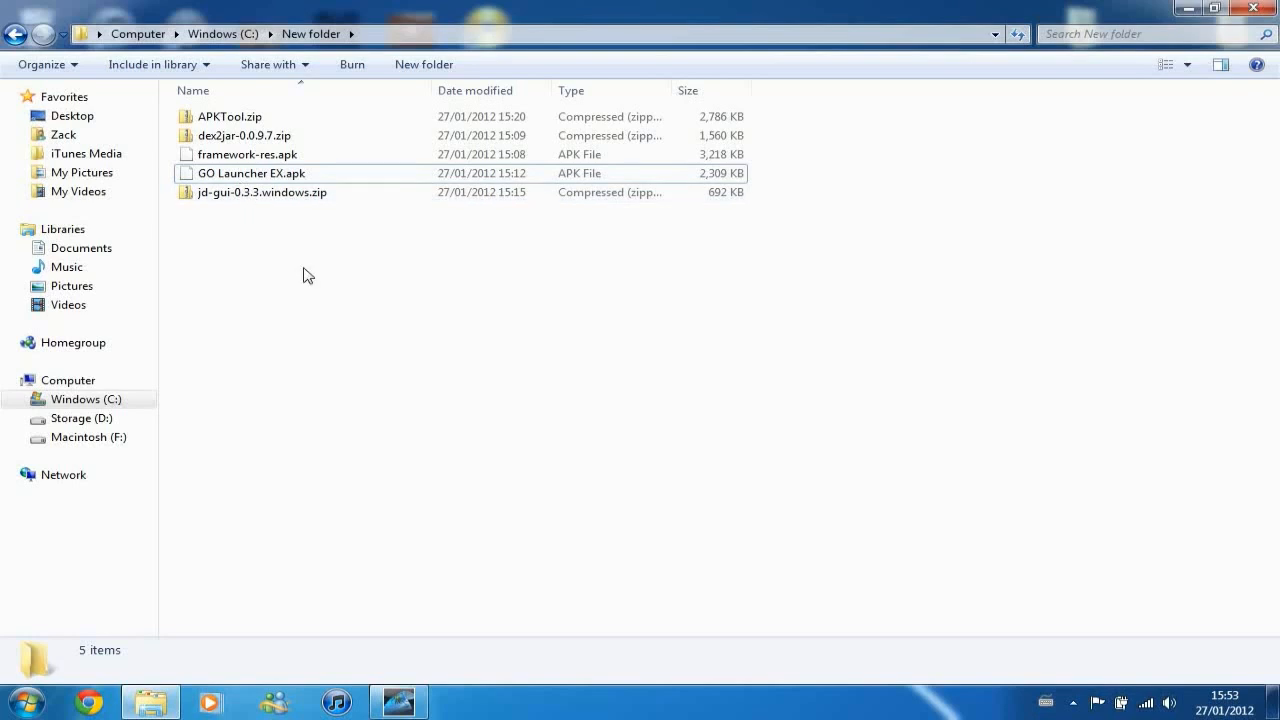
mouse_move(270, 216)
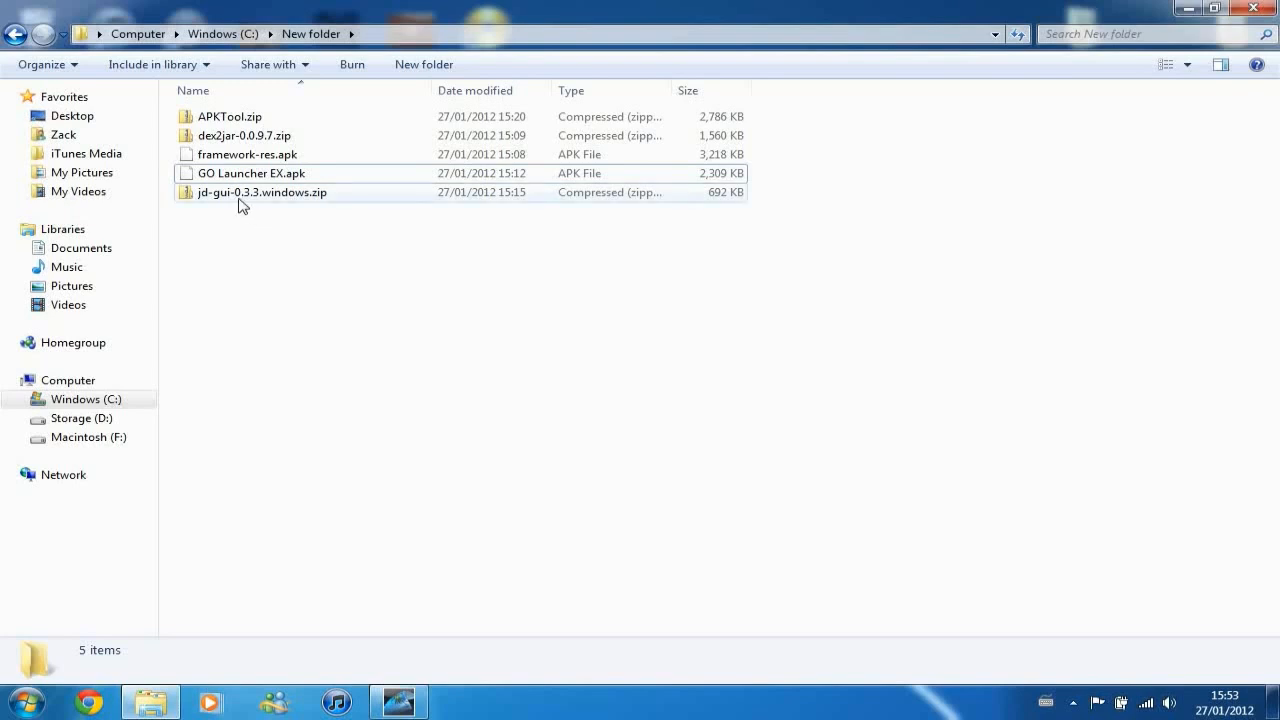
- Review the folder contents: APKTool, framework-res.apk, jd-gui and GO Launcher EX.apk
click(230, 116)
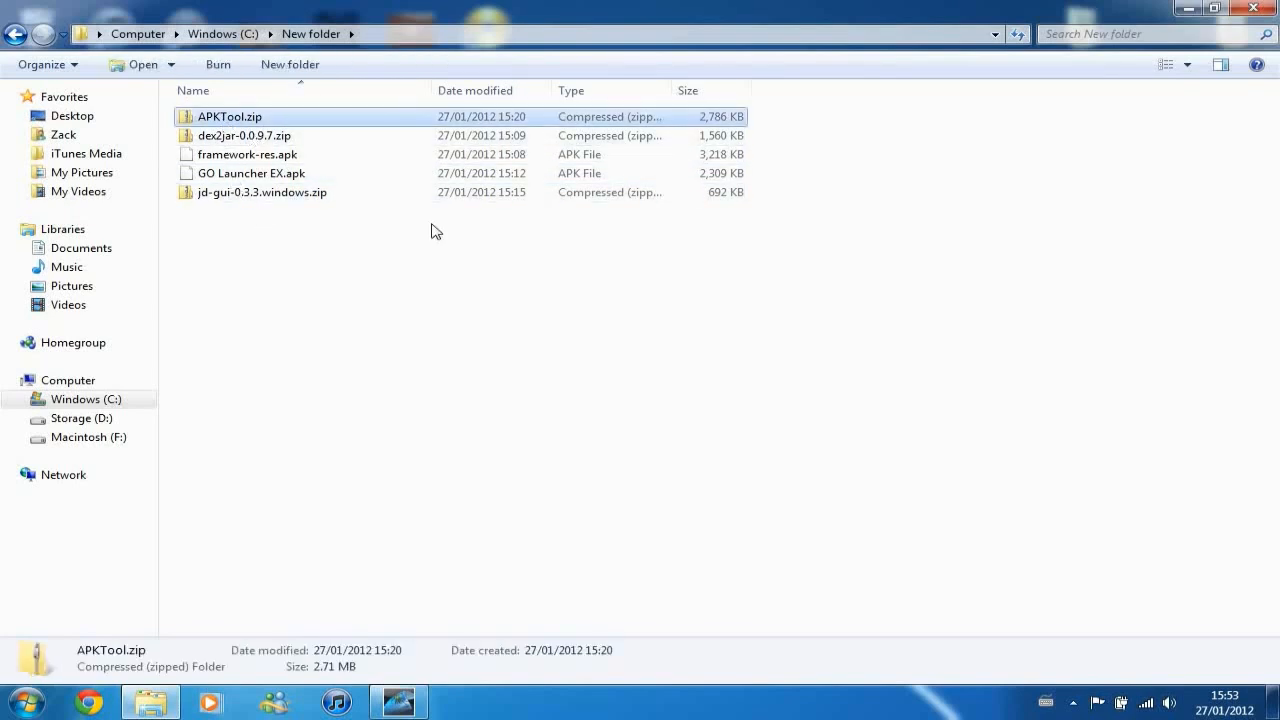
click(248, 154)
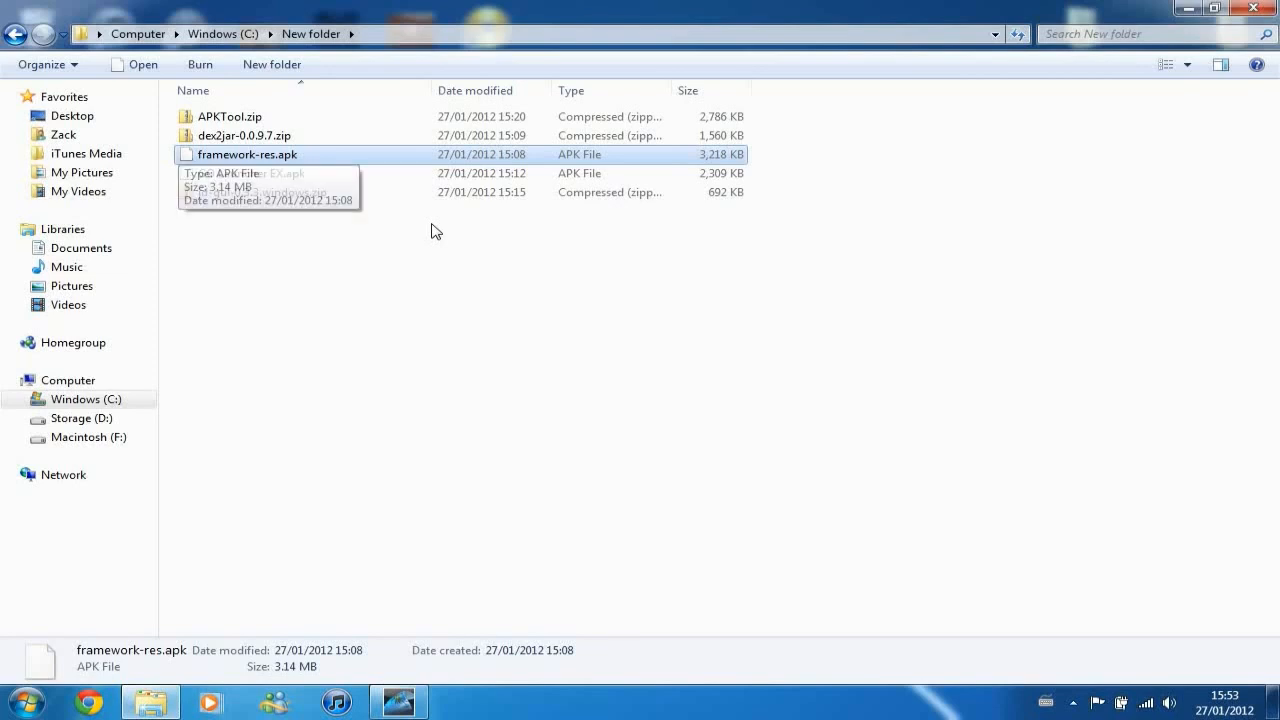
click(262, 192)
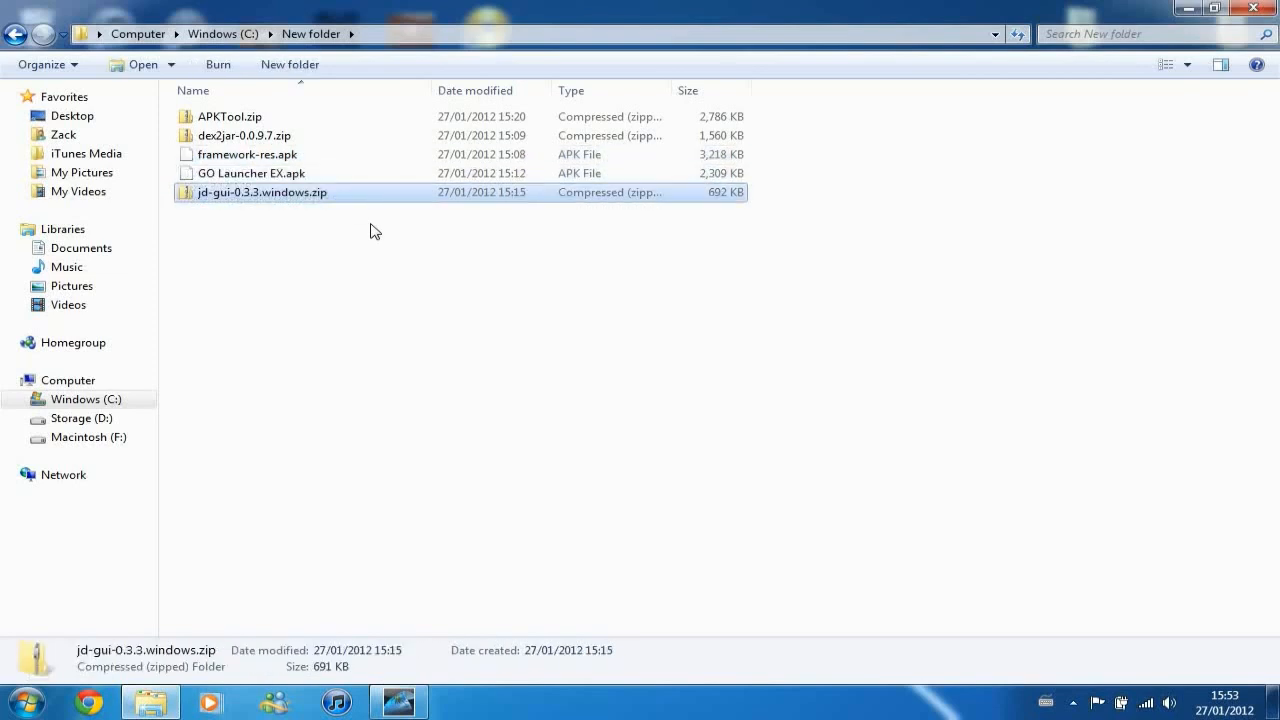
click(252, 172)
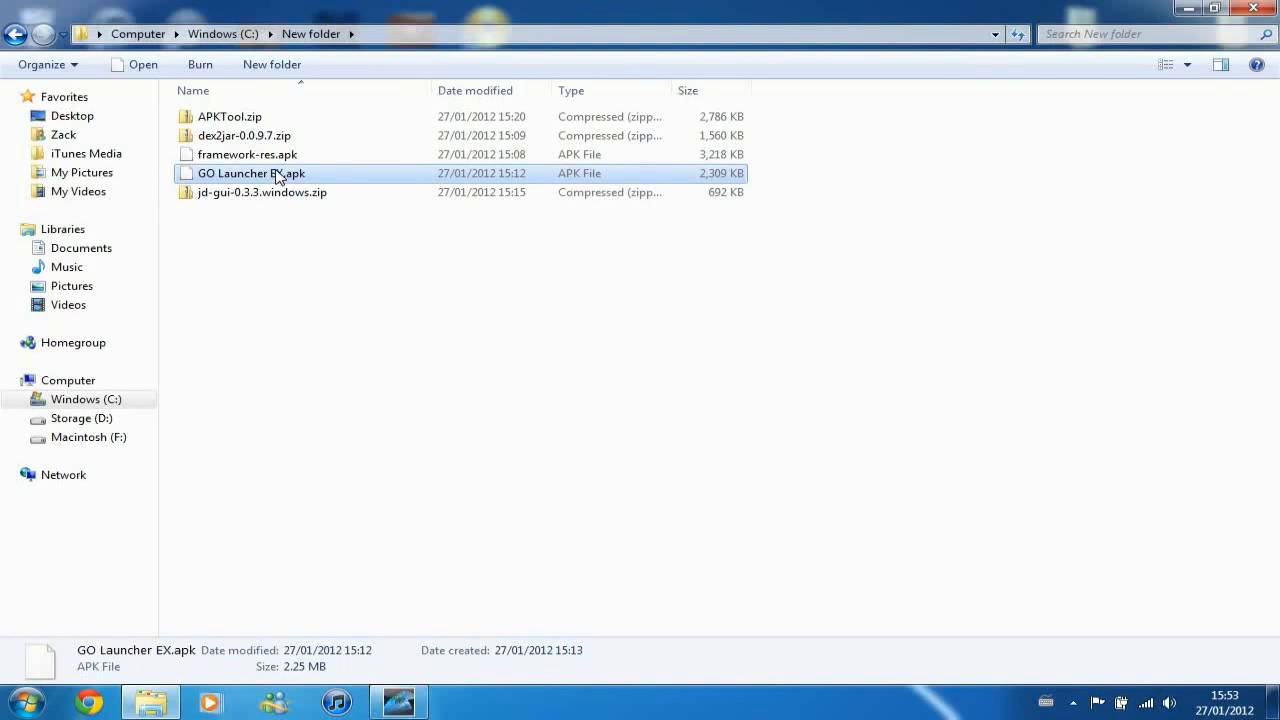
mouse_move(342, 296)
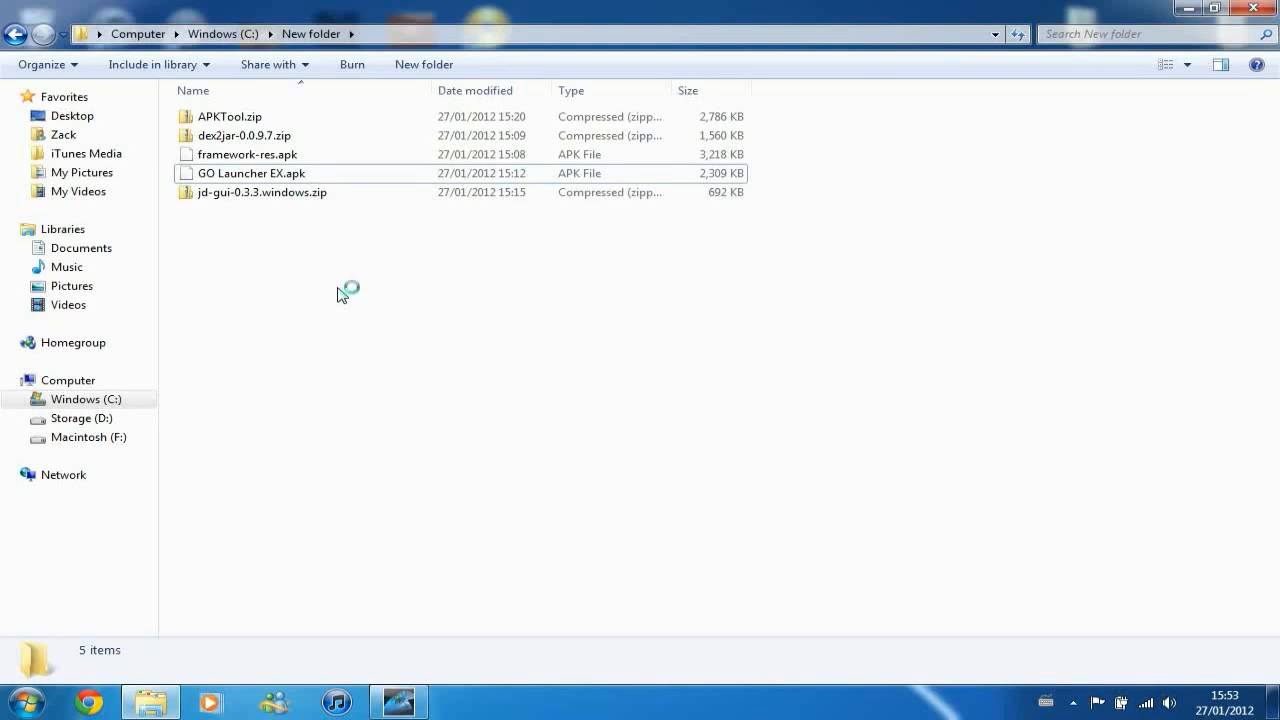
- Create a new folder, copy GO Launcher EX.apk into it and verify its contents
right_click(344, 292)
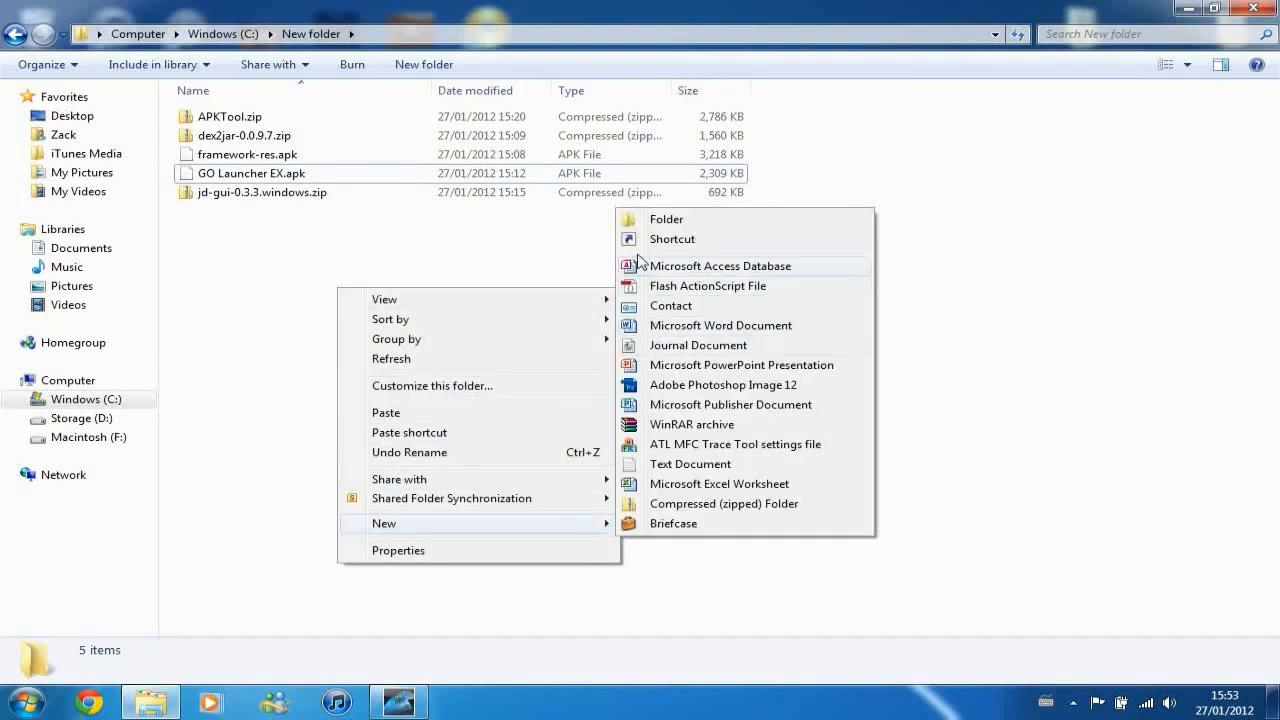
click(666, 218)
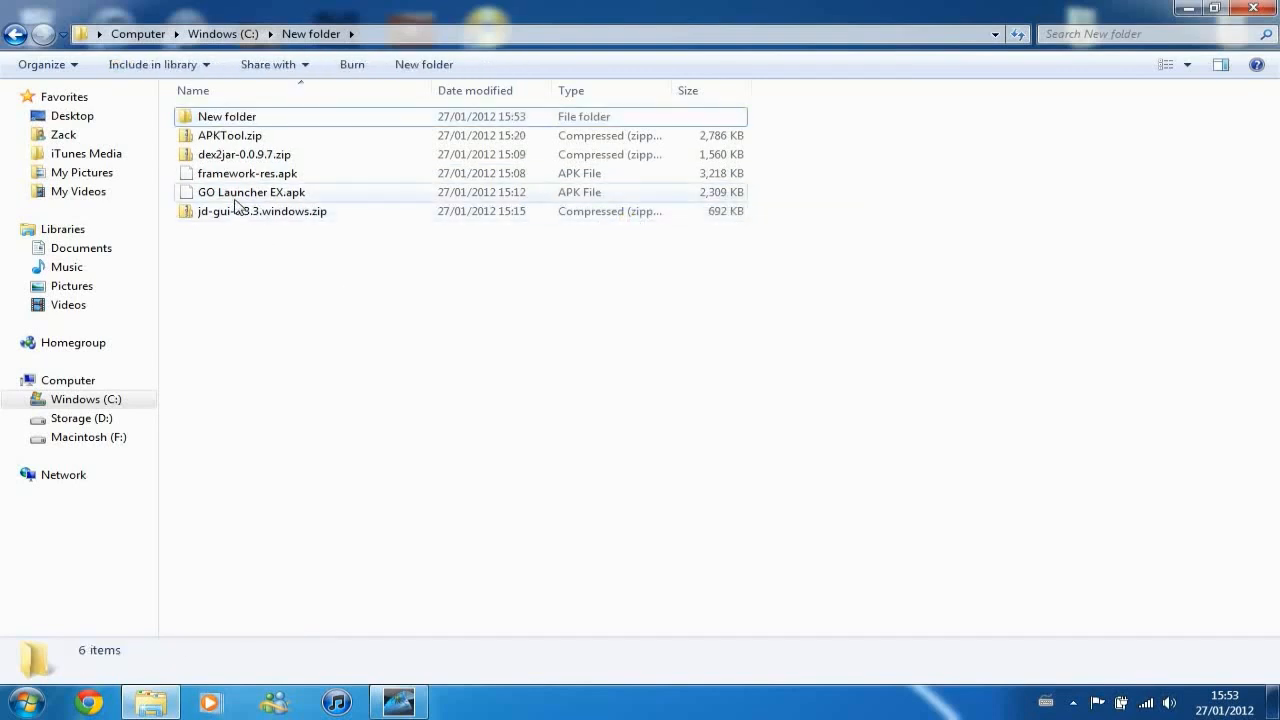
click(252, 192)
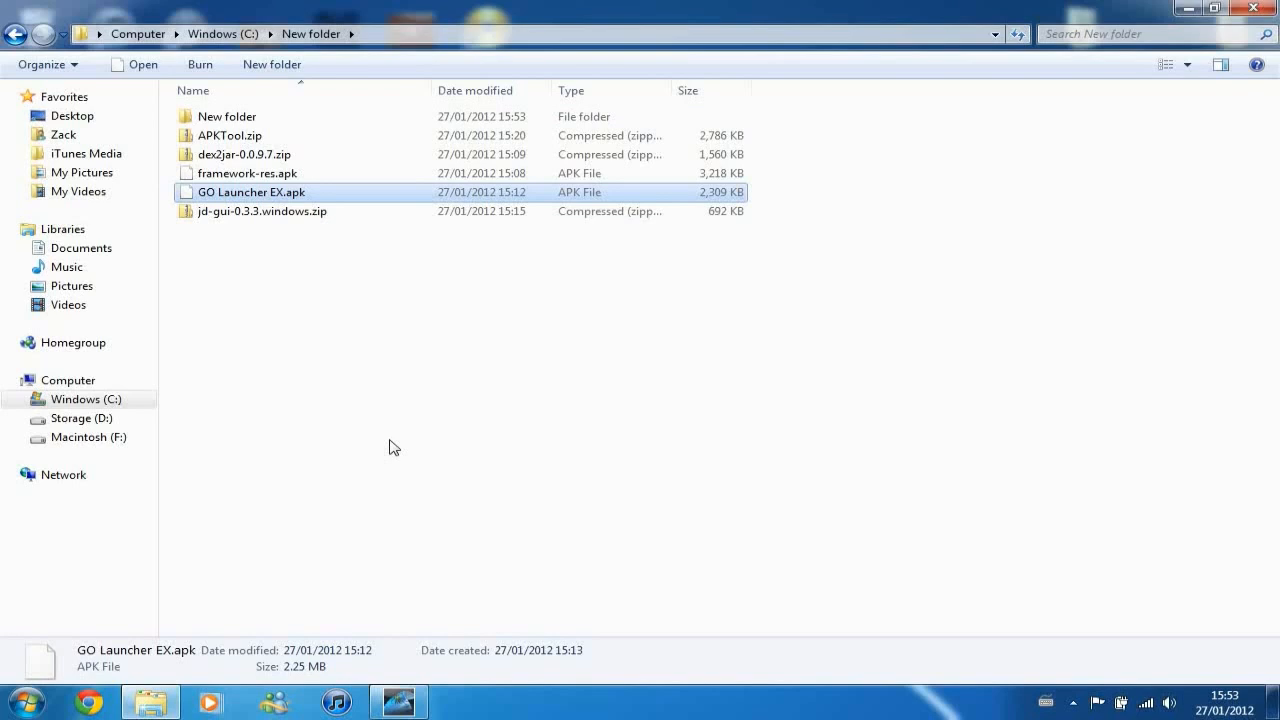
mouse_move(250, 116)
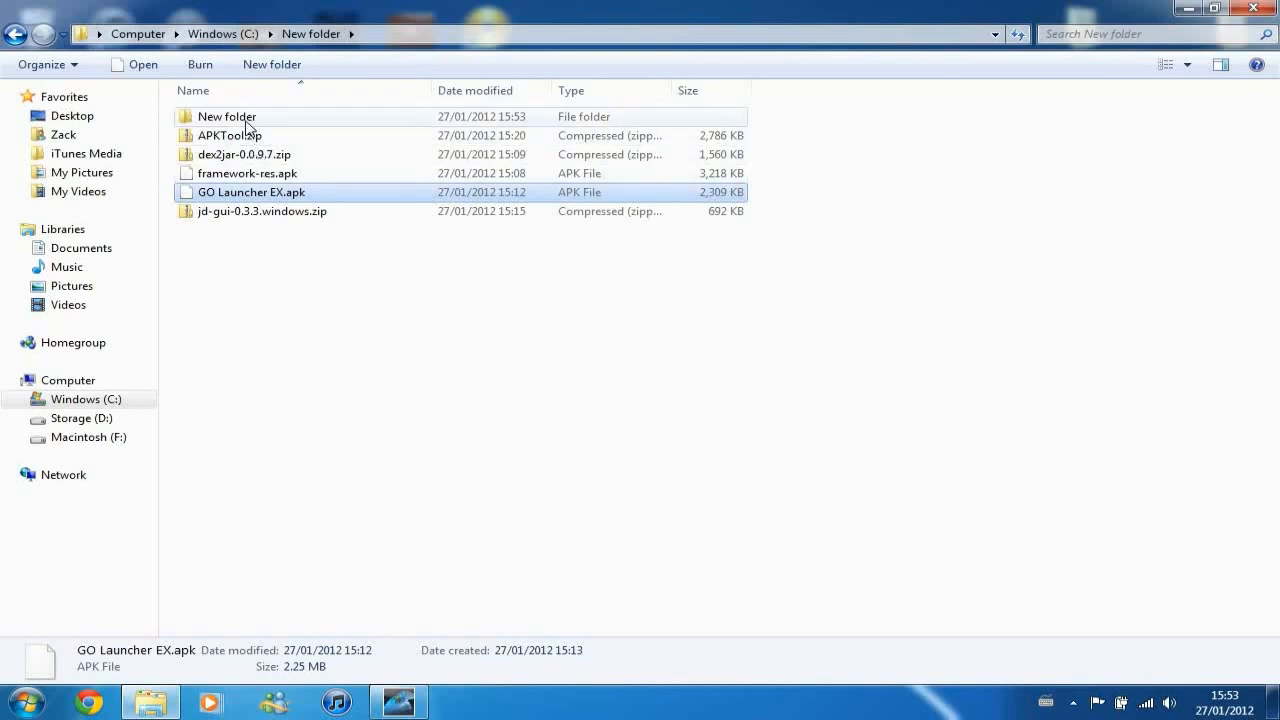
double_click(226, 116)
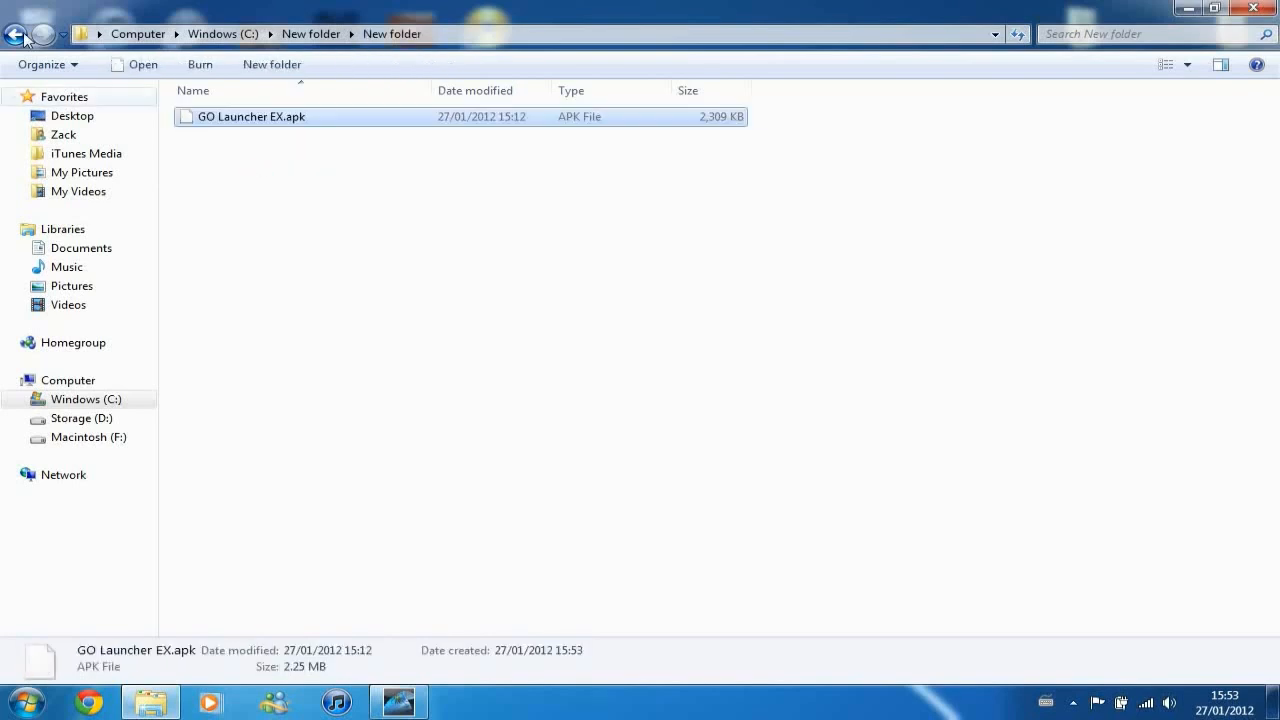
click(16, 32)
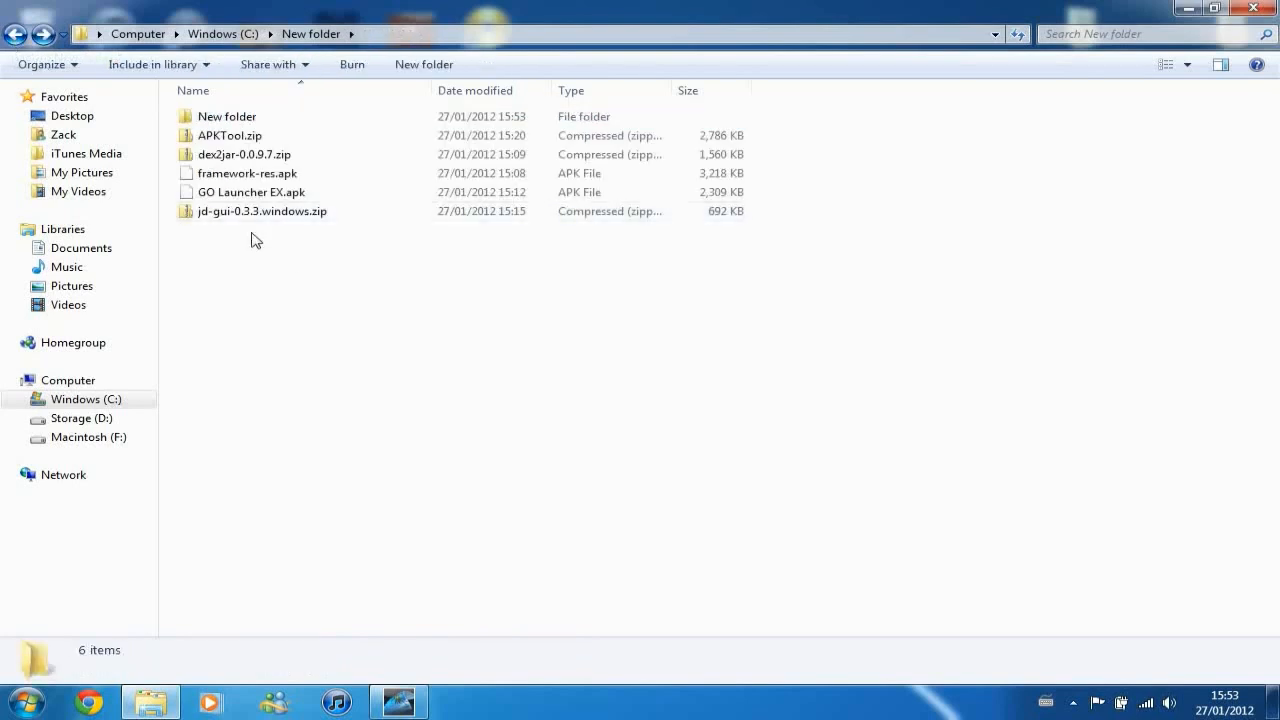
- Extract the jd-gui, dex2jar and APKTool zip archives into folders of their own
right_click(260, 212)
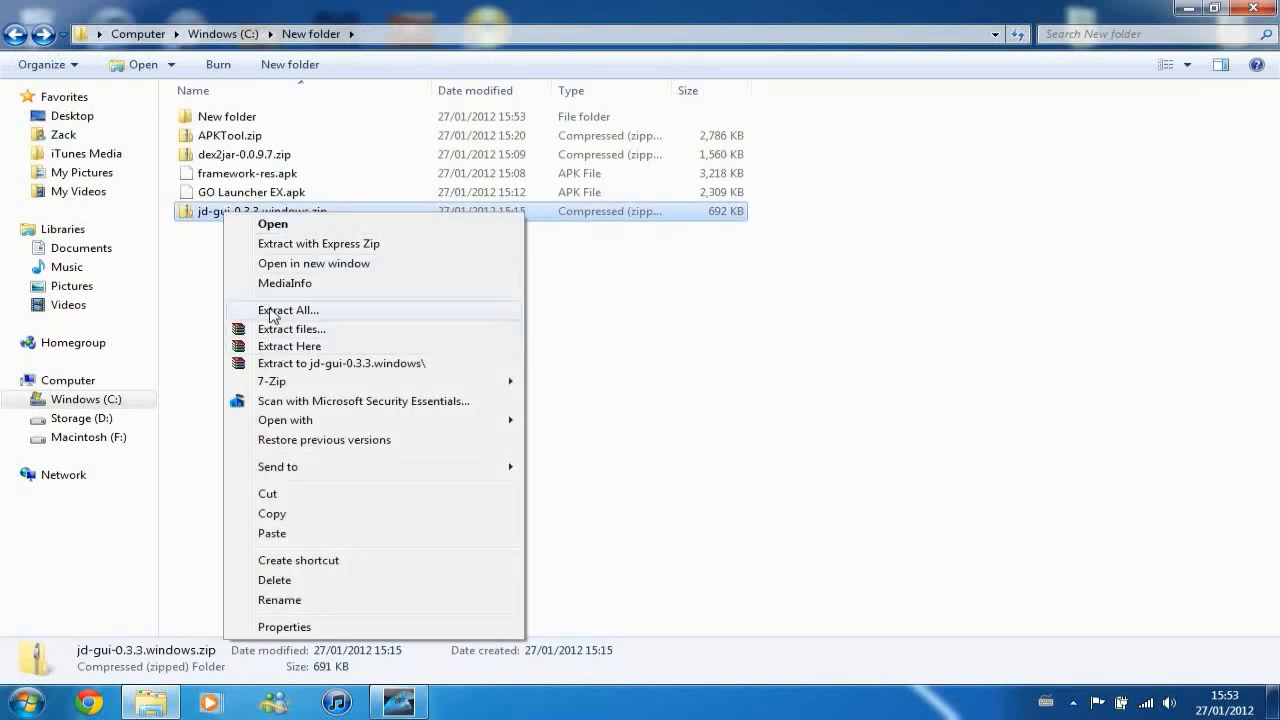
click(288, 310)
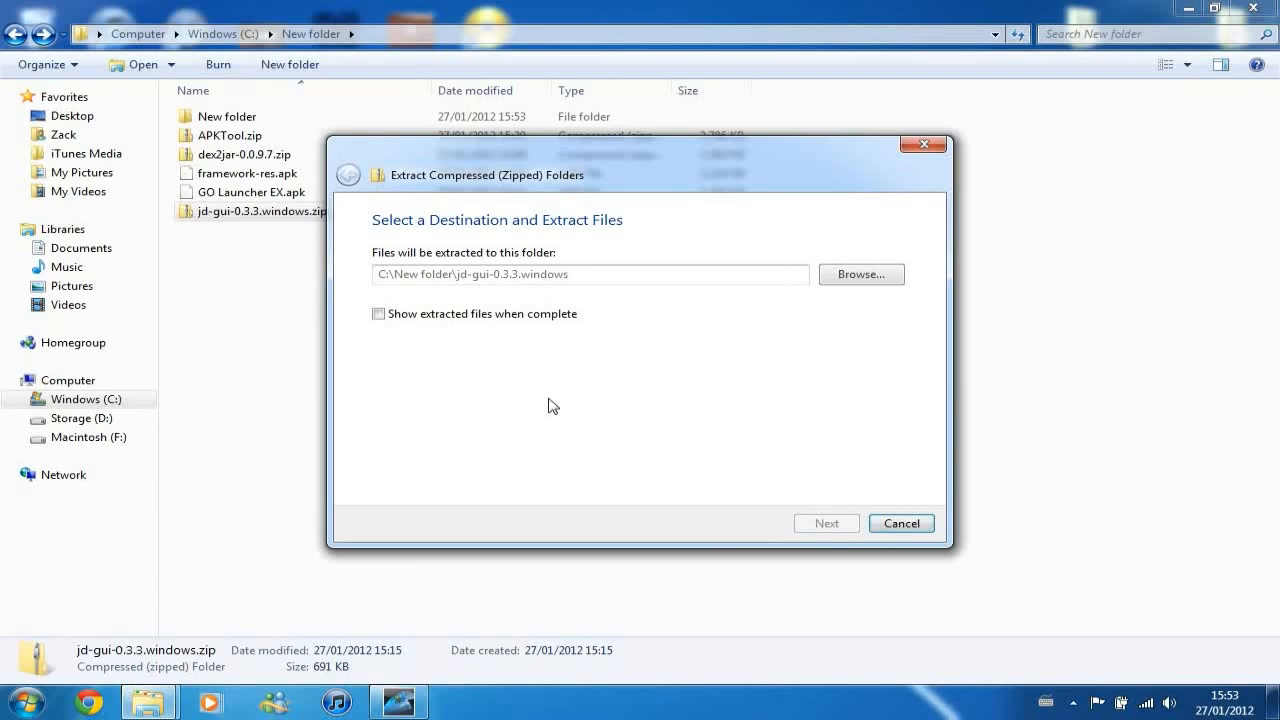
right_click(246, 172)
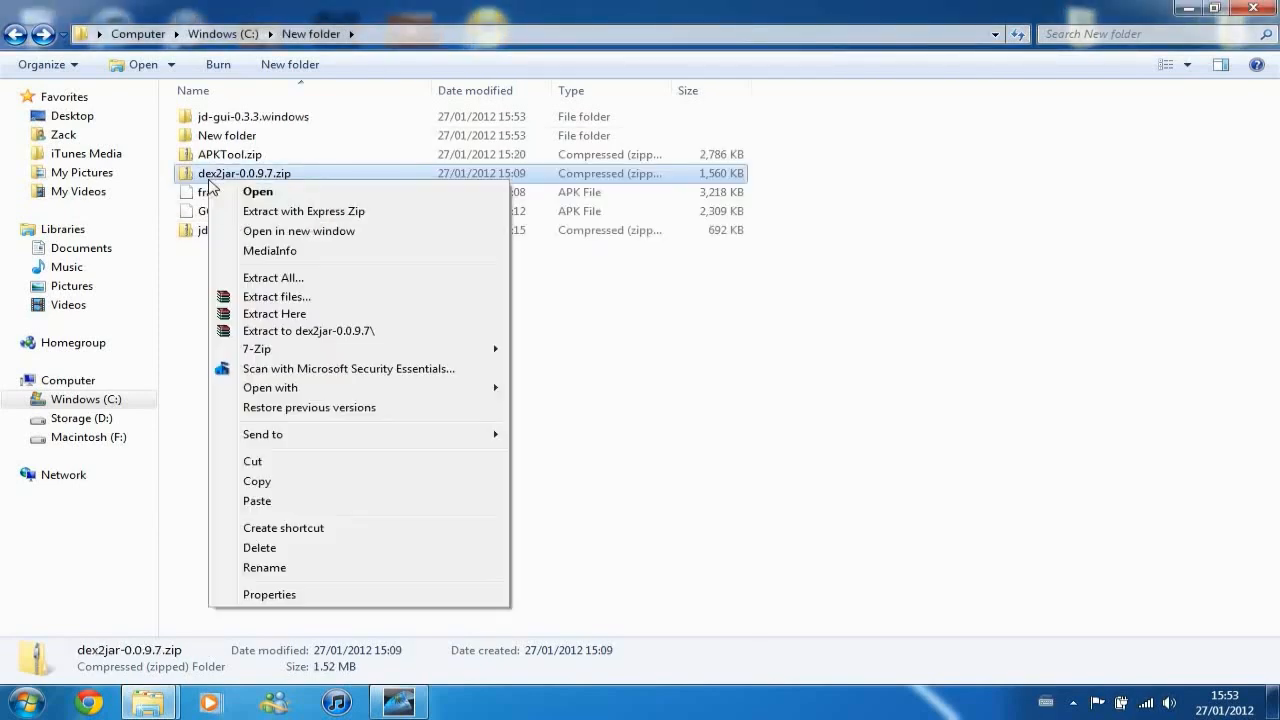
click(272, 276)
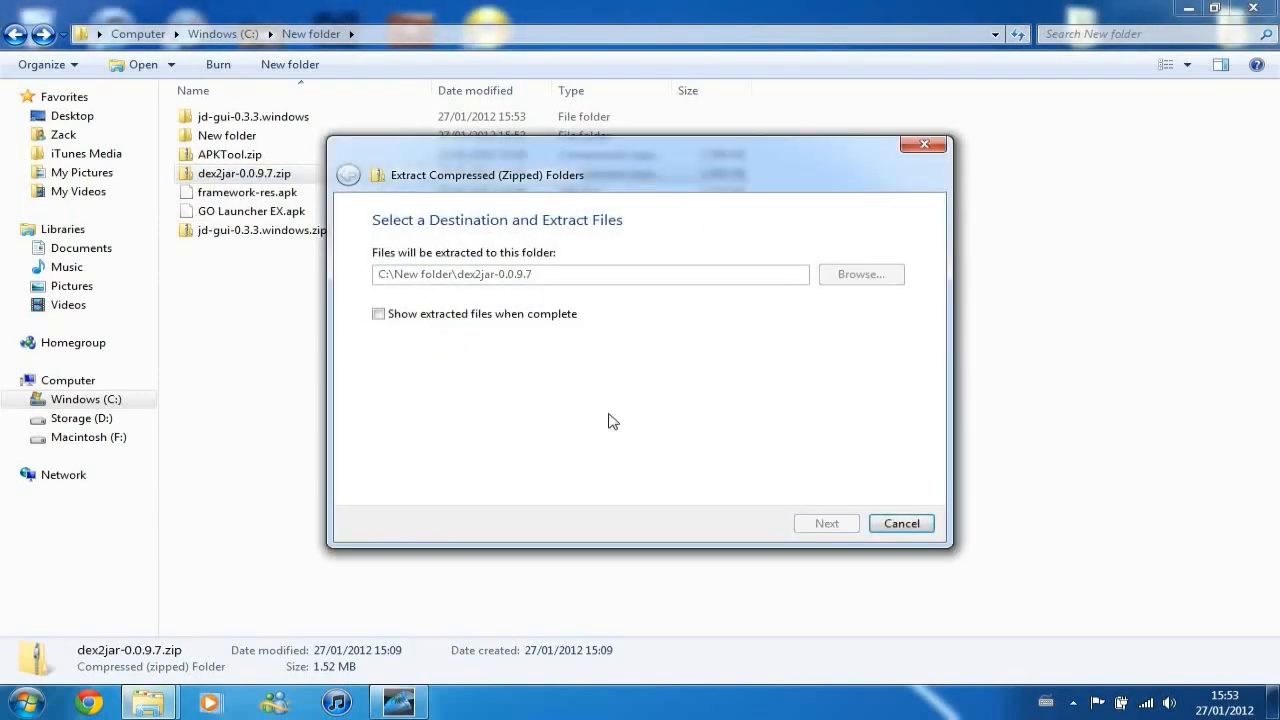
right_click(230, 172)
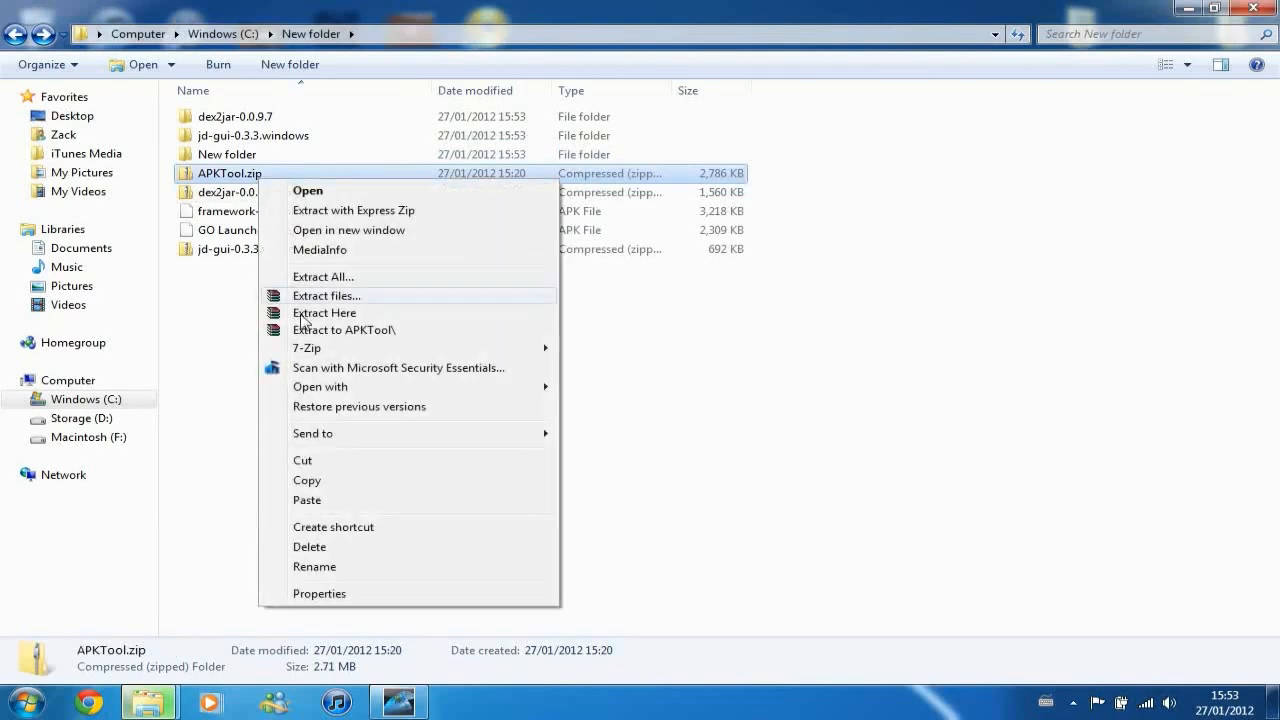
click(324, 296)
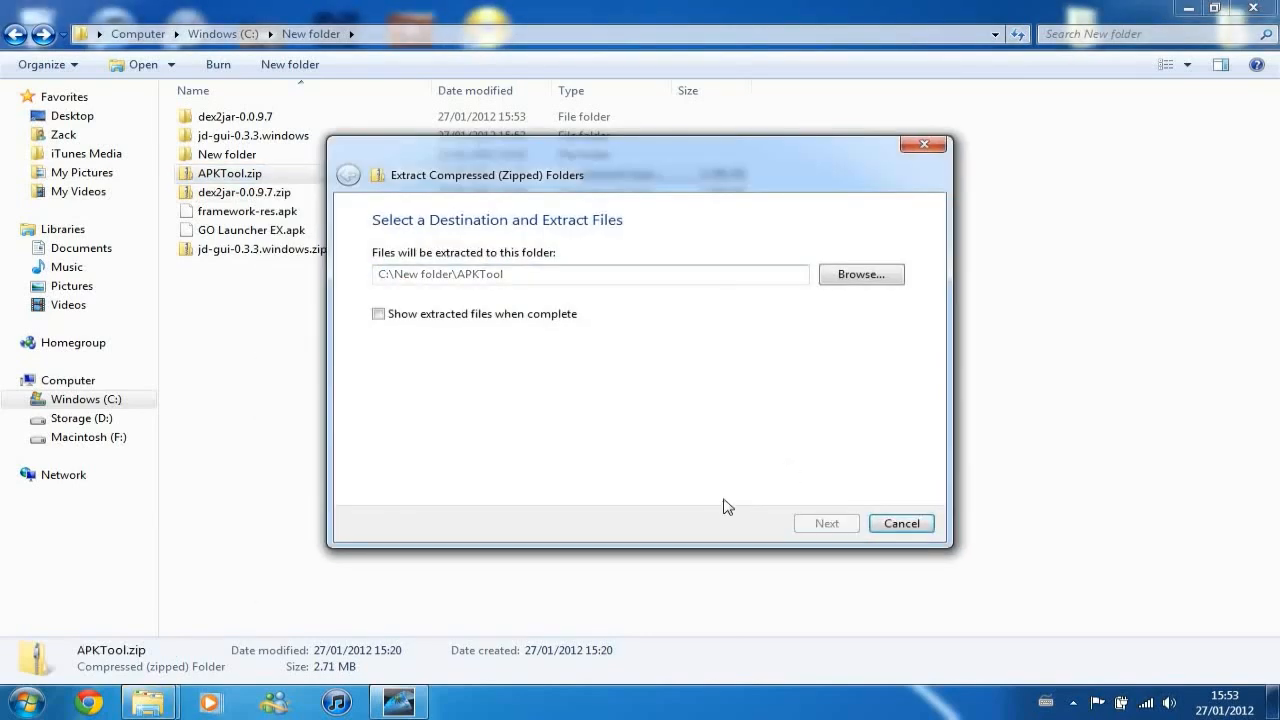
click(826, 524)
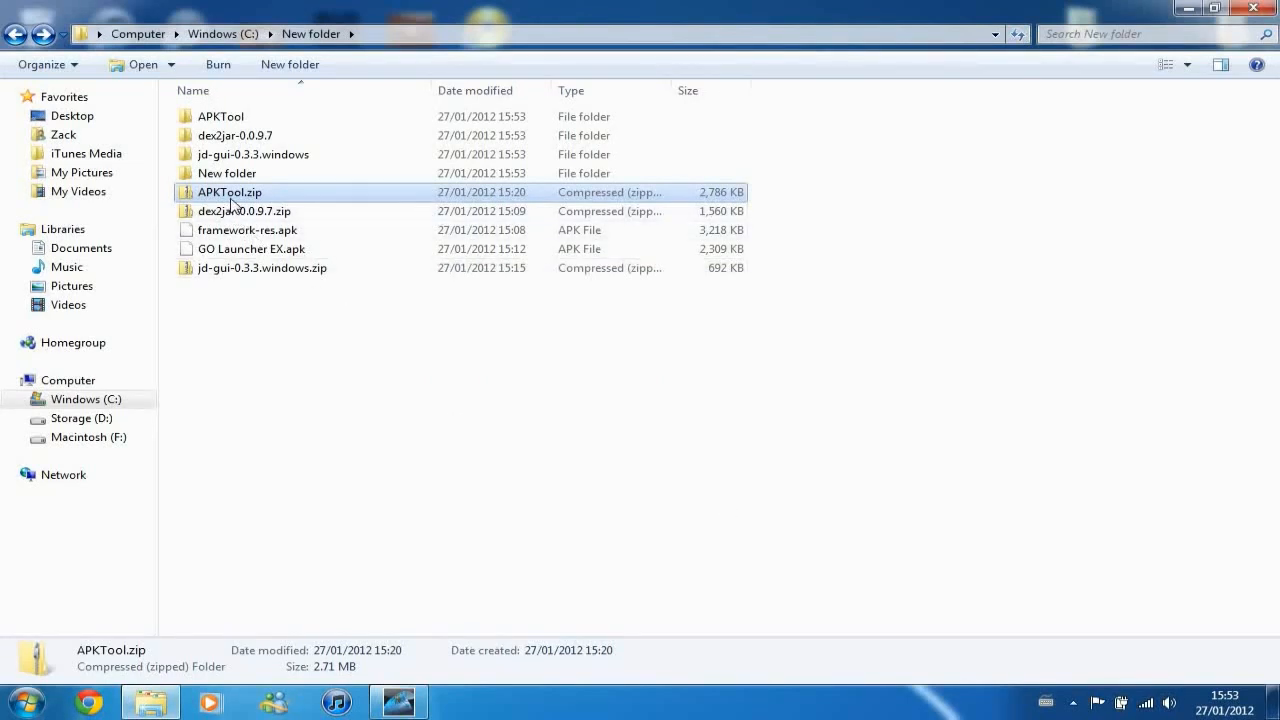
- Delete the APKTool, dex2jar and jd-gui zip archives, confirming each to the Recycle Bin
right_click(230, 192)
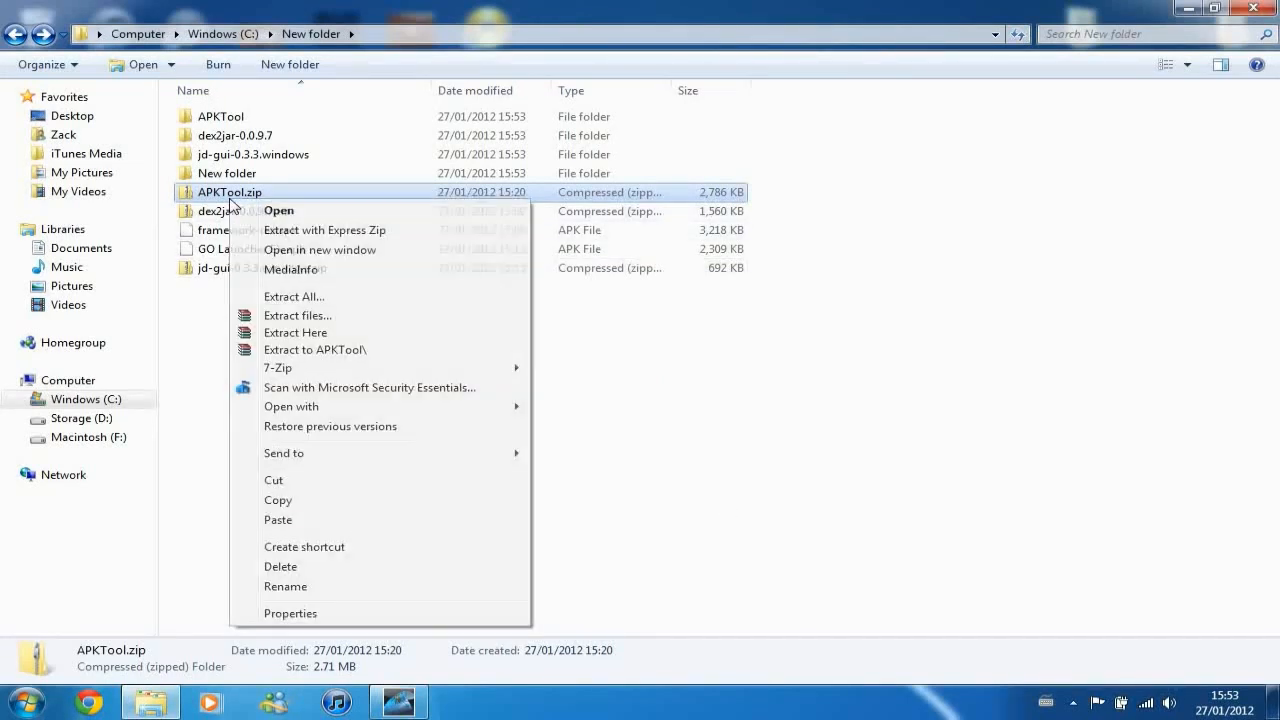
click(280, 566)
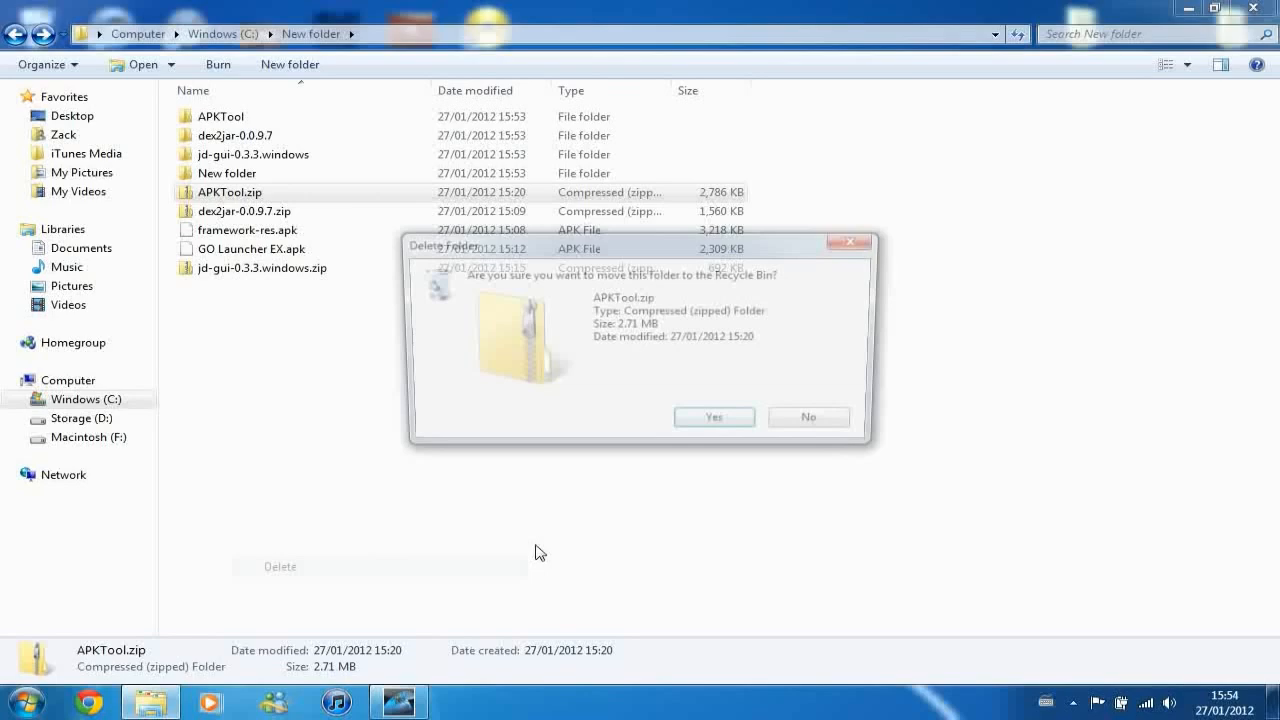
click(714, 418)
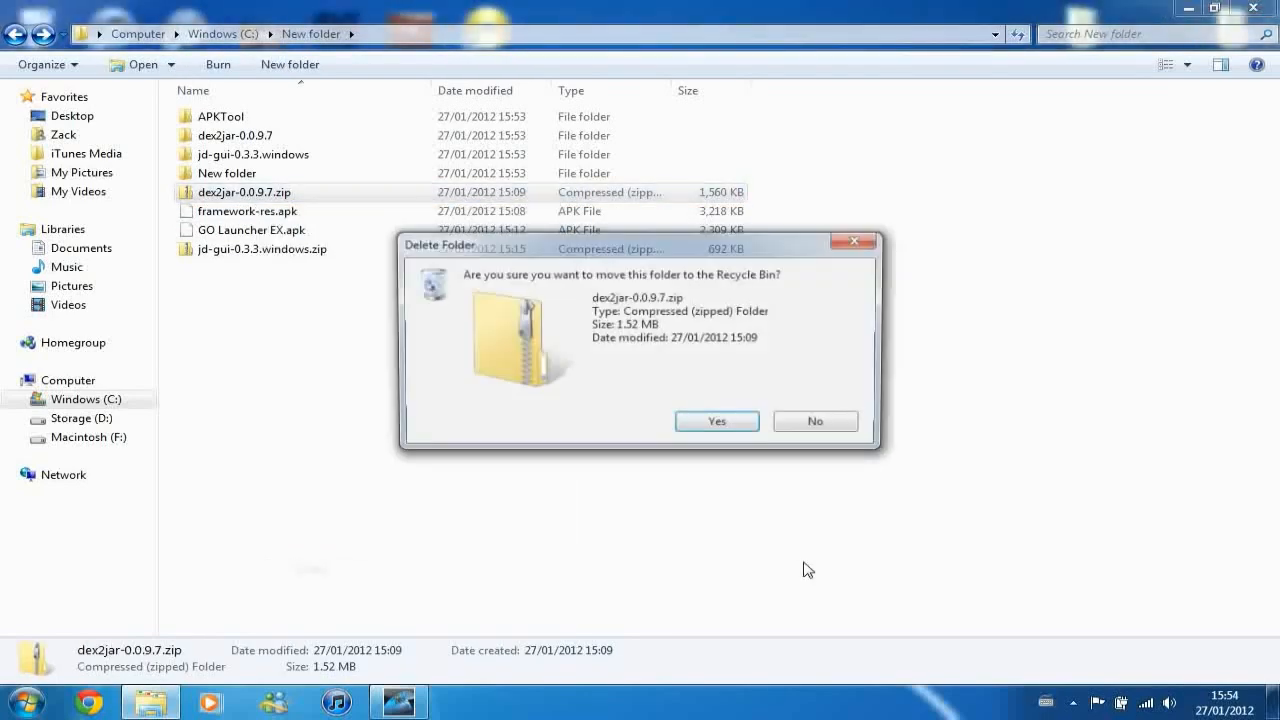
click(716, 420)
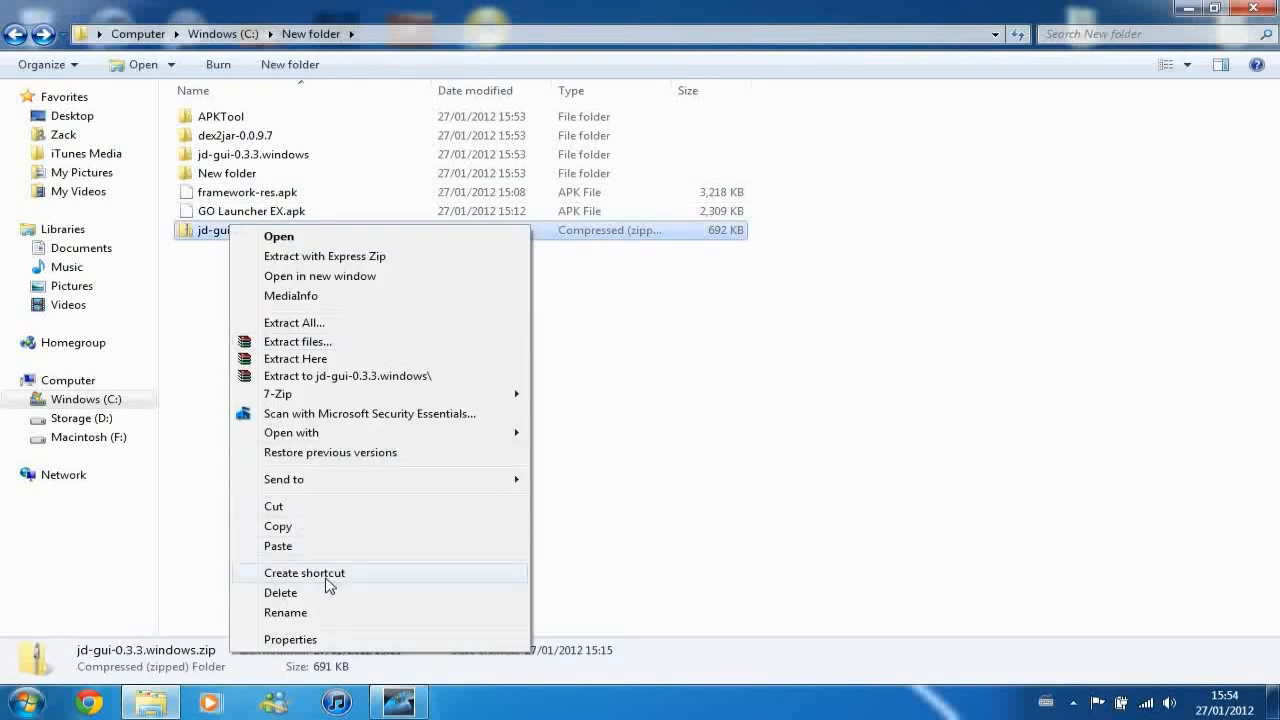
click(280, 592)
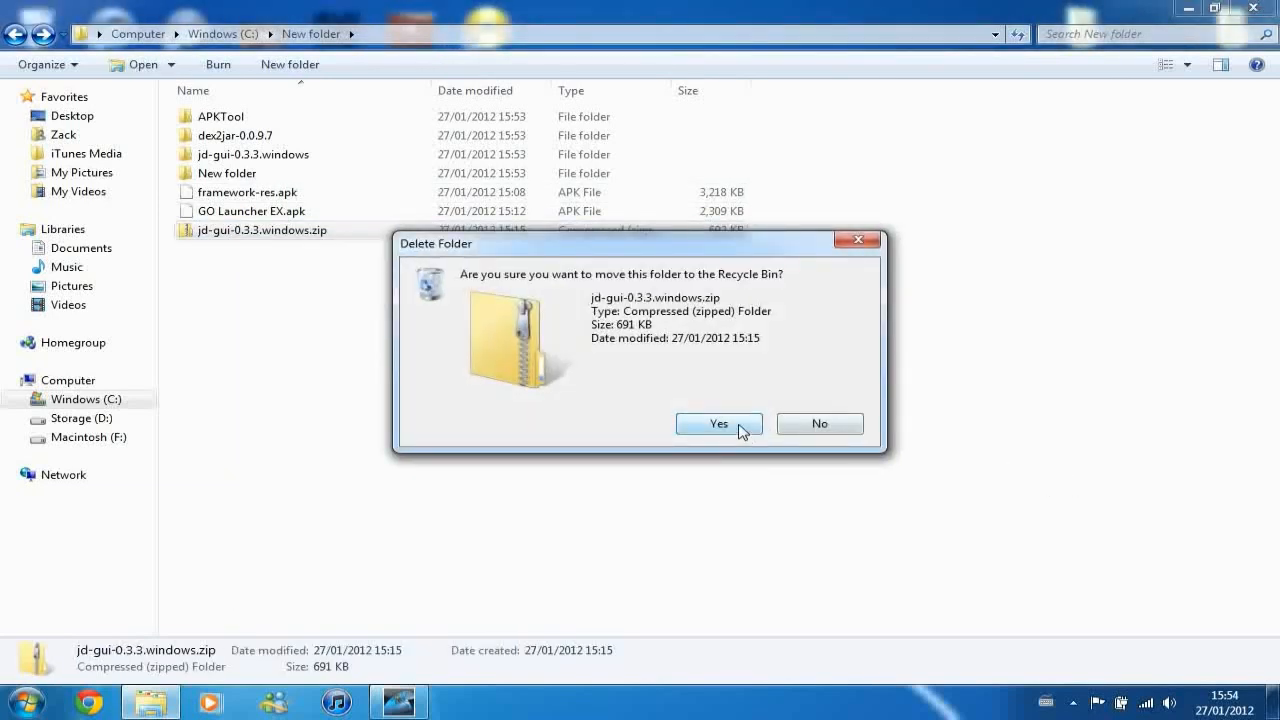
click(718, 424)
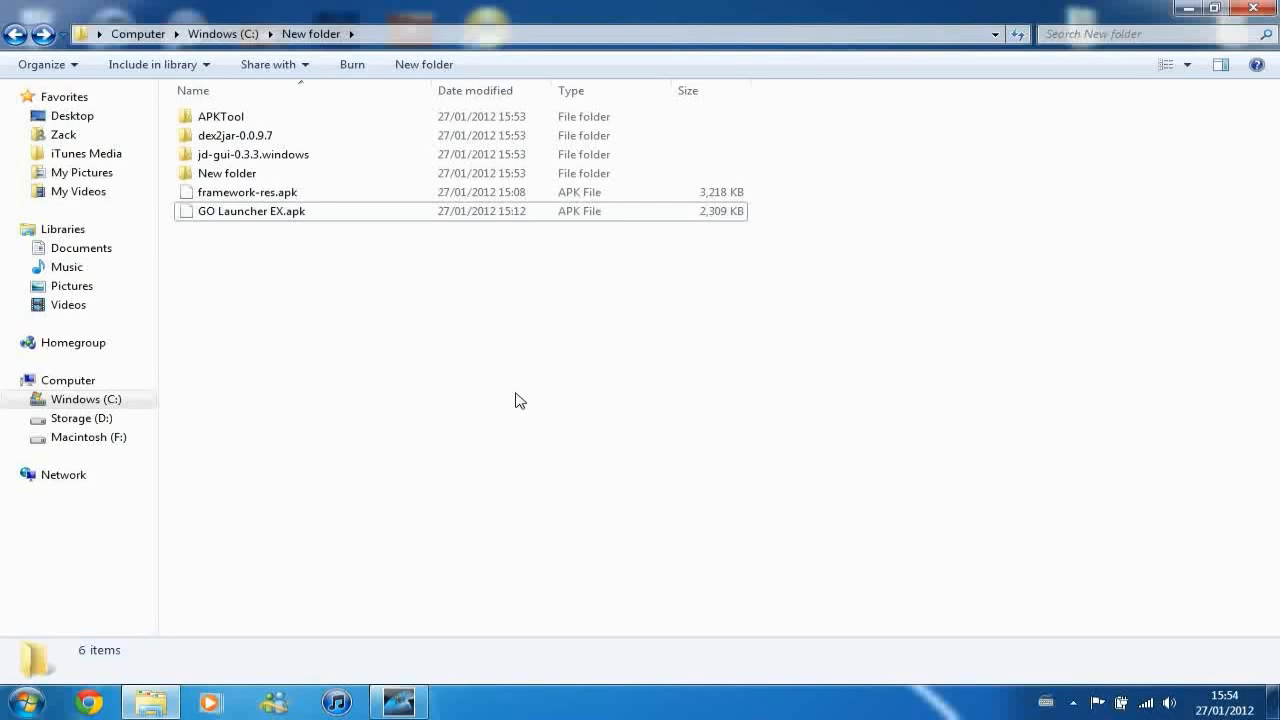
mouse_move(236, 216)
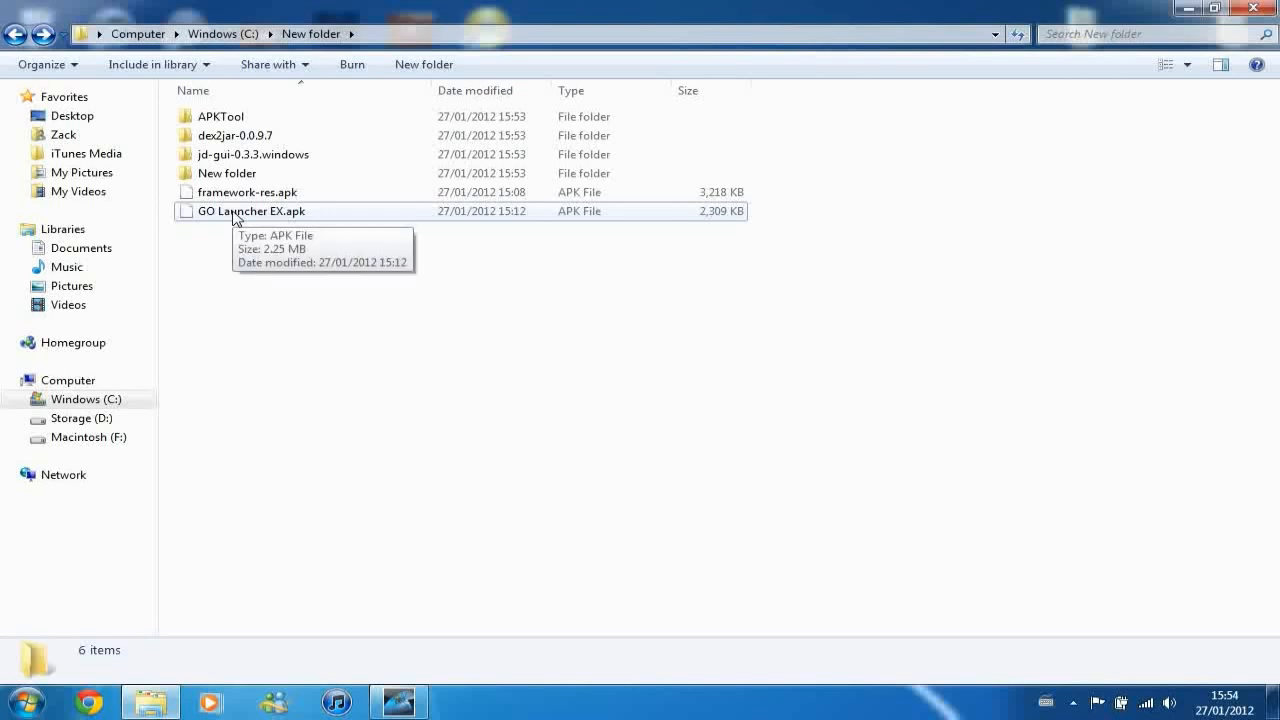
- Rename GO Launcher EX.apk to GO Launcher EX.apk.zip and accept the extension change
click(250, 212)
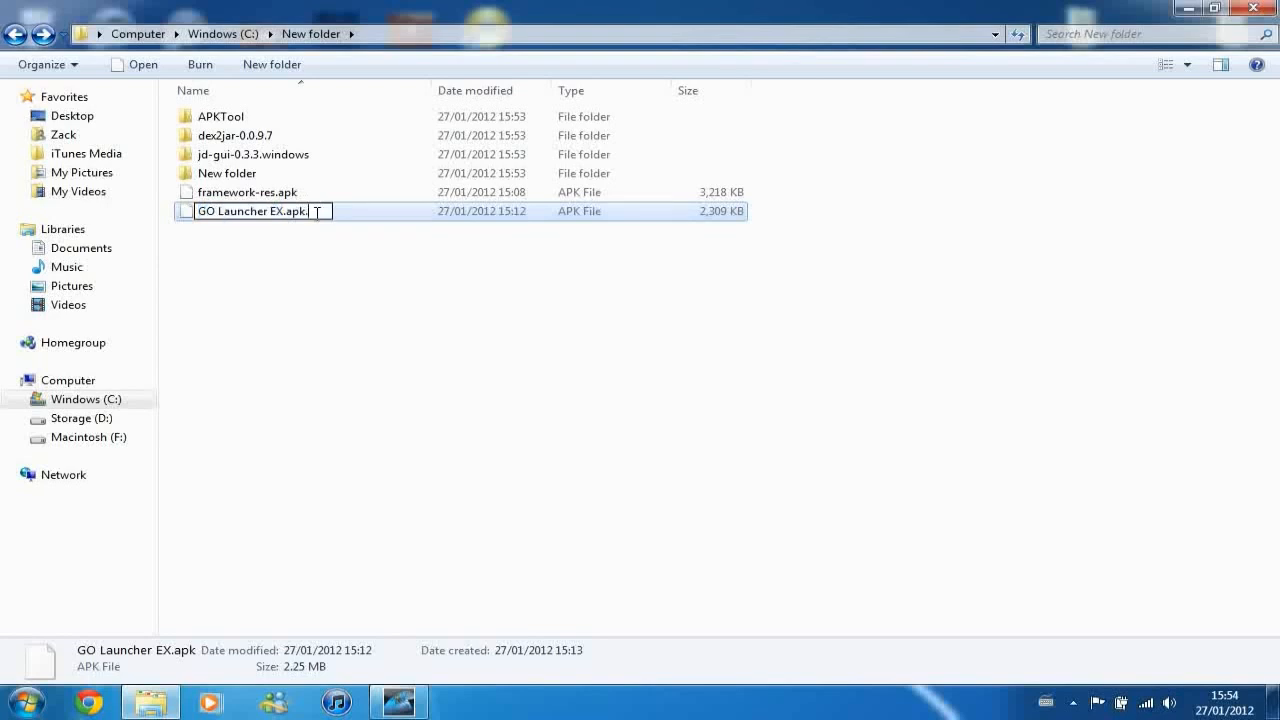
text(.zip)
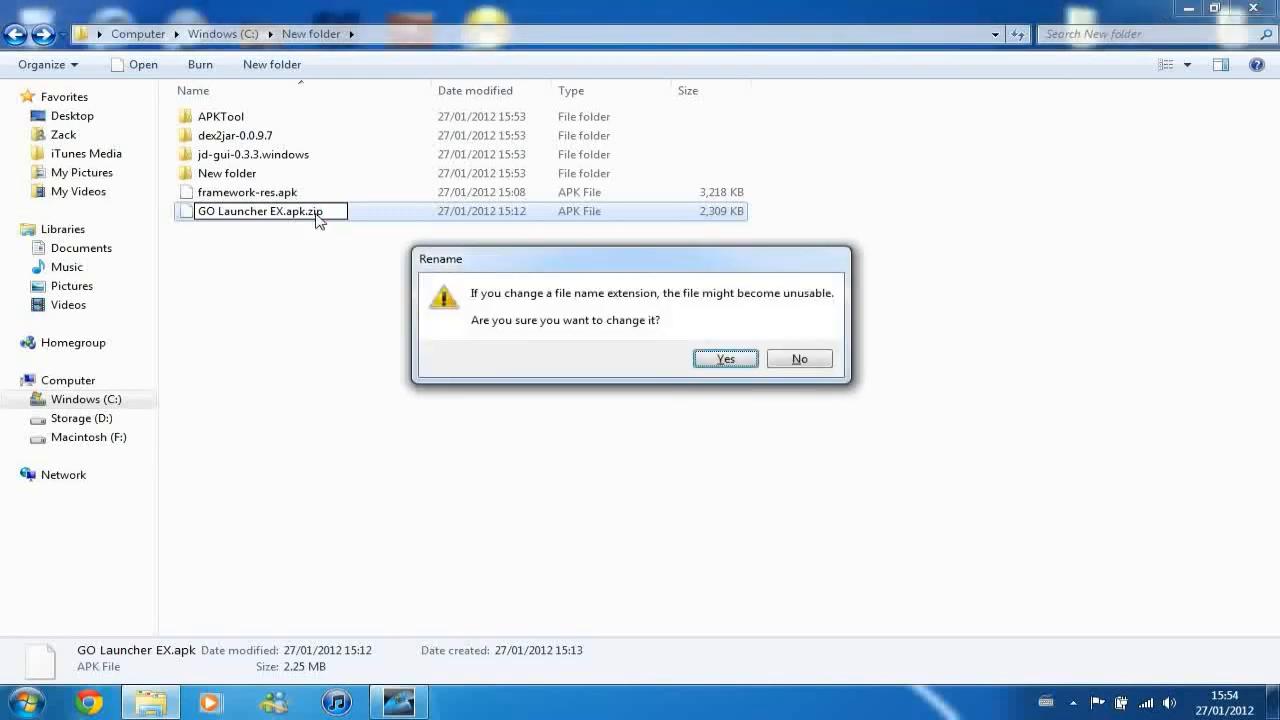
click(724, 358)
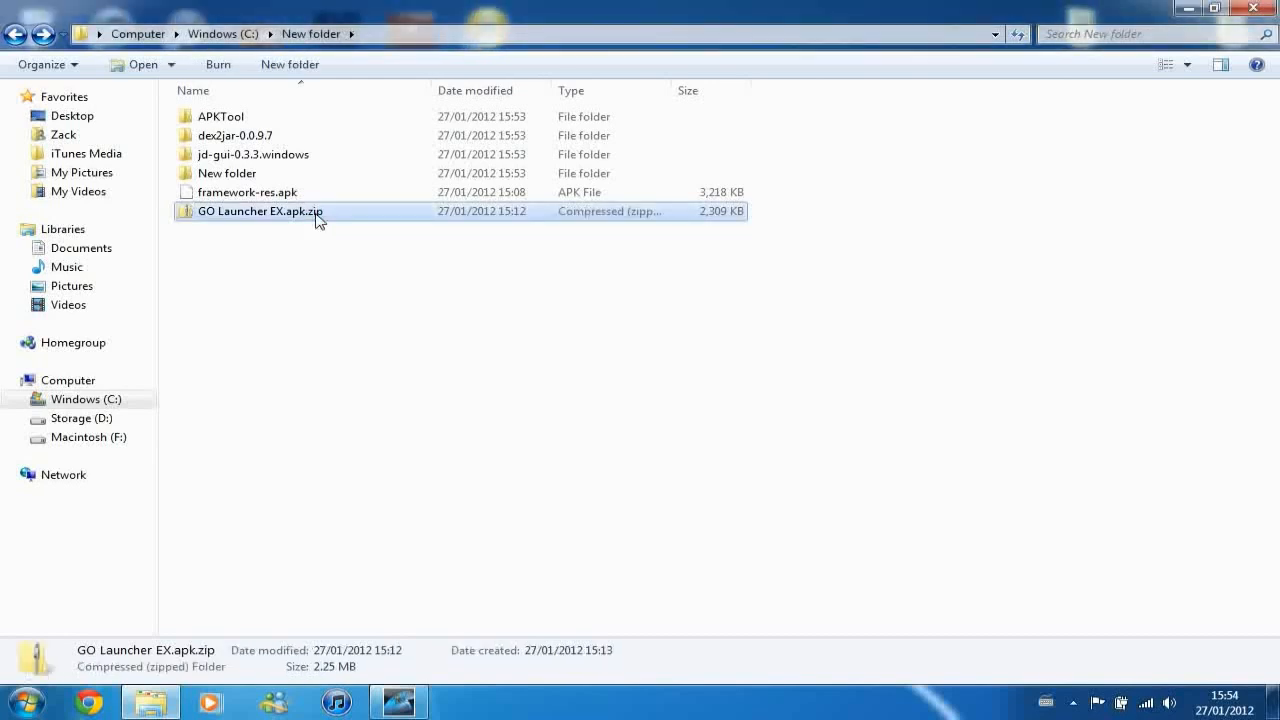
mouse_move(322, 264)
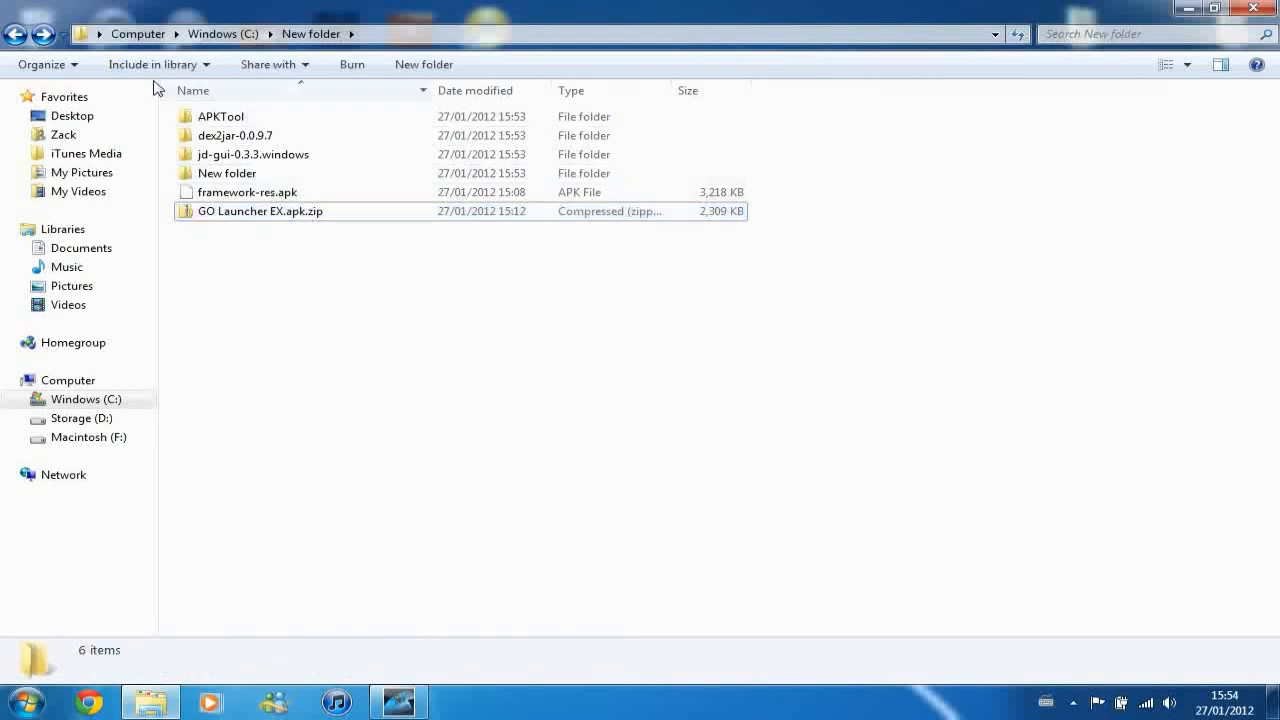
click(44, 64)
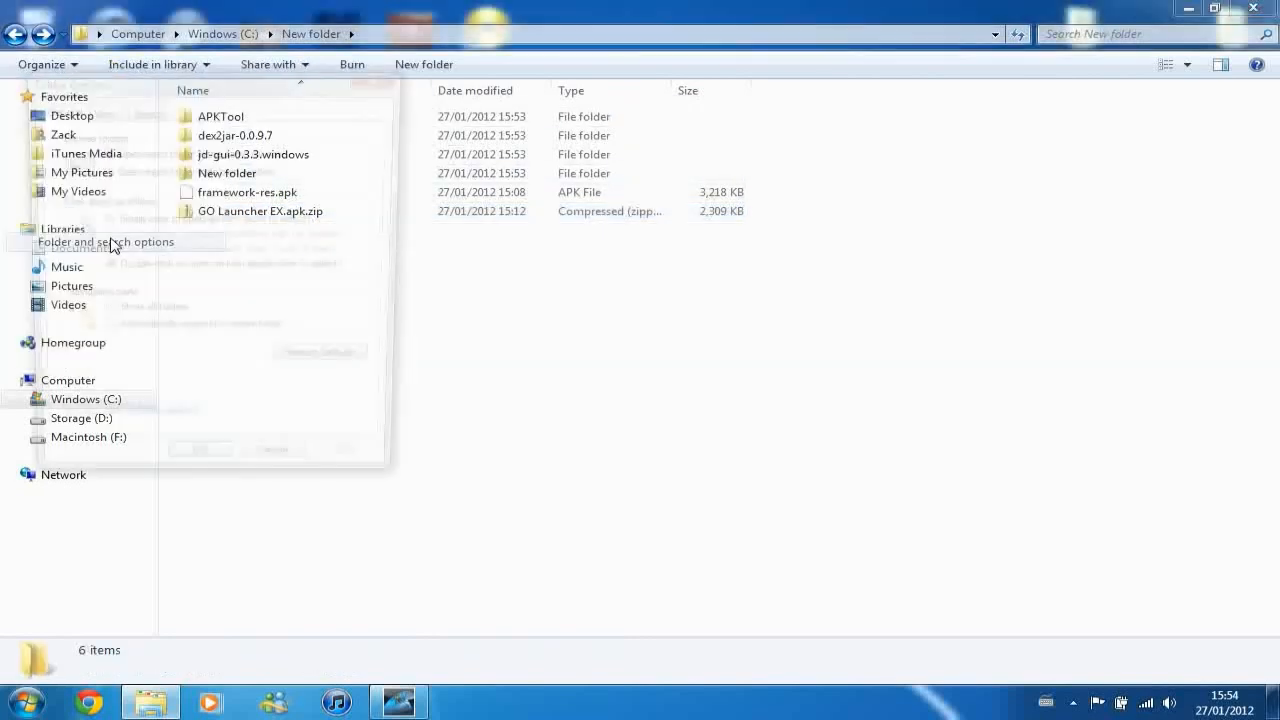
click(106, 240)
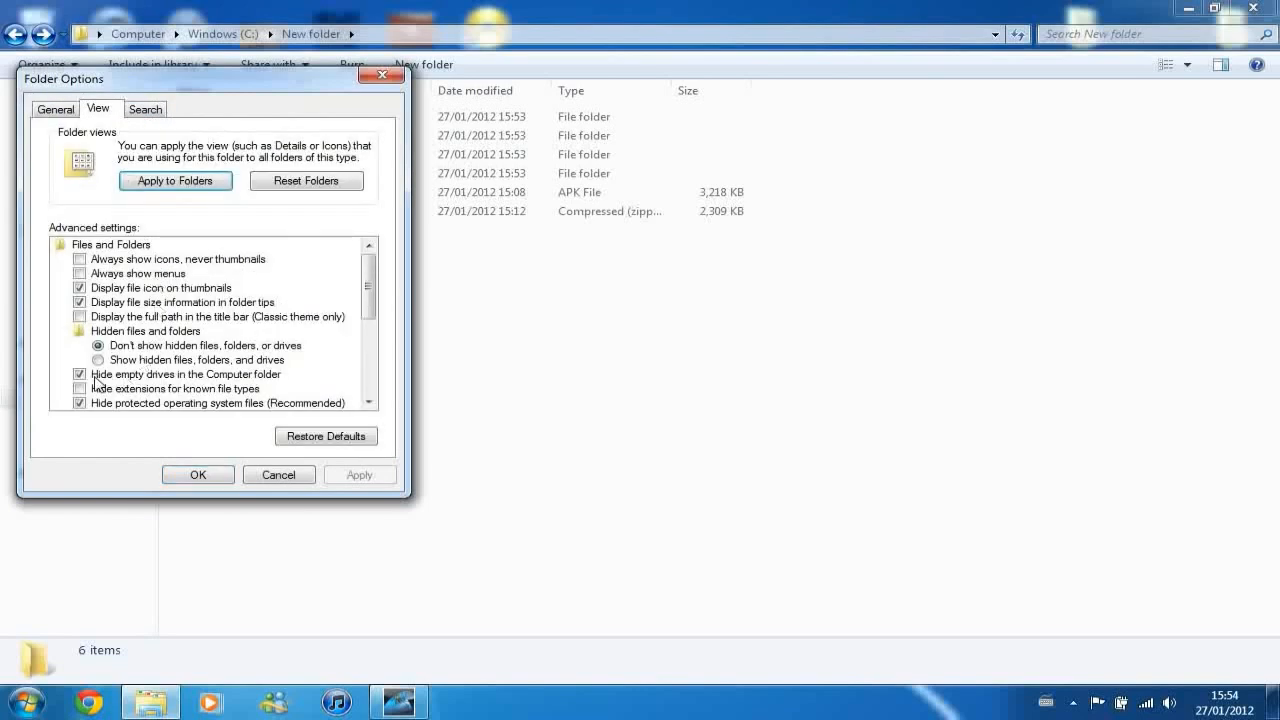
mouse_move(244, 398)
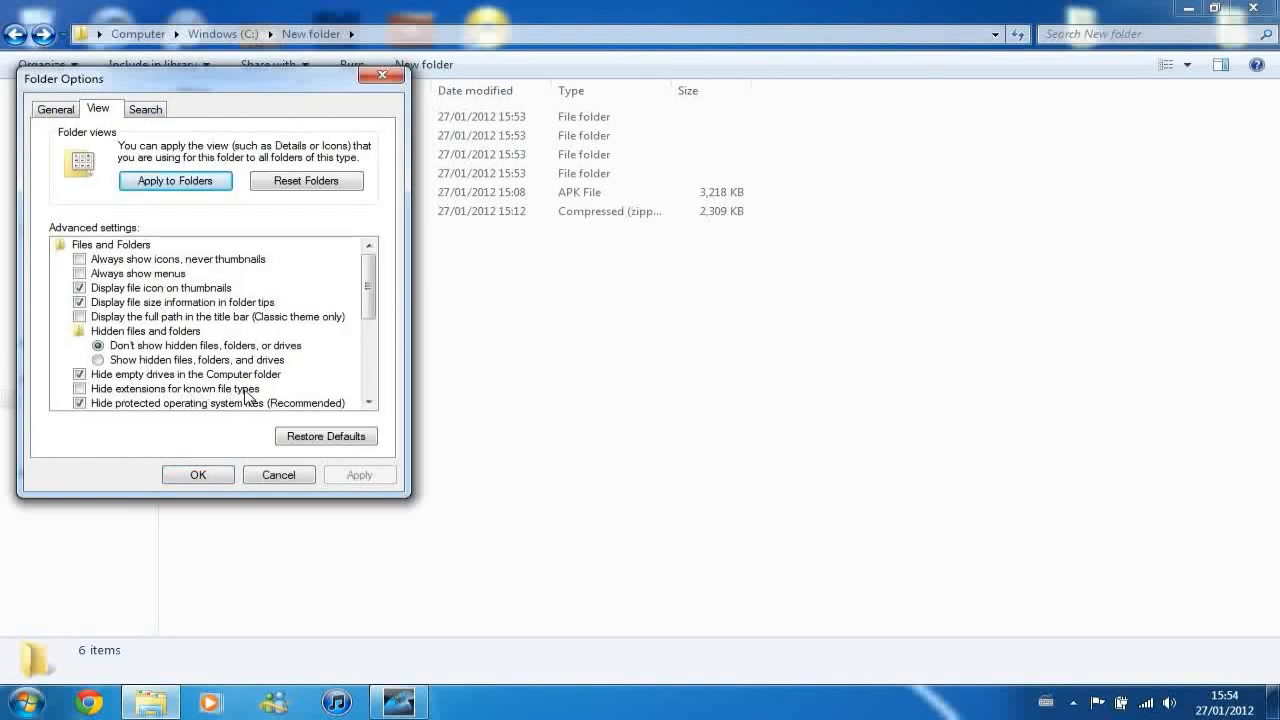
click(278, 474)
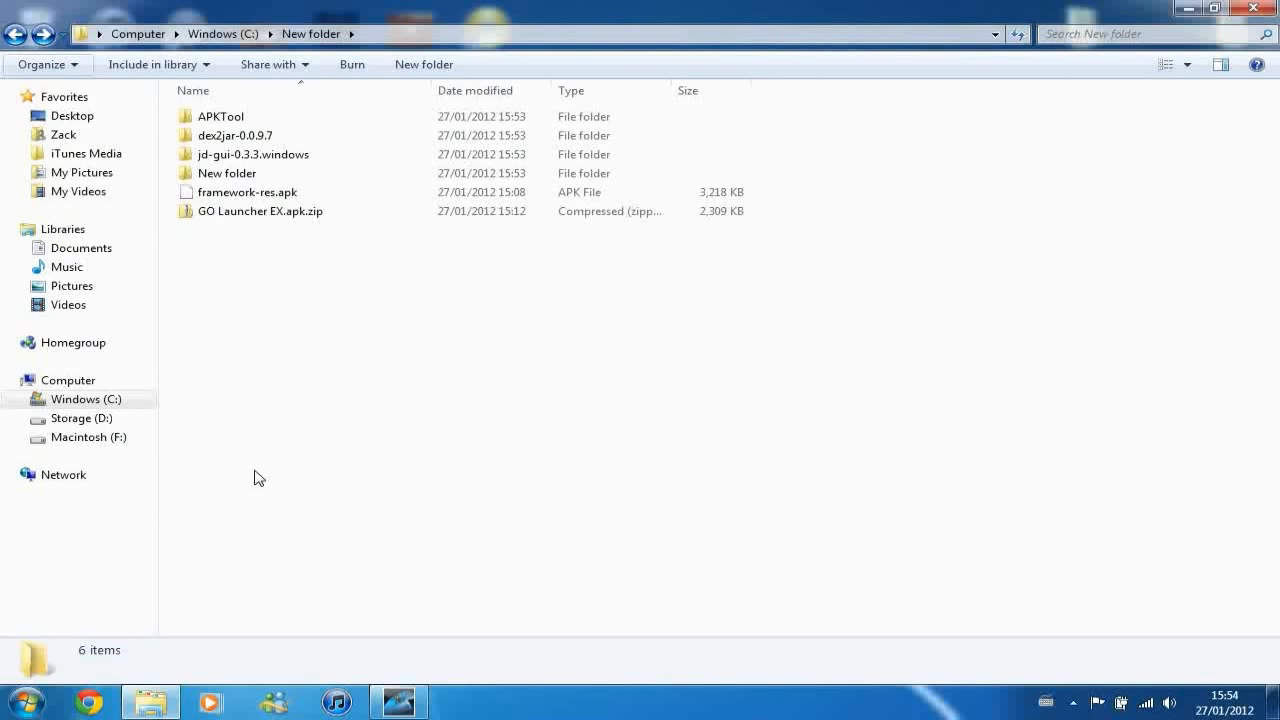
click(260, 212)
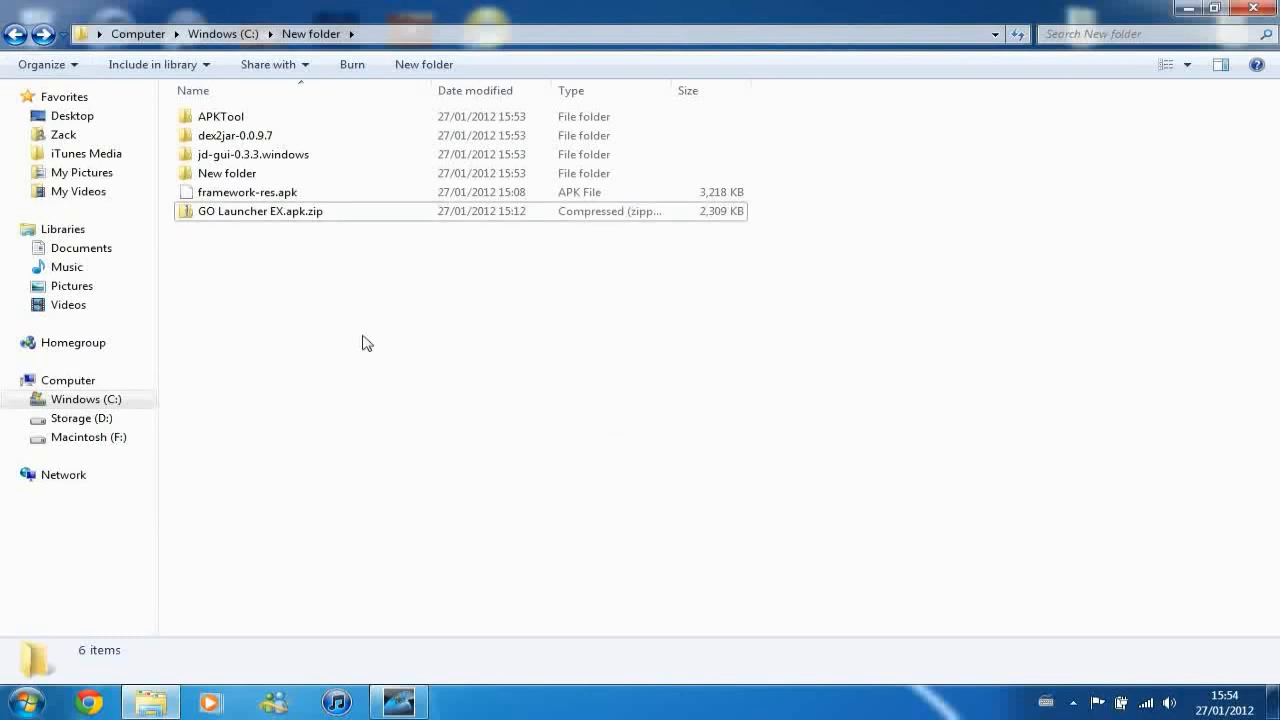
- Extract GO Launcher EX.apk.zip into the C:\New folder\GO Launcher EX.apk destination
right_click(260, 212)
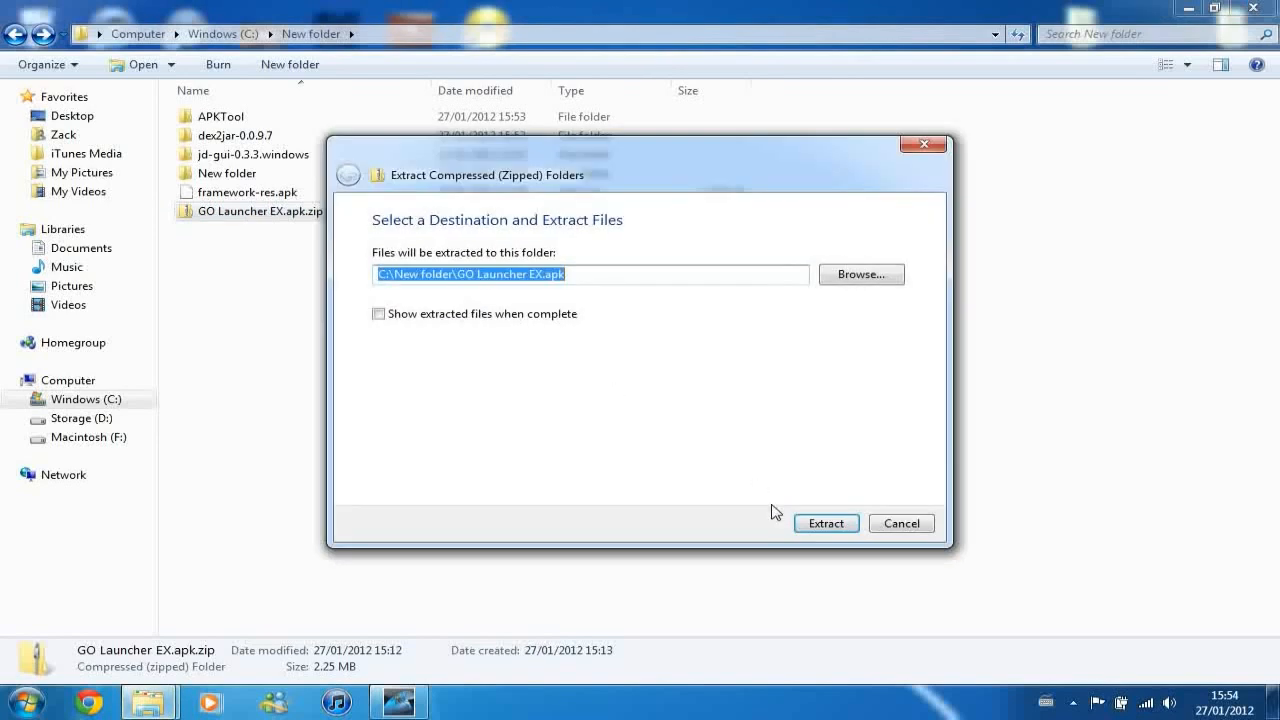
click(826, 524)
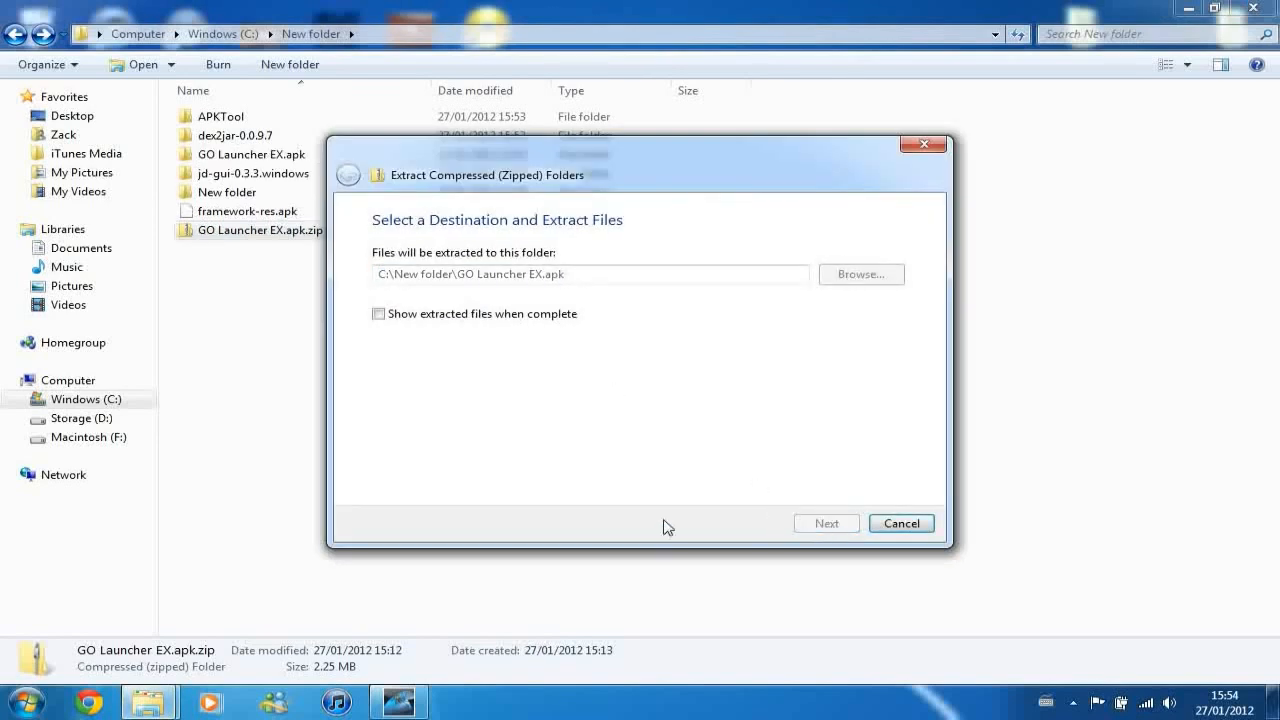
click(824, 524)
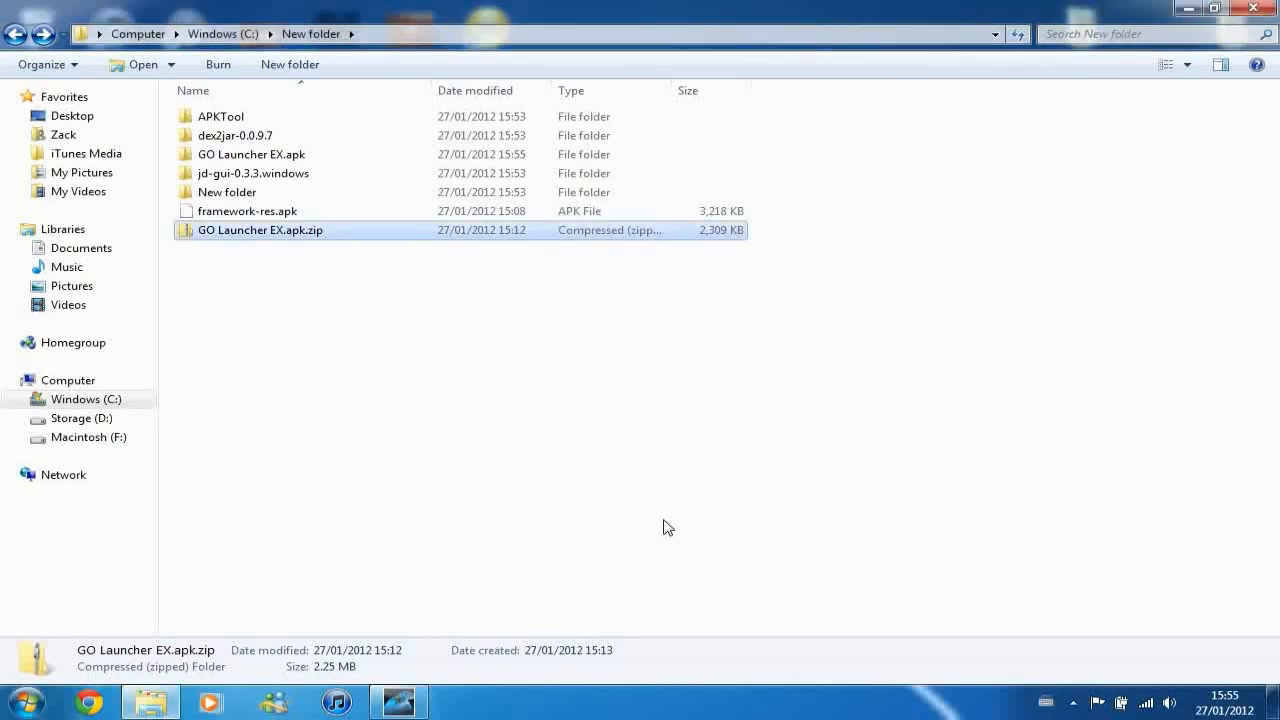
mouse_move(256, 244)
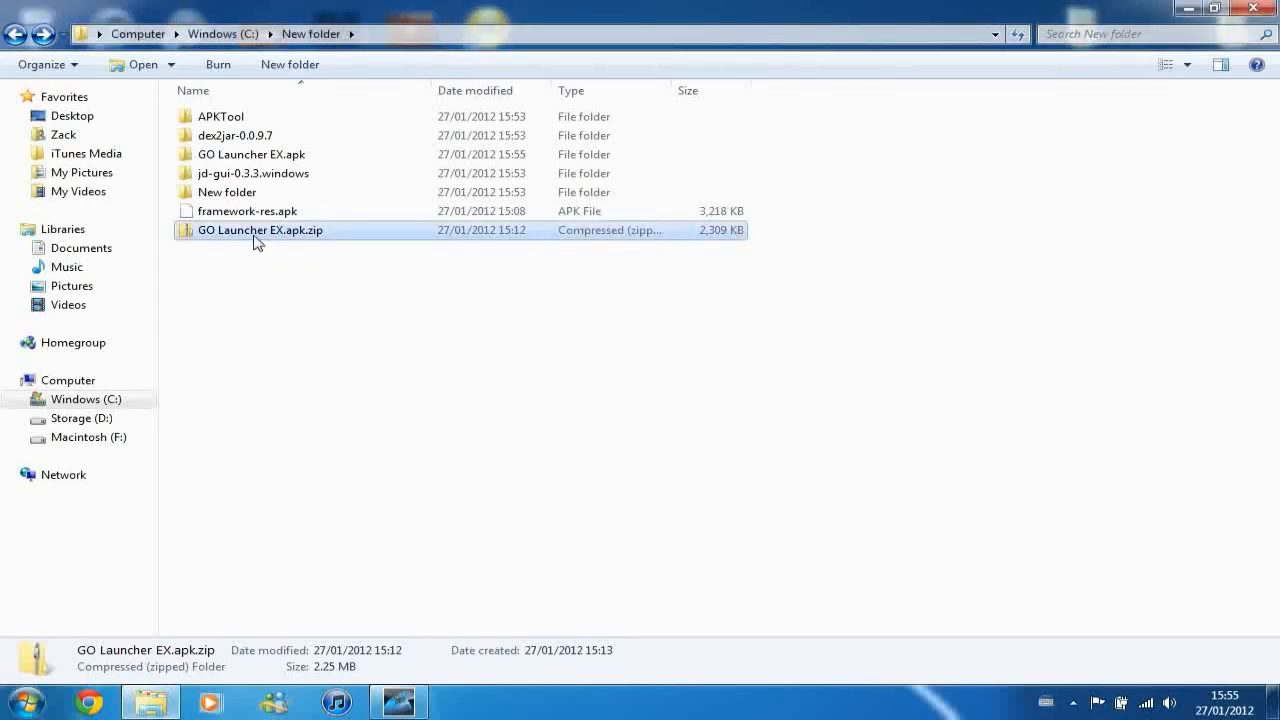
- Delete GO Launcher EX.apk.zip, leaving only the extracted folder
right_click(260, 230)
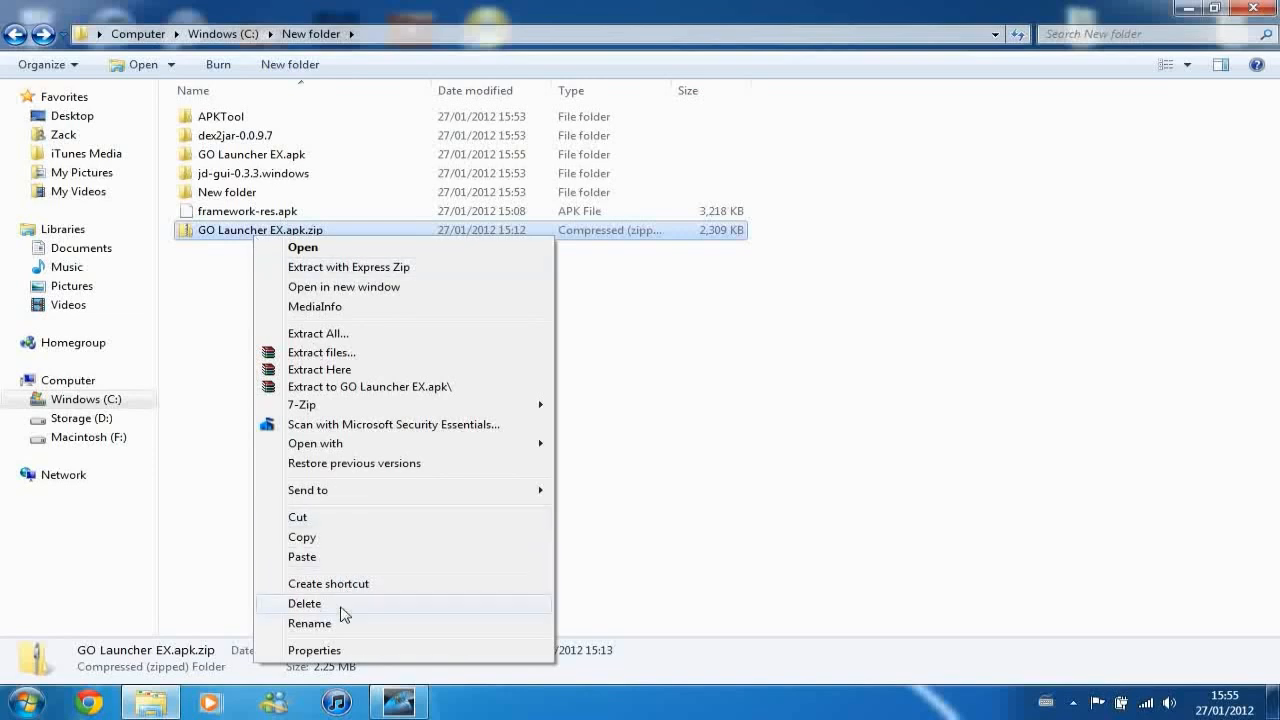
click(304, 604)
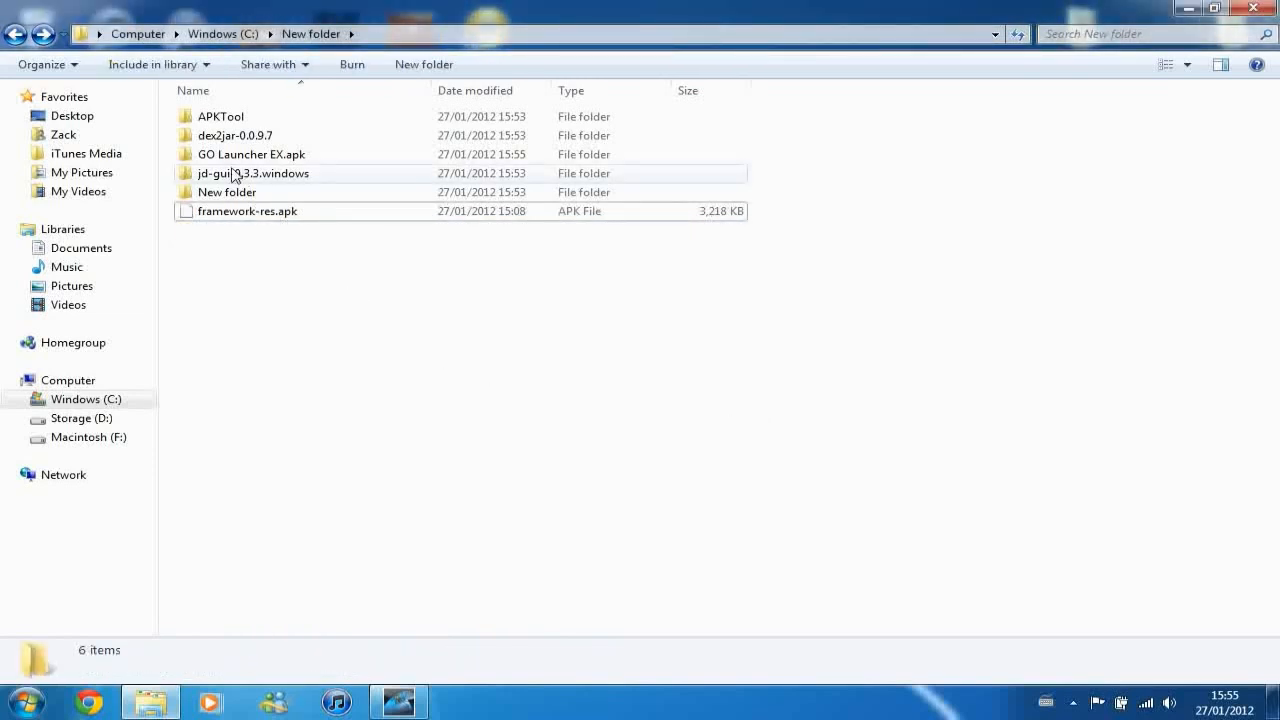
double_click(252, 154)
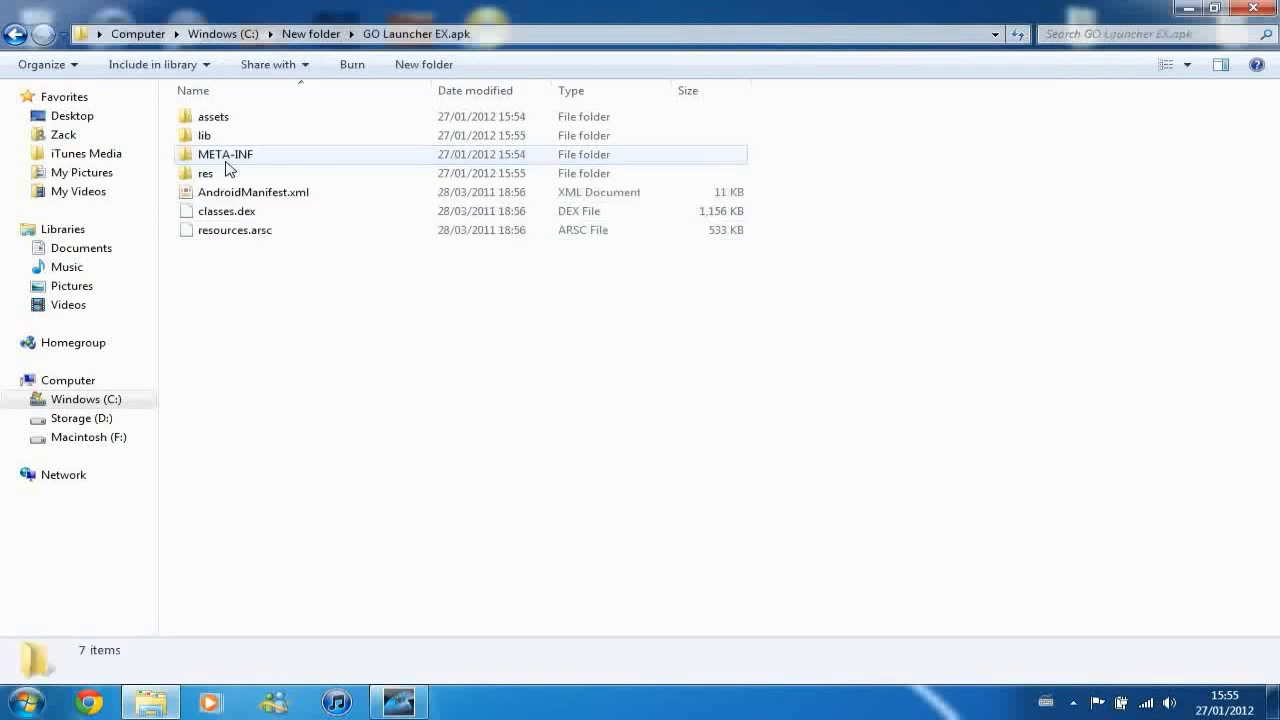
mouse_move(264, 240)
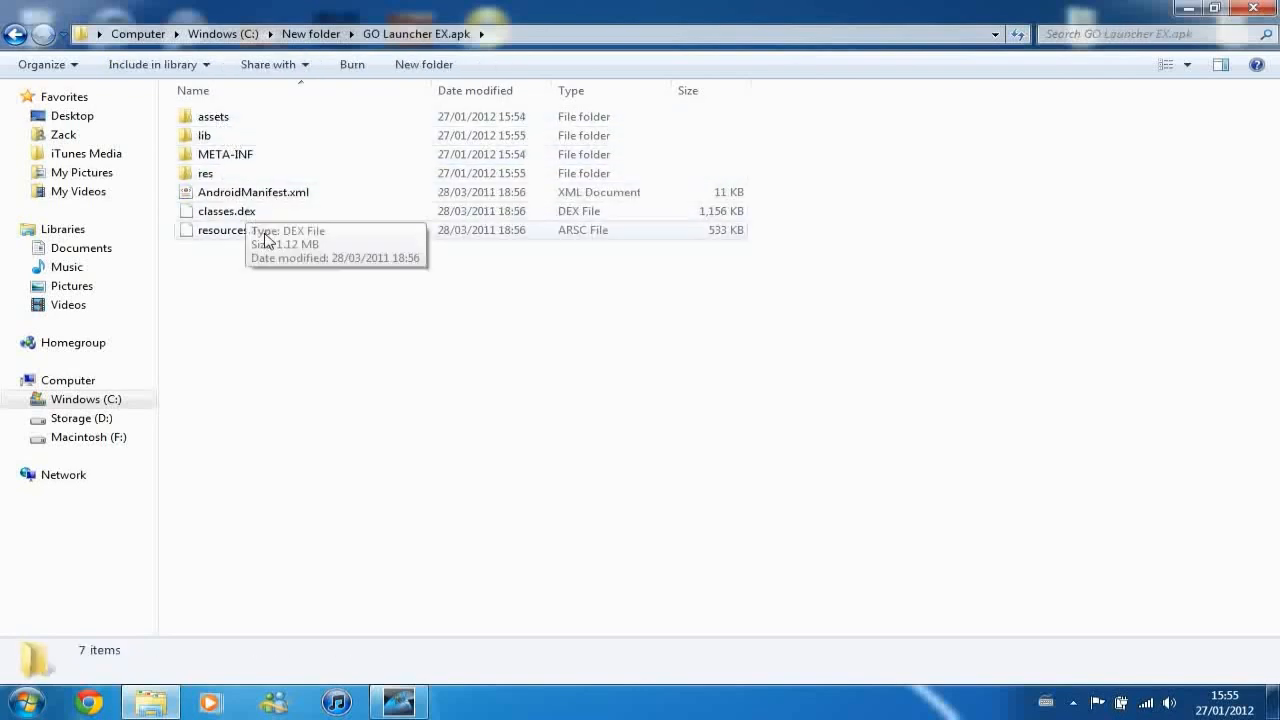
mouse_move(300, 262)
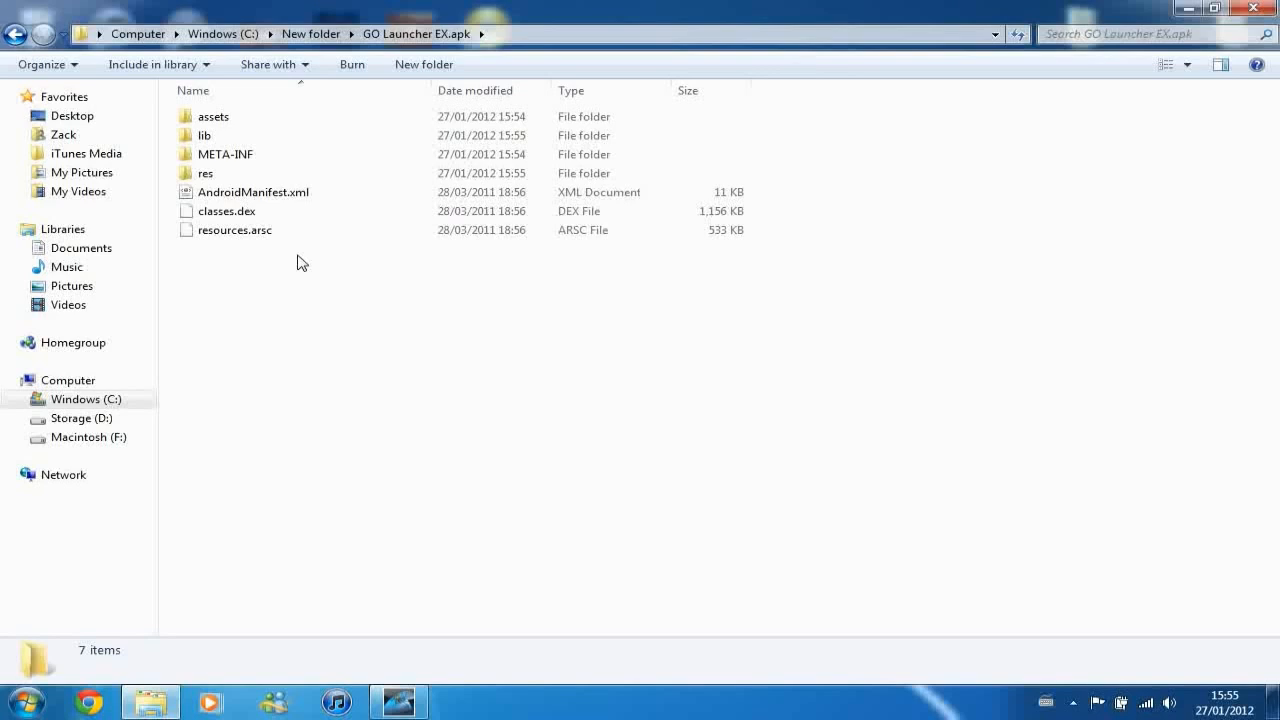
click(206, 172)
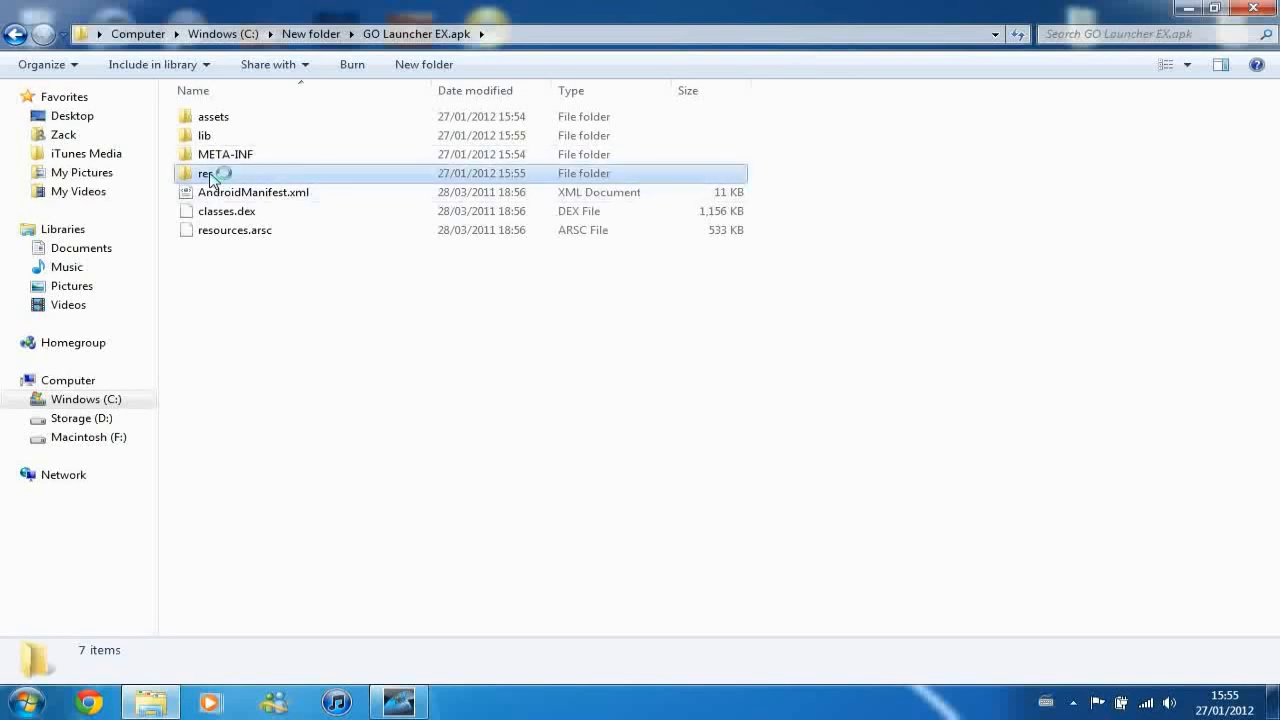
double_click(208, 172)
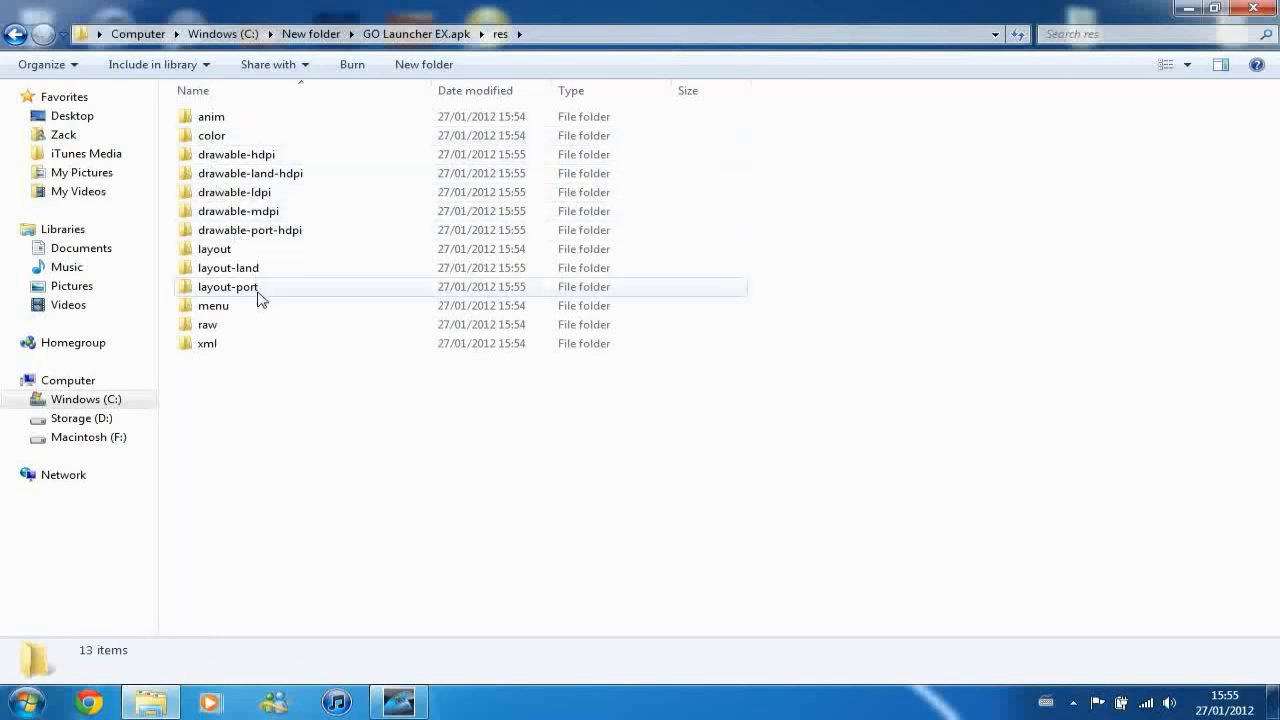
mouse_move(190, 166)
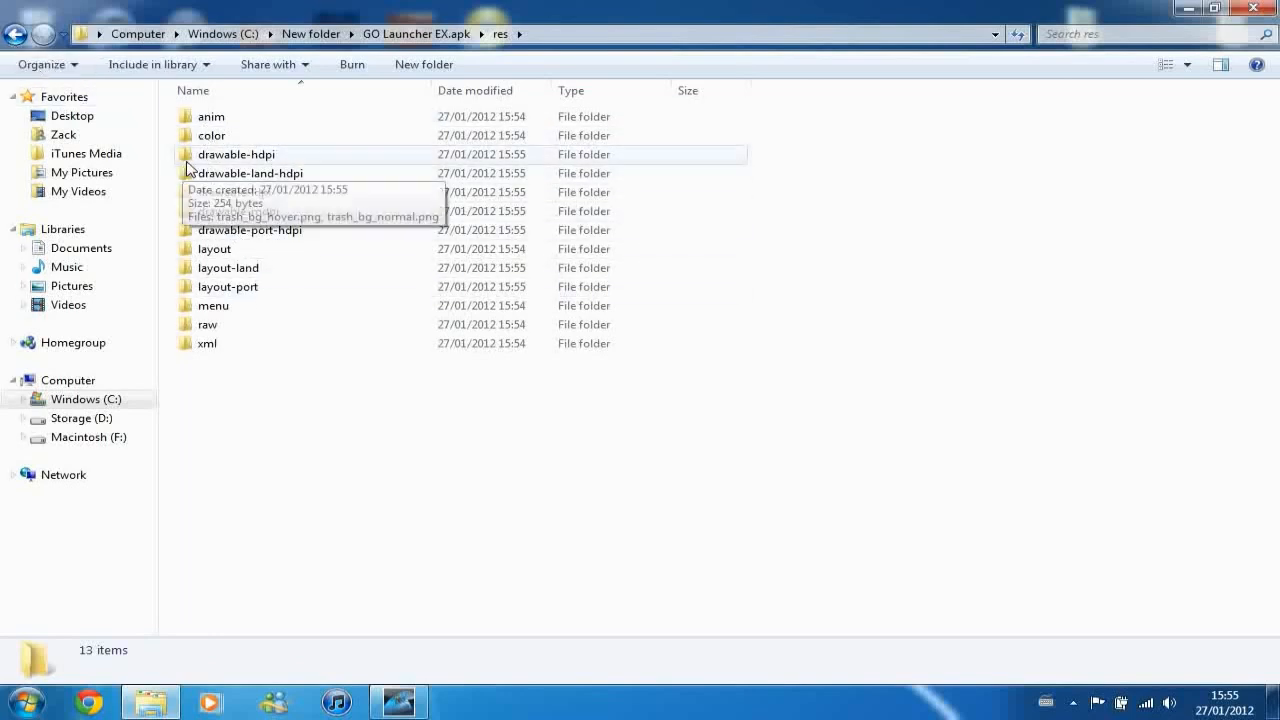
double_click(236, 154)
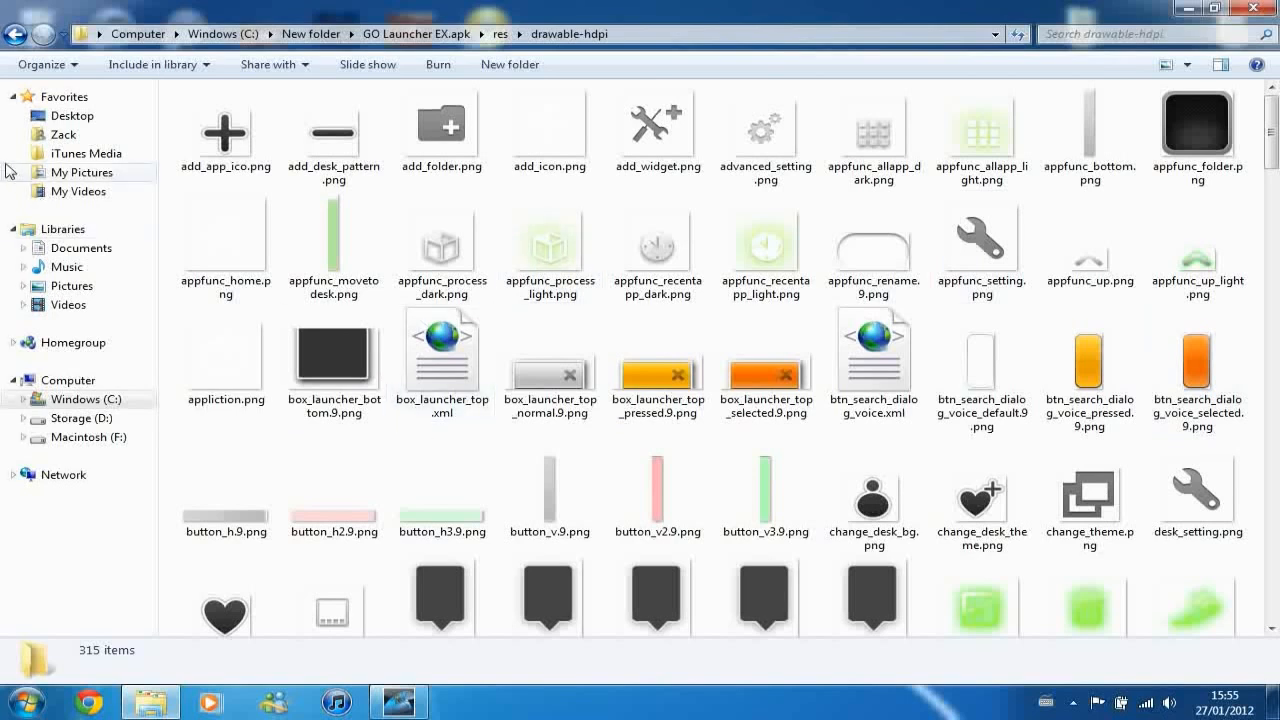
click(18, 32)
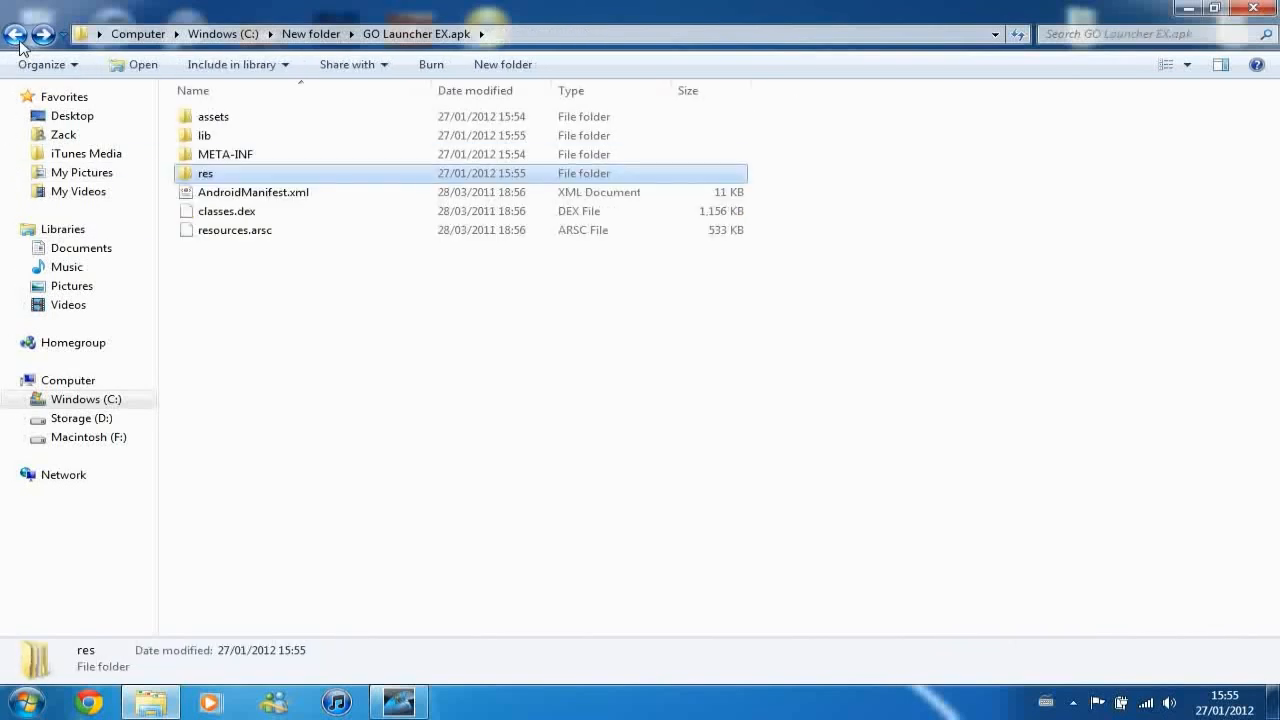
click(16, 32)
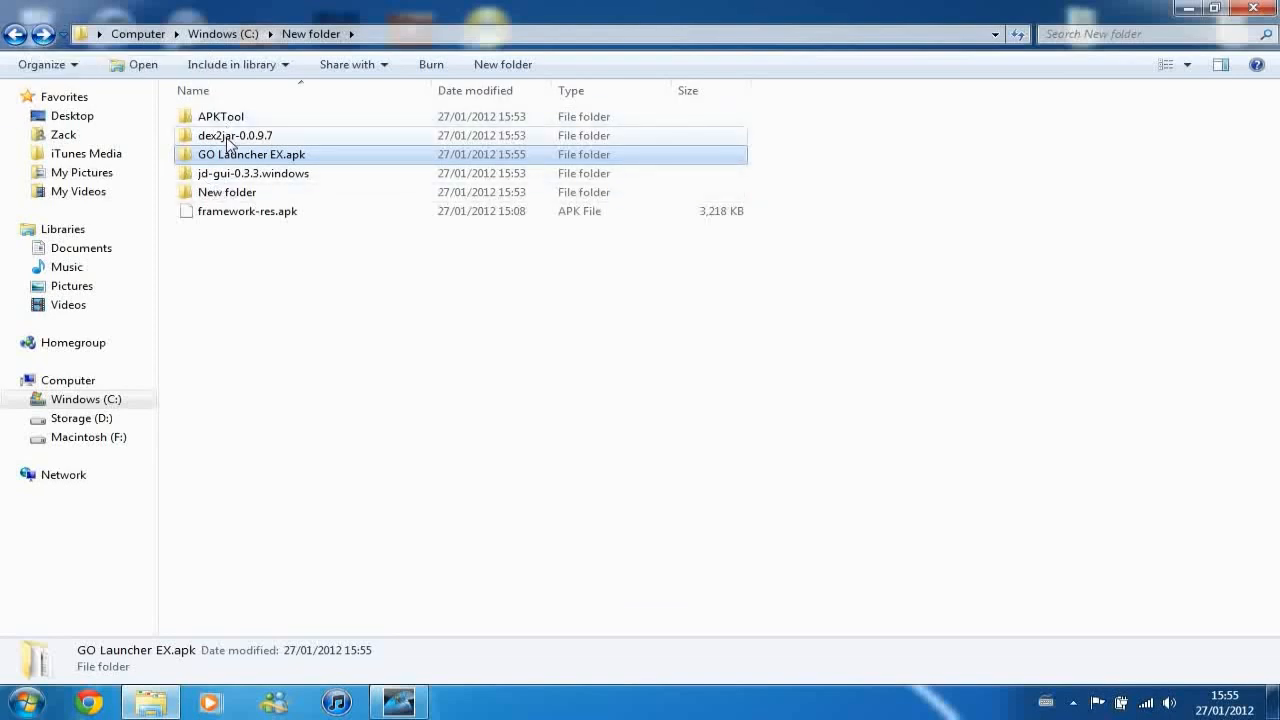
- Select and copy every file in dex2jar-0.9.7\dex2jar-0.9.7 for pasting beside classes.dex
double_click(234, 136)
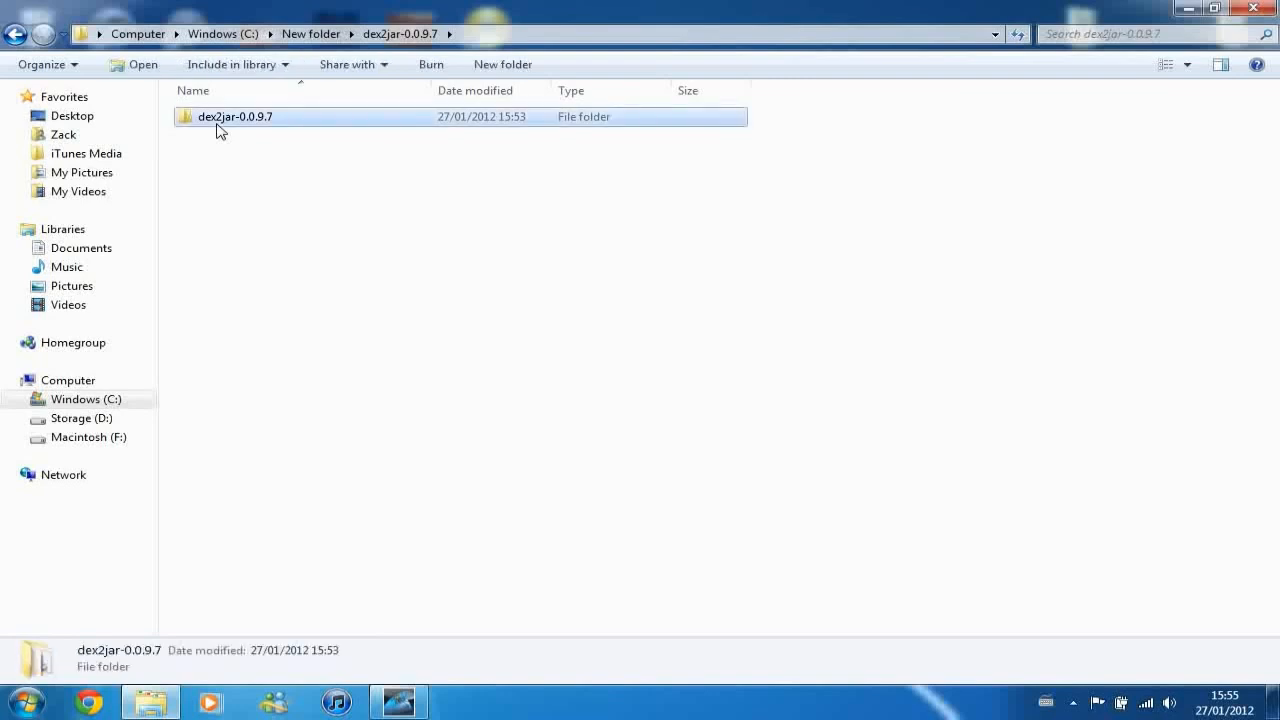
double_click(234, 116)
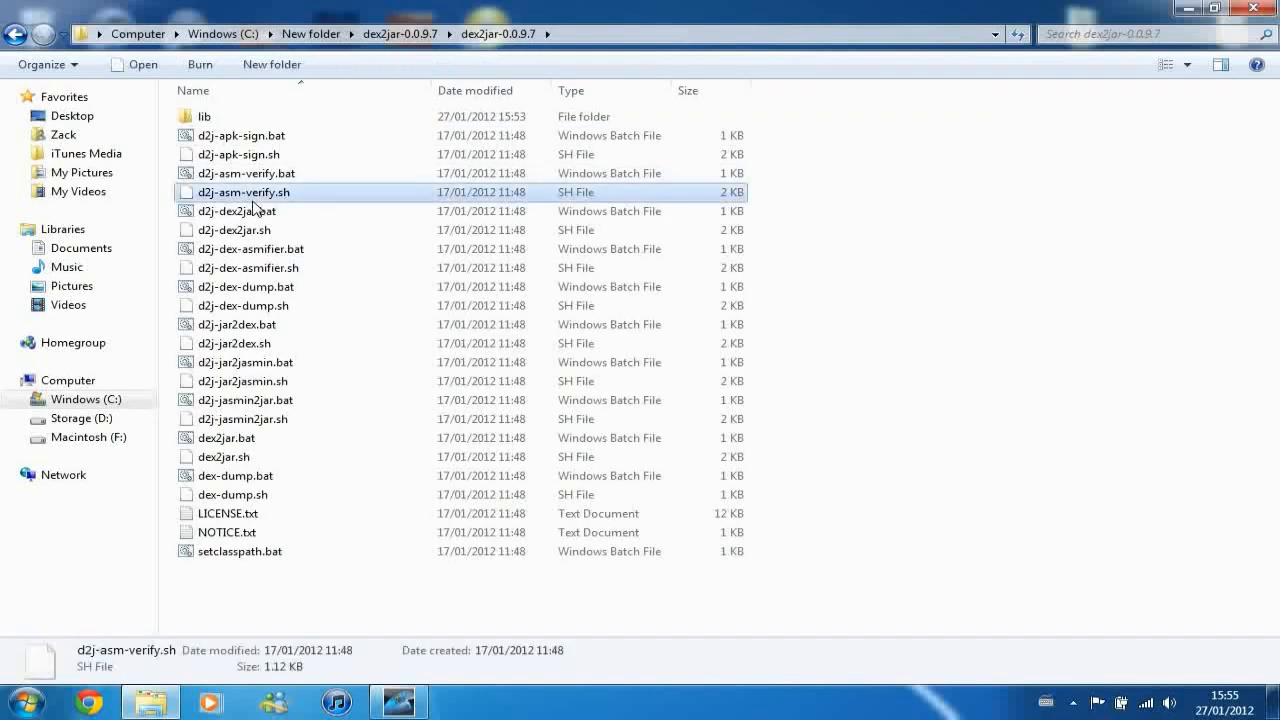
key(ctrl+a)
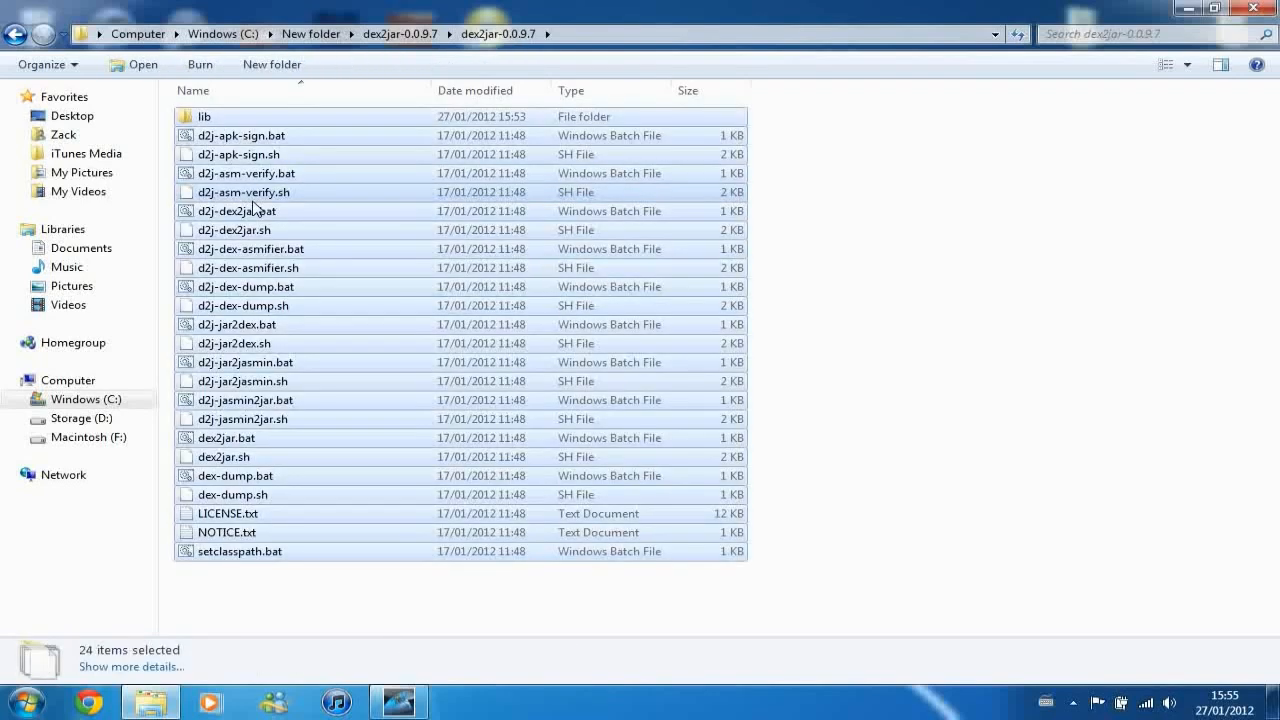
click(312, 32)
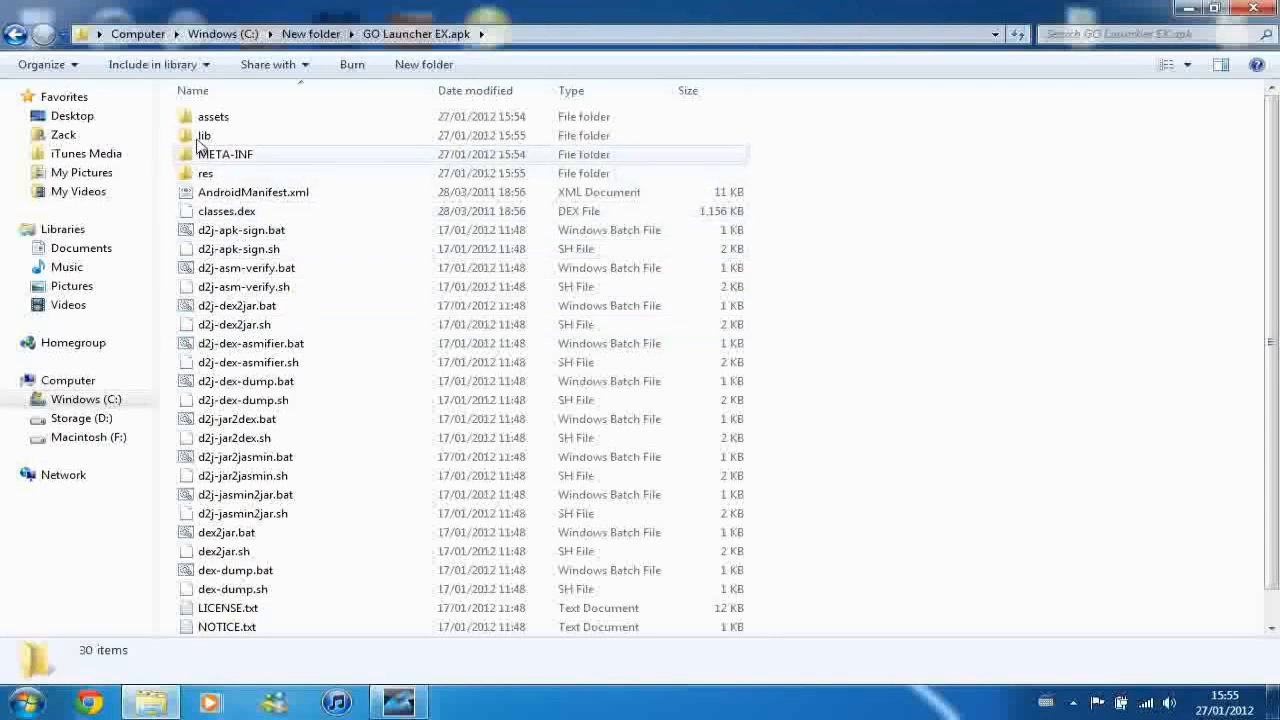
mouse_move(320, 248)
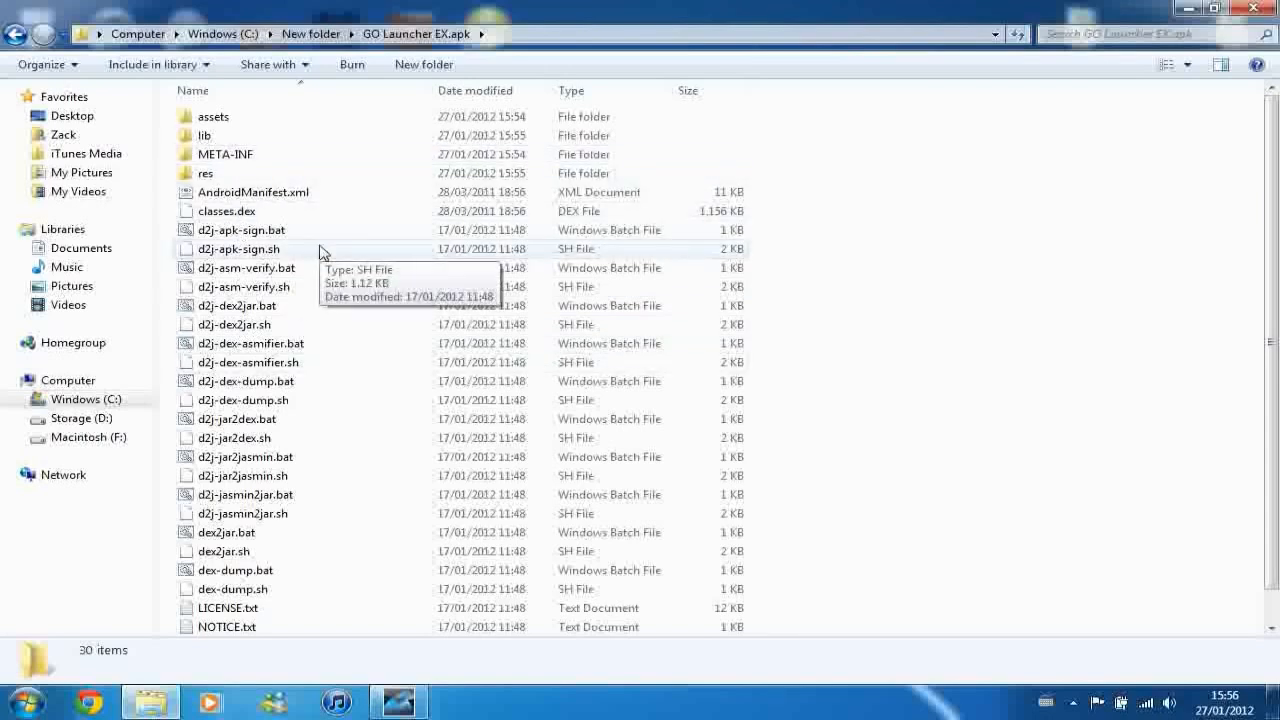
mouse_move(1020, 370)
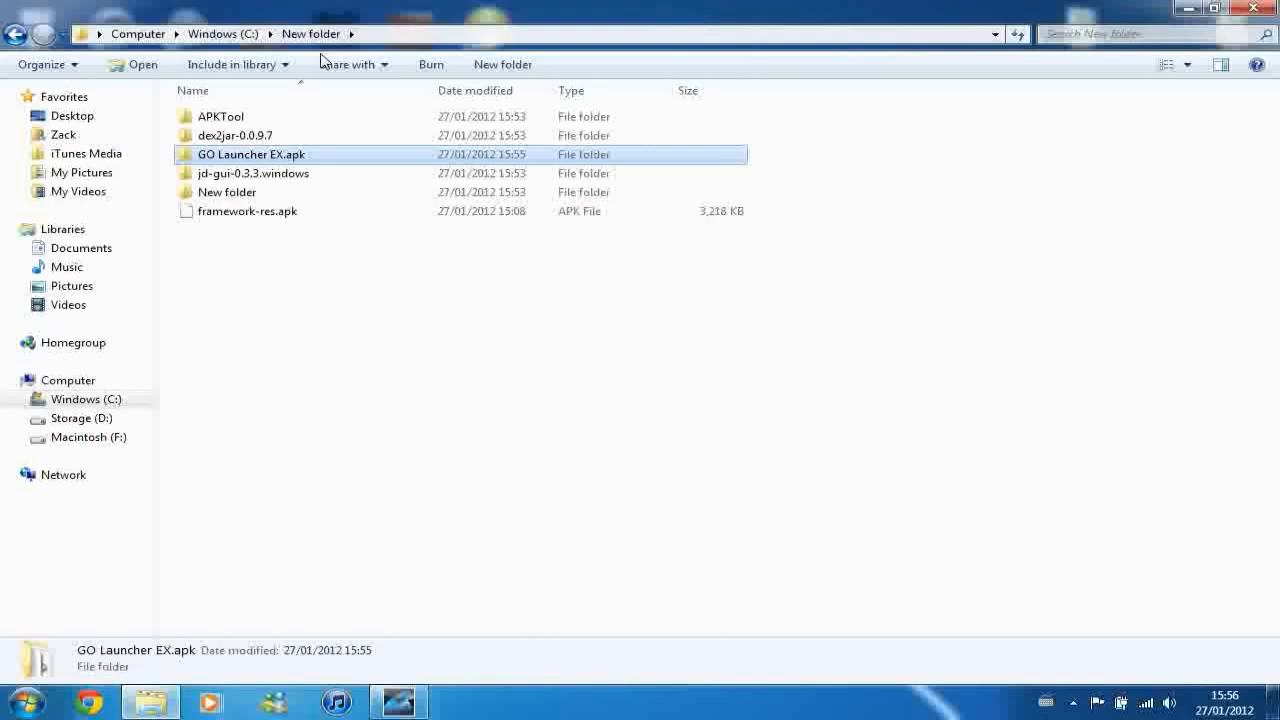
mouse_move(252, 168)
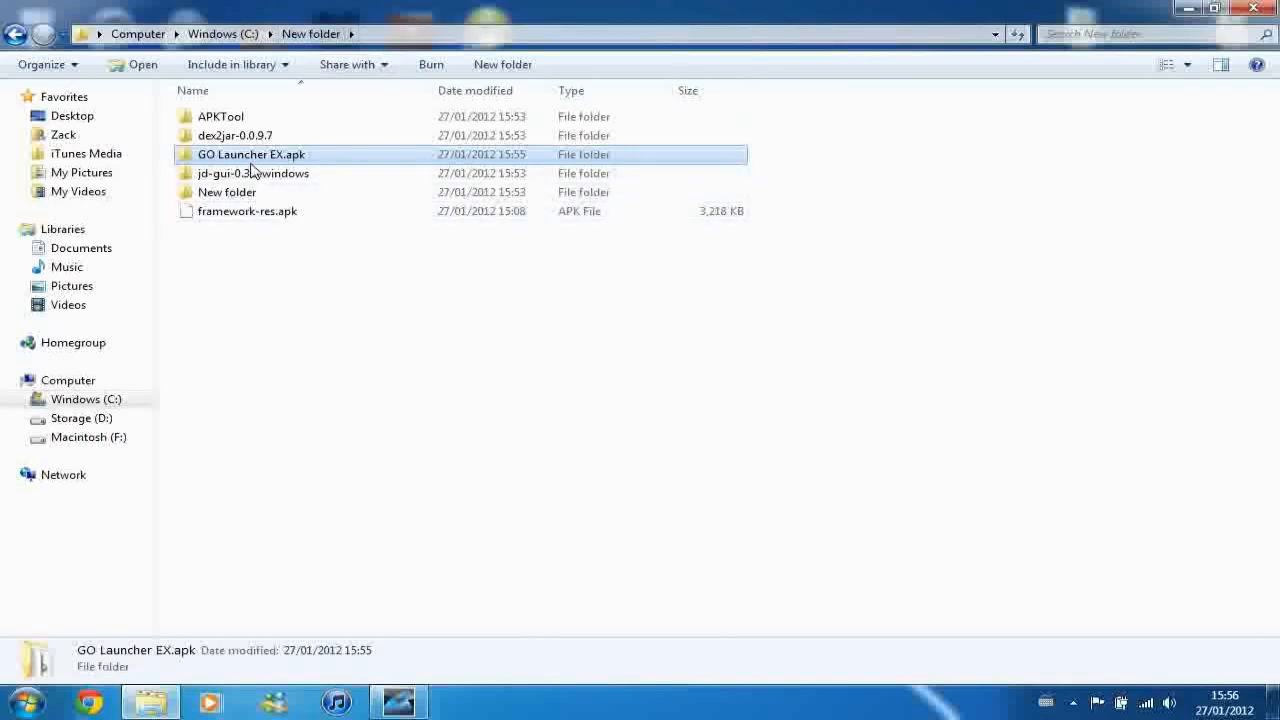
mouse_move(252, 154)
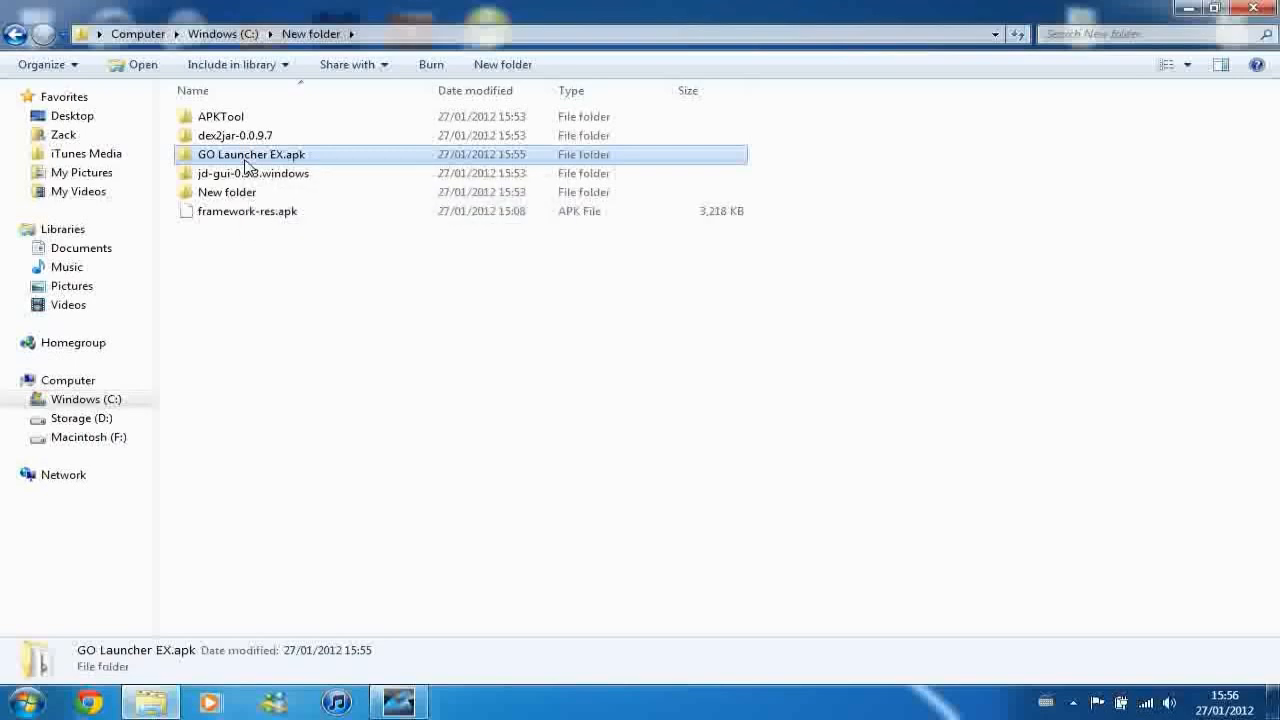
- Open a command prompt in the GO Launcher EX.apk folder, then launch and close an extra cmd
right_click(250, 154)
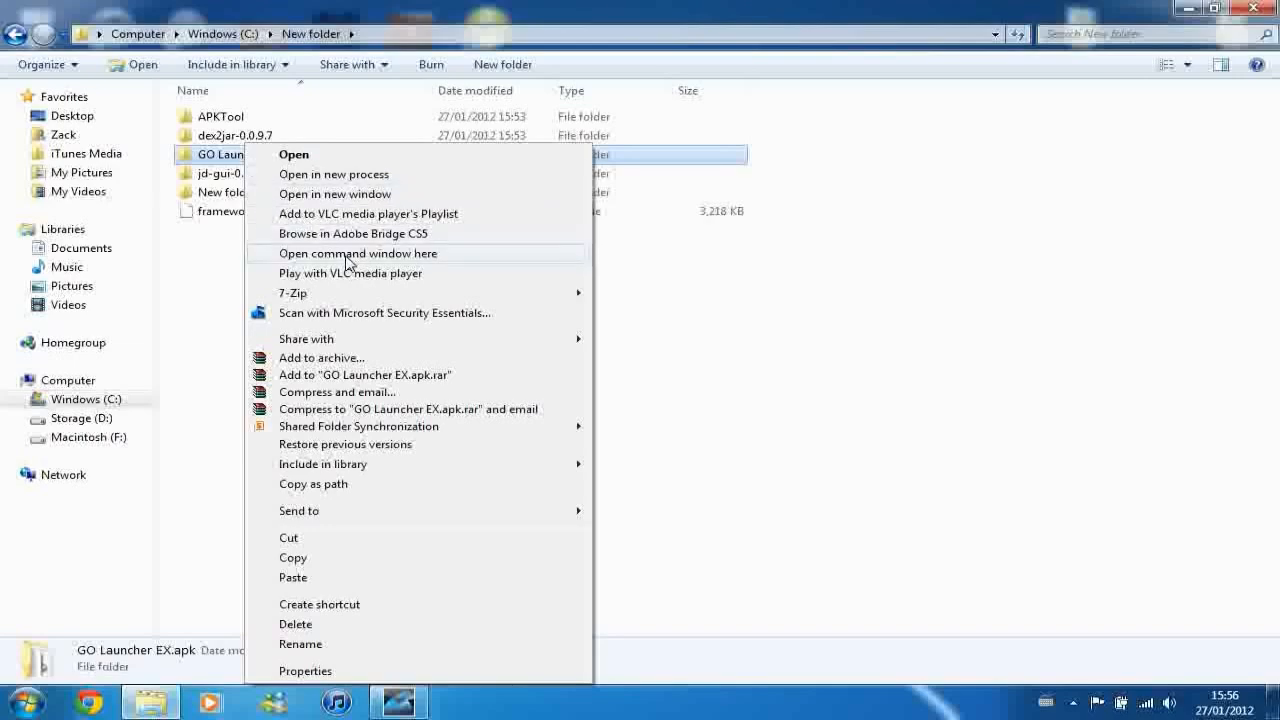
click(356, 252)
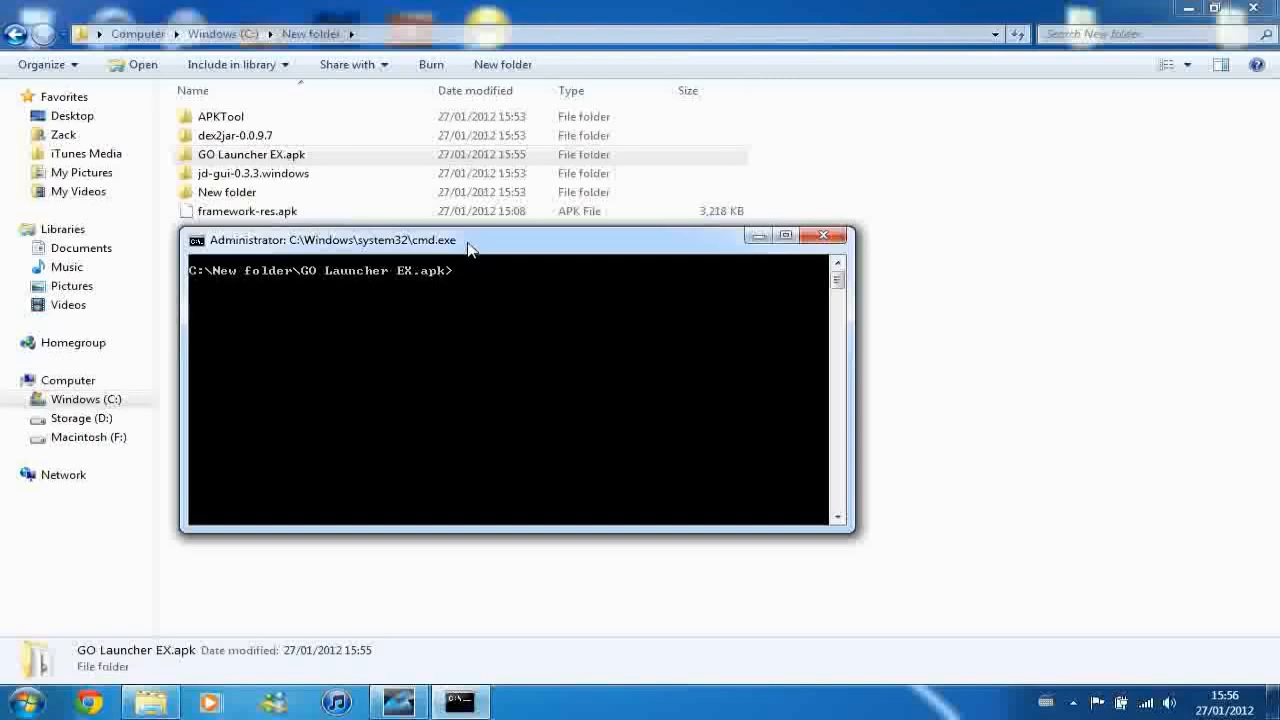
mouse_move(48, 694)
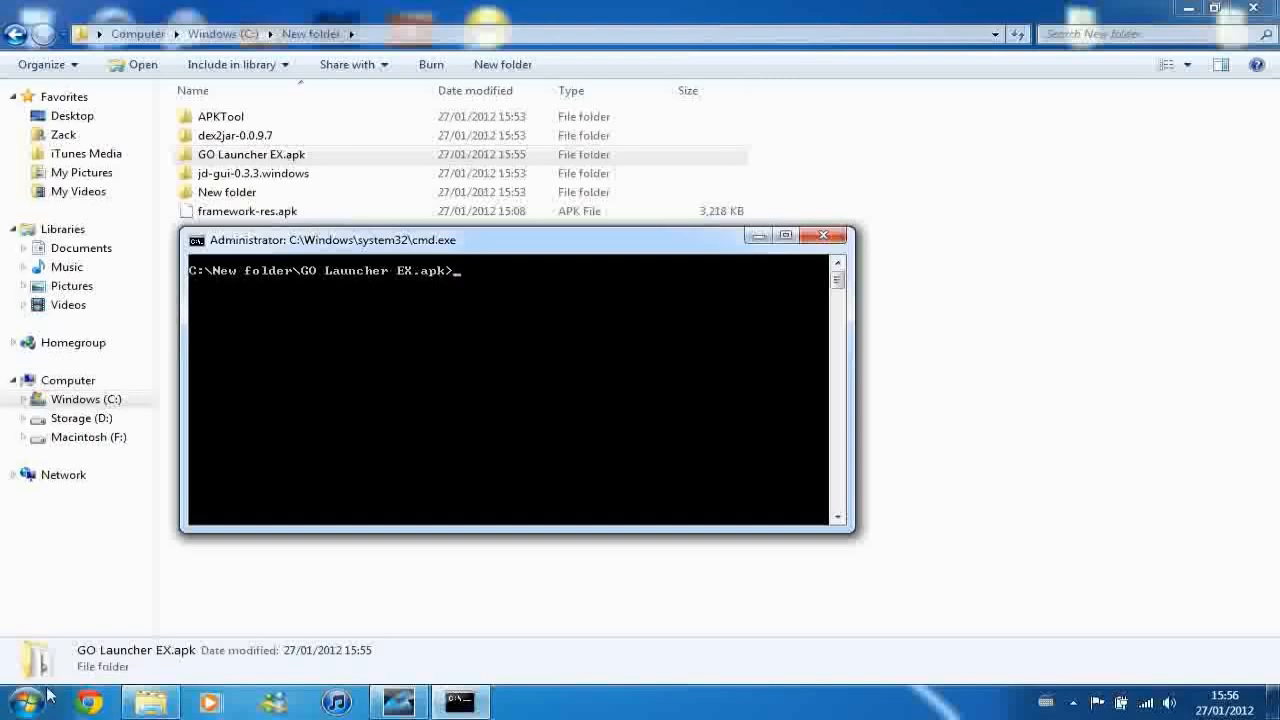
click(24, 700)
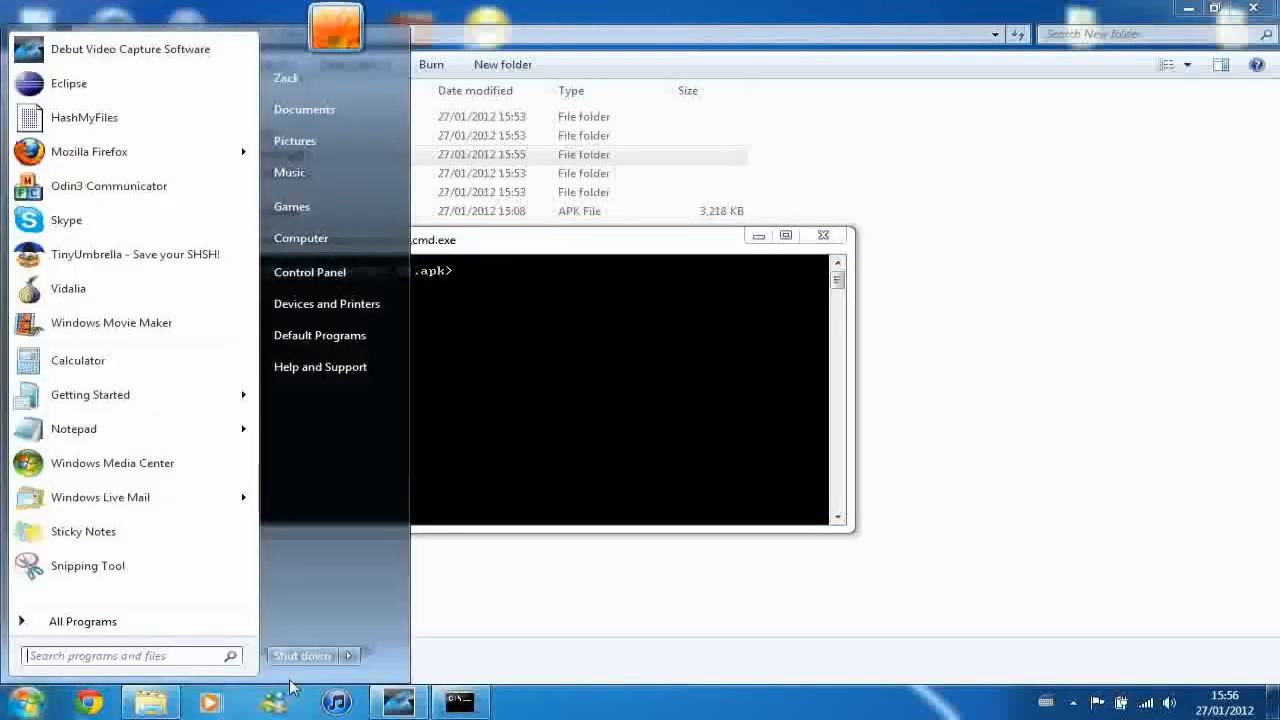
text(cmd)
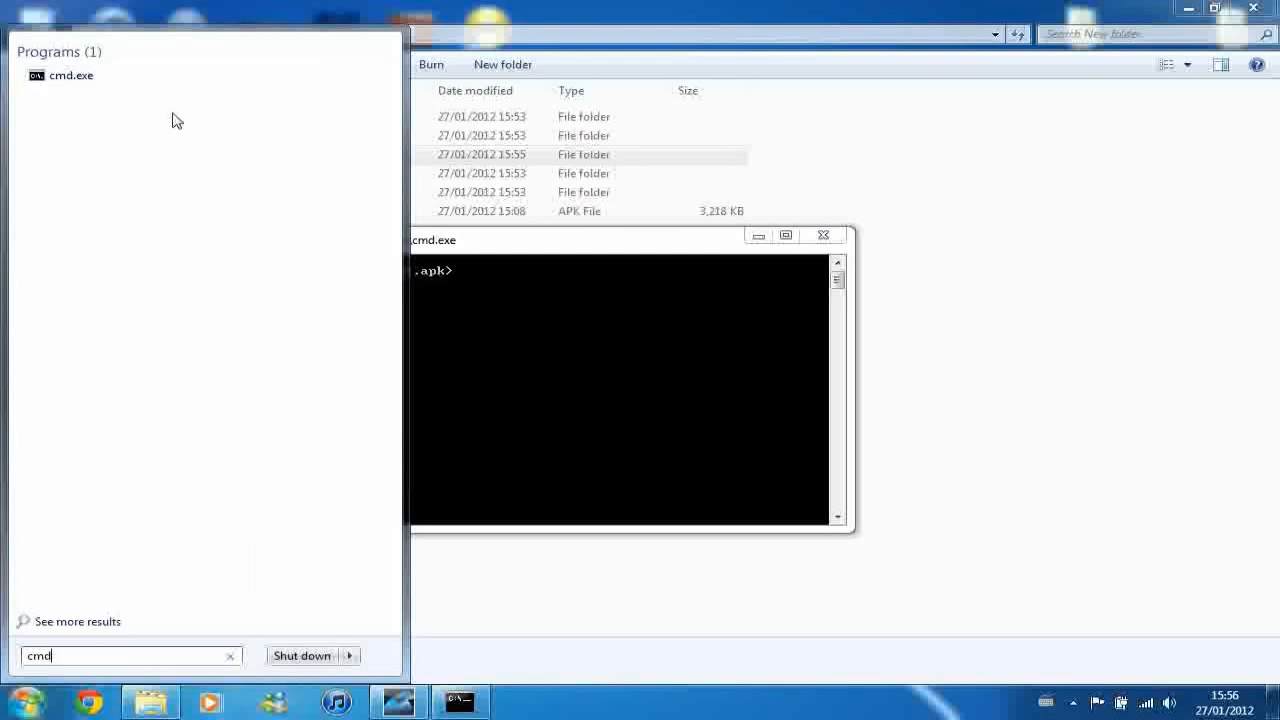
click(70, 76)
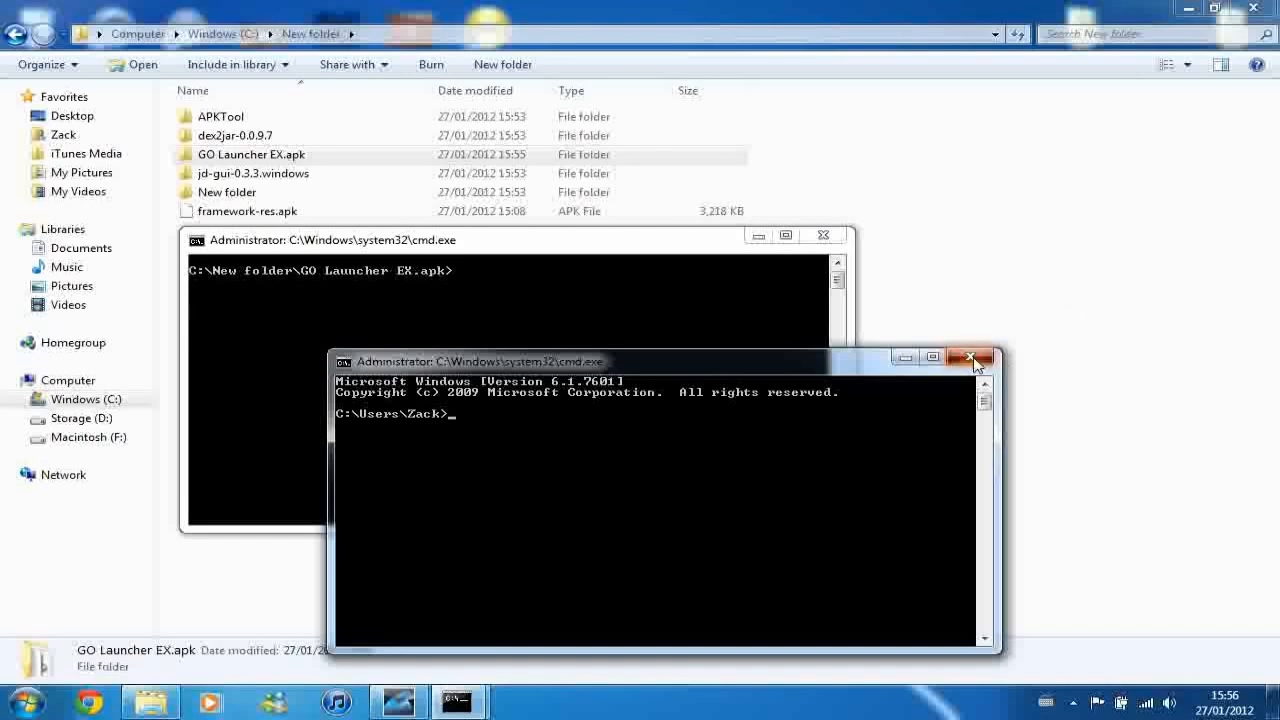
click(968, 360)
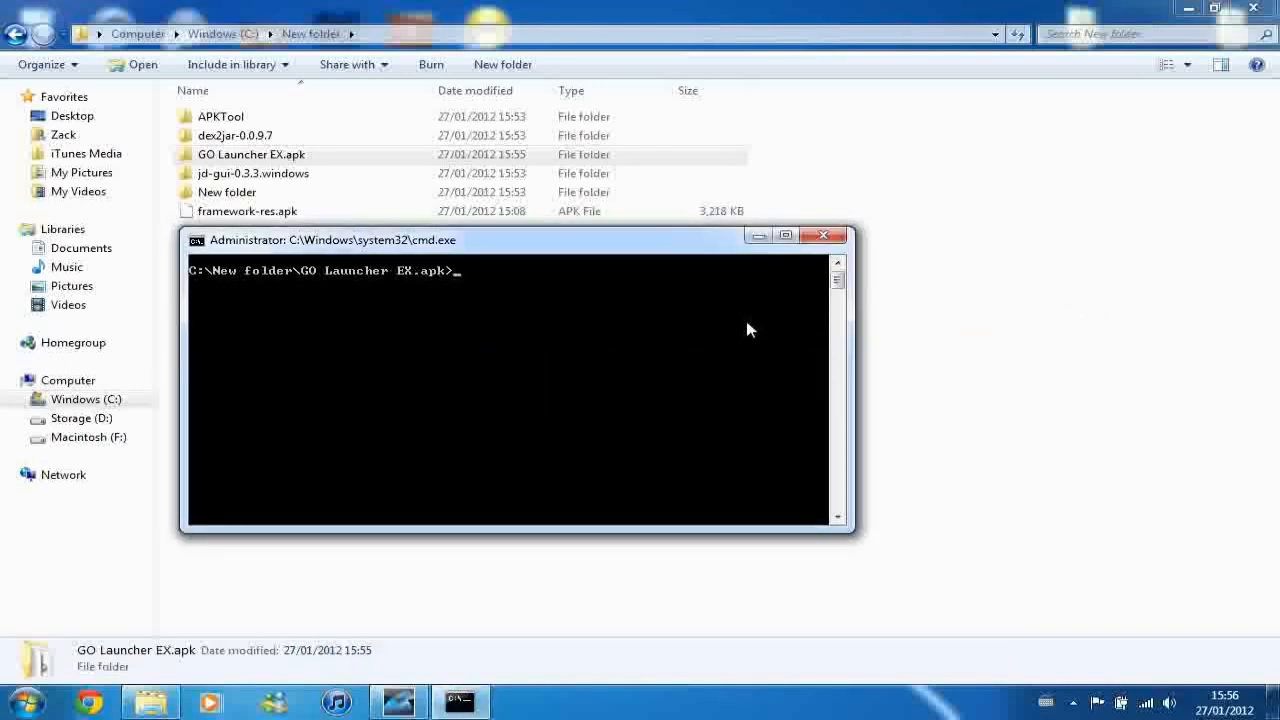
- Run 'dex2jar classes.dex' and check the folder for classes_dex2jar.jar
text(de)
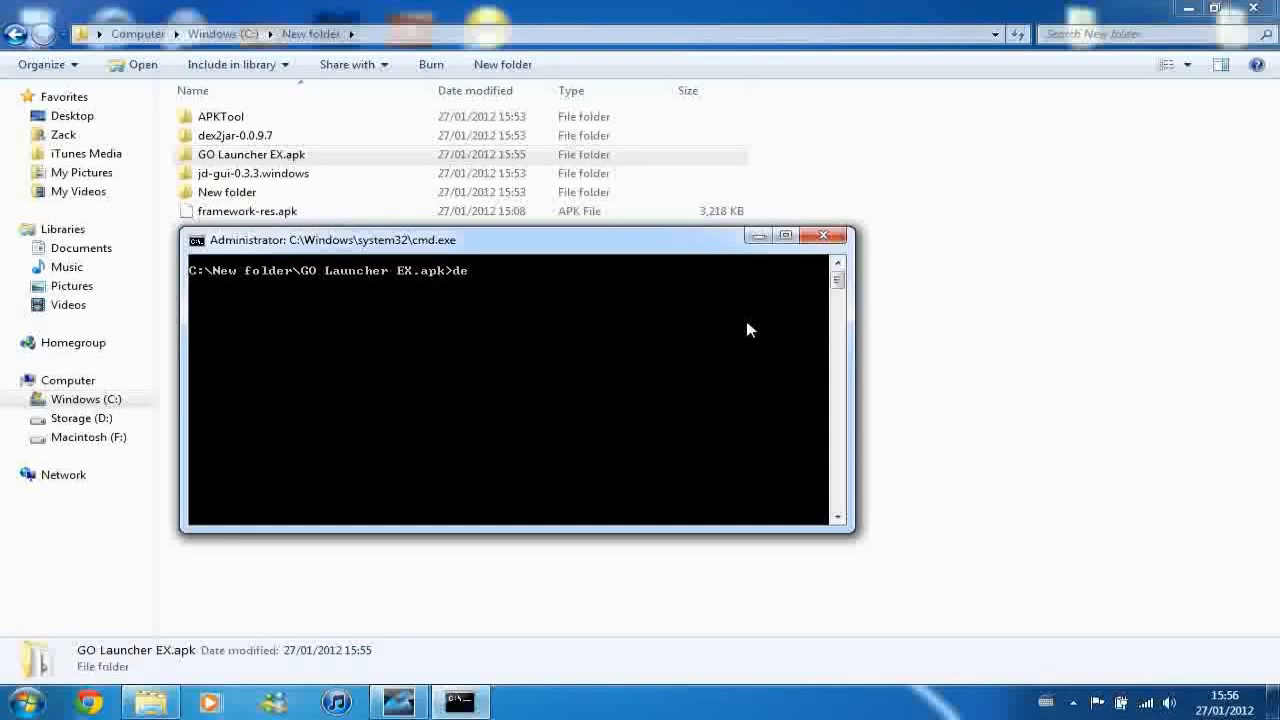
text(dex2jar)
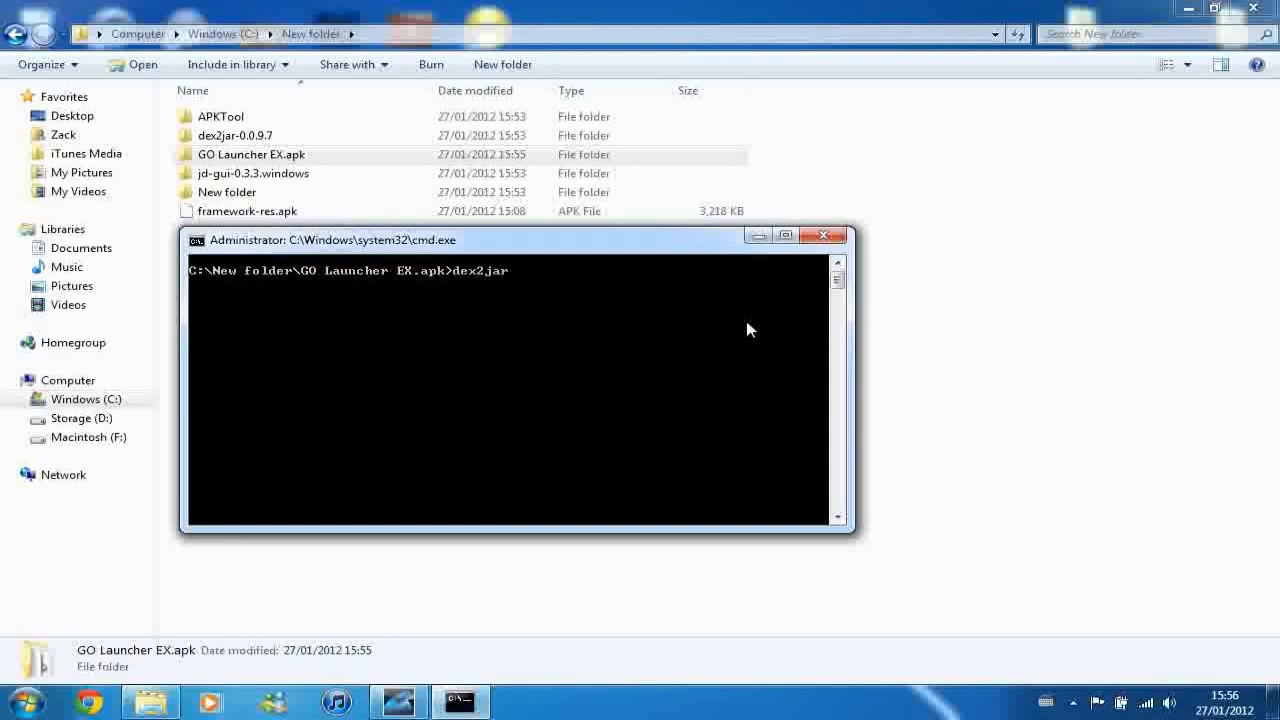
text(classe)
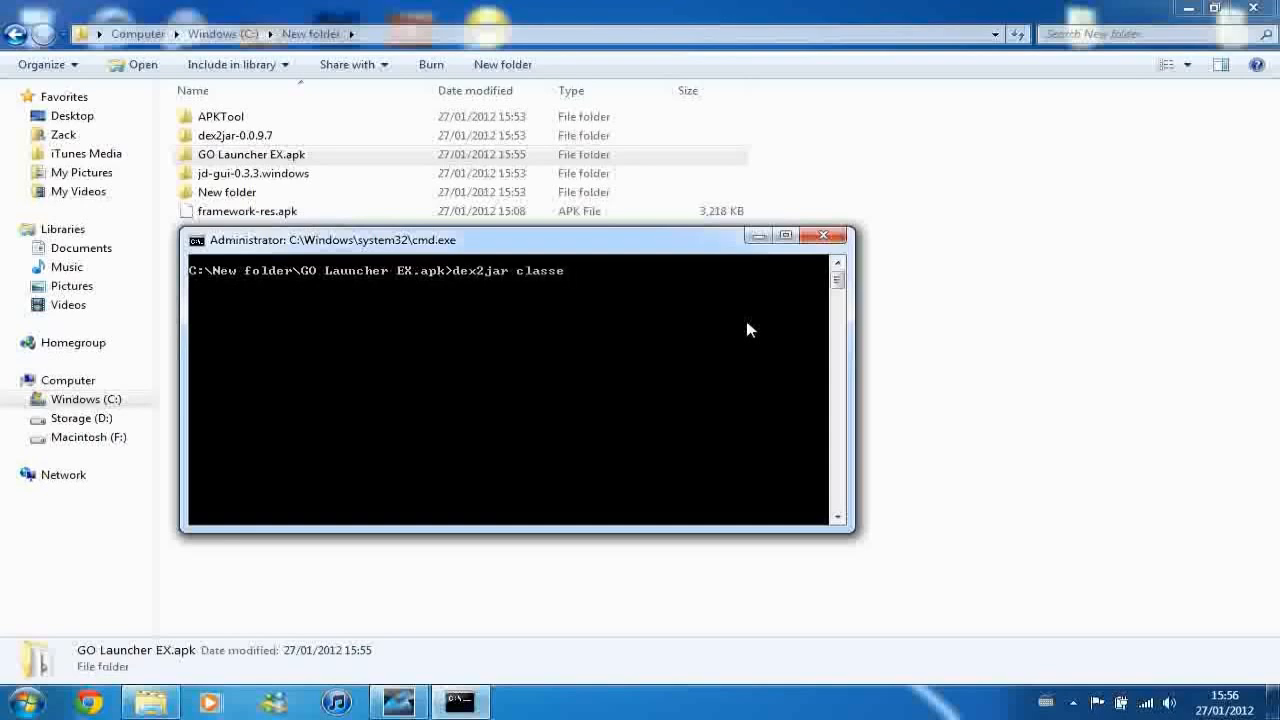
text(s.dex)
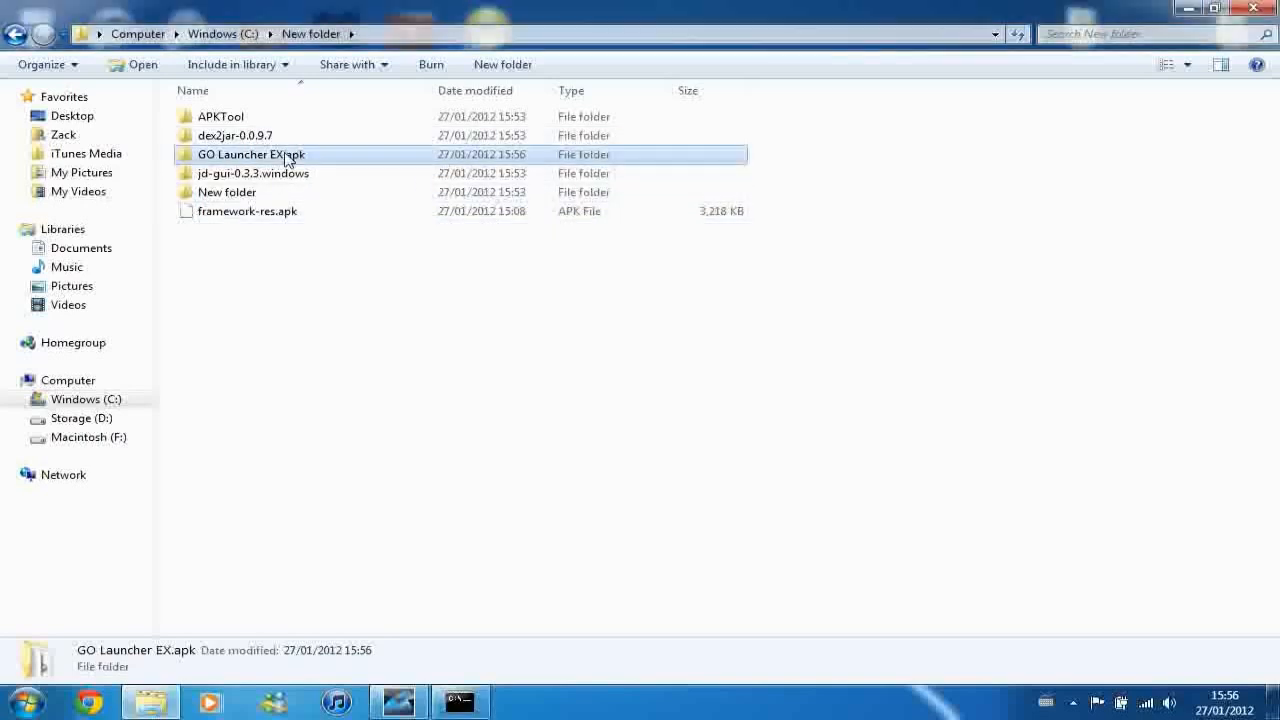
double_click(252, 154)
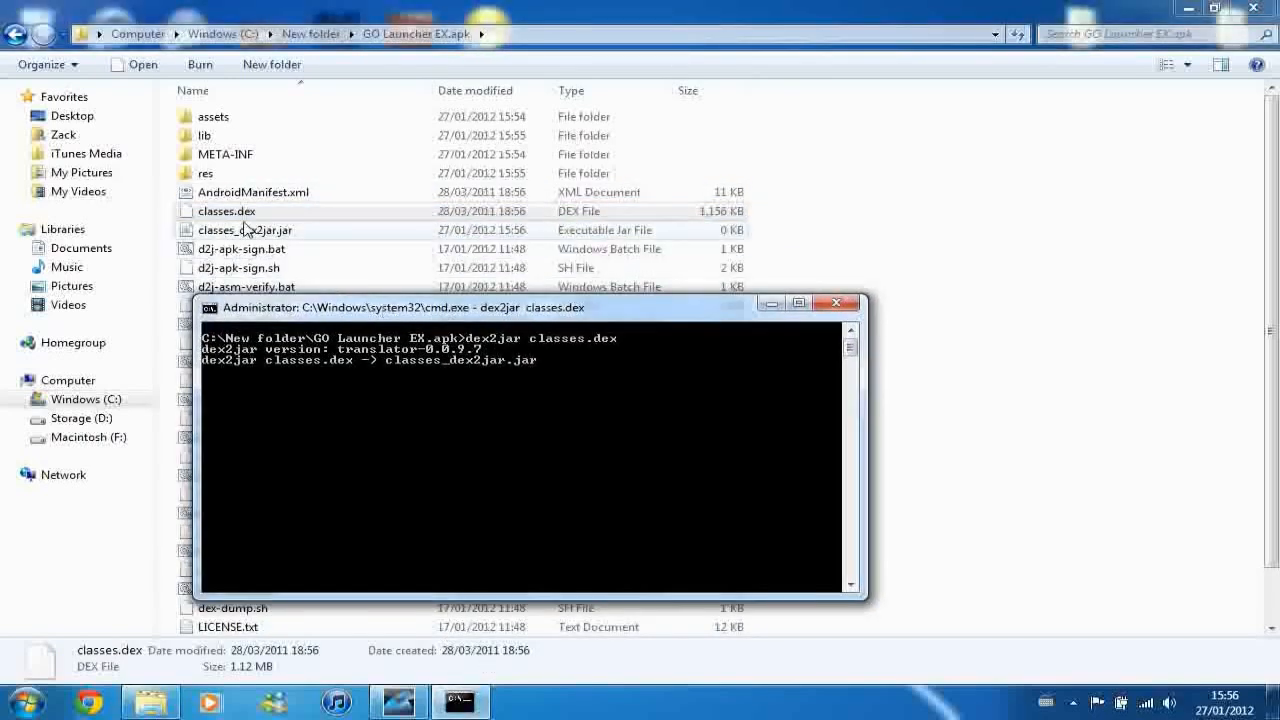
mouse_move(278, 244)
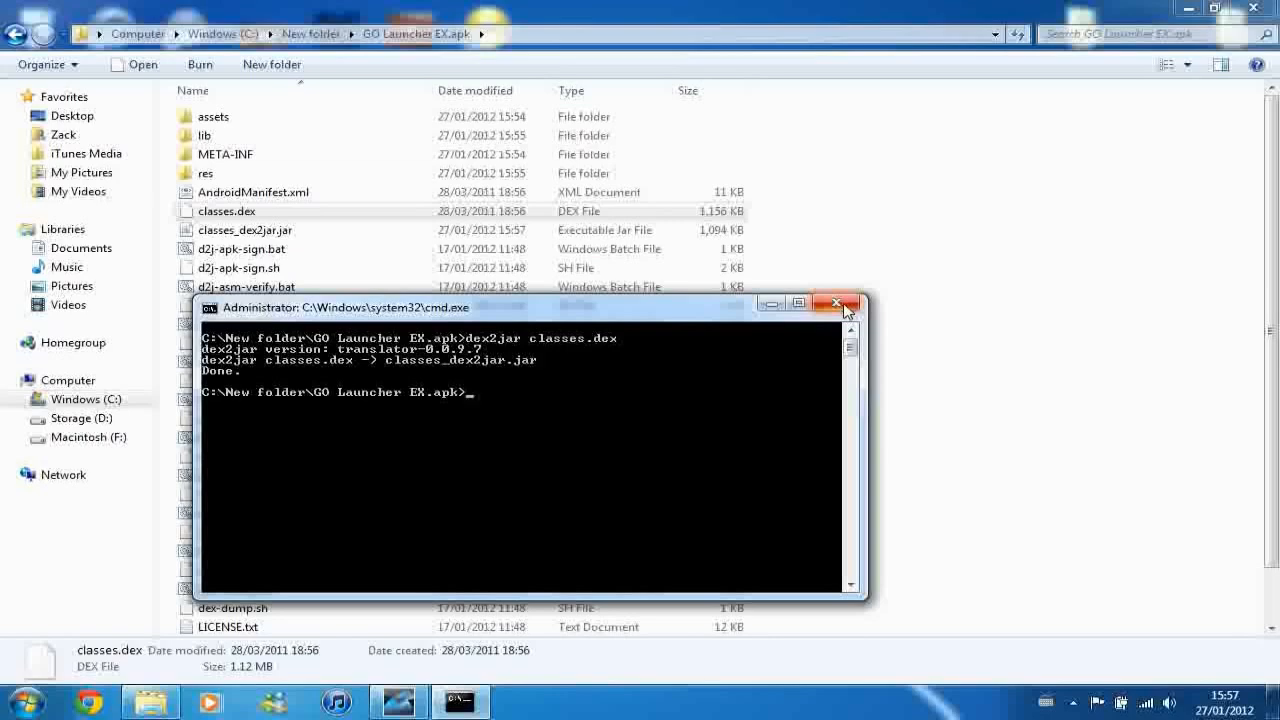
- Move classes_dex2jar.jar into New folder and delete the GO Launcher EX.apk folder
click(836, 304)
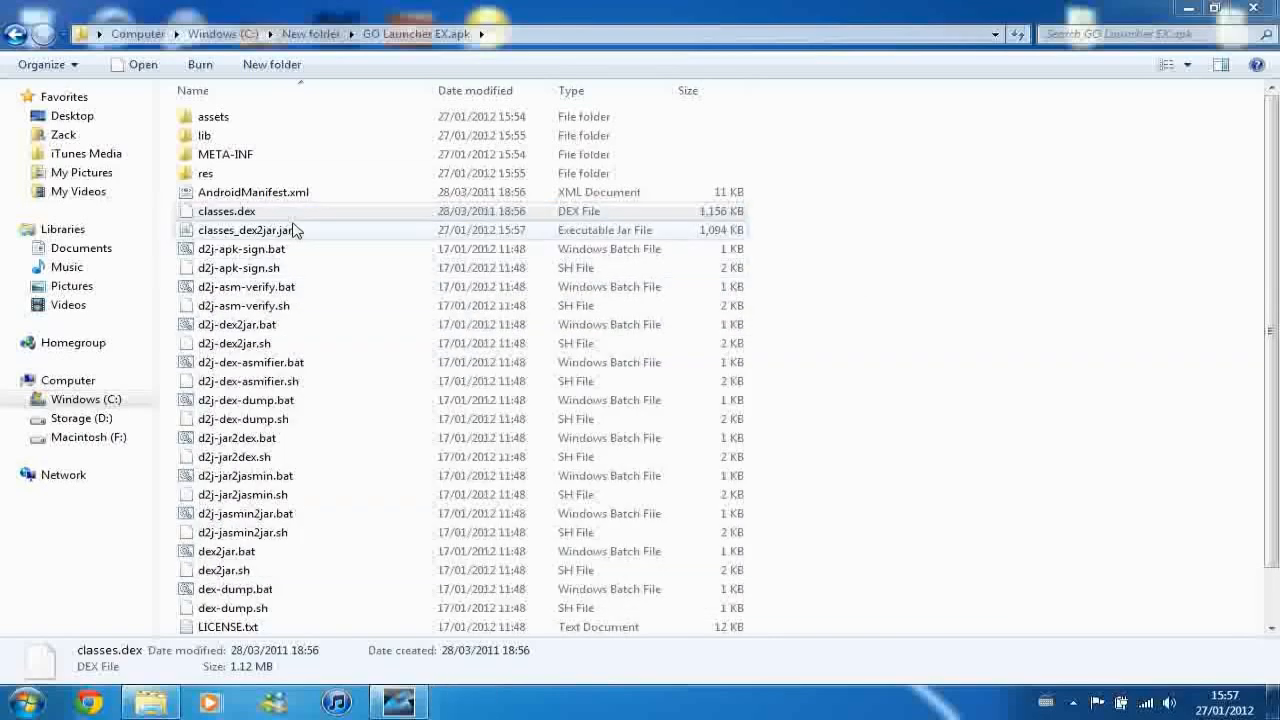
right_click(250, 230)
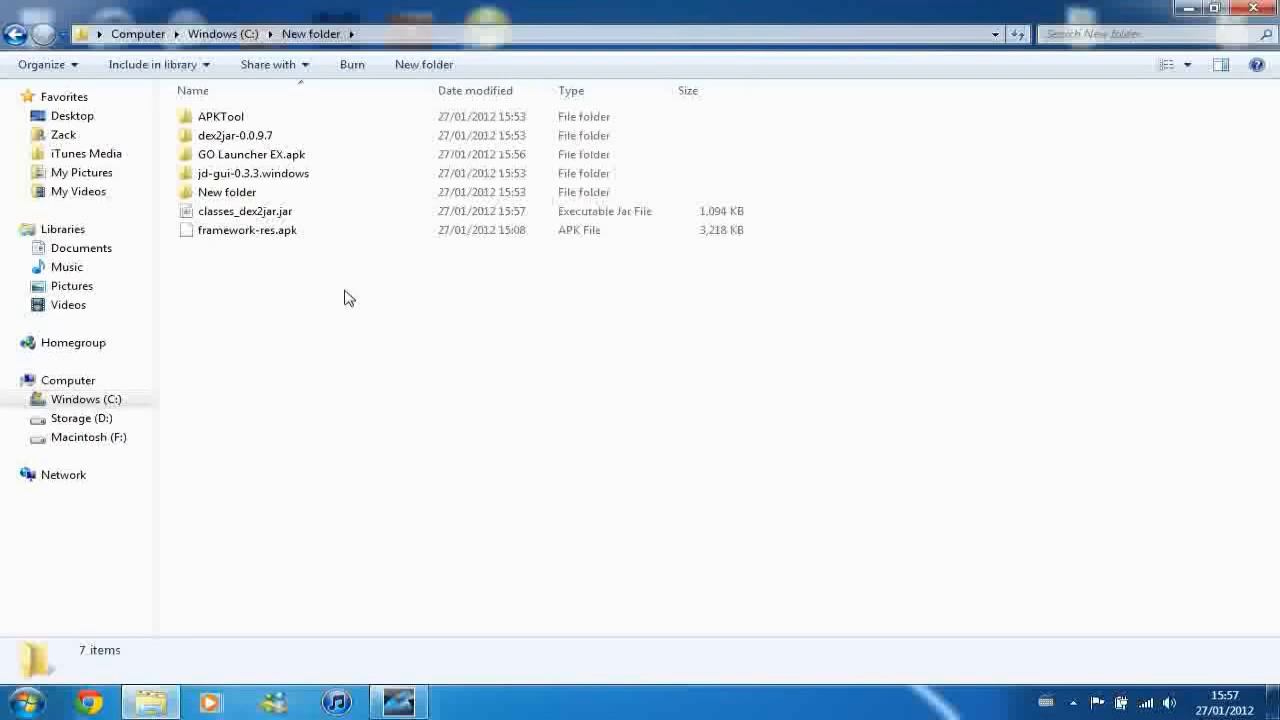
click(250, 154)
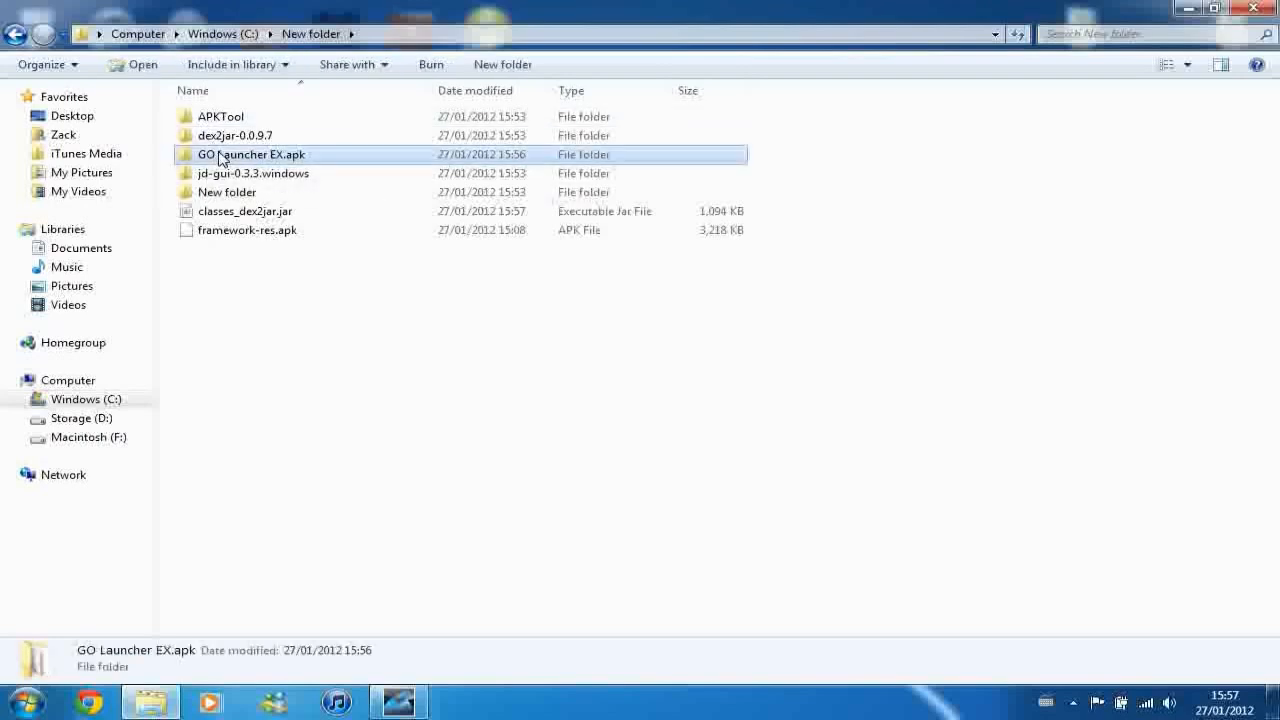
key(Delete)
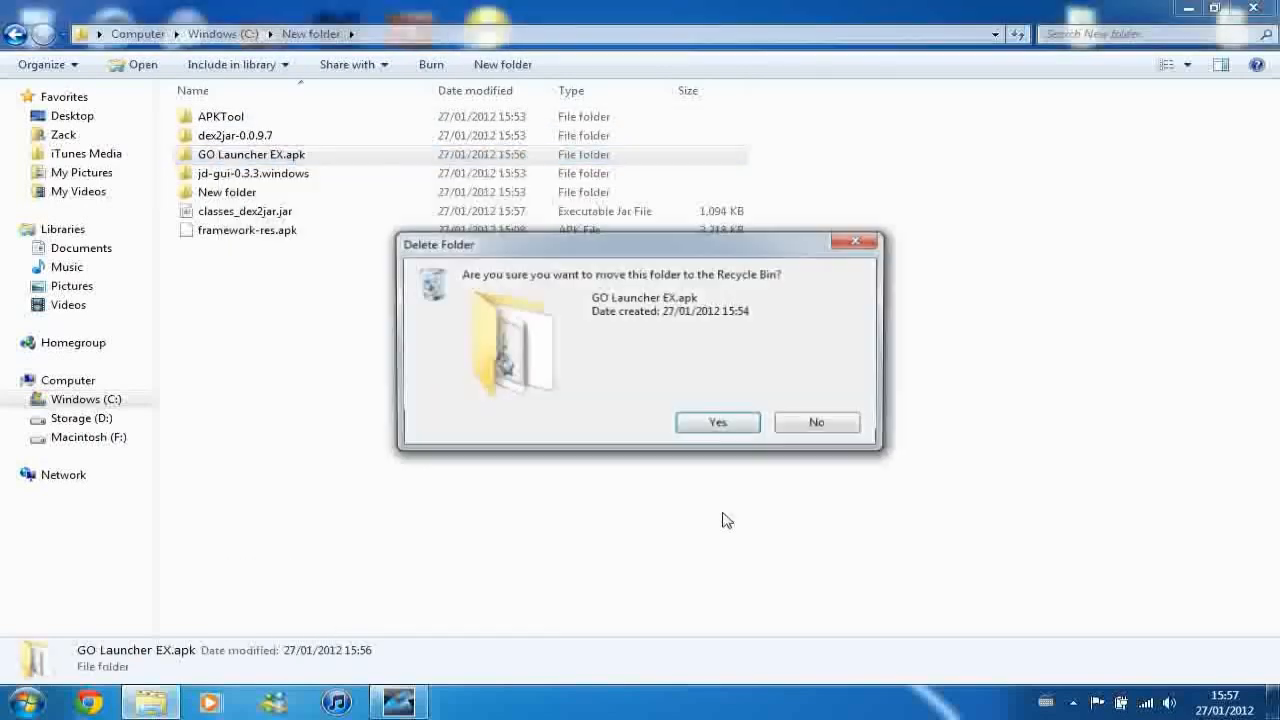
click(716, 420)
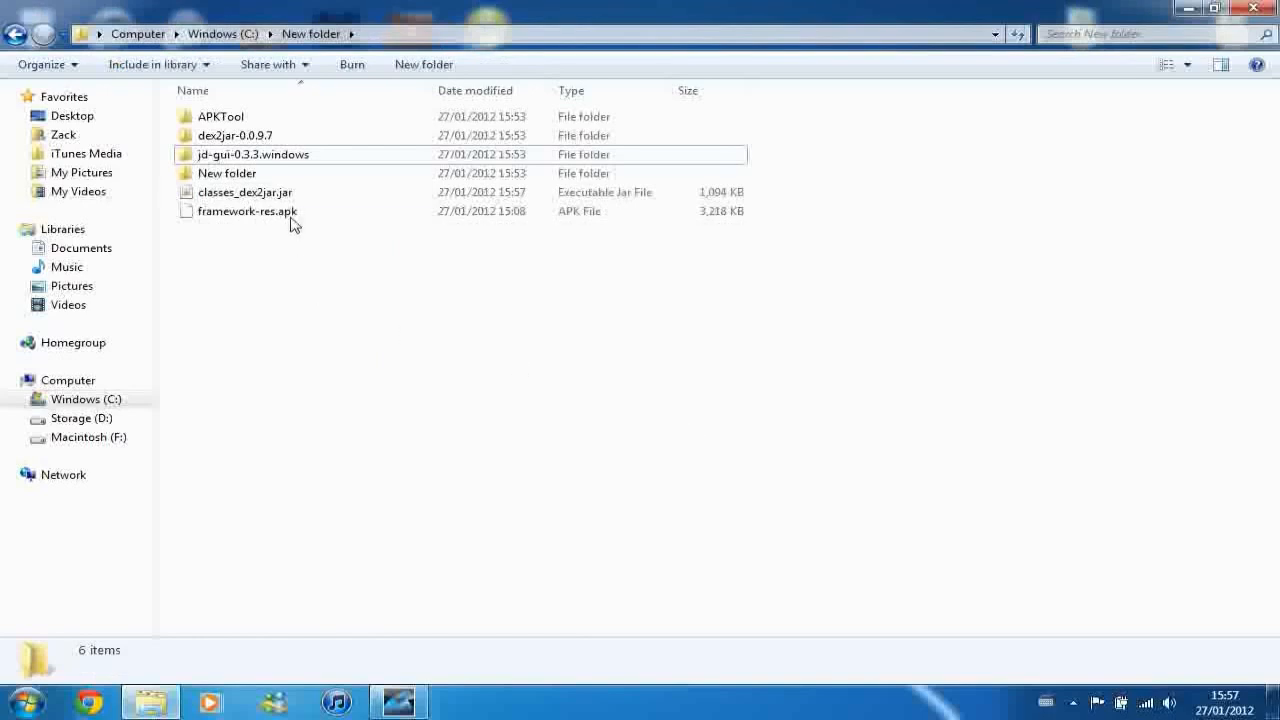
- Bring the original GO Launcher EX.apk back into New folder beside framework-res.apk
double_click(228, 172)
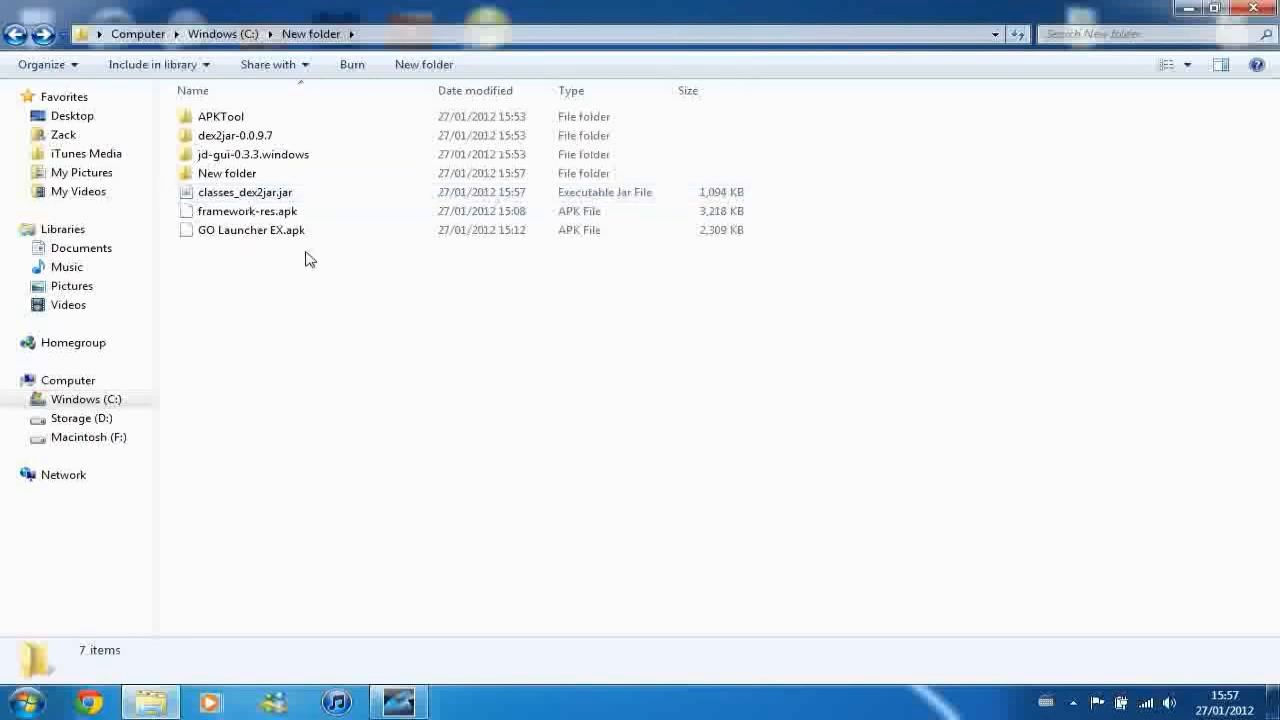
click(252, 154)
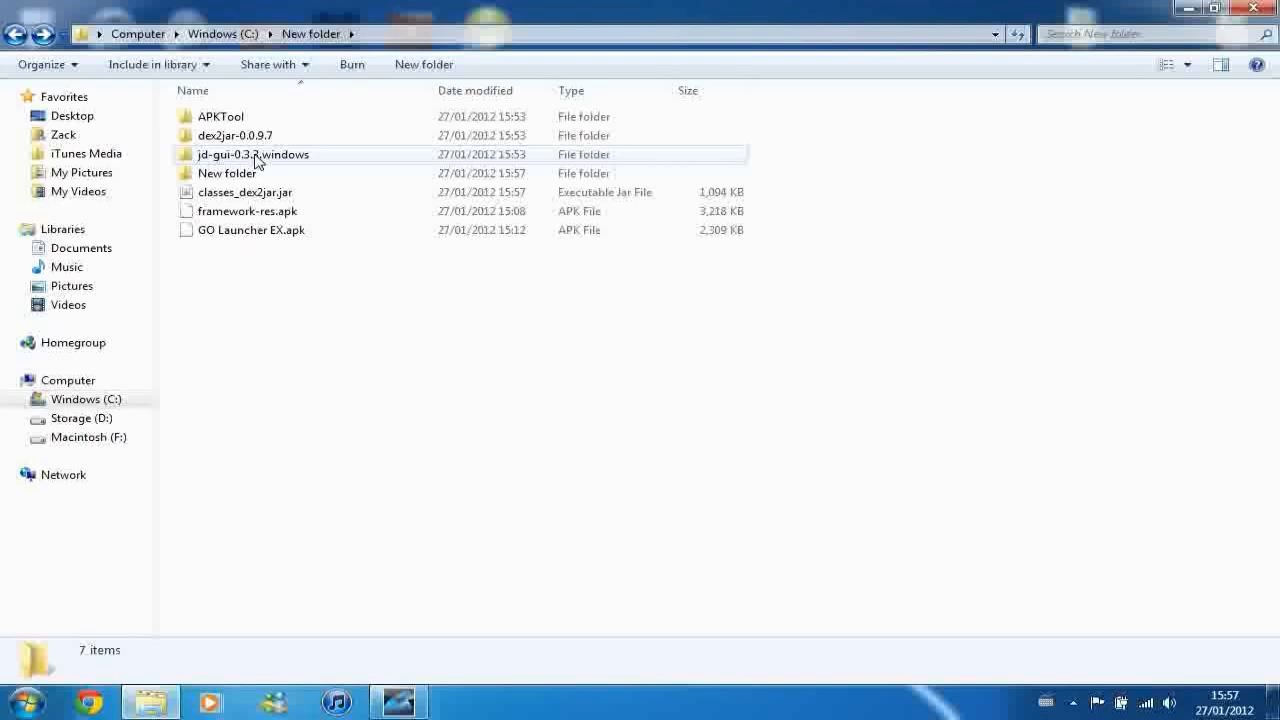
- Launch jd-gui.exe from jd-gui-0.3.3.windows and load classes_dex2jar.jar into it
double_click(252, 154)
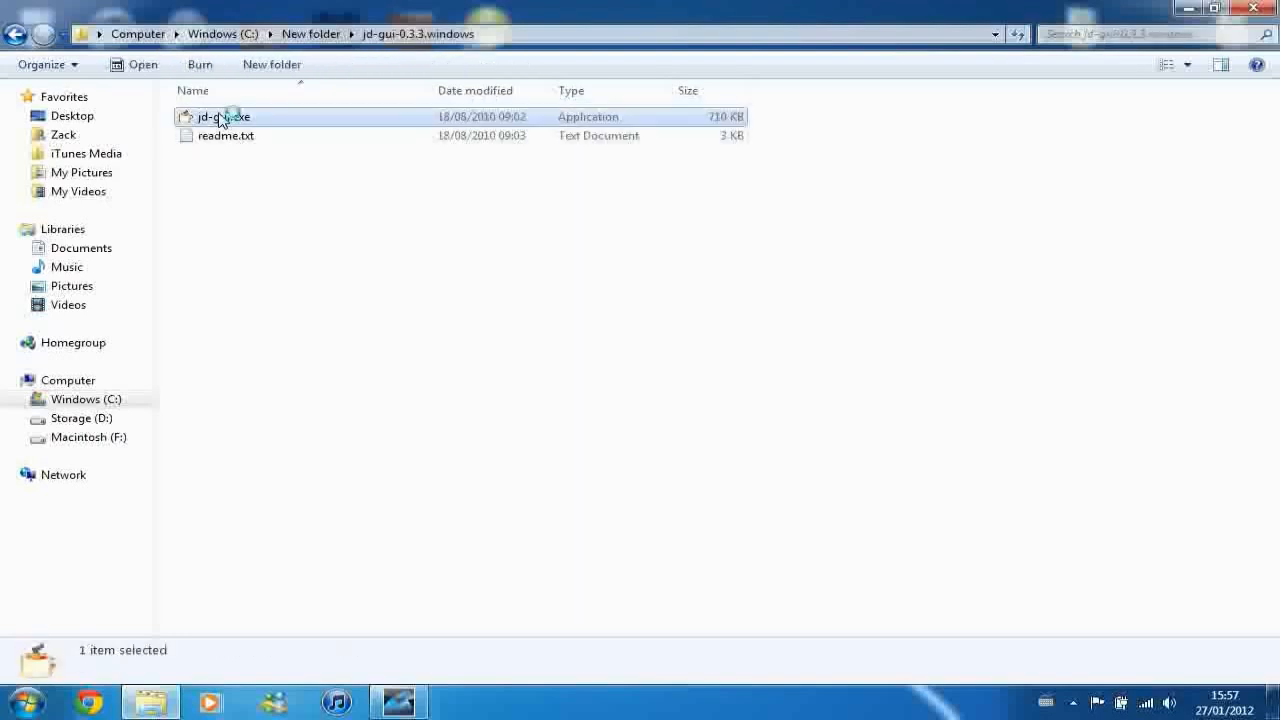
double_click(222, 116)
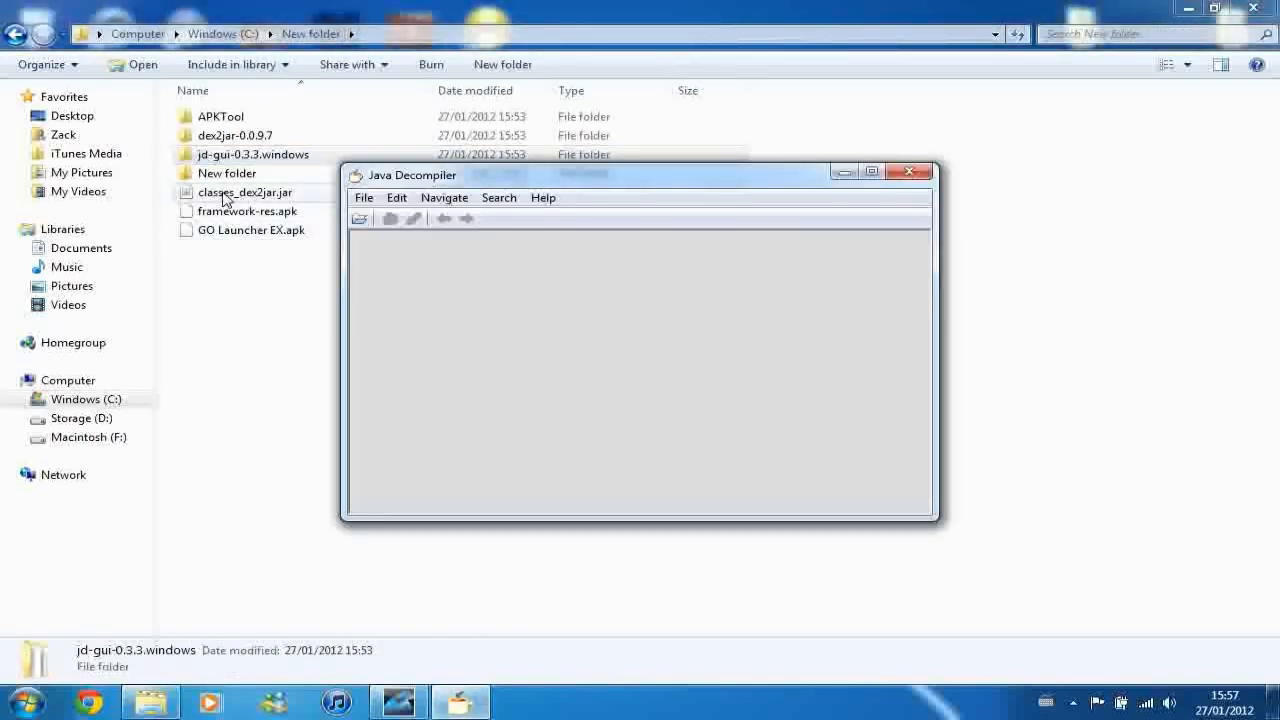
click(244, 192)
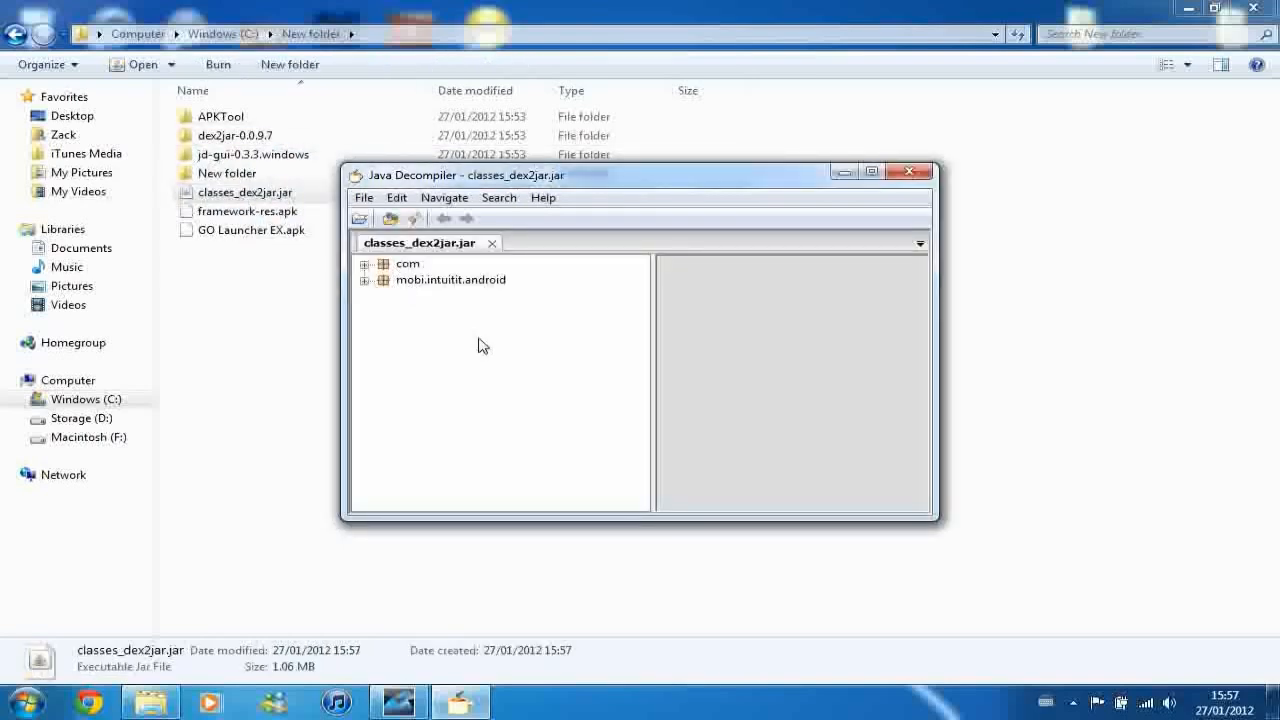
mouse_move(420, 292)
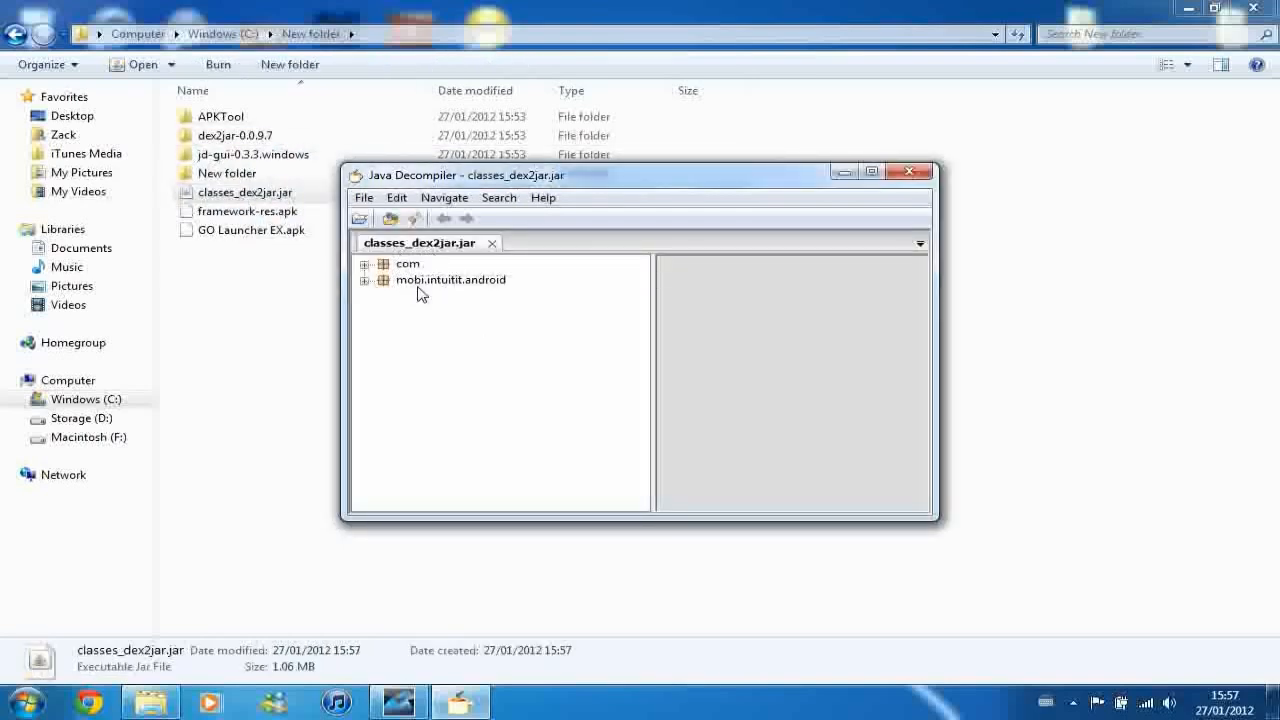
click(364, 198)
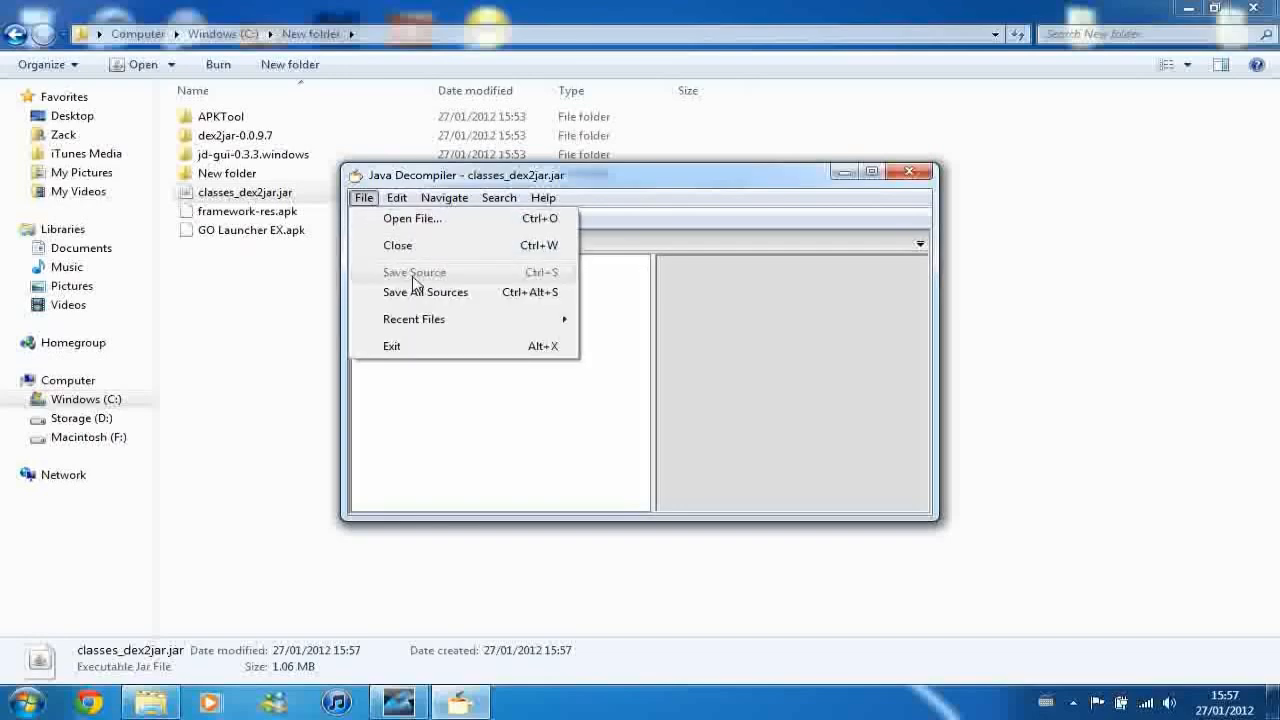
- Save All Sources as classes_dex2jar.src.zip in New folder, inspect mobi.intuitit.android, then close JD-GUI
click(426, 292)
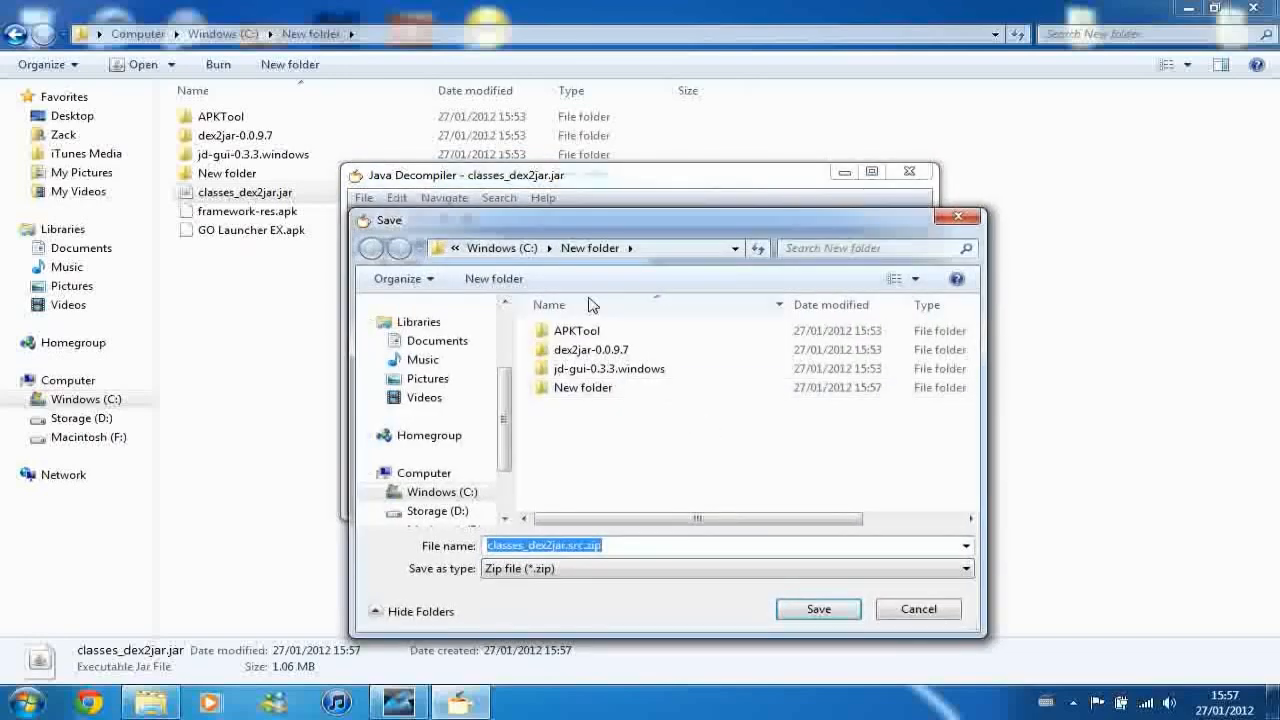
click(818, 608)
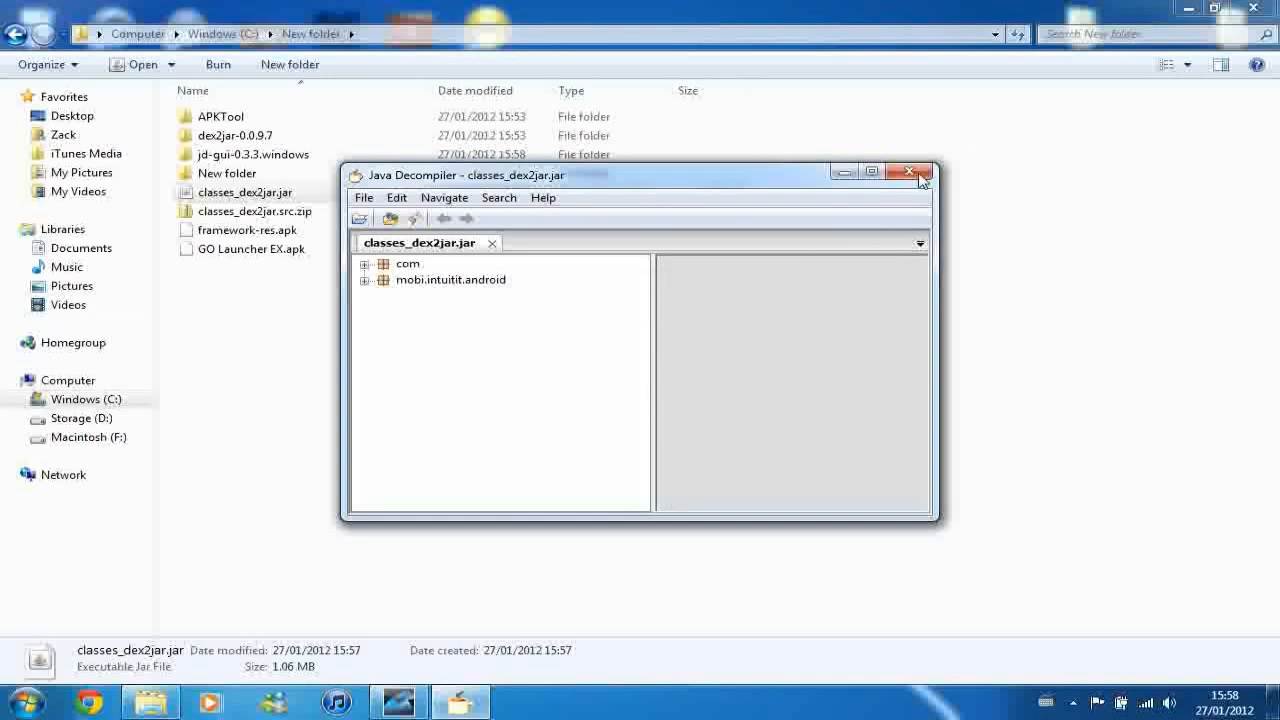
click(384, 288)
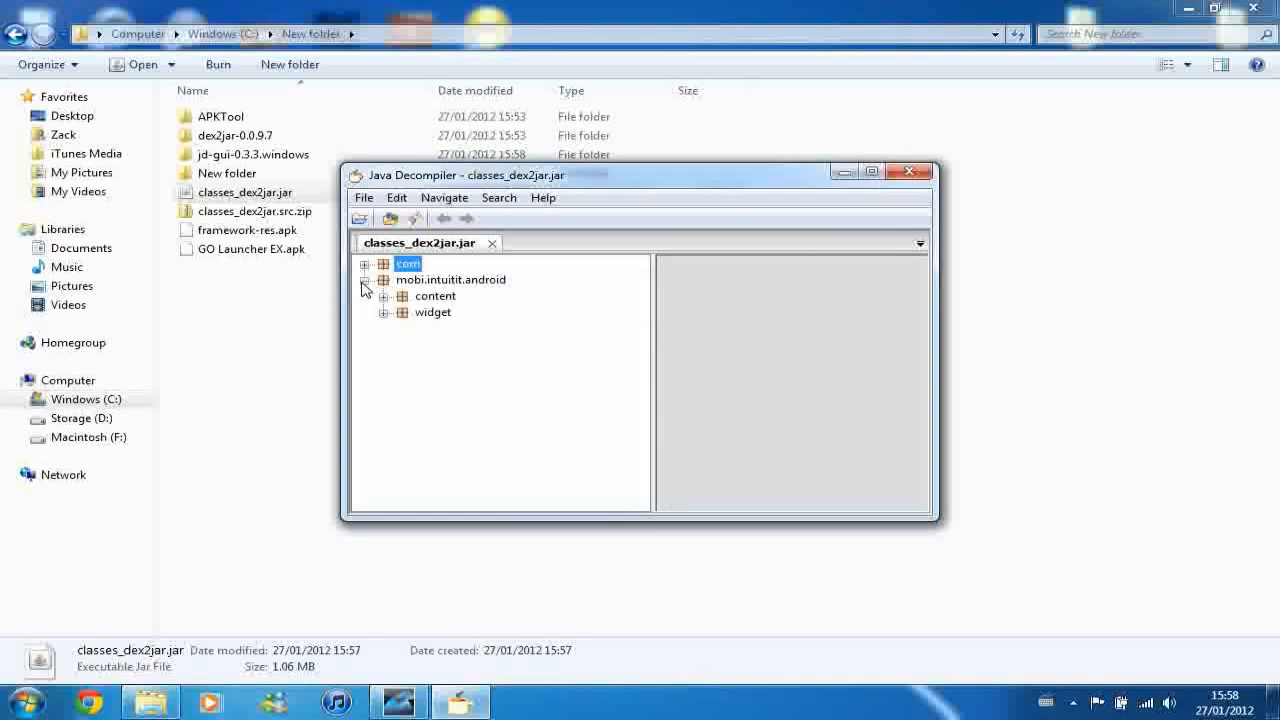
click(384, 296)
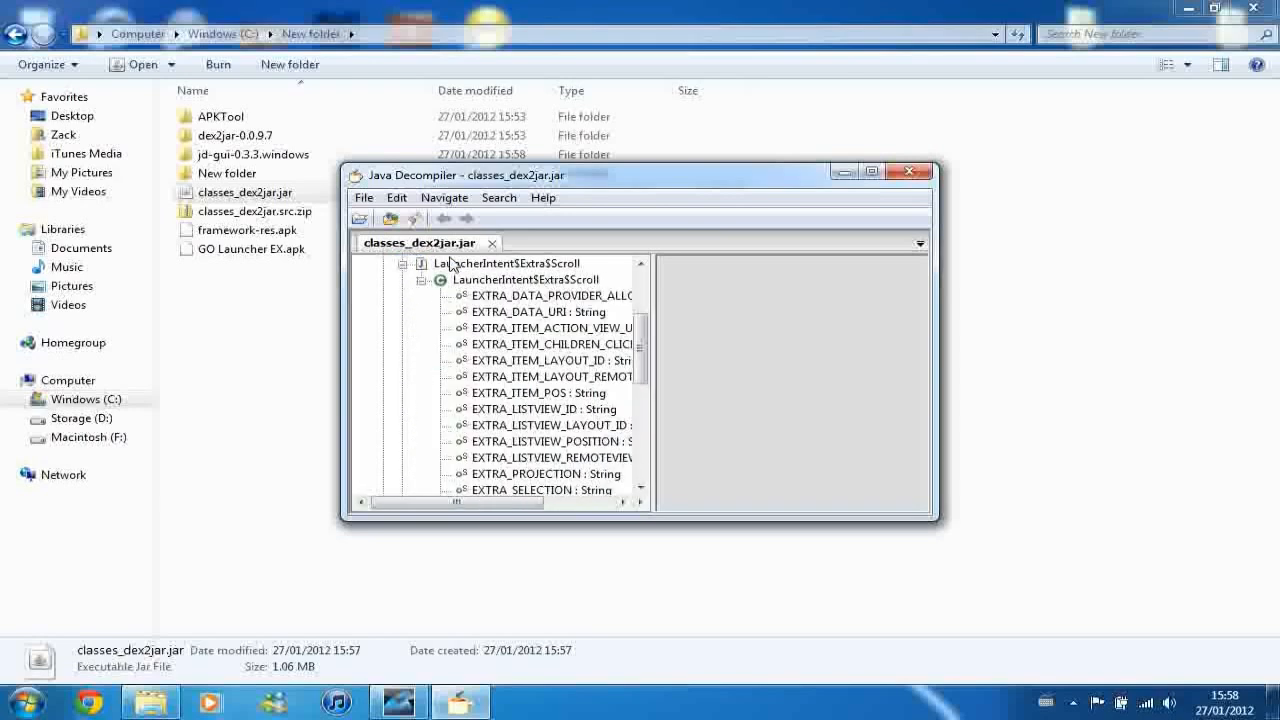
click(908, 172)
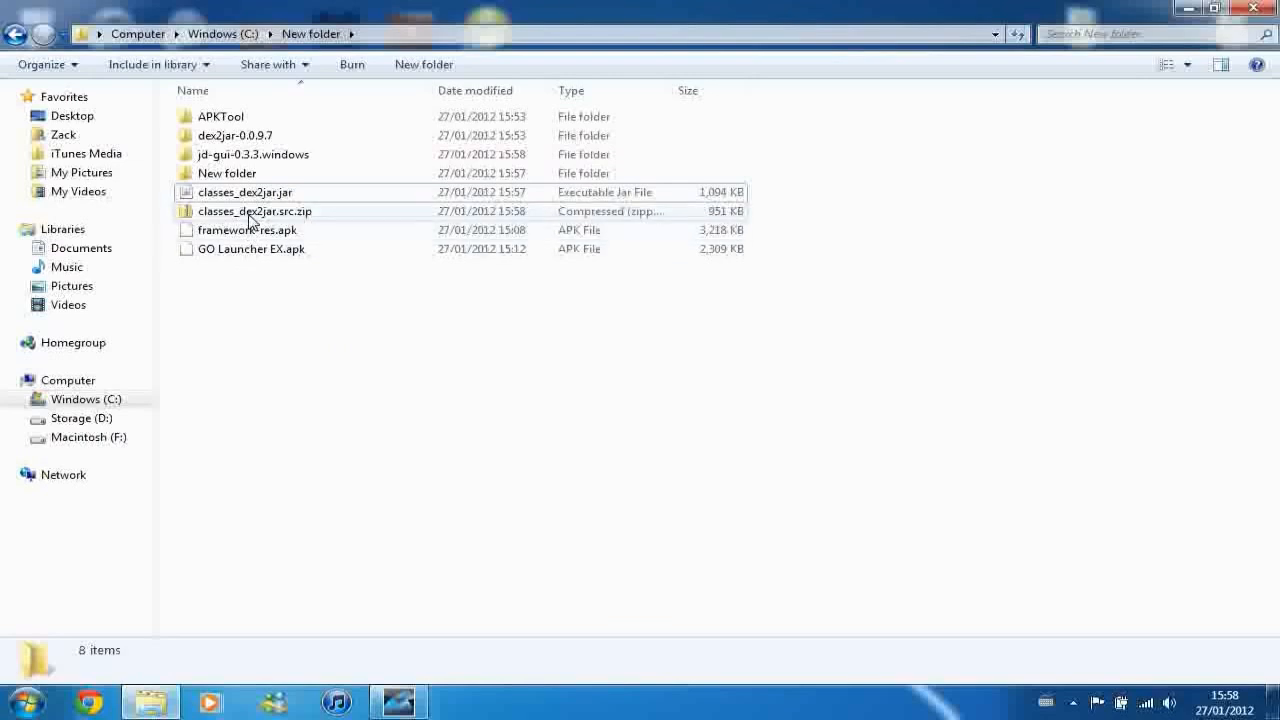
mouse_move(284, 230)
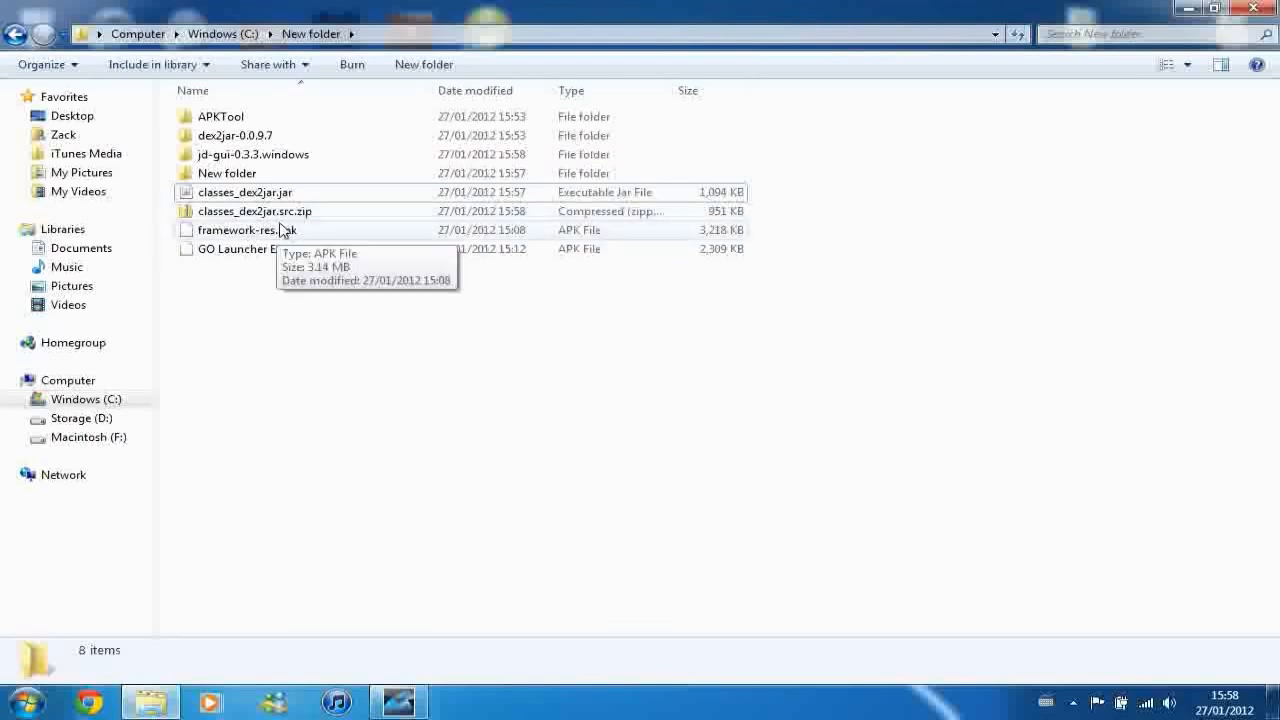
mouse_move(258, 124)
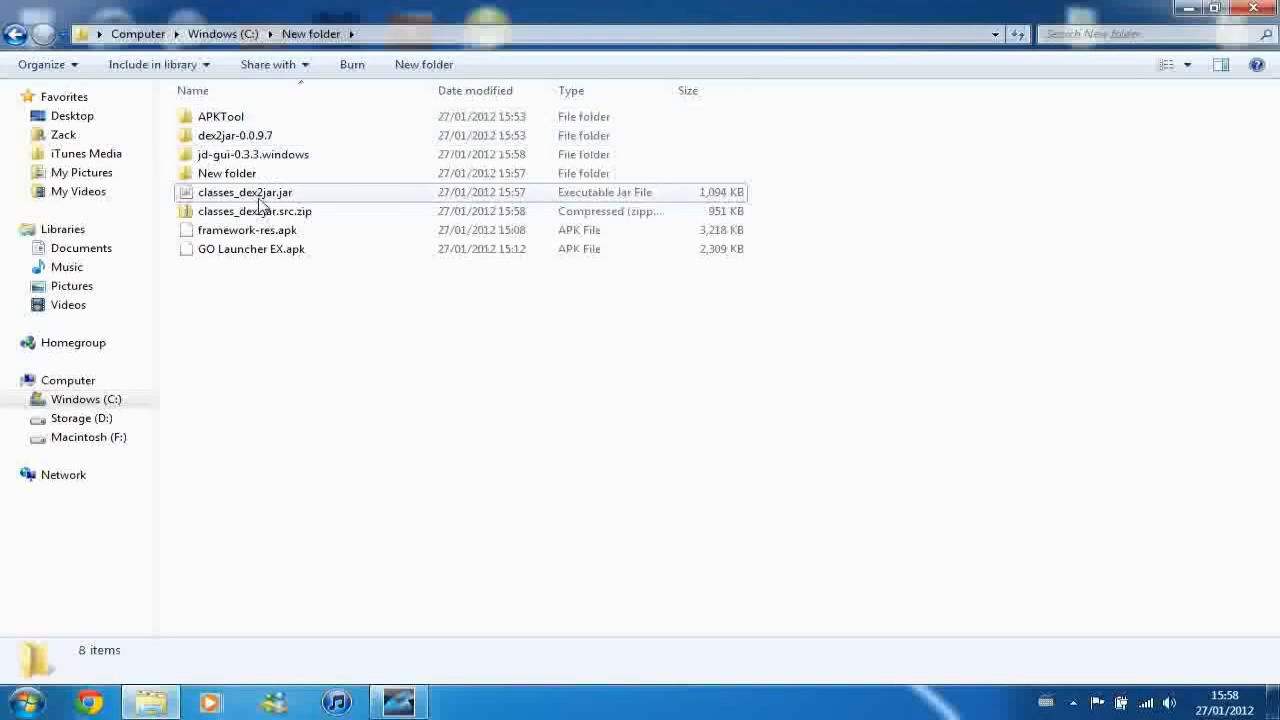
- Extract classes_dex2jar.src.zip into a classes_dex2jar.src folder and enter it
click(254, 212)
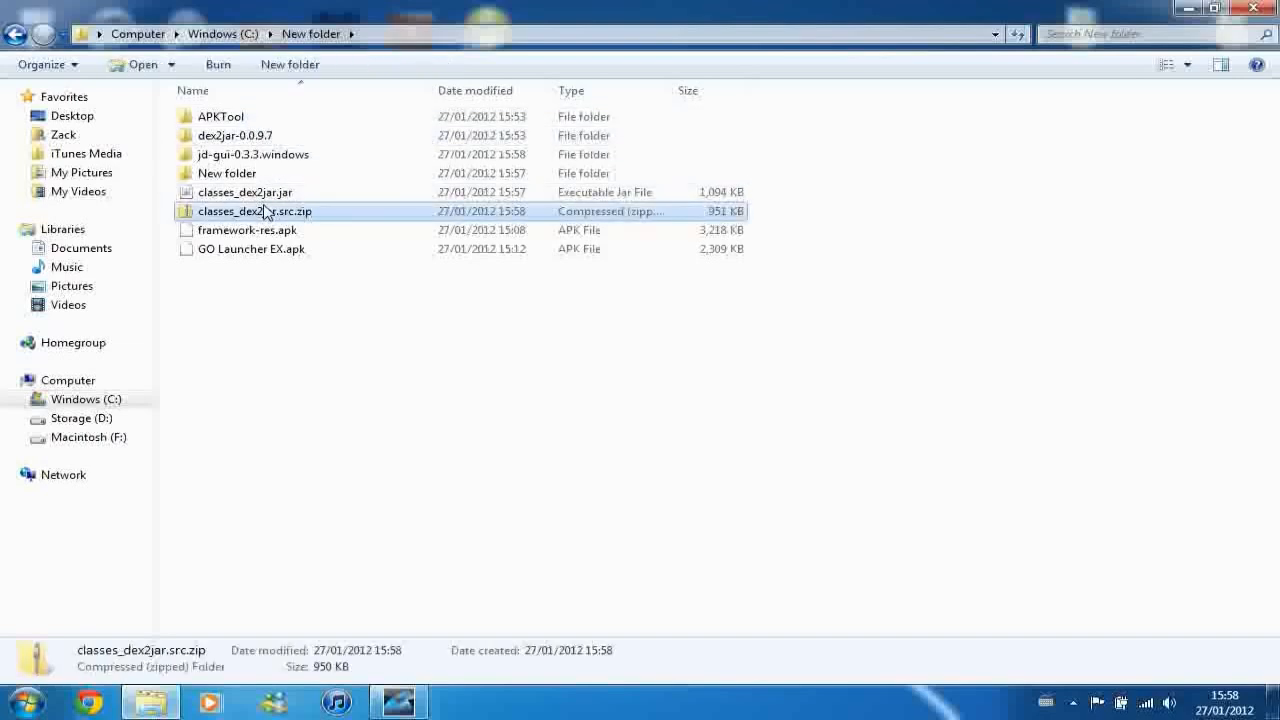
right_click(256, 212)
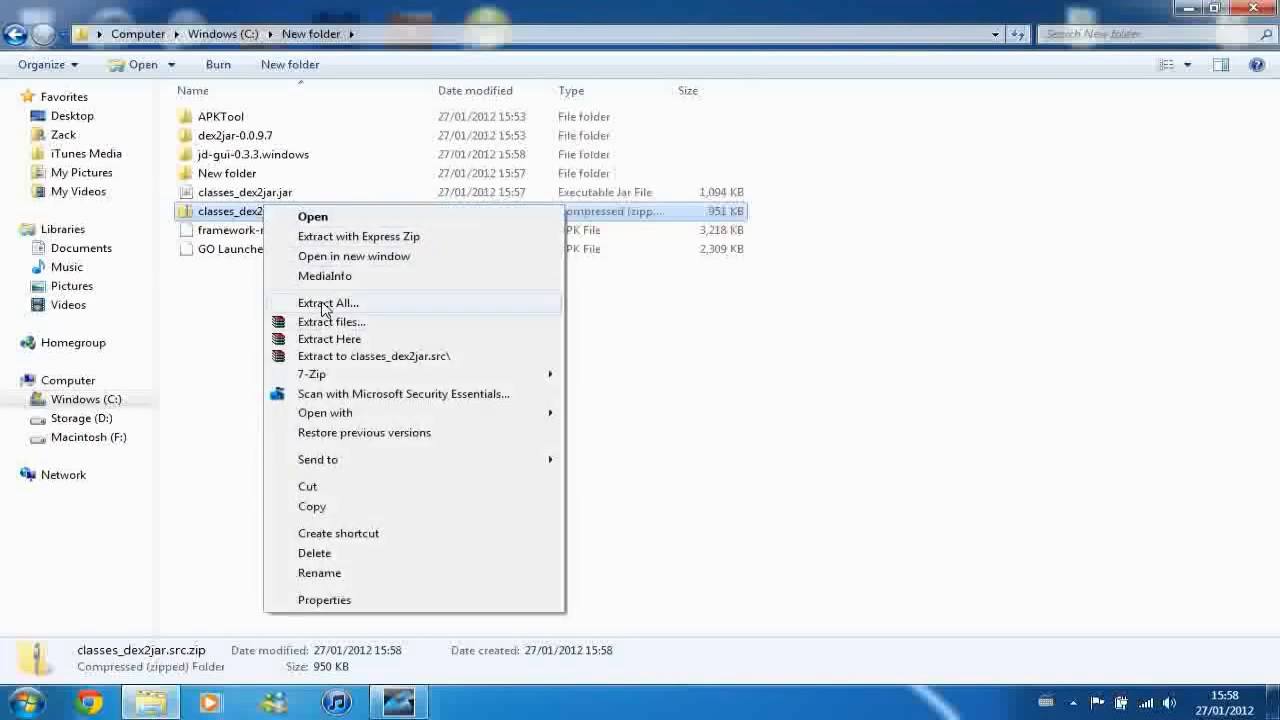
click(328, 302)
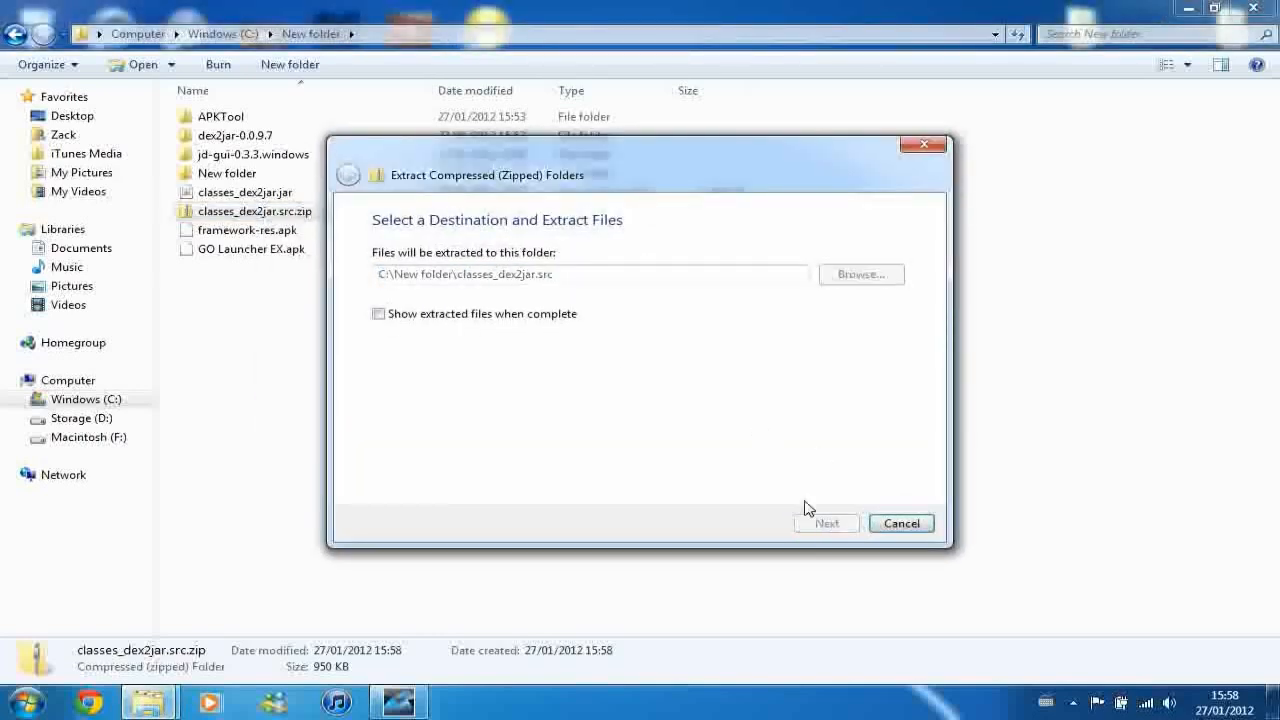
click(826, 524)
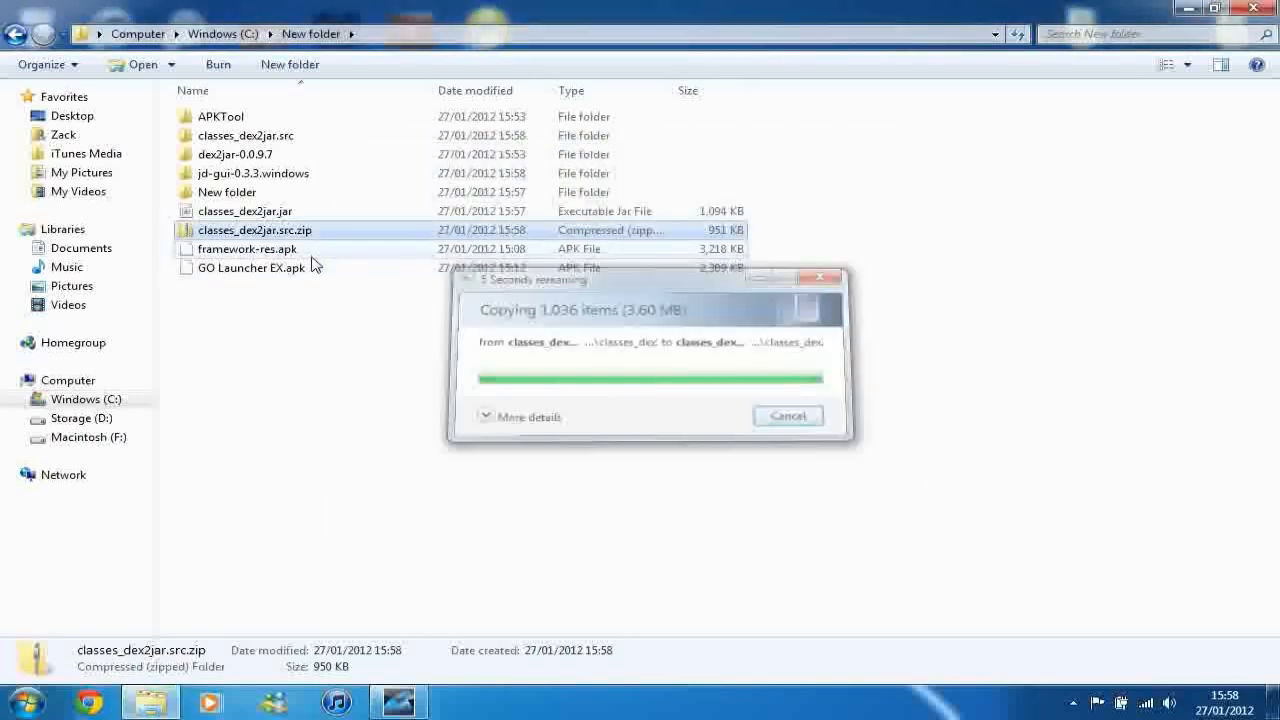
double_click(244, 136)
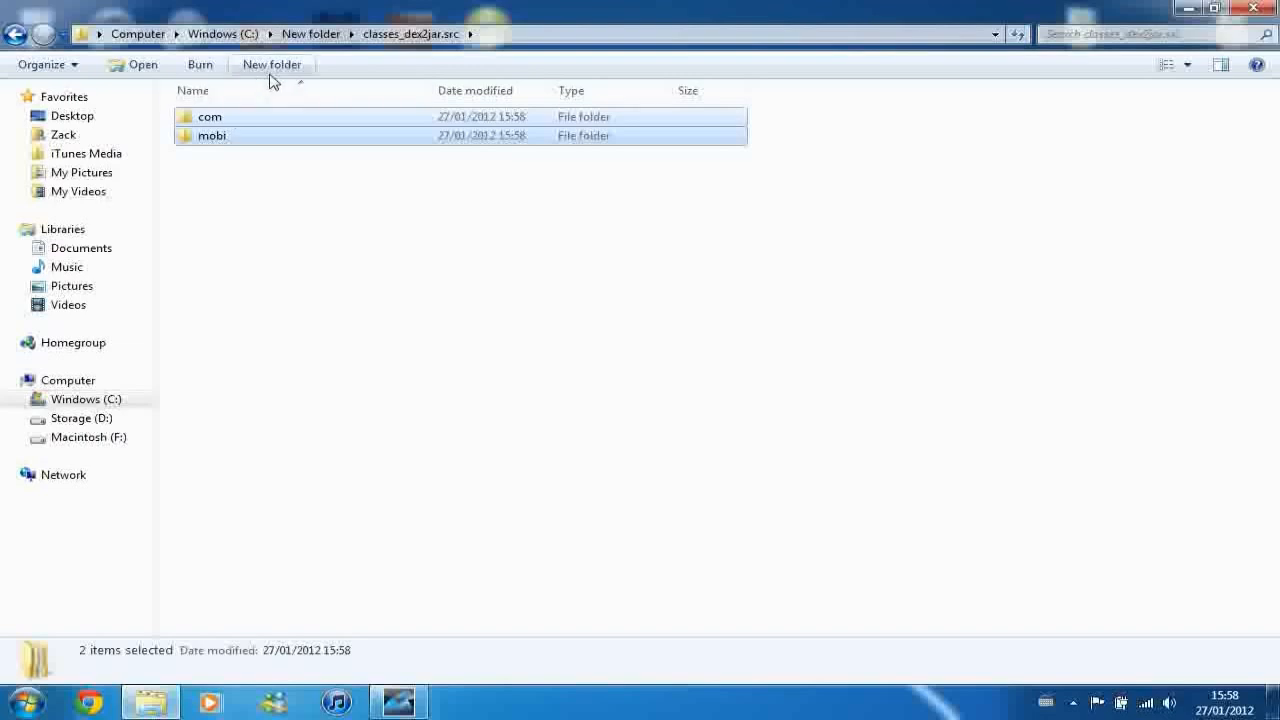
- Go back up and enter New folder where classes_dex2jar.src sits beside its zip and jar
click(16, 32)
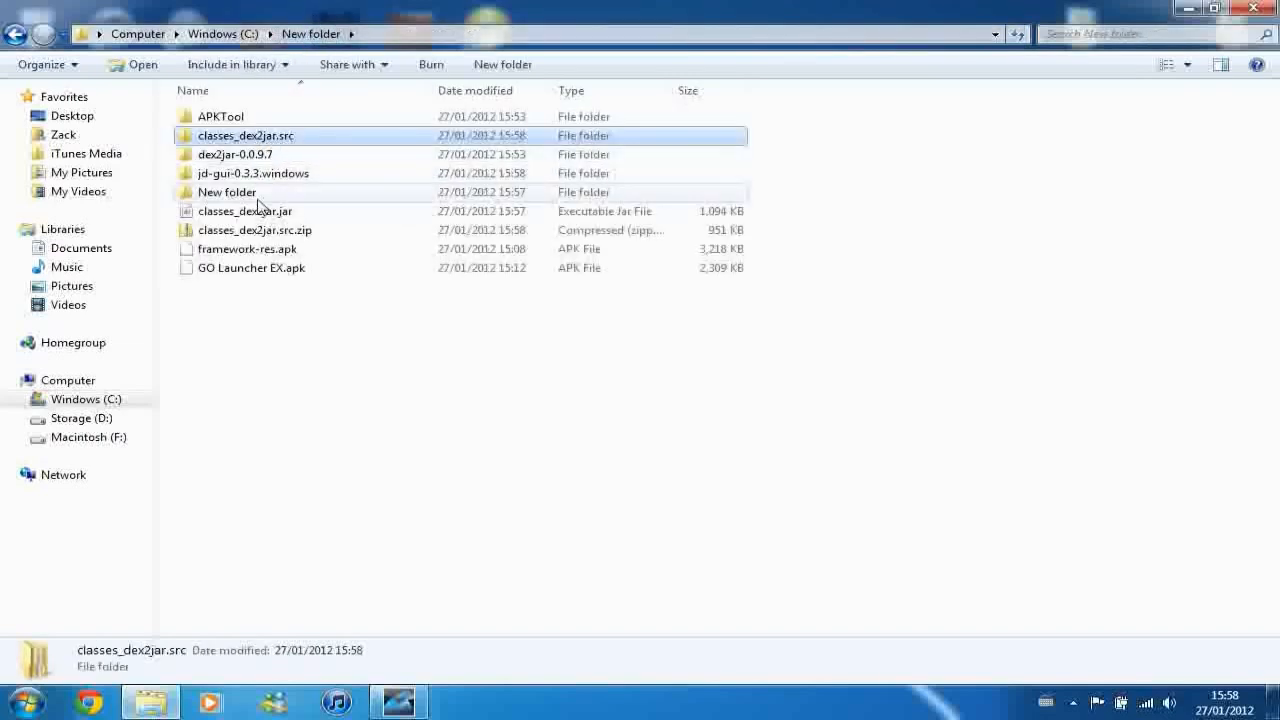
double_click(228, 192)
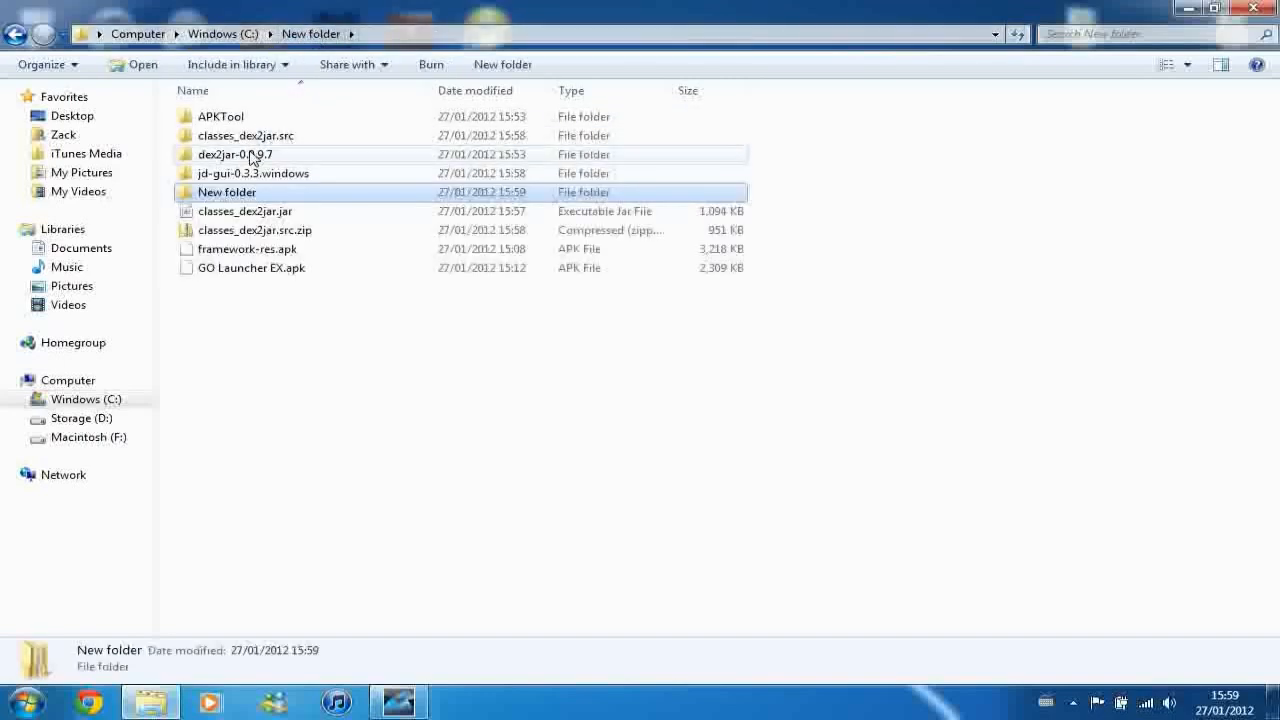
- Delete classes_dex2jar.src, classes_dex2jar.src.zip and classes_dex2jar.jar from the working folder
right_click(244, 136)
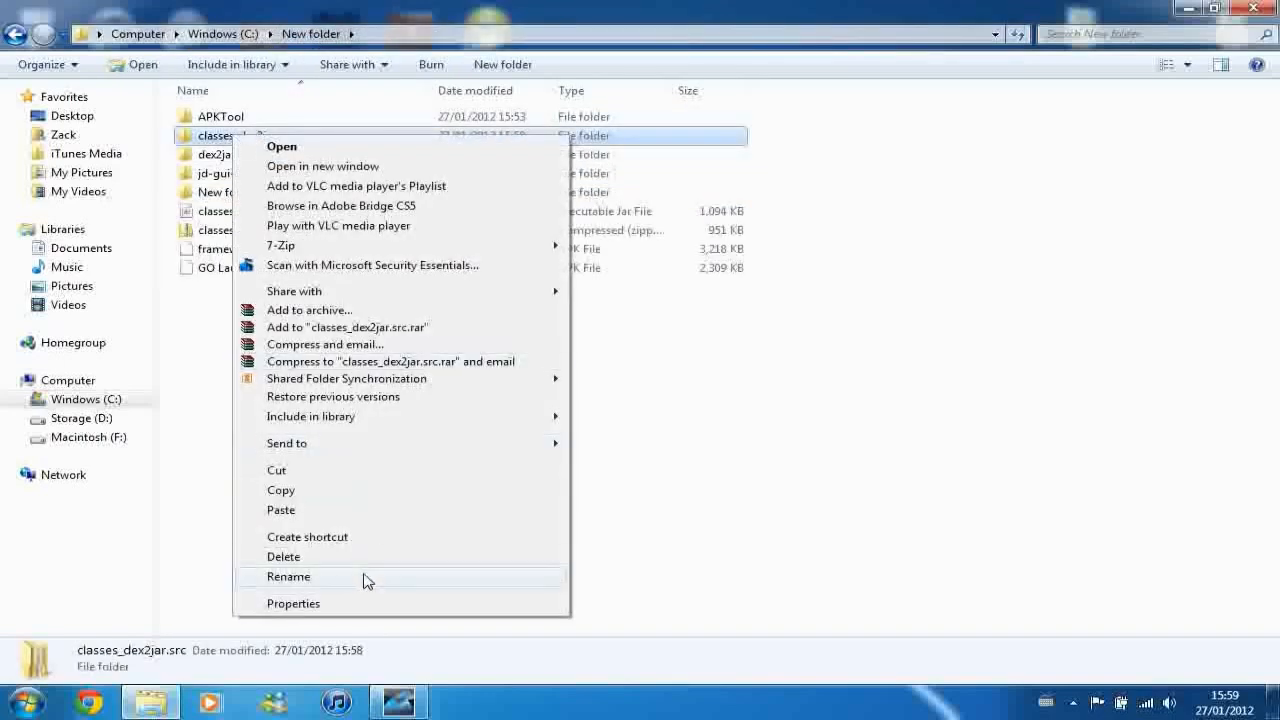
click(288, 576)
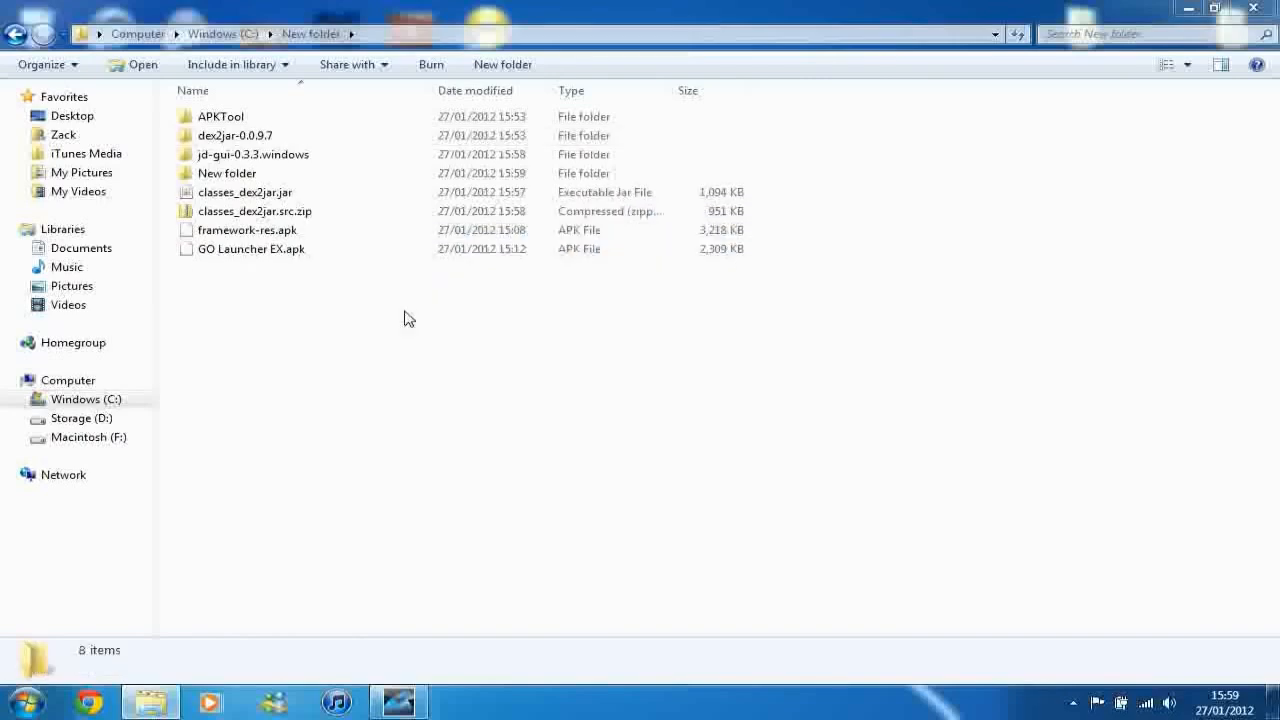
right_click(254, 212)
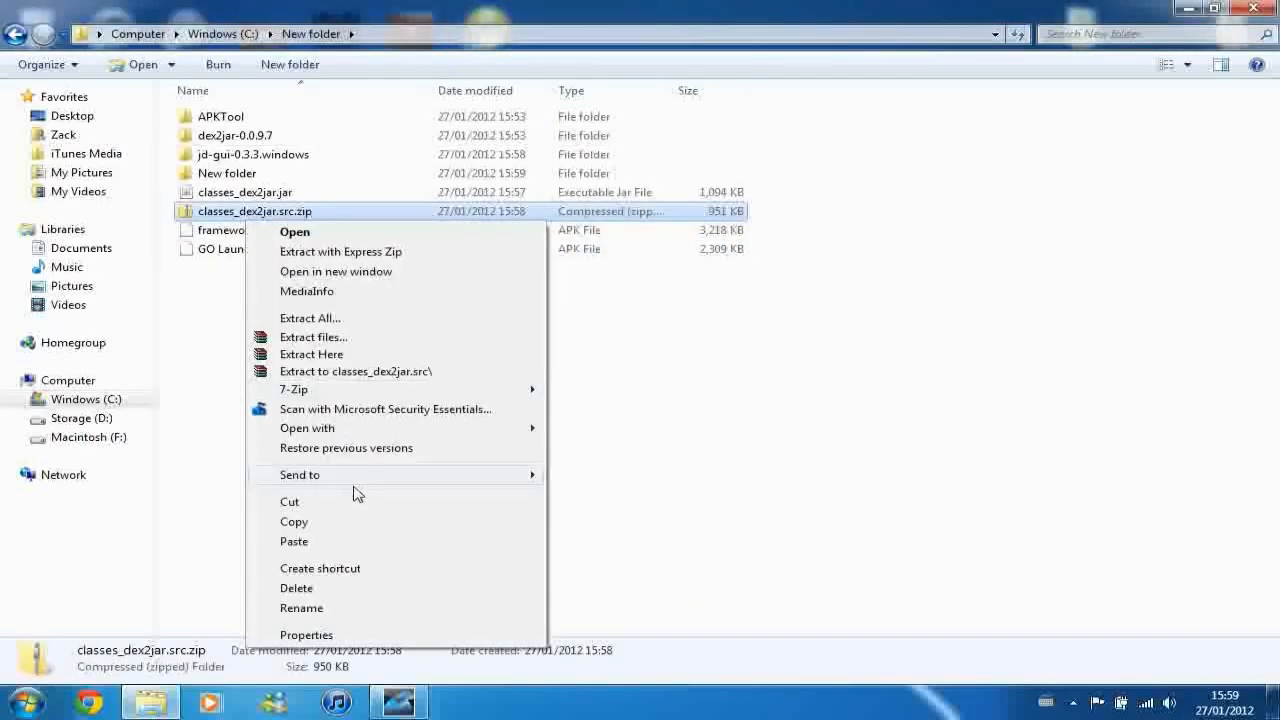
click(296, 588)
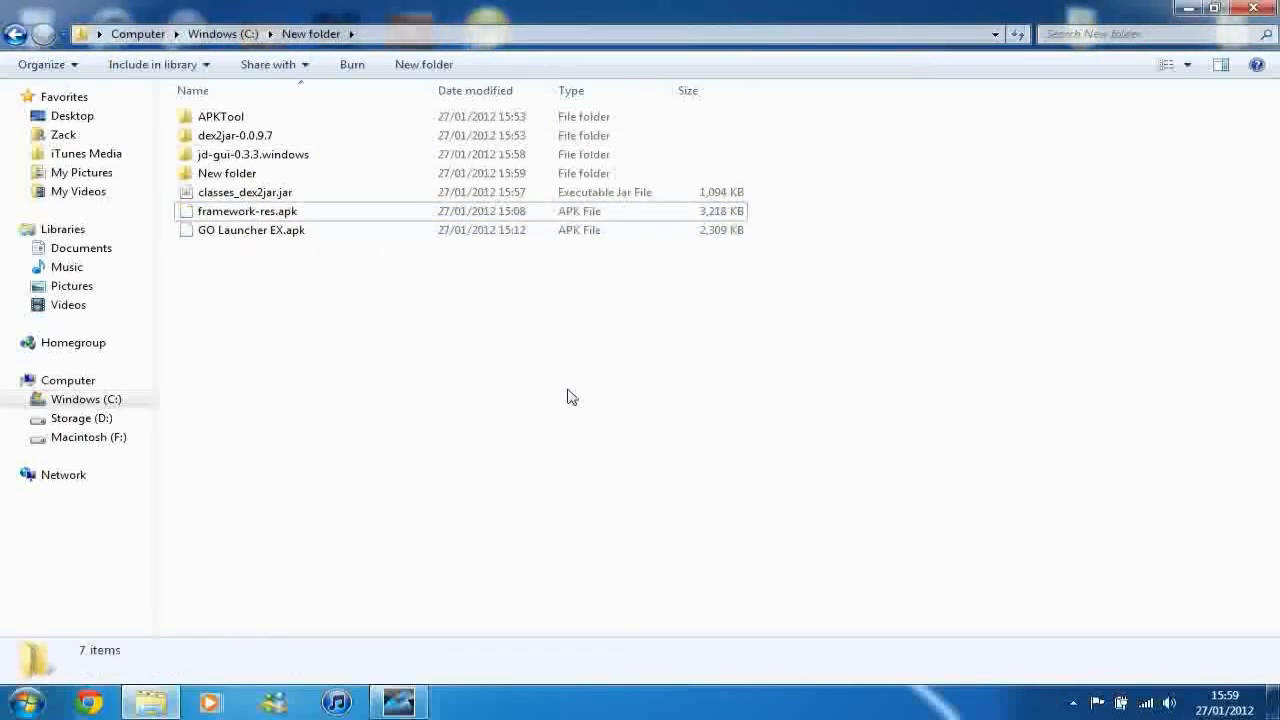
right_click(244, 192)
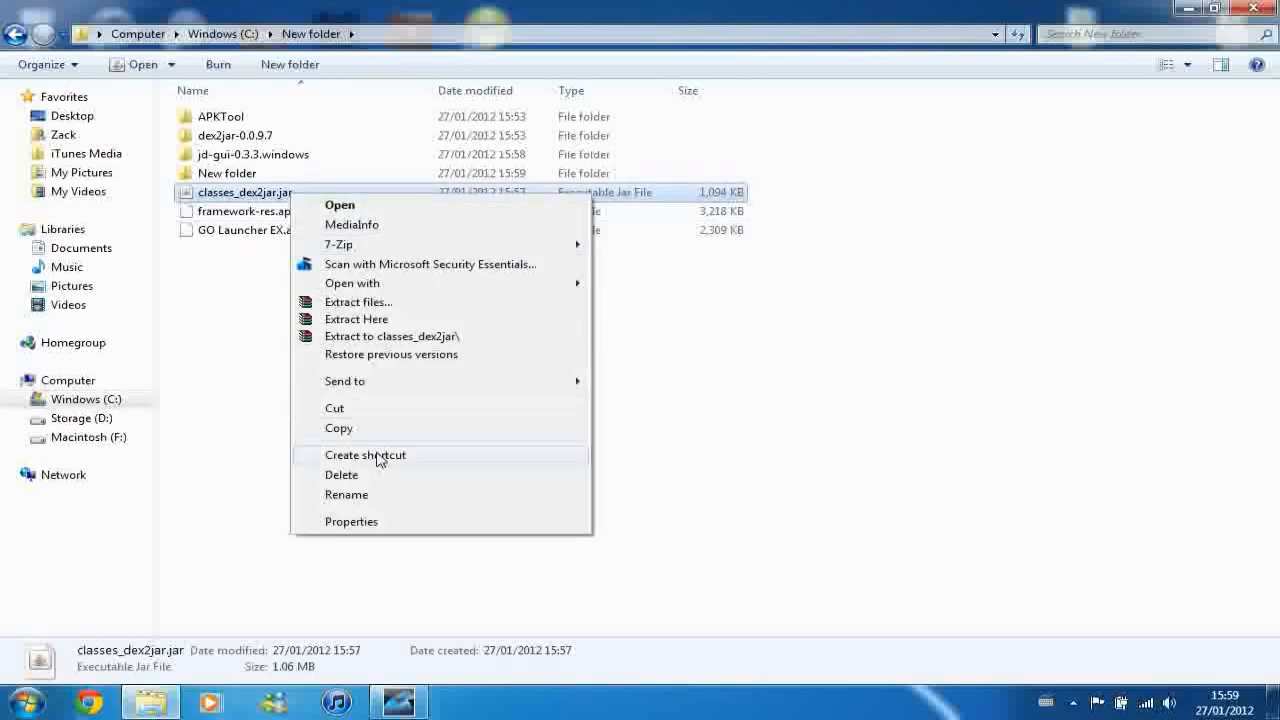
click(340, 474)
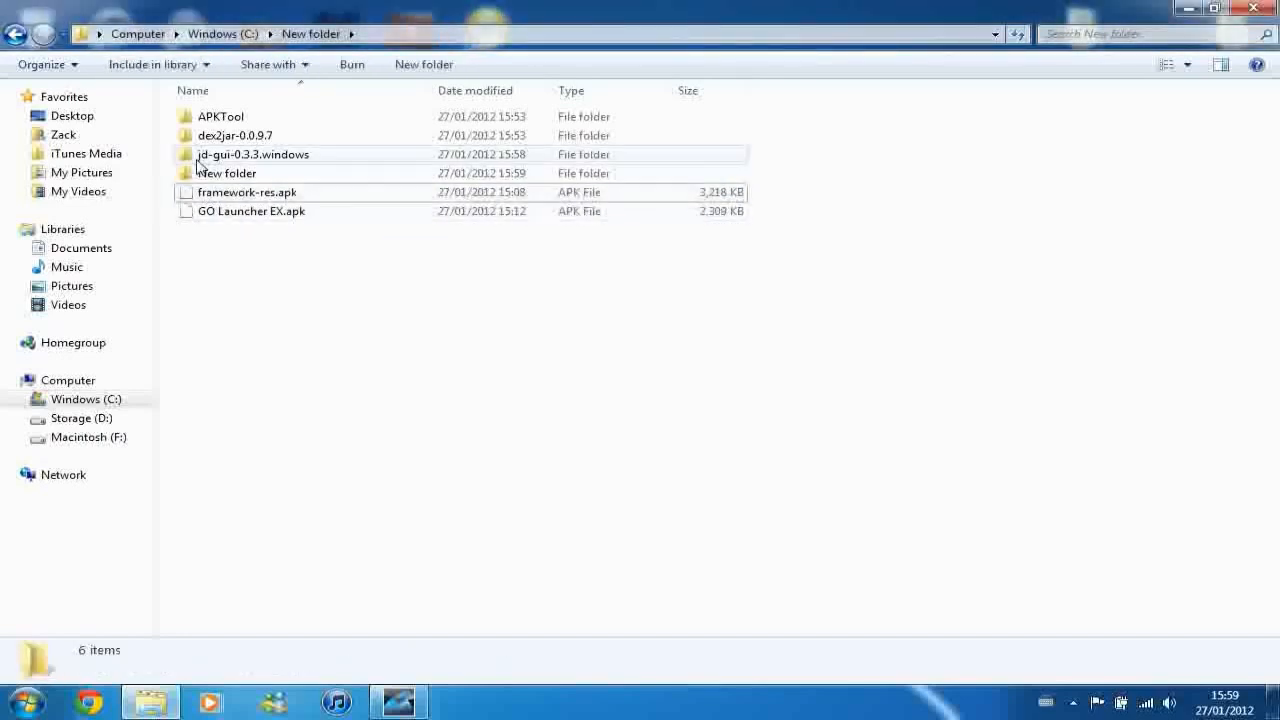
- Delete the jd-gui-0.3.3.windows and dex2jar-0.0.9.7 folders, confirming each move to the Recycle Bin
right_click(252, 154)
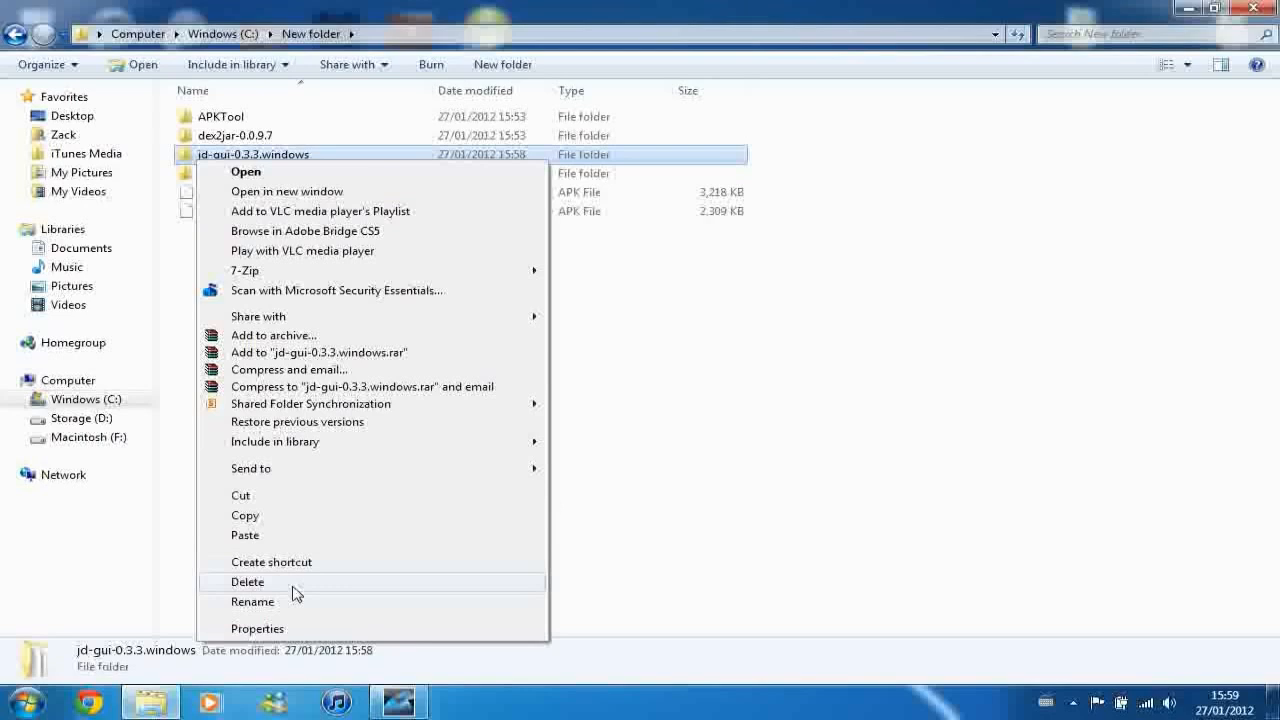
click(248, 580)
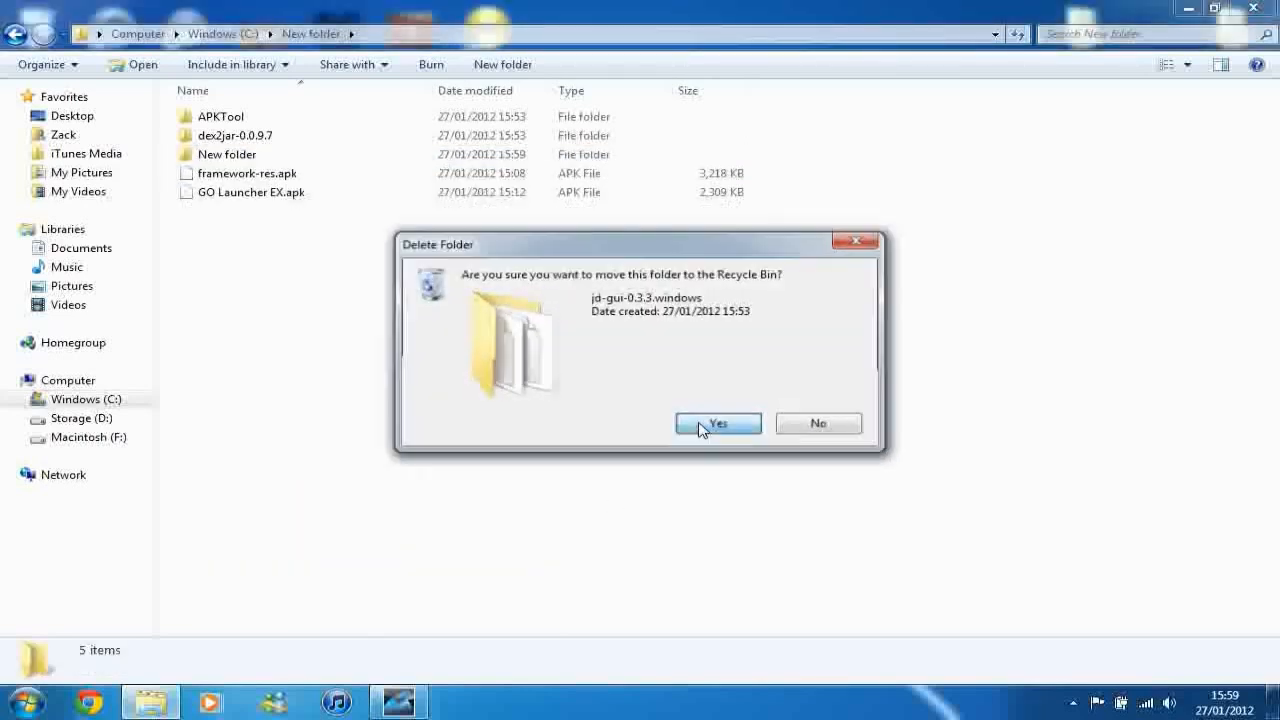
click(716, 422)
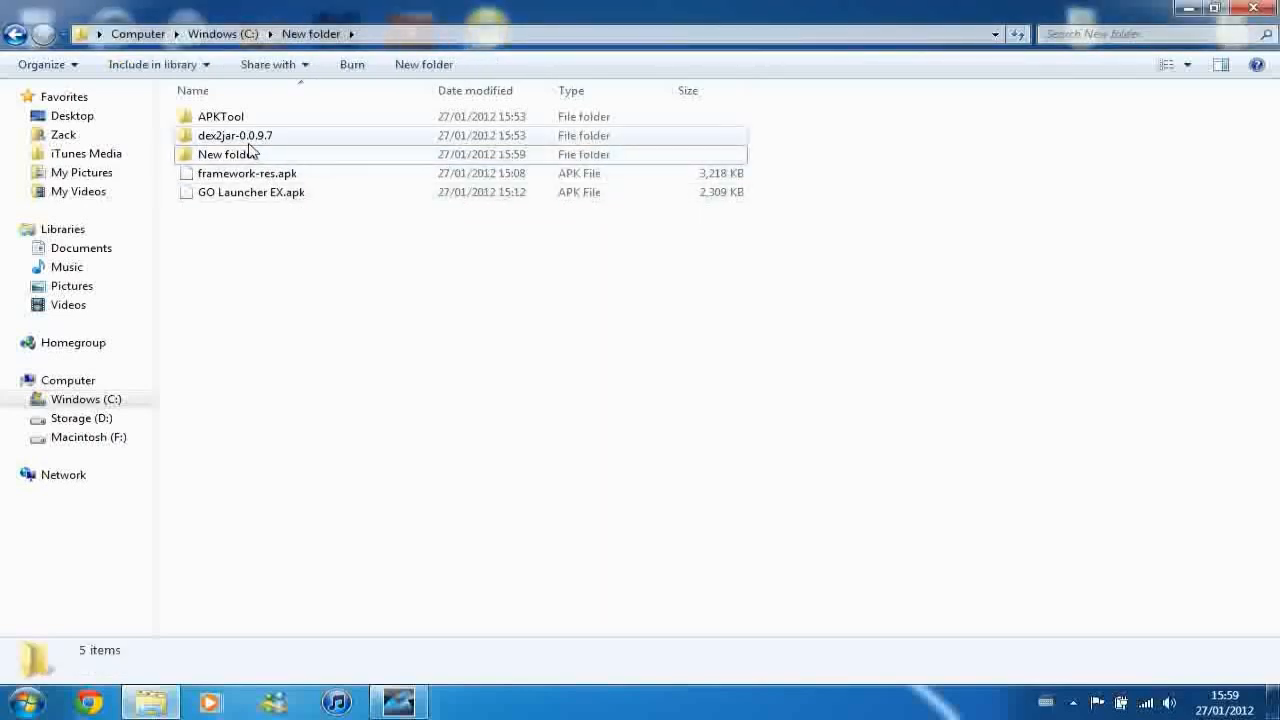
click(300, 564)
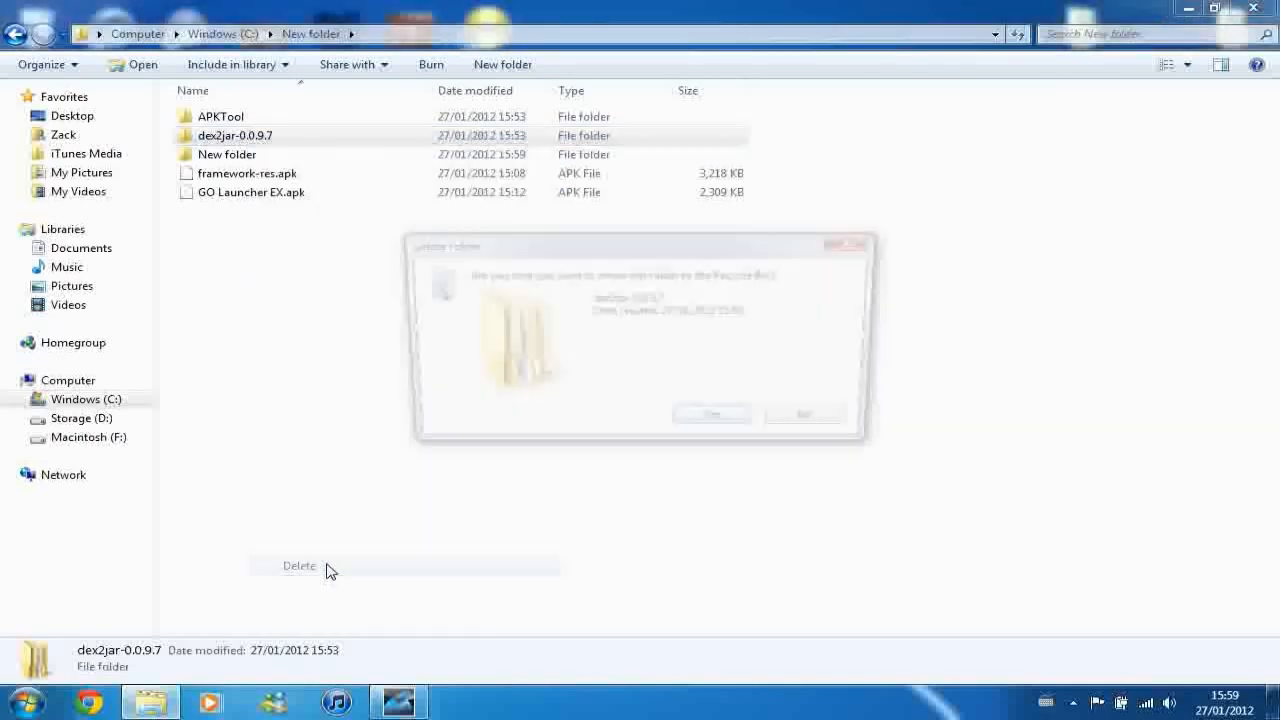
click(712, 414)
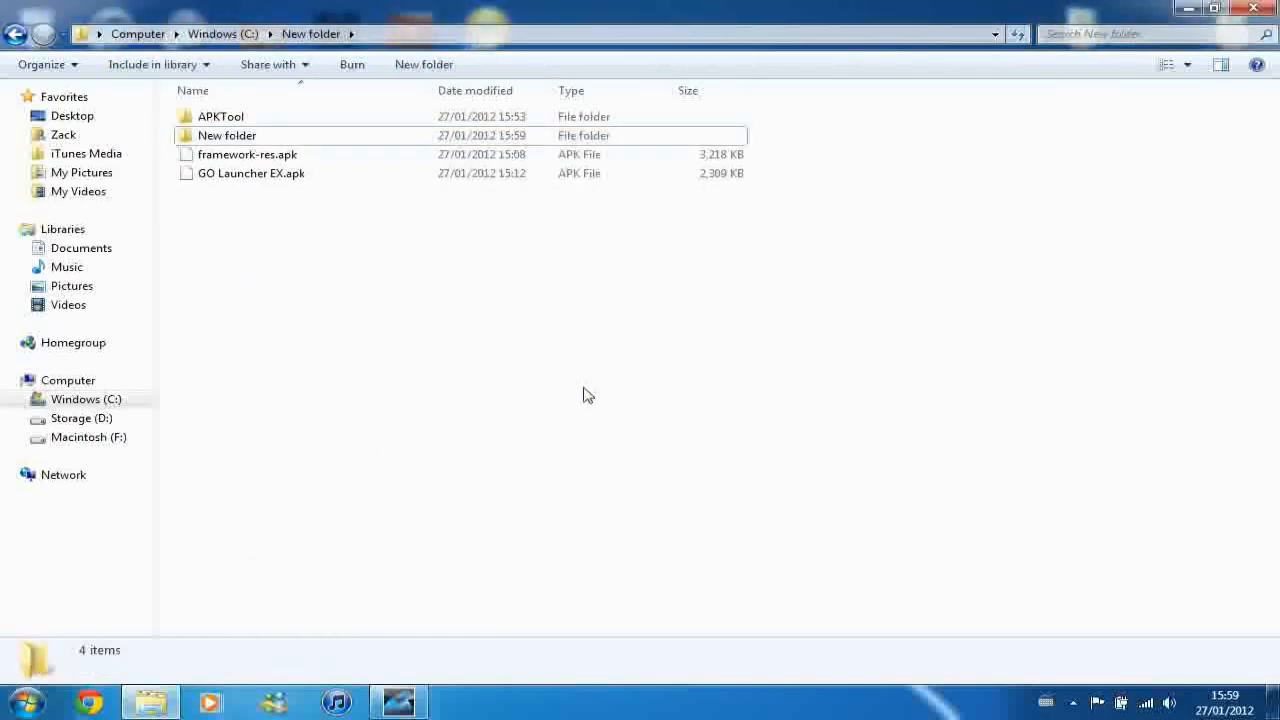
mouse_move(318, 132)
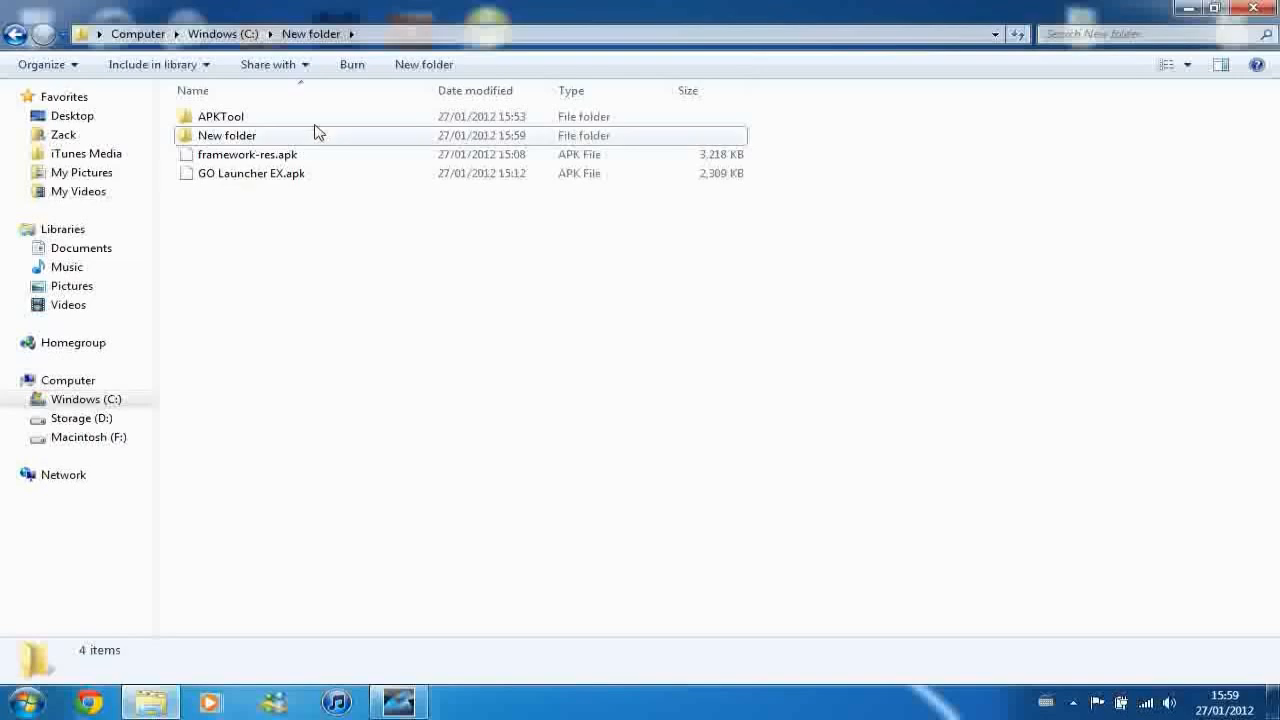
mouse_move(262, 158)
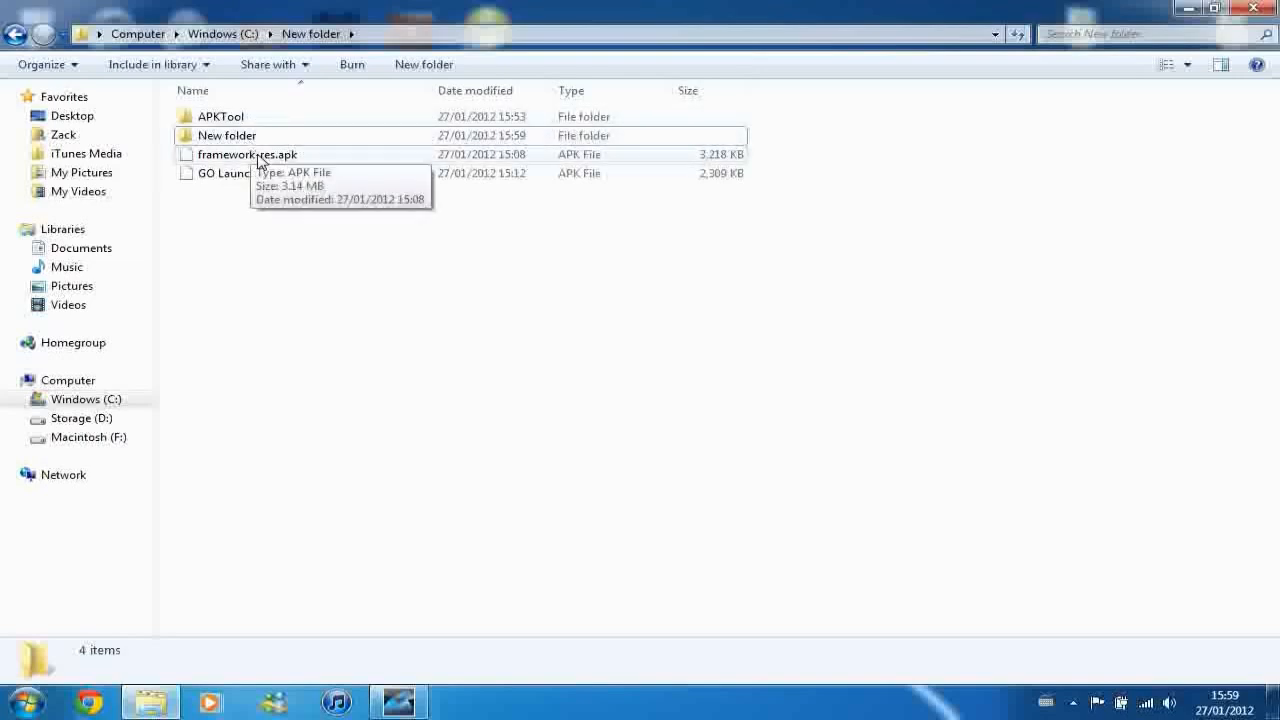
- Move framework-res.apk into APKTool\APKTool beside apktool.jar and bring up the folder's actions
click(248, 154)
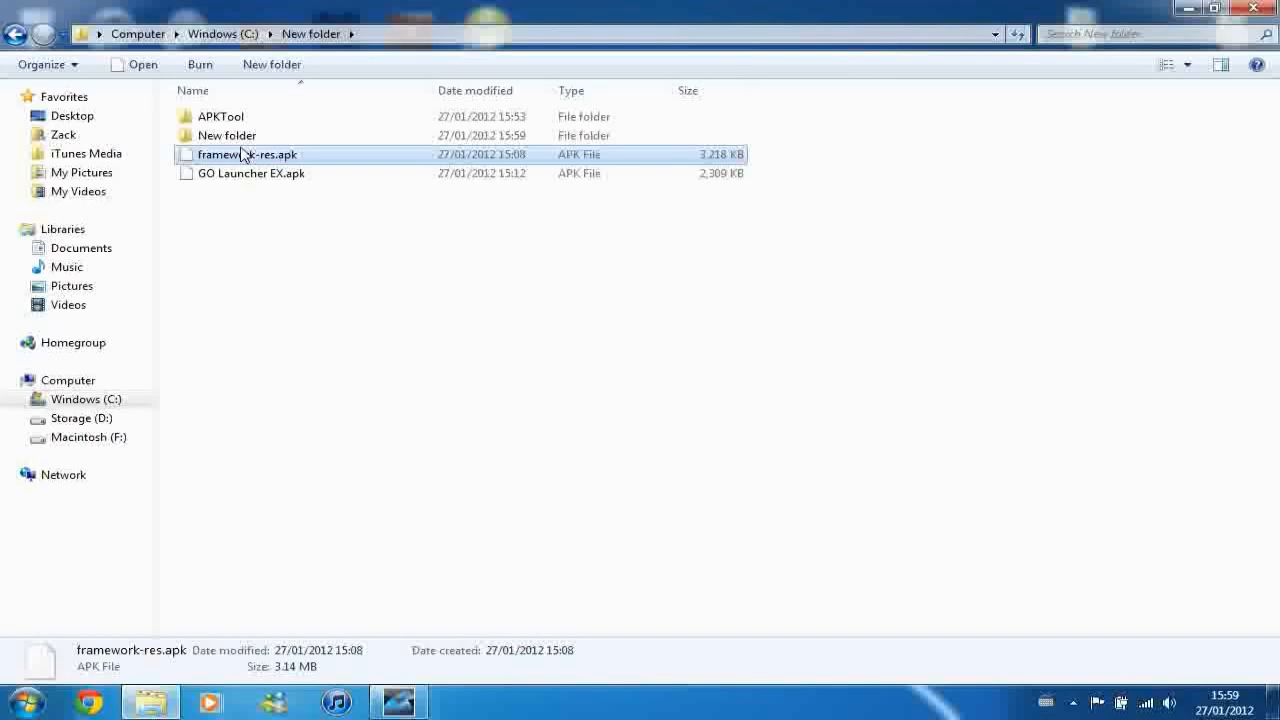
double_click(220, 116)
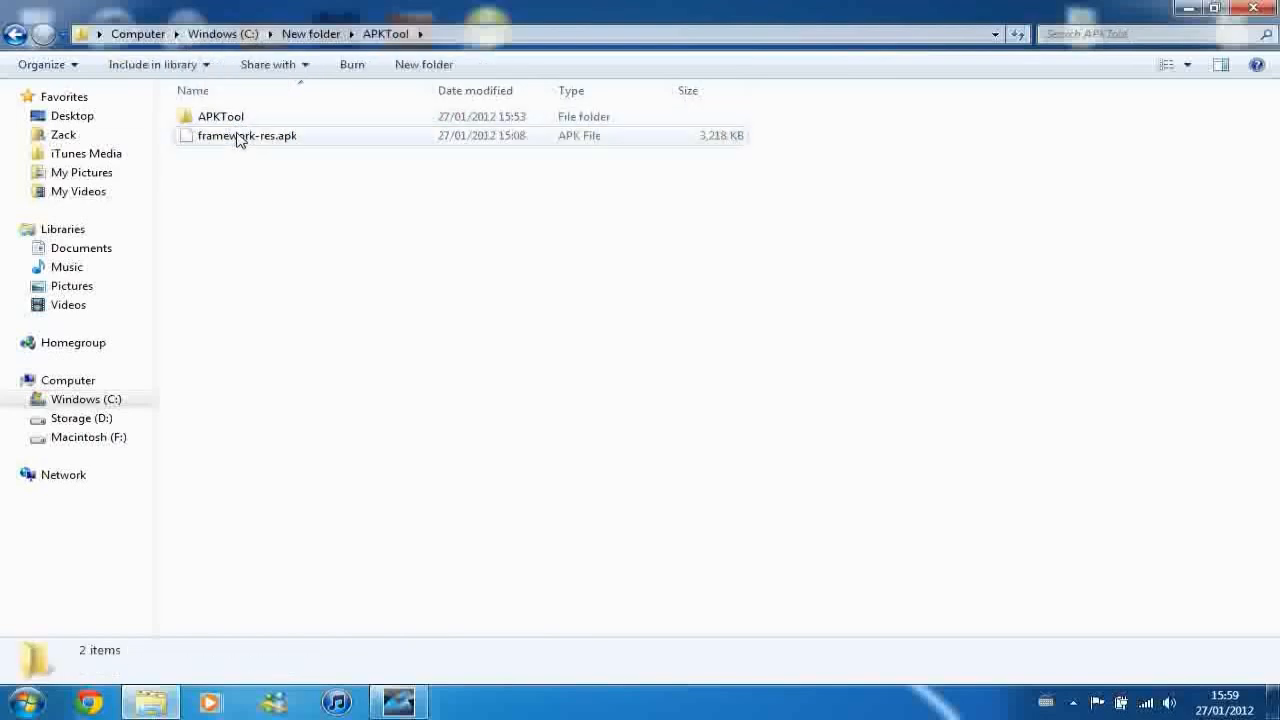
double_click(220, 116)
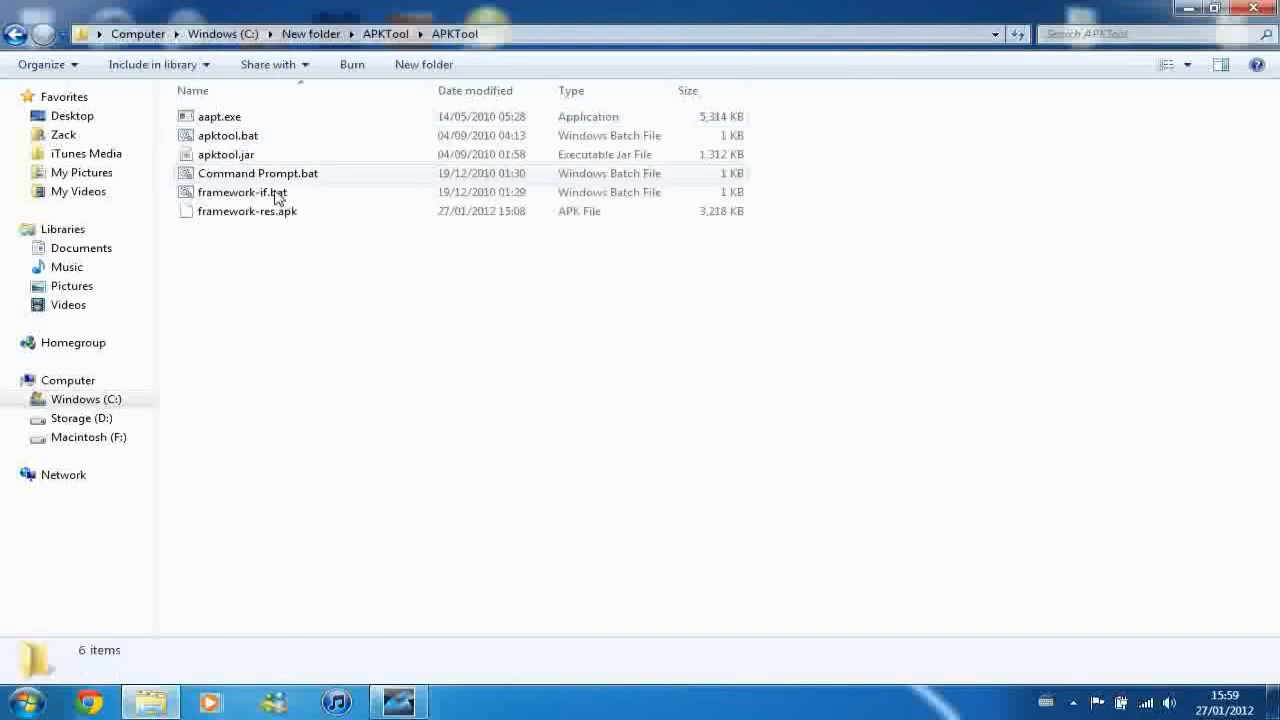
mouse_move(240, 158)
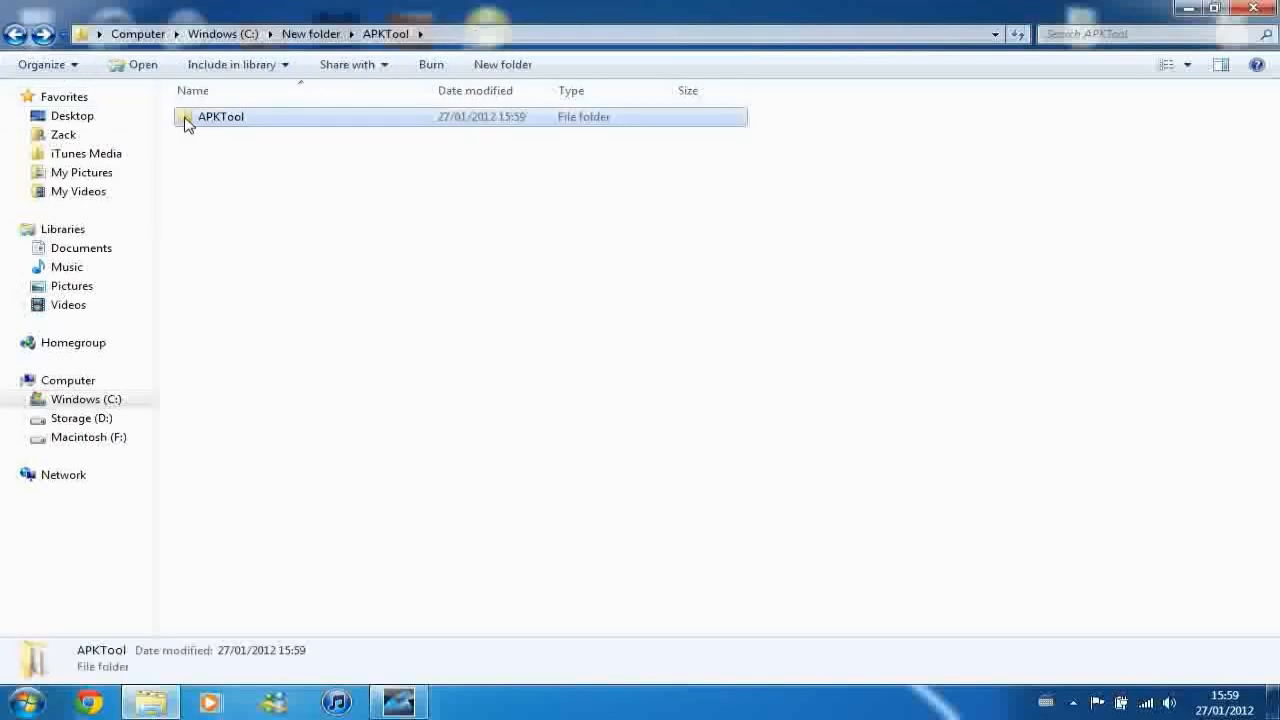
right_click(220, 116)
text(a)
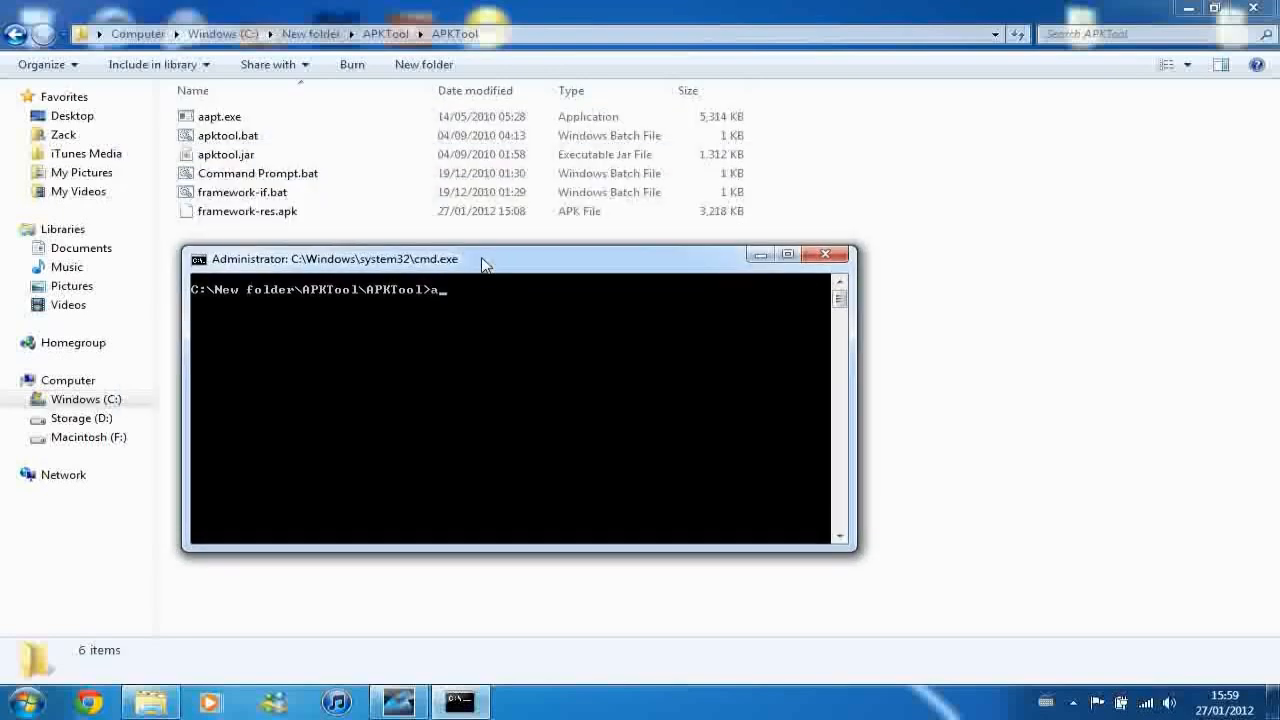
- Run apktool if framework-res.apk to install the framework as 1.apk for apktool
text(pktool)
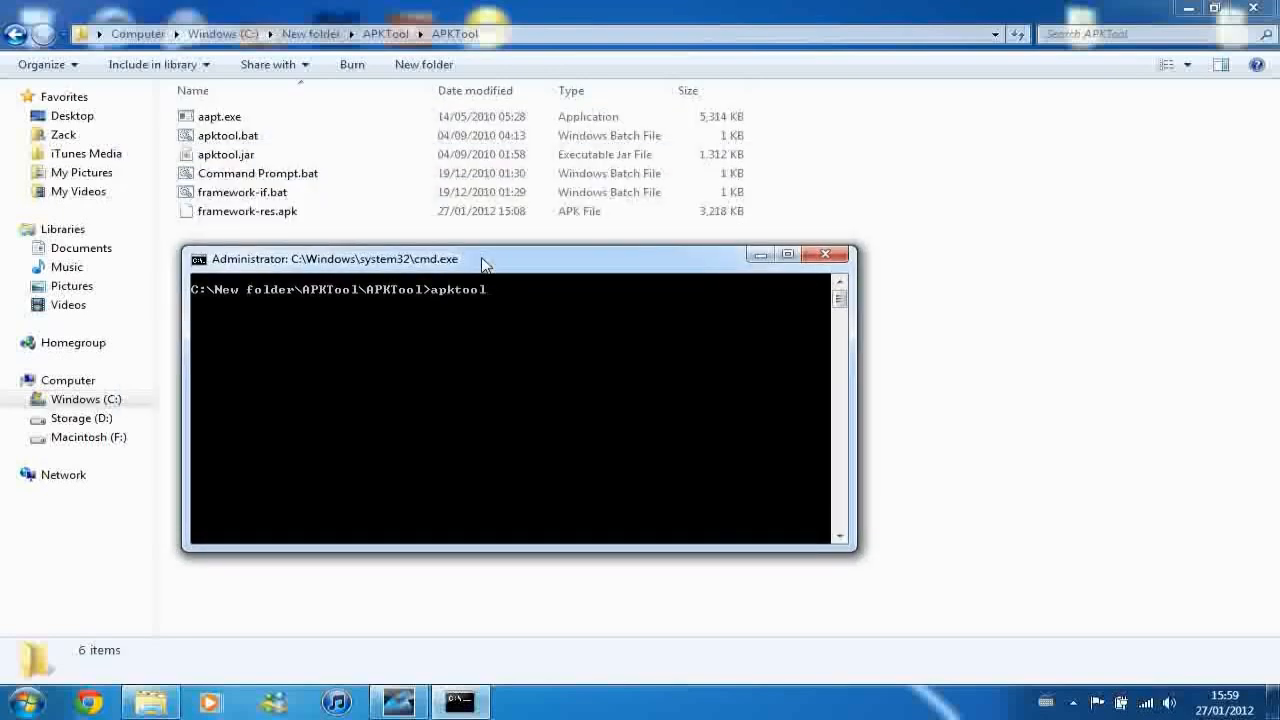
text(if framewo)
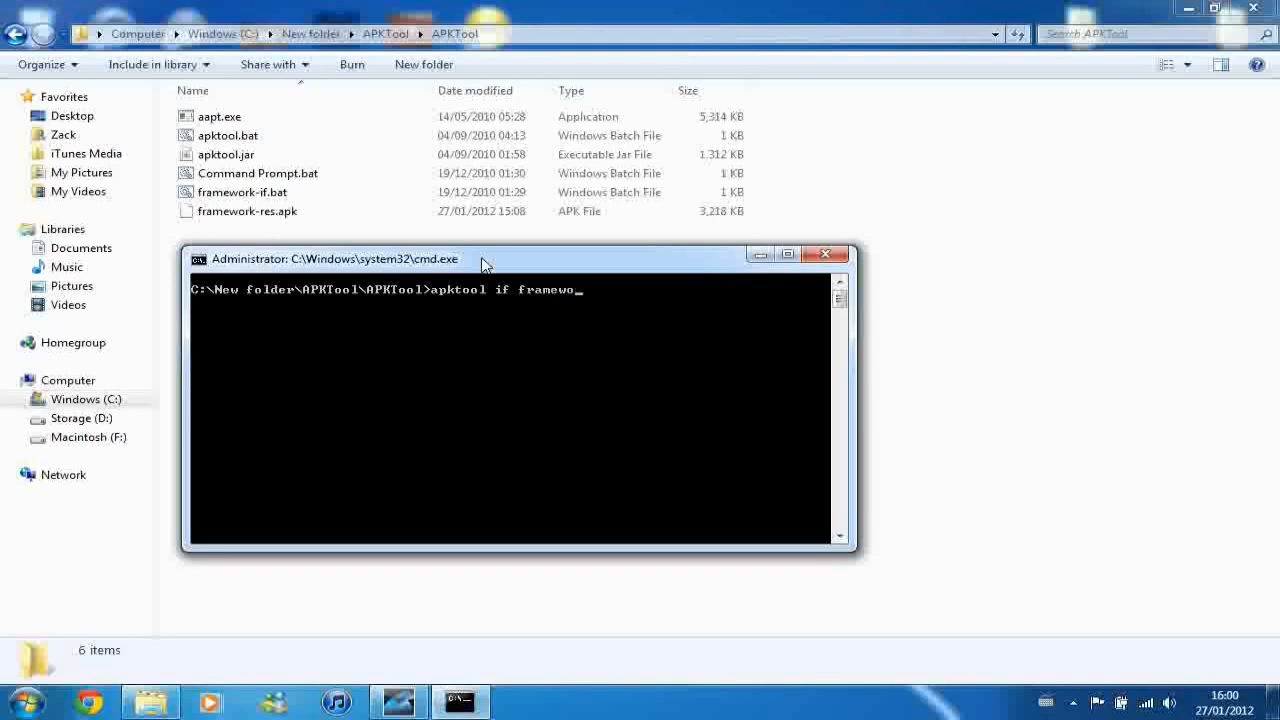
text(rk-res)
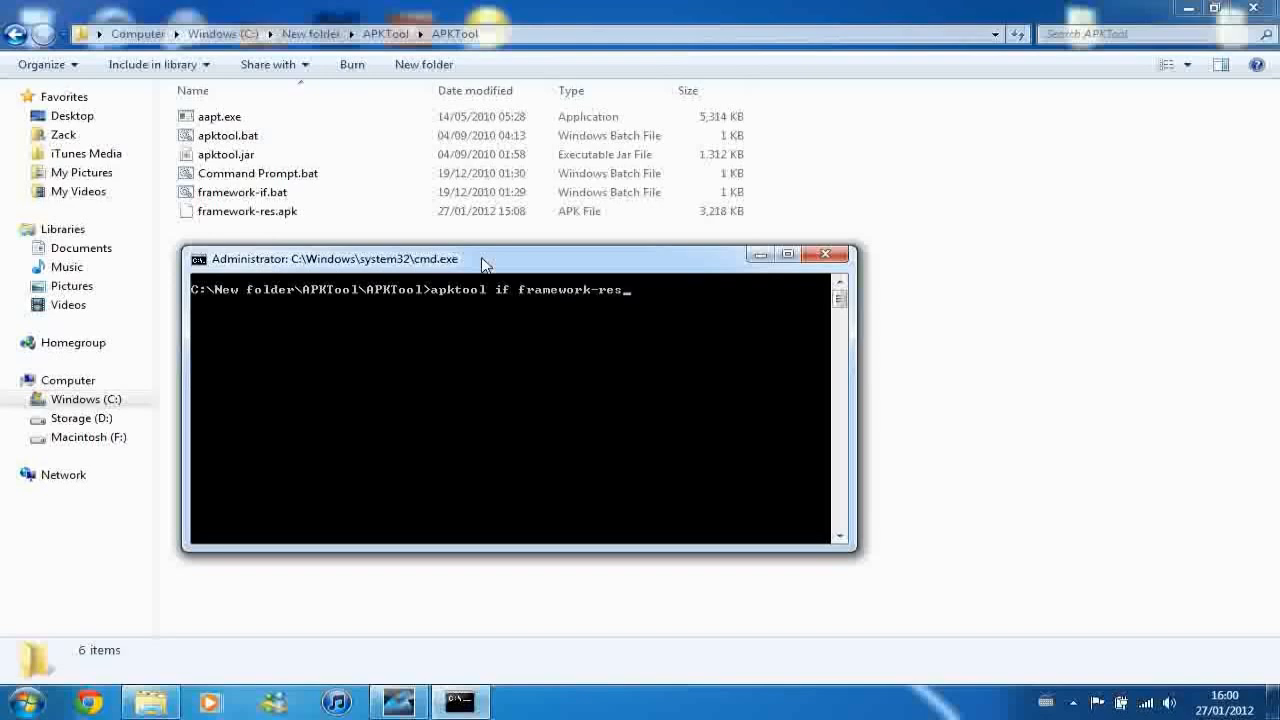
text(.a)
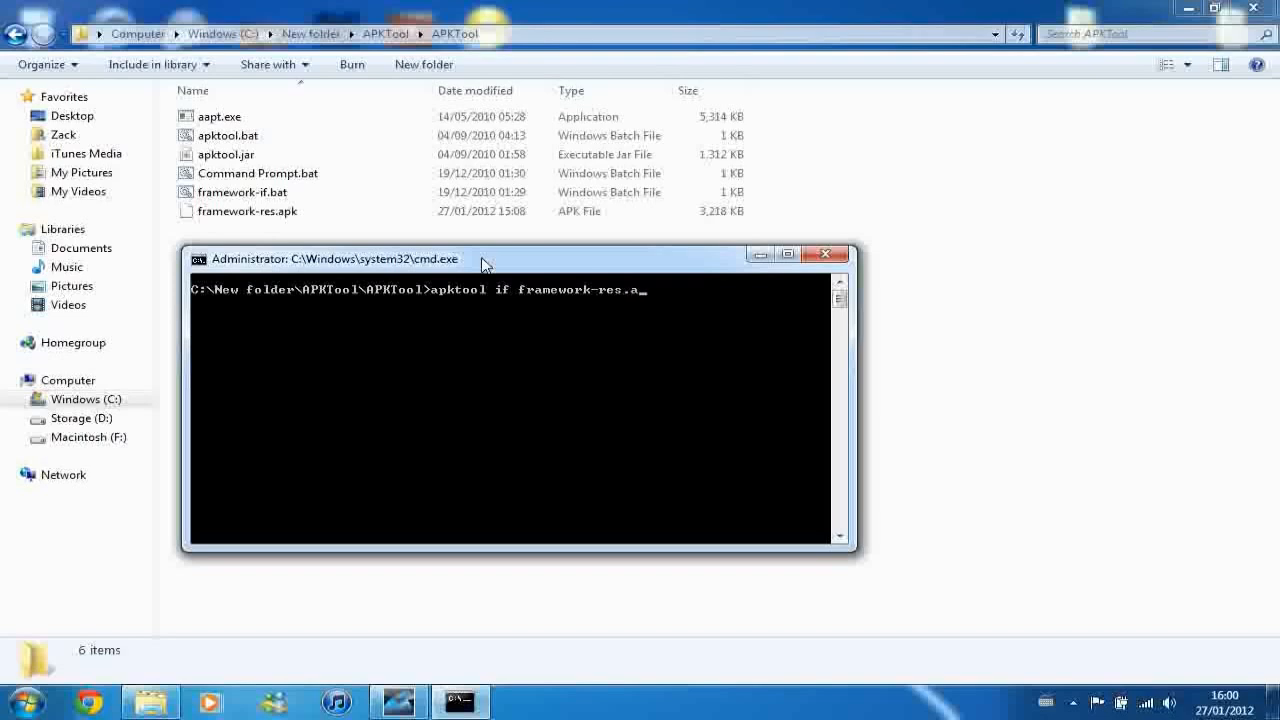
text(pk)
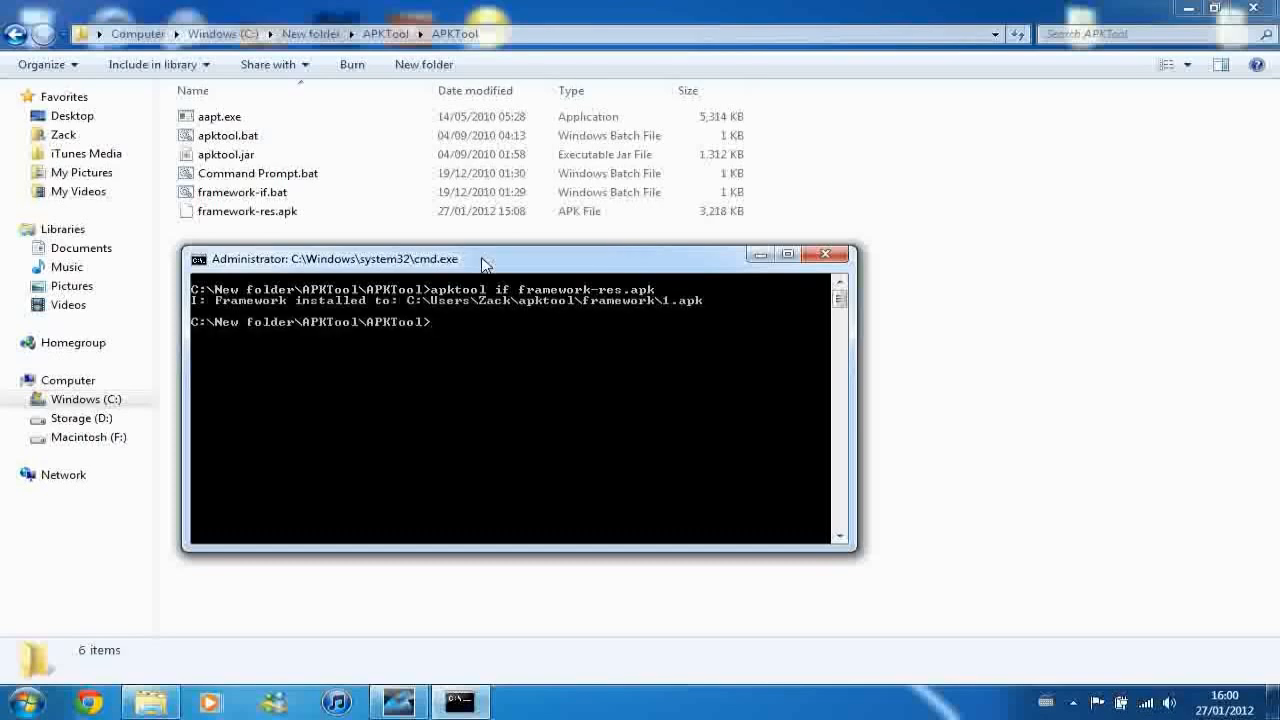
mouse_move(378, 262)
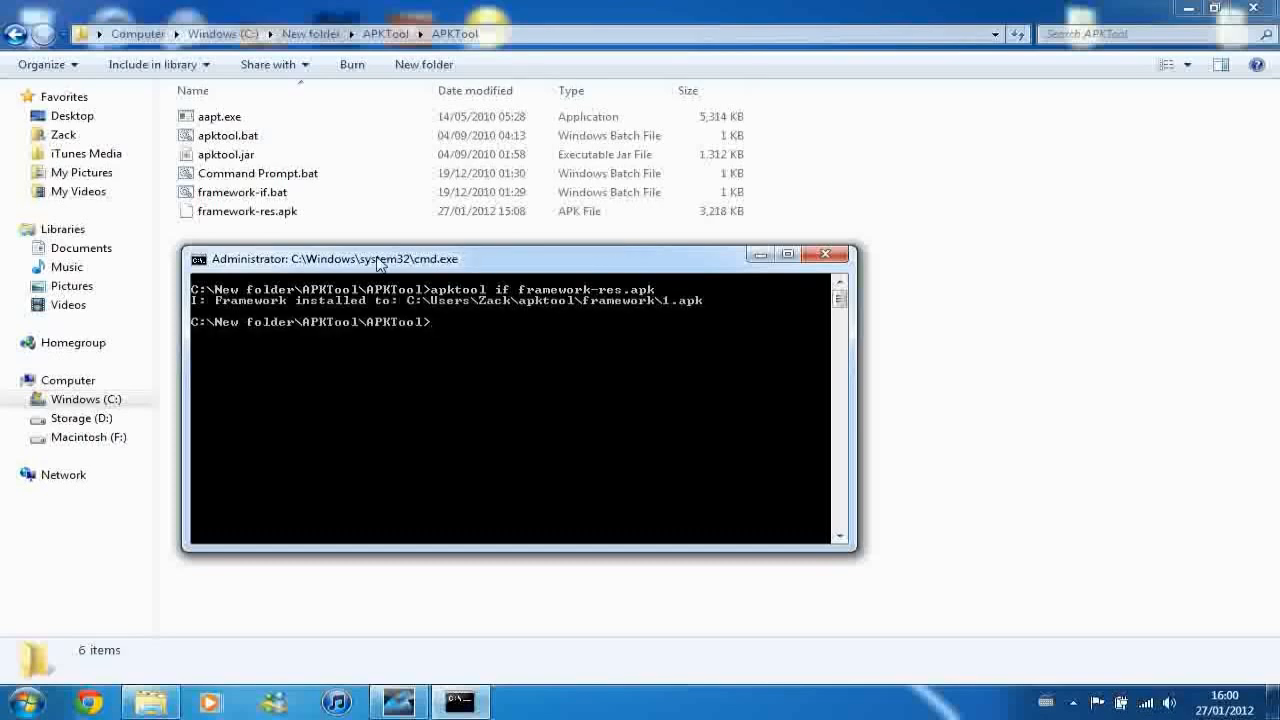
mouse_move(544, 268)
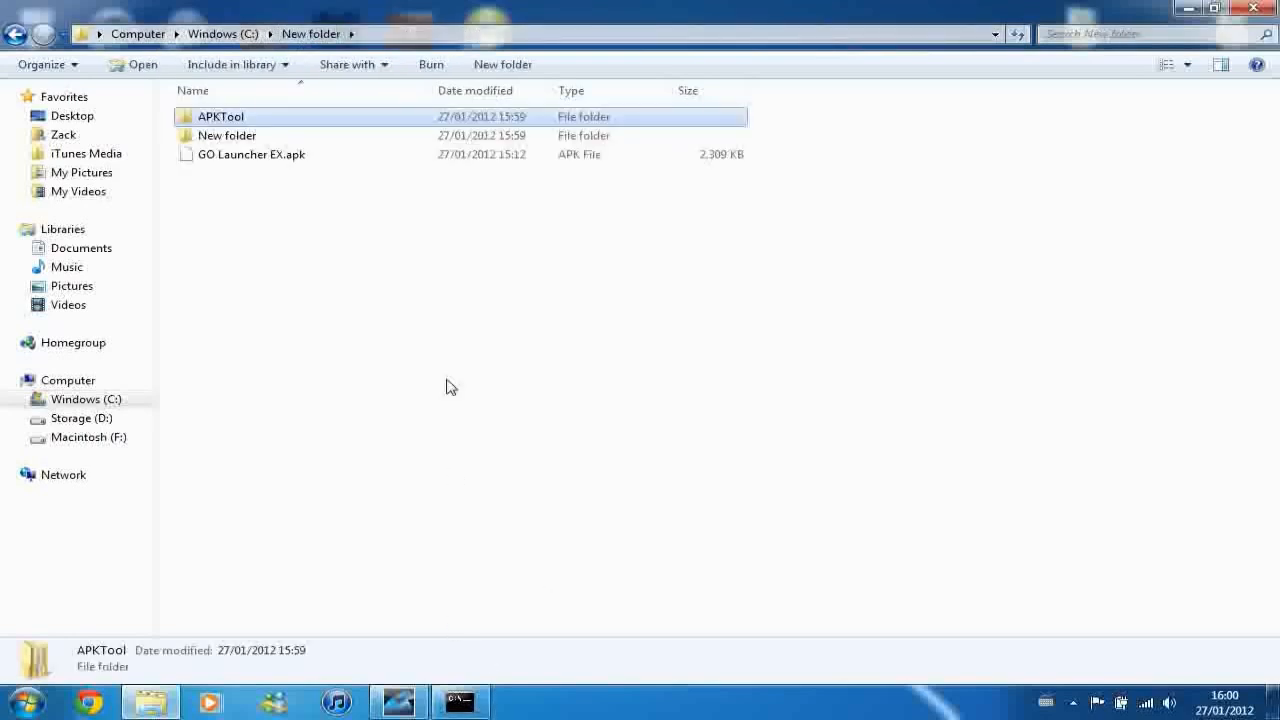
- Run apktool d "C:\New folder\APKTool\APKTool\GO Launcher EX.apk" to decode it into a GO Launcher EX folder
click(250, 154)
text(a)
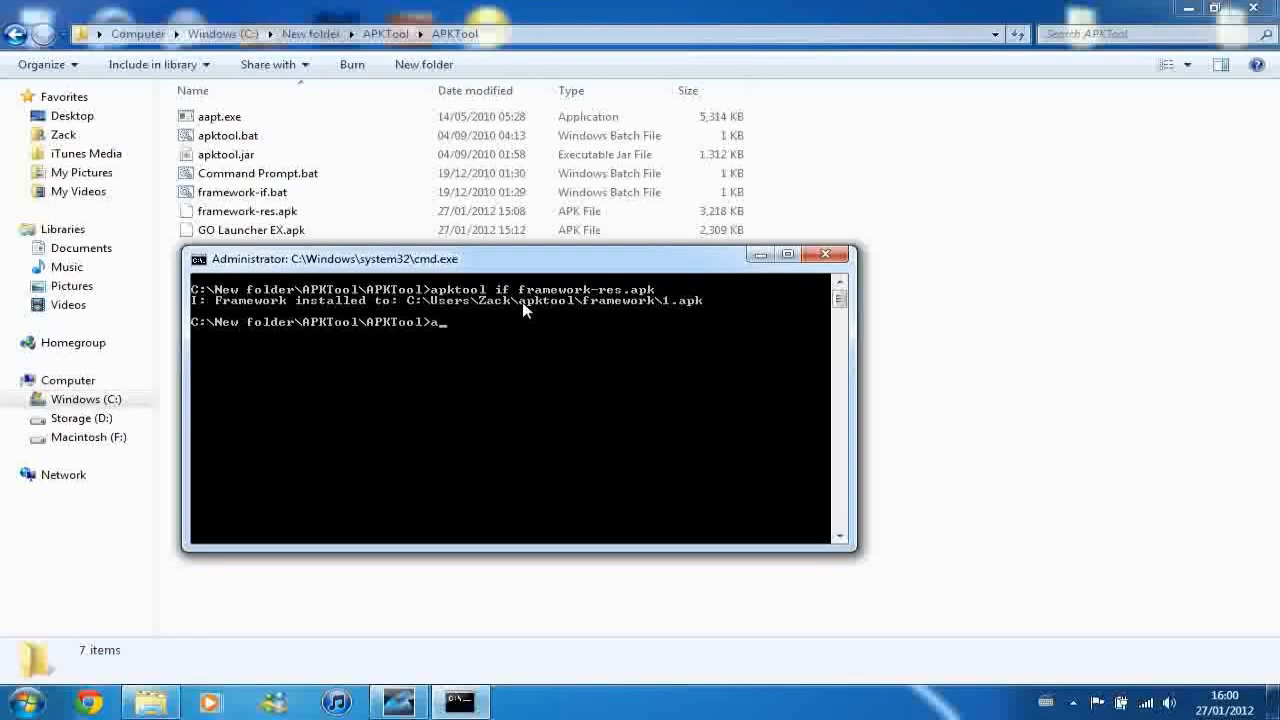
text(pktool)
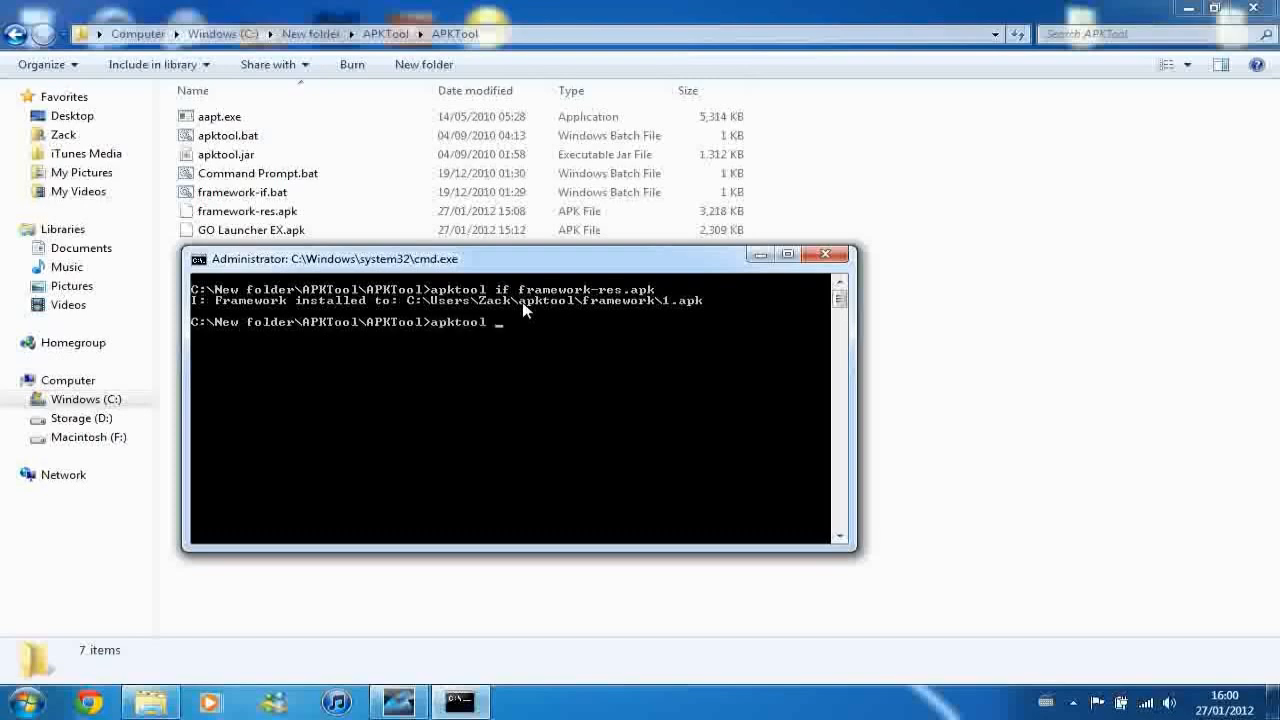
text(d)
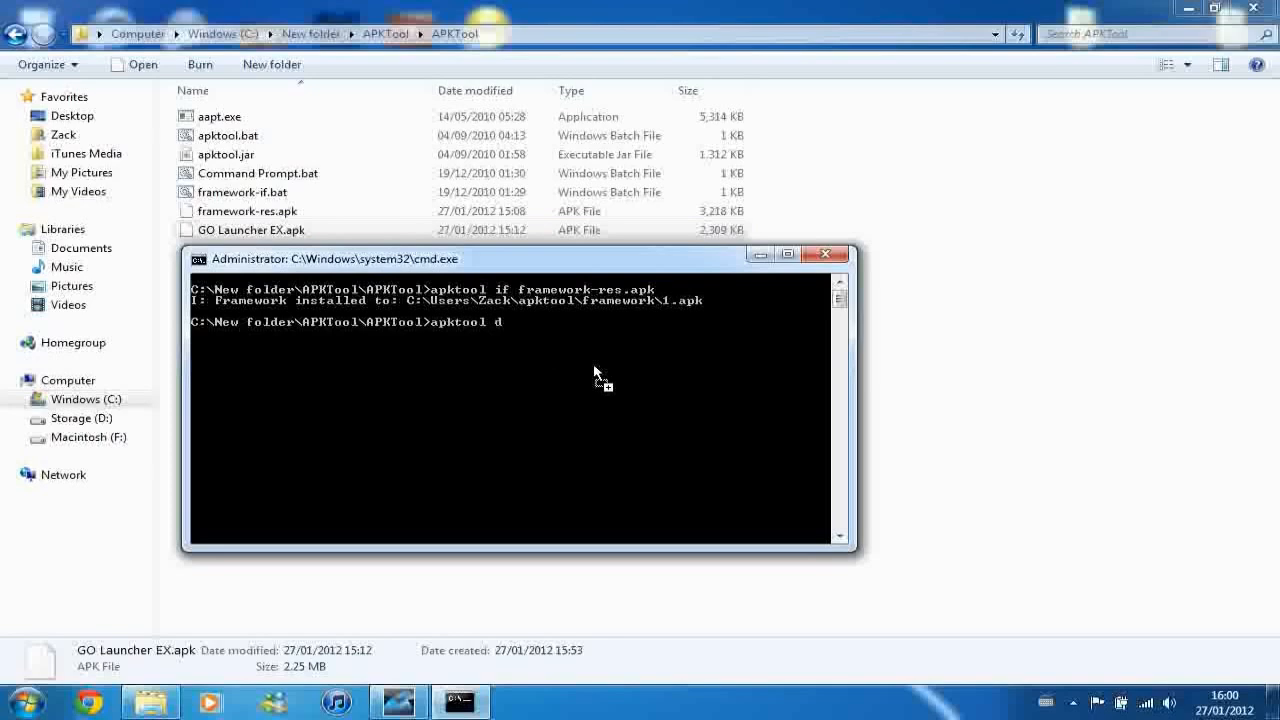
text("C:\New folder\APKTool\APKTool\GO Launcher EX.apk")
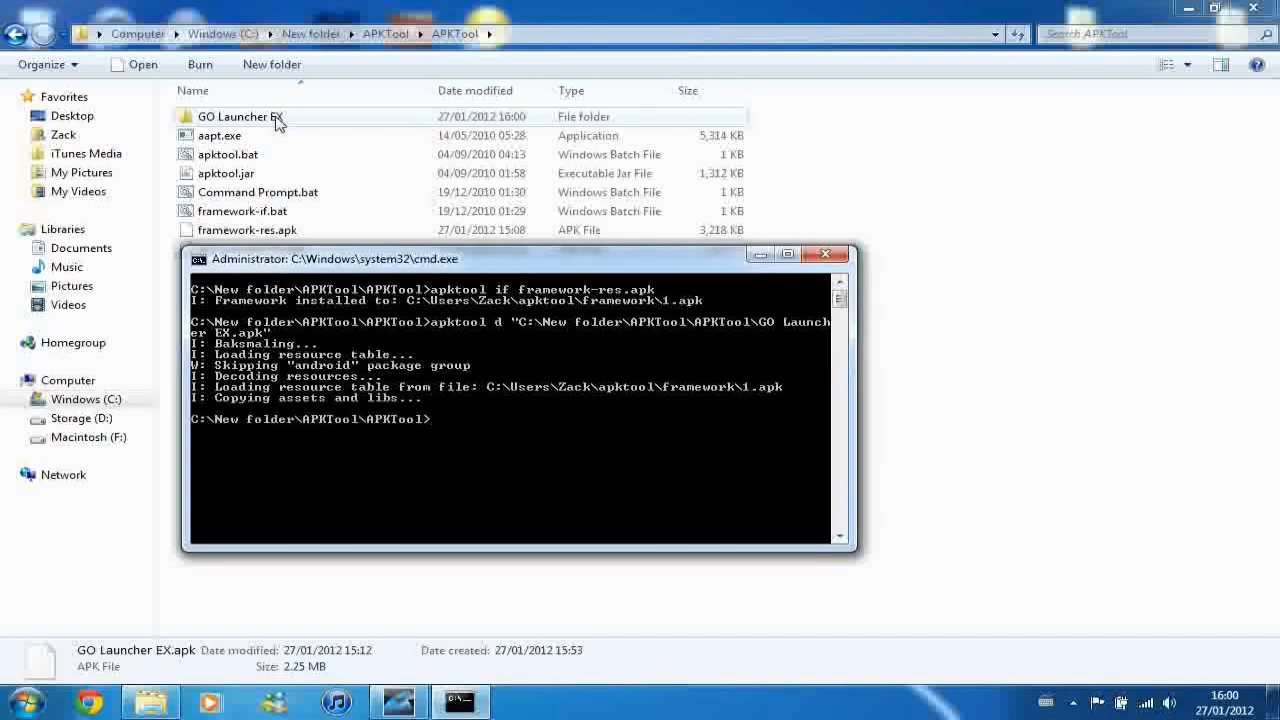
- Browse GO Launcher EX into smali > mobi > intuitit > android, then return up to C:\New folder
double_click(240, 116)
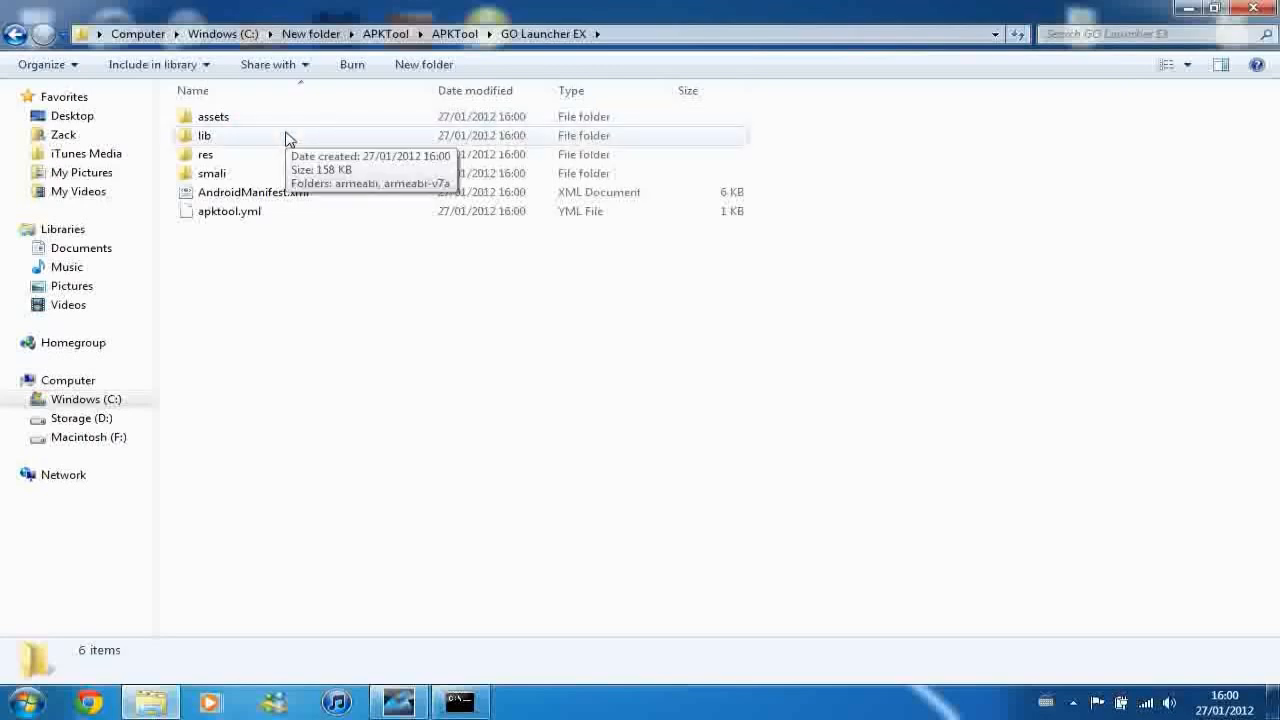
mouse_move(212, 172)
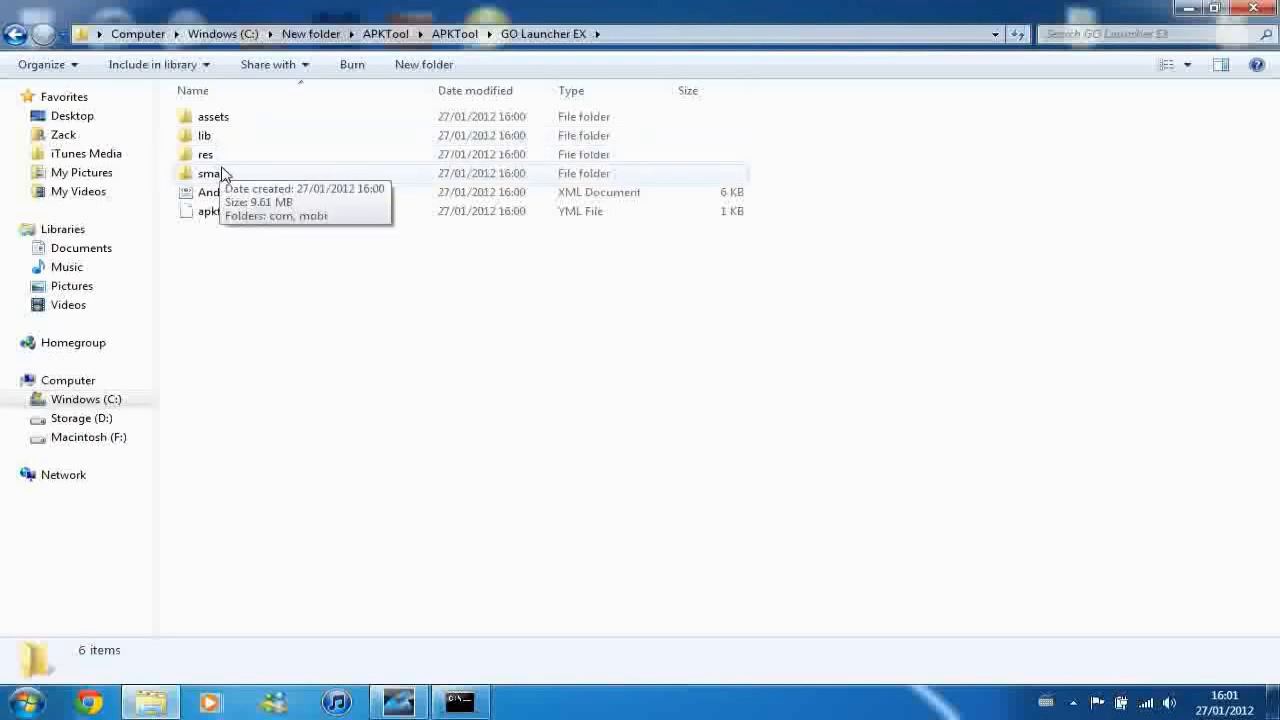
double_click(210, 172)
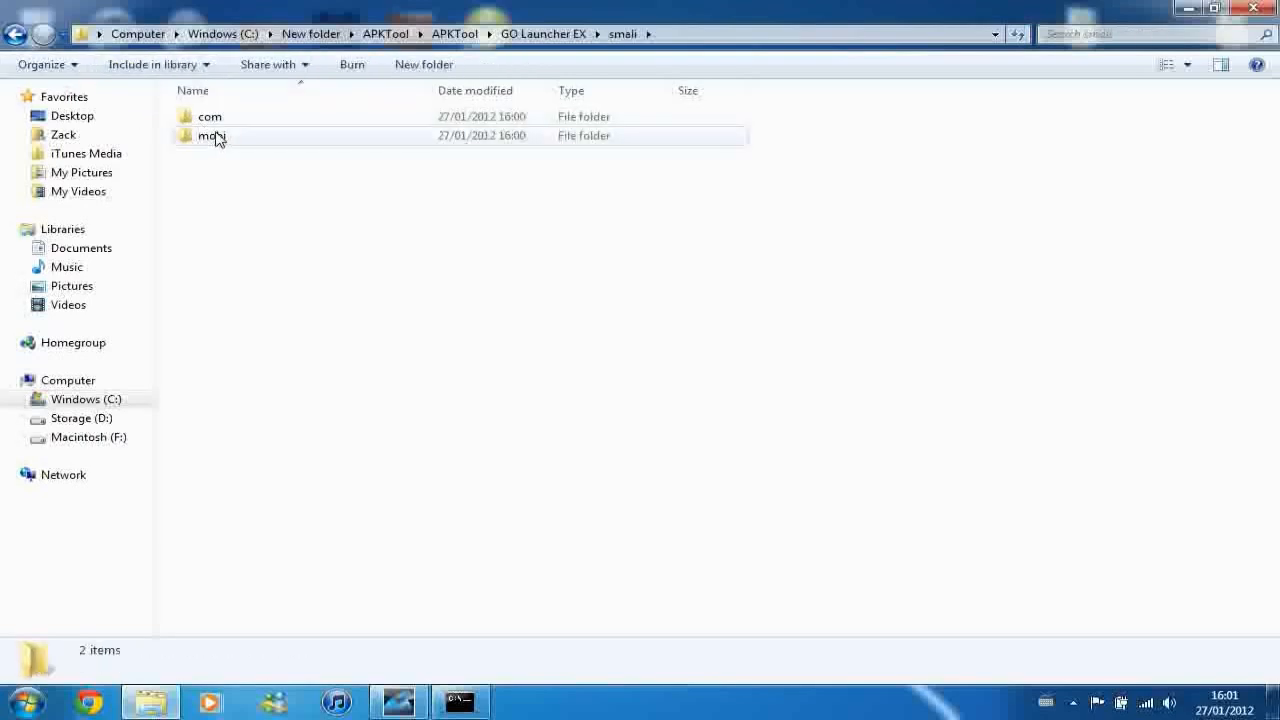
double_click(212, 136)
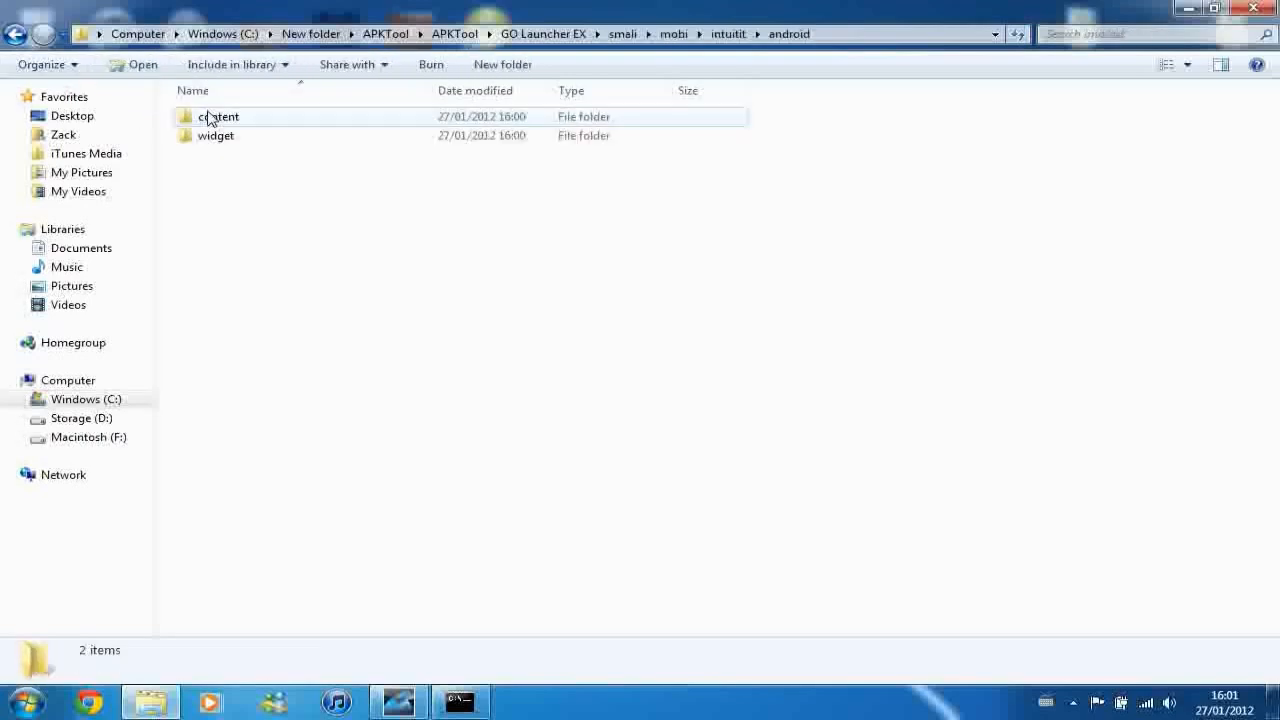
double_click(218, 116)
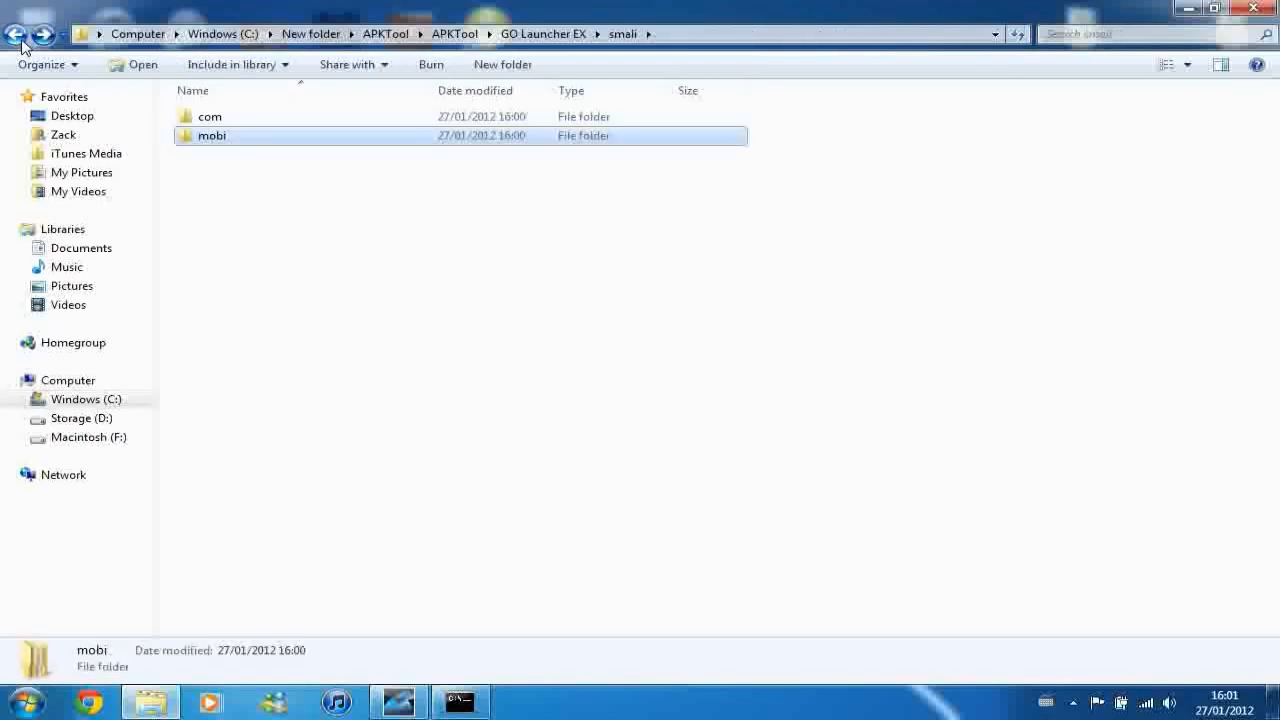
click(16, 32)
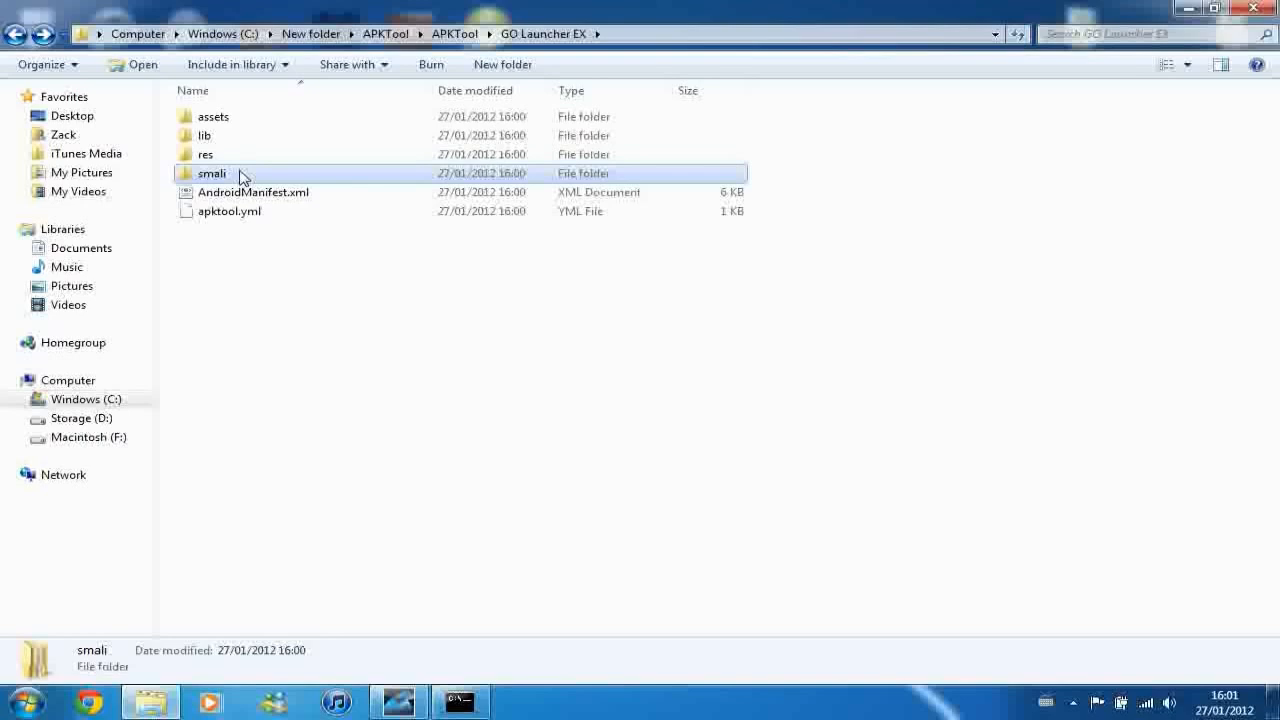
key(ctrl+a)
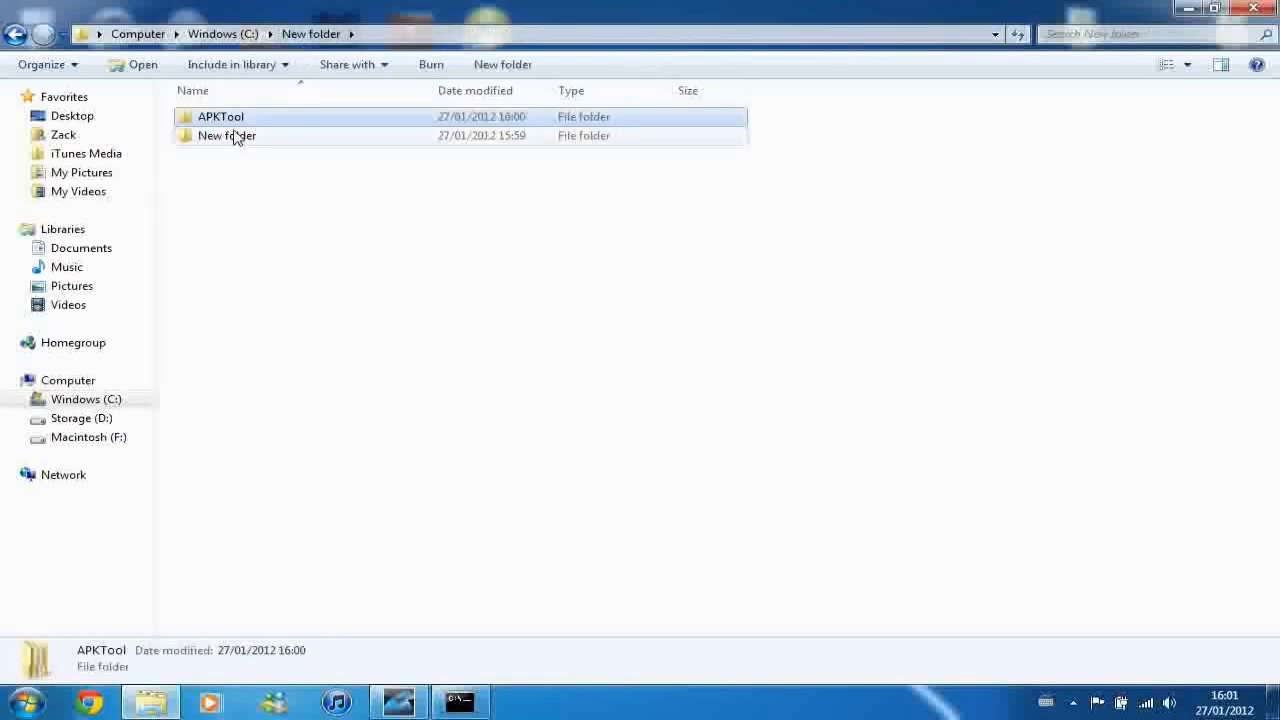
- Enter the inner New folder with the apktool output and start deleting smali, but cancel
double_click(226, 136)
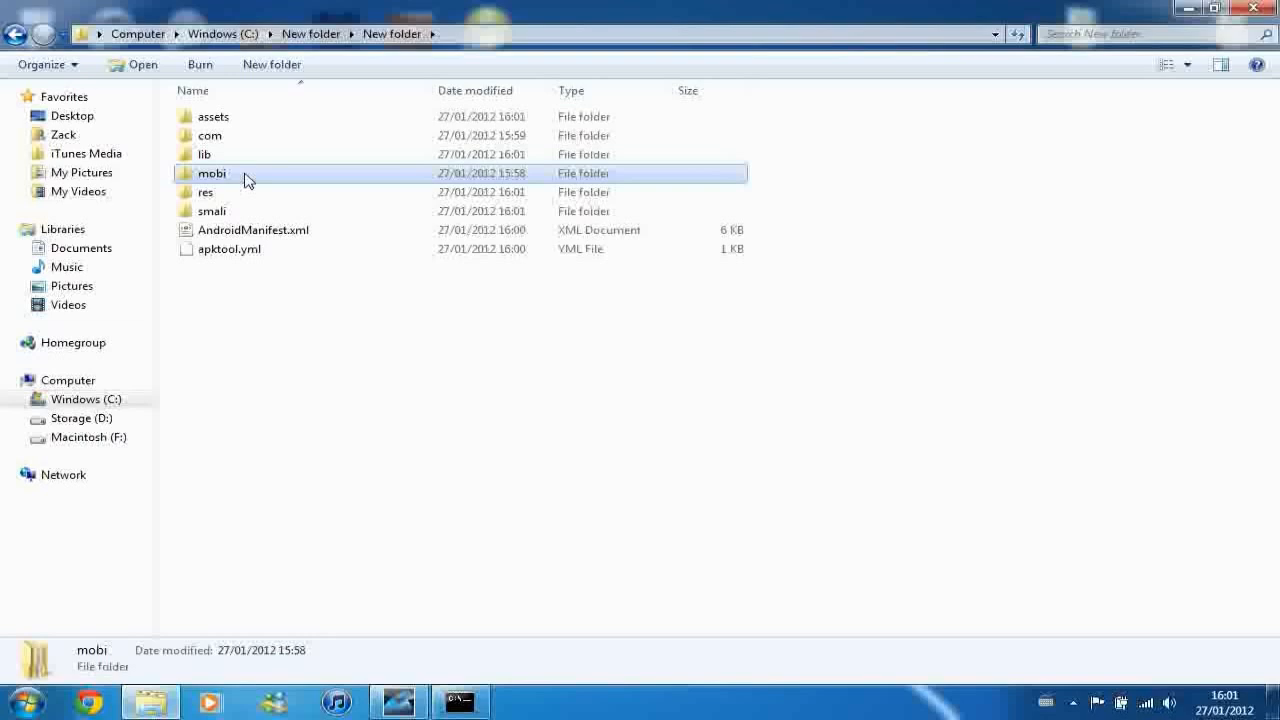
click(208, 136)
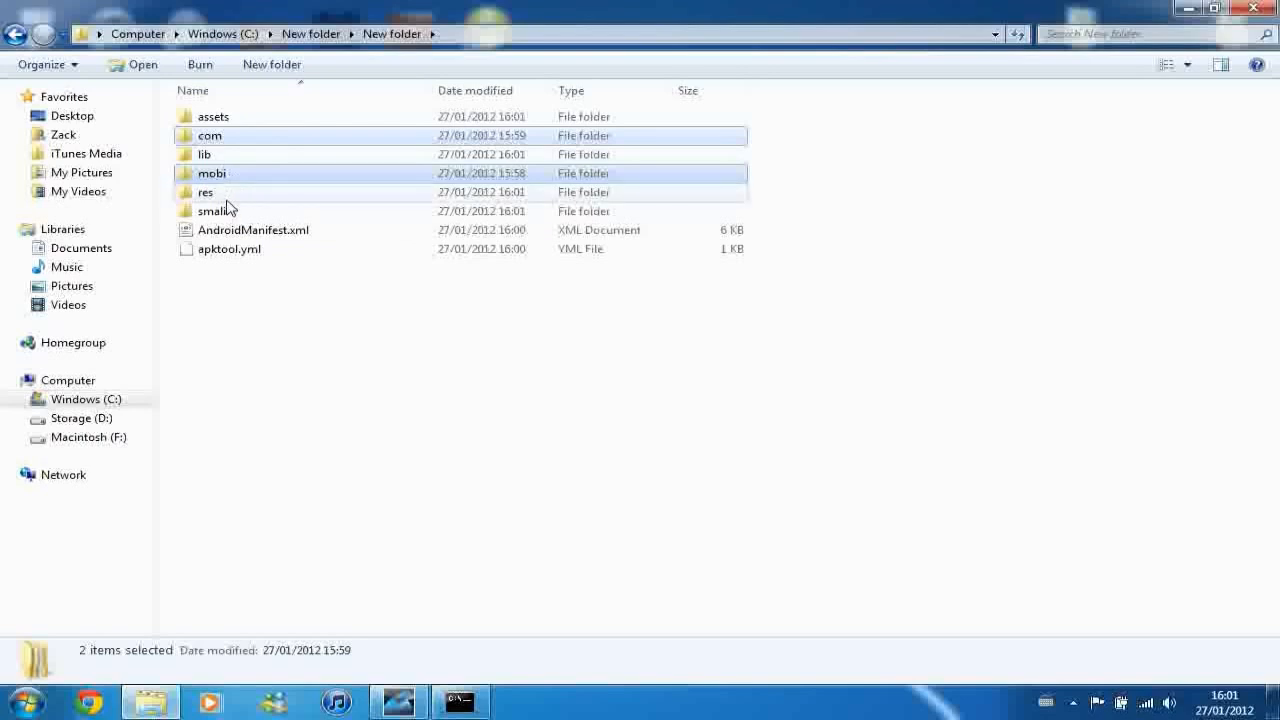
right_click(212, 212)
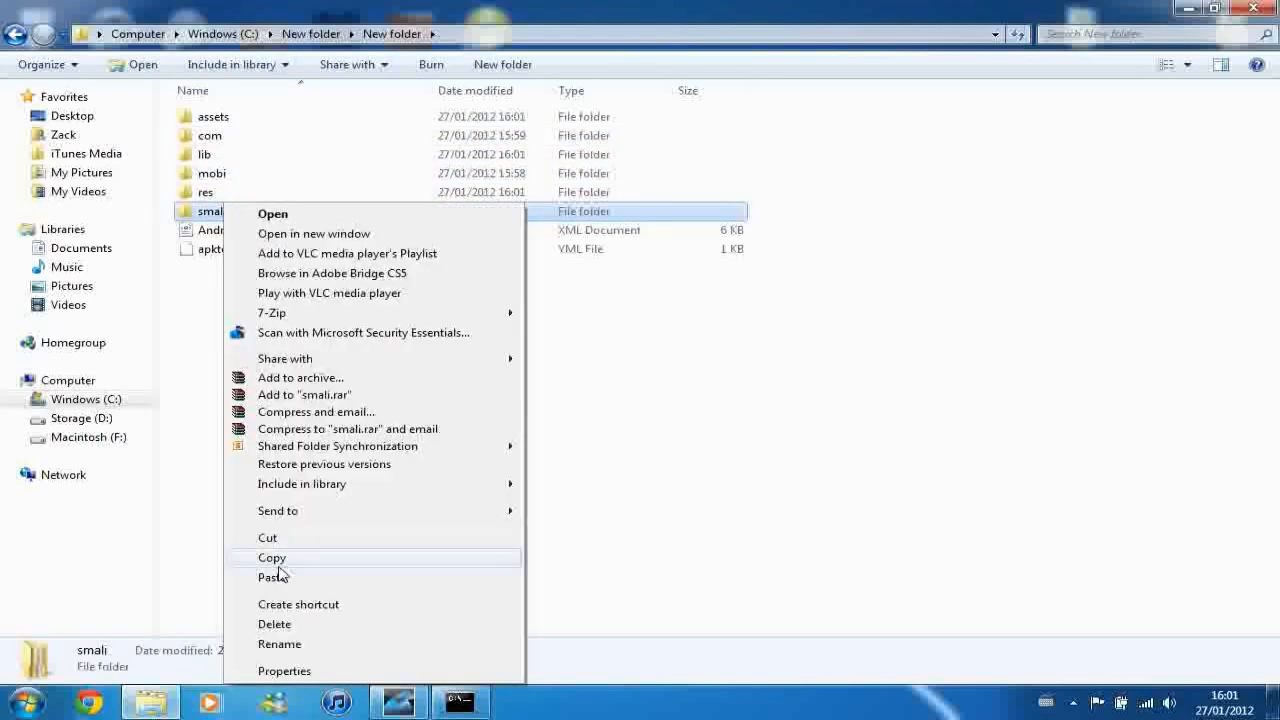
click(274, 624)
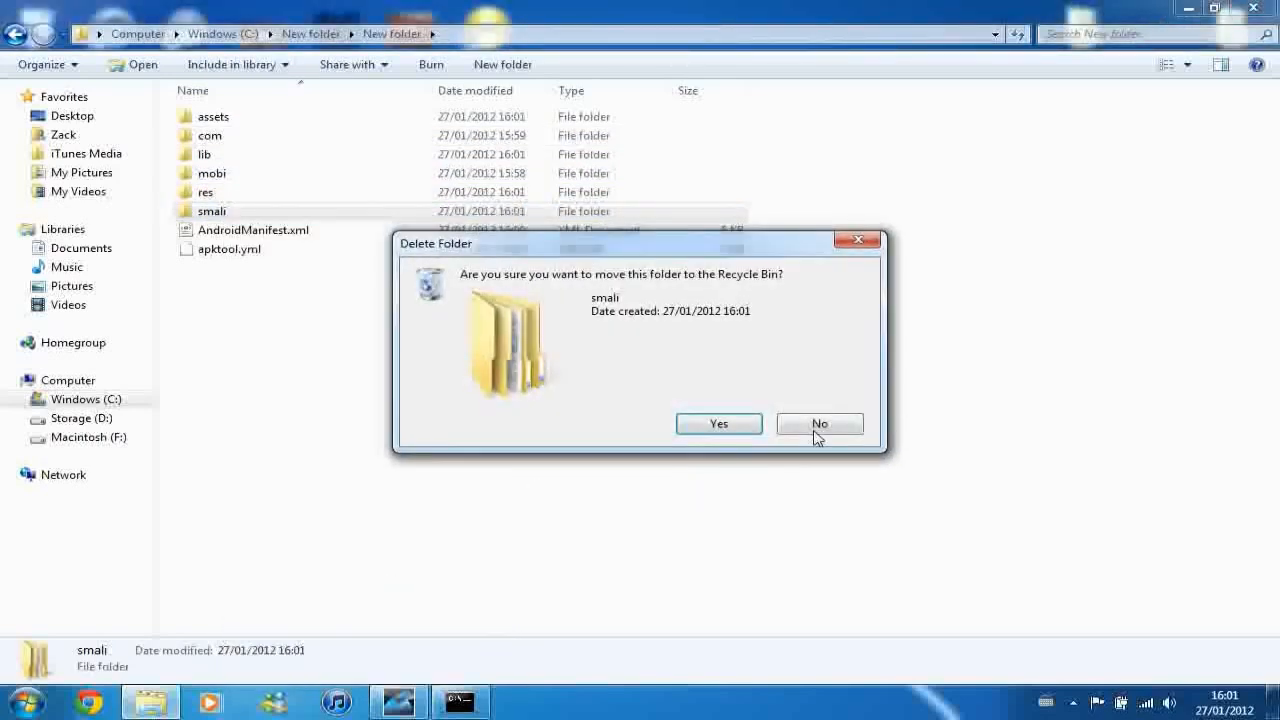
click(820, 424)
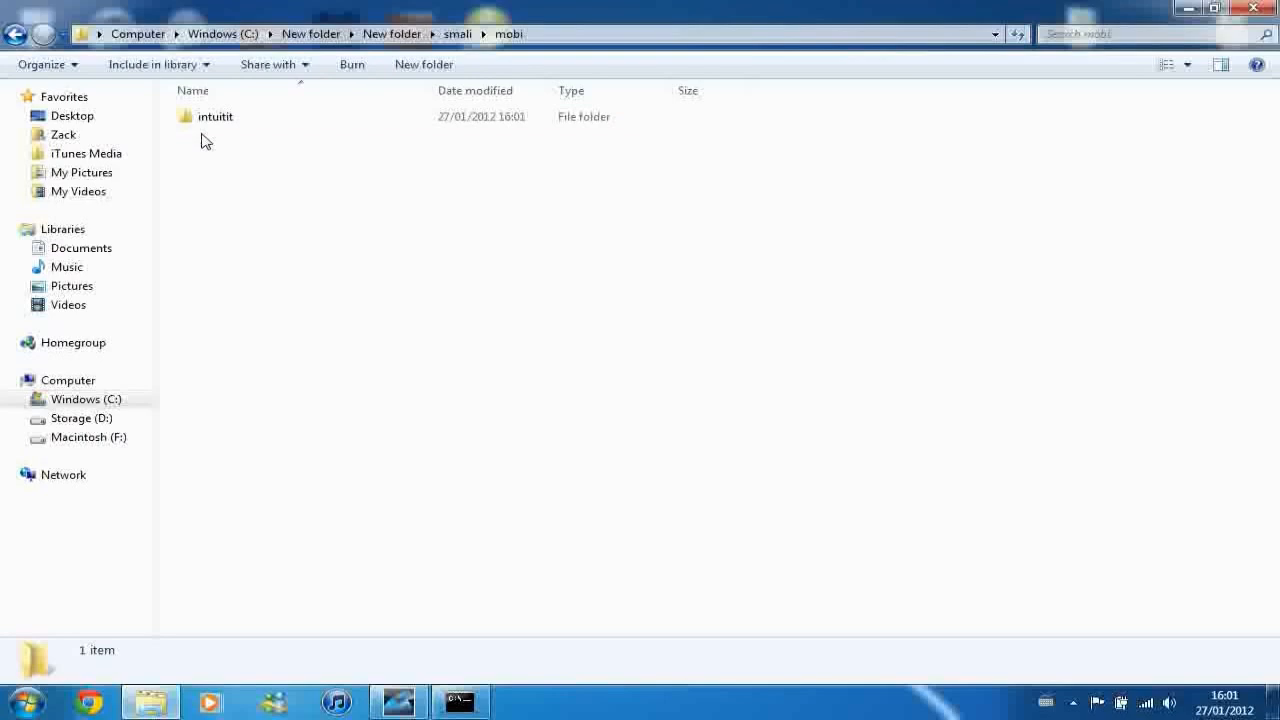
- Browse smali\mobi\intuitit\android\content to see its 11 smali class files
double_click(216, 116)
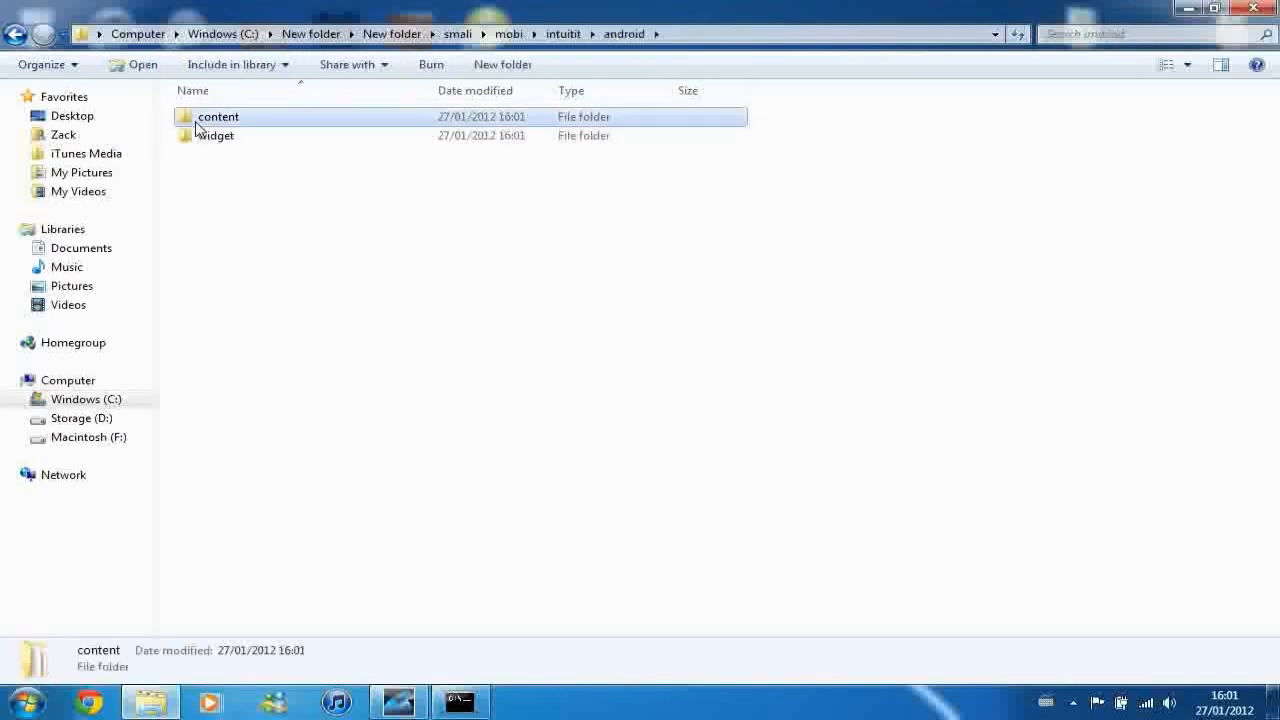
double_click(218, 116)
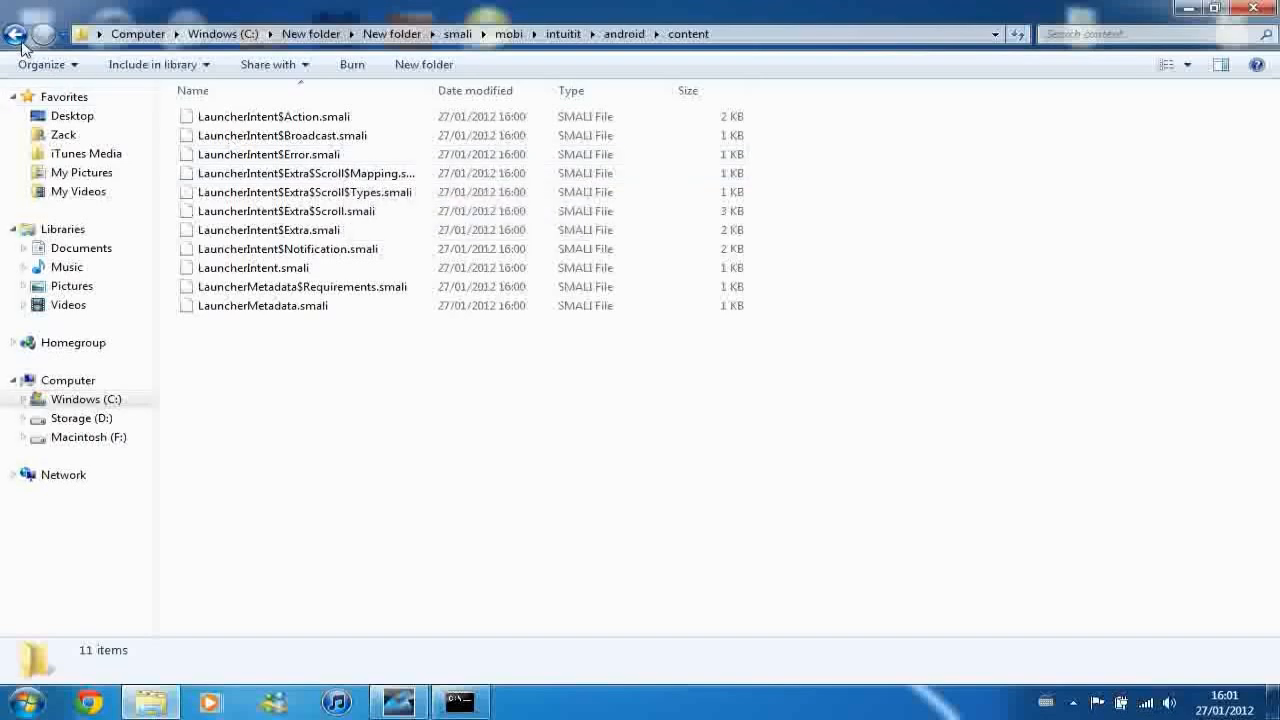
click(16, 32)
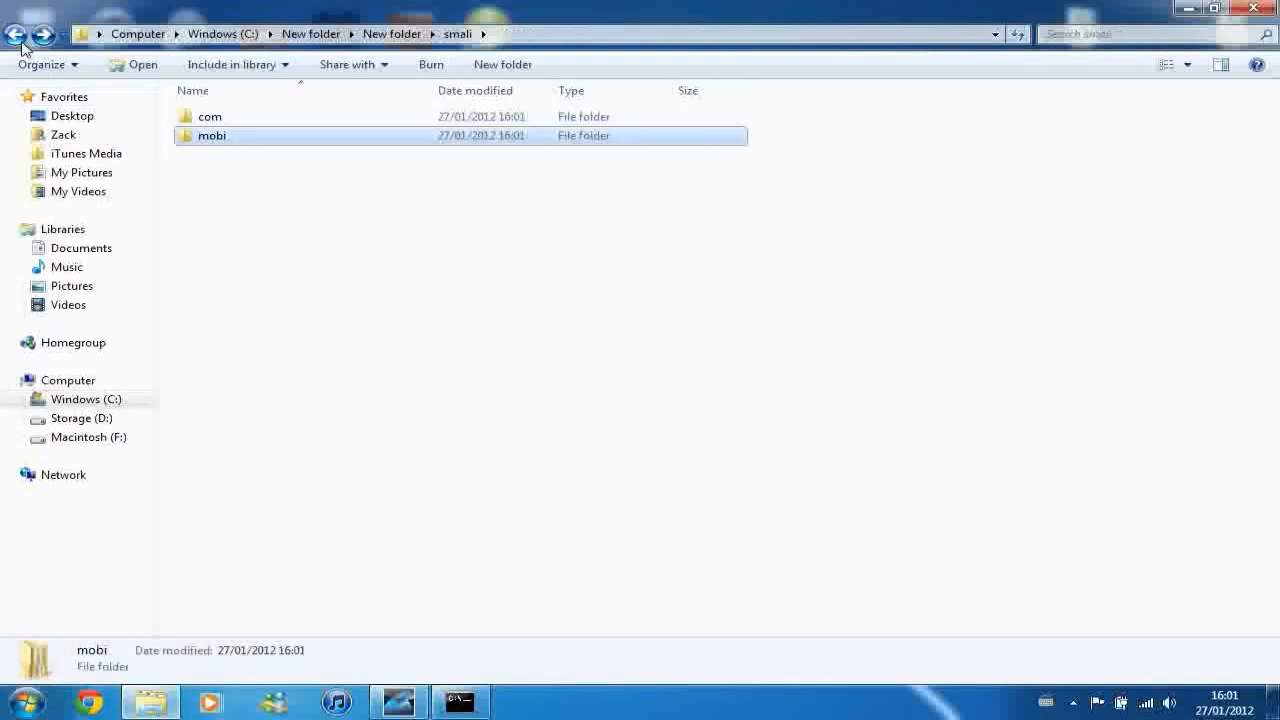
- Browse the Java mobi\intuitit\android\content package for comparison, then return to smali
double_click(210, 136)
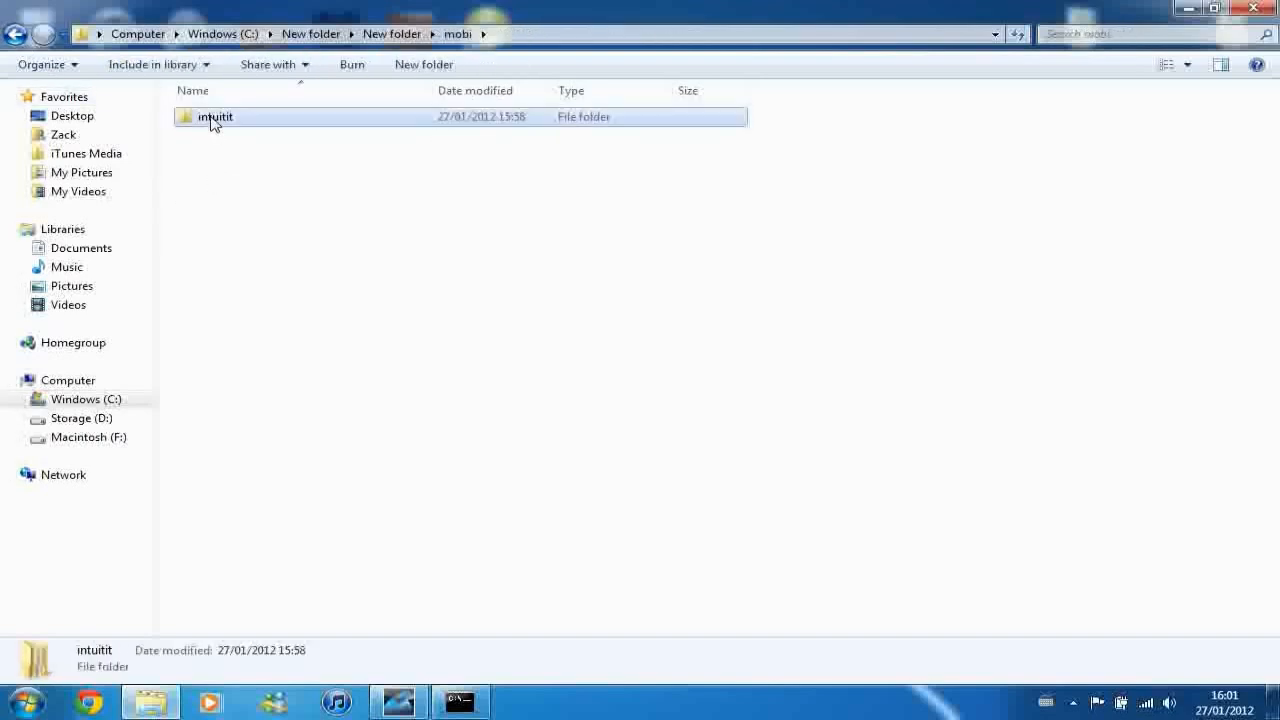
double_click(214, 116)
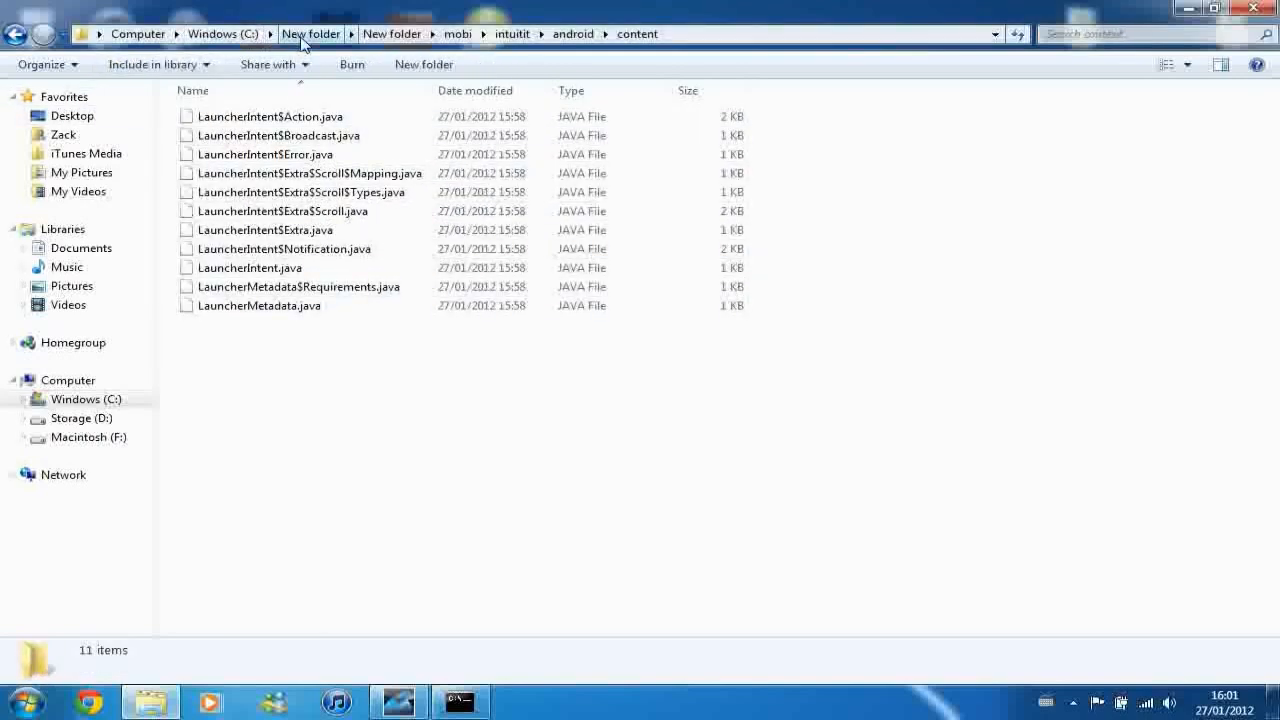
click(392, 32)
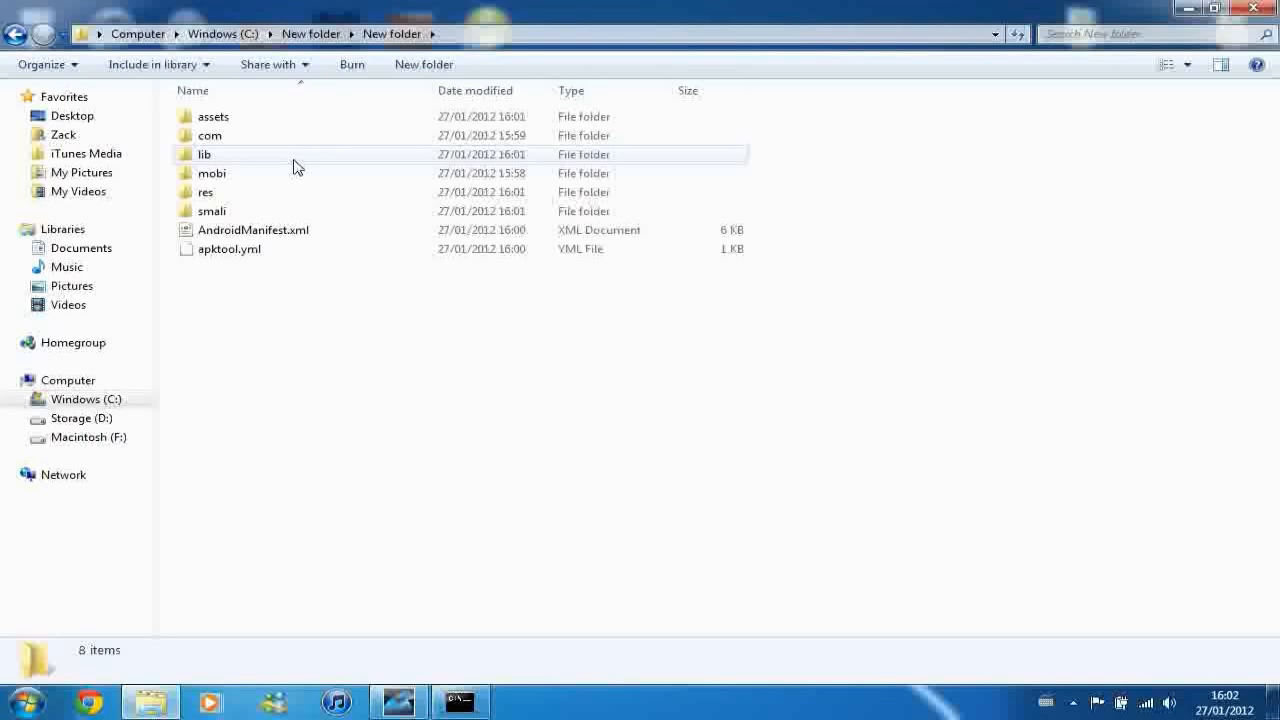
double_click(212, 210)
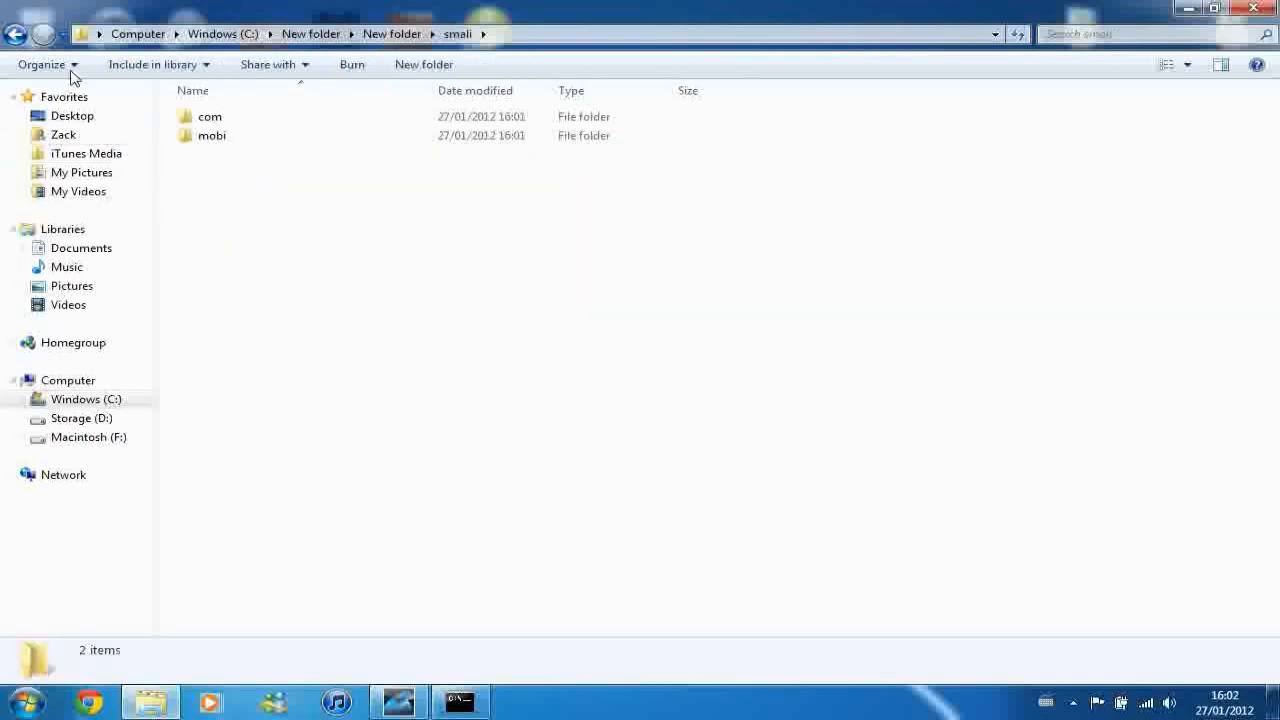
- Delete the smali folder to the Recycle Bin, leaving assets, com, lib, mobi, res and manifest
right_click(204, 212)
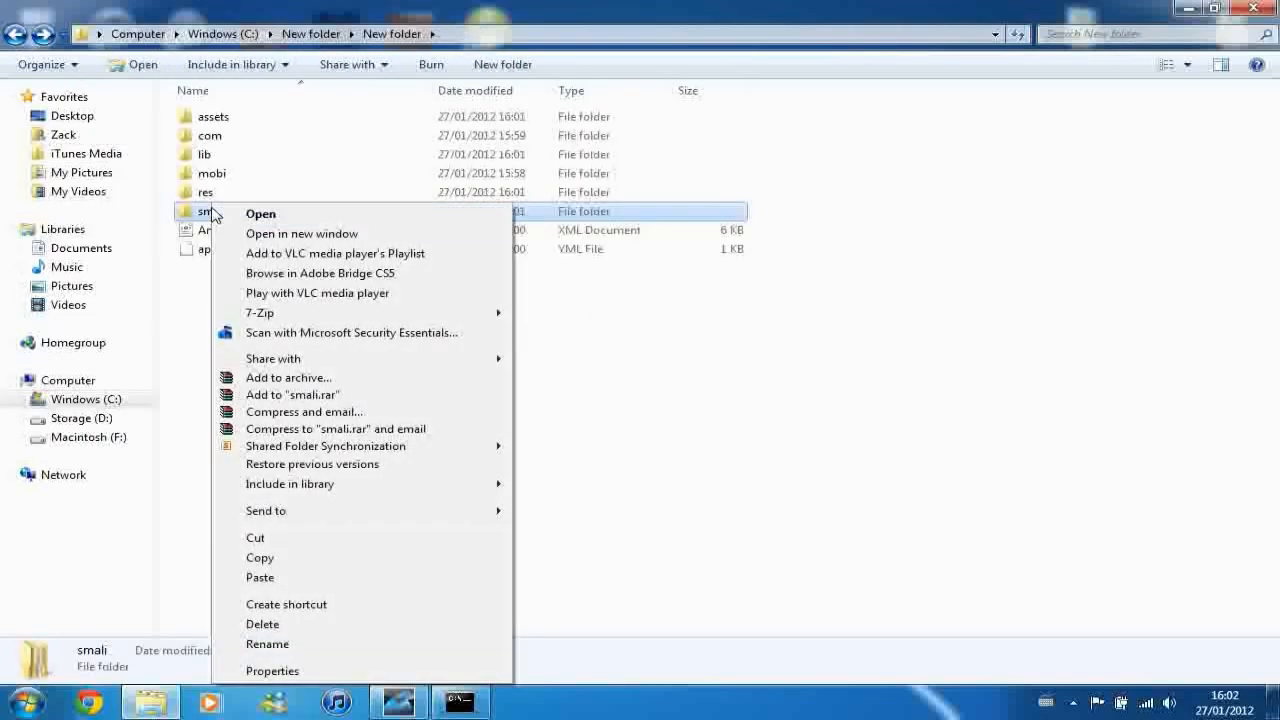
click(262, 624)
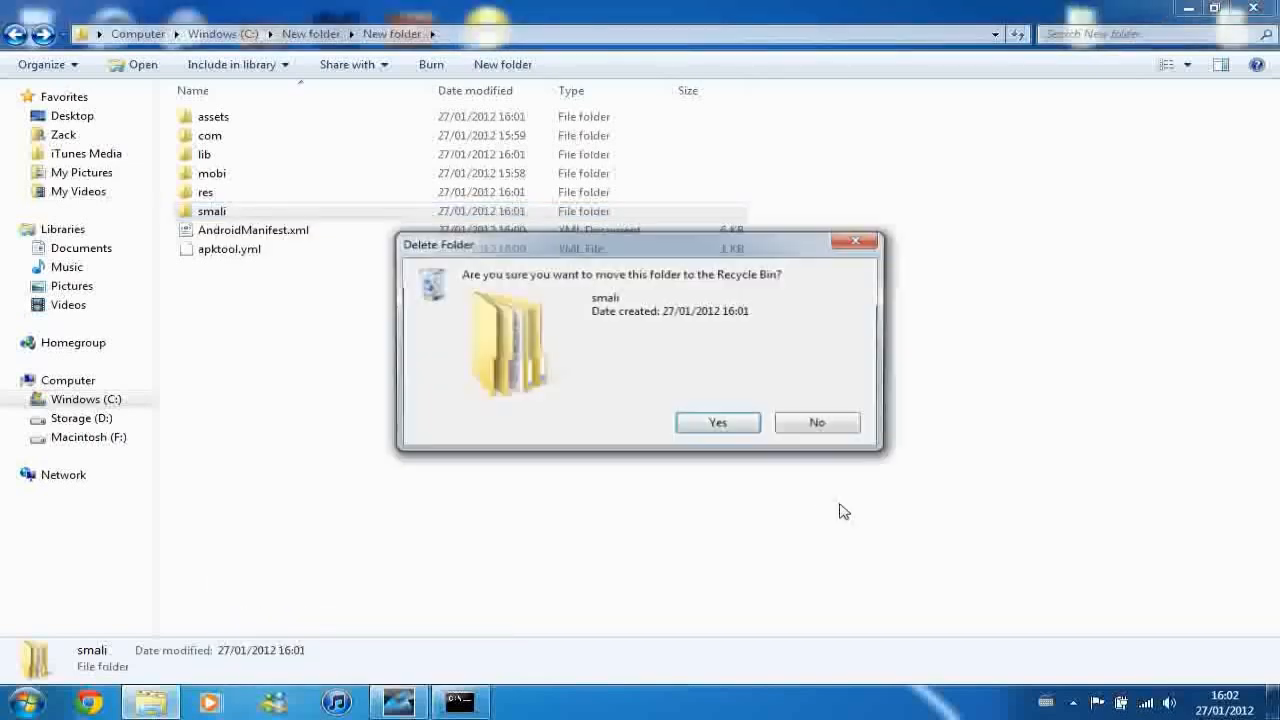
click(716, 422)
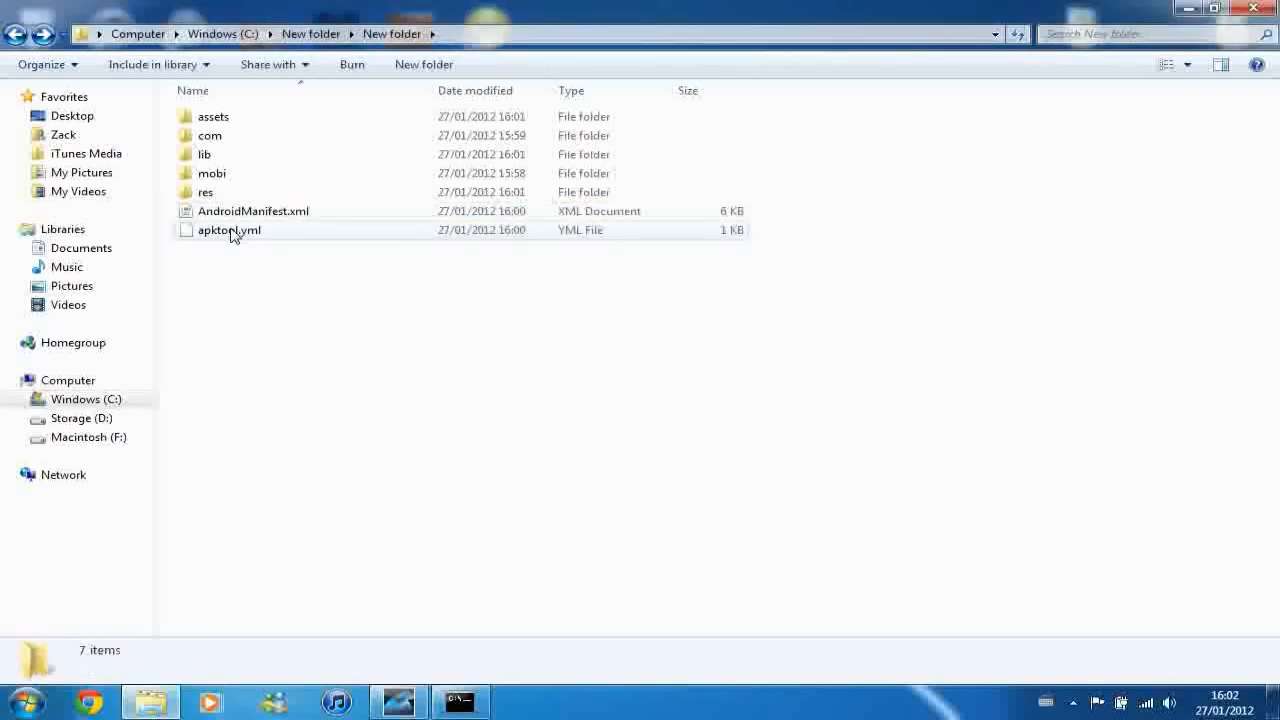
click(212, 116)
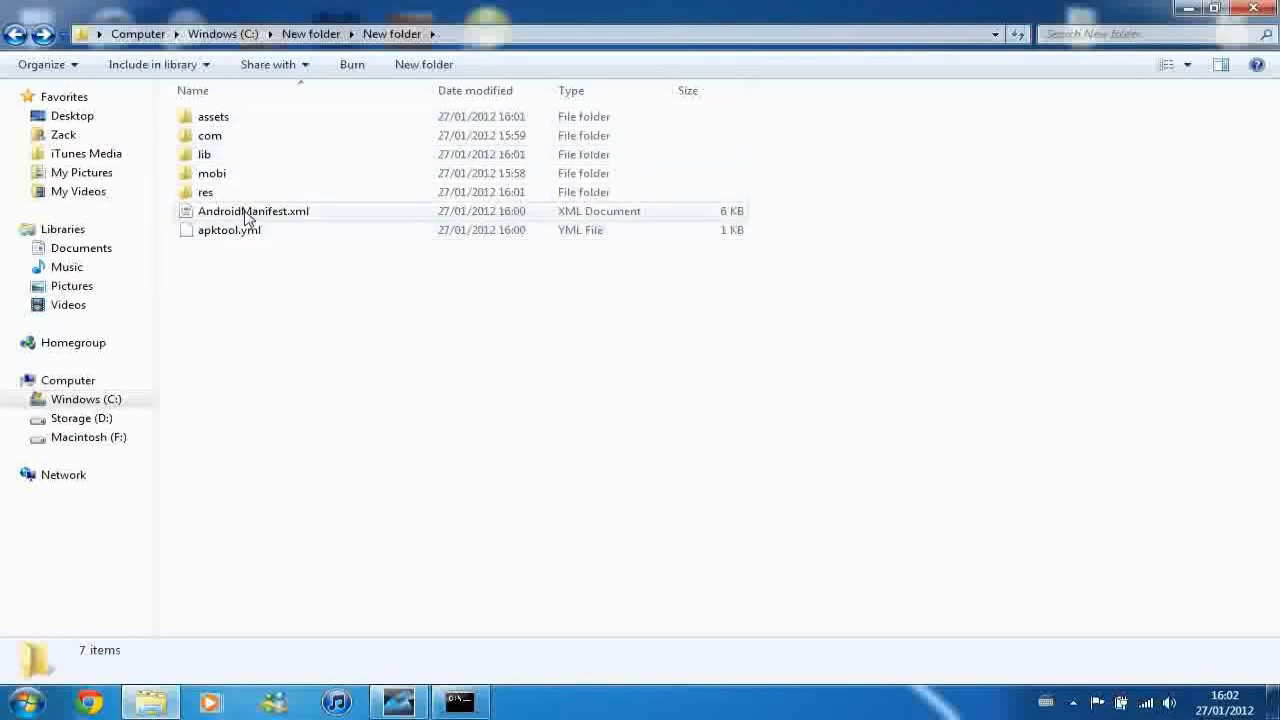
- Check the res folder, then browse com\jiubang\ggheart\common\define to PublicDefine.java
double_click(204, 192)
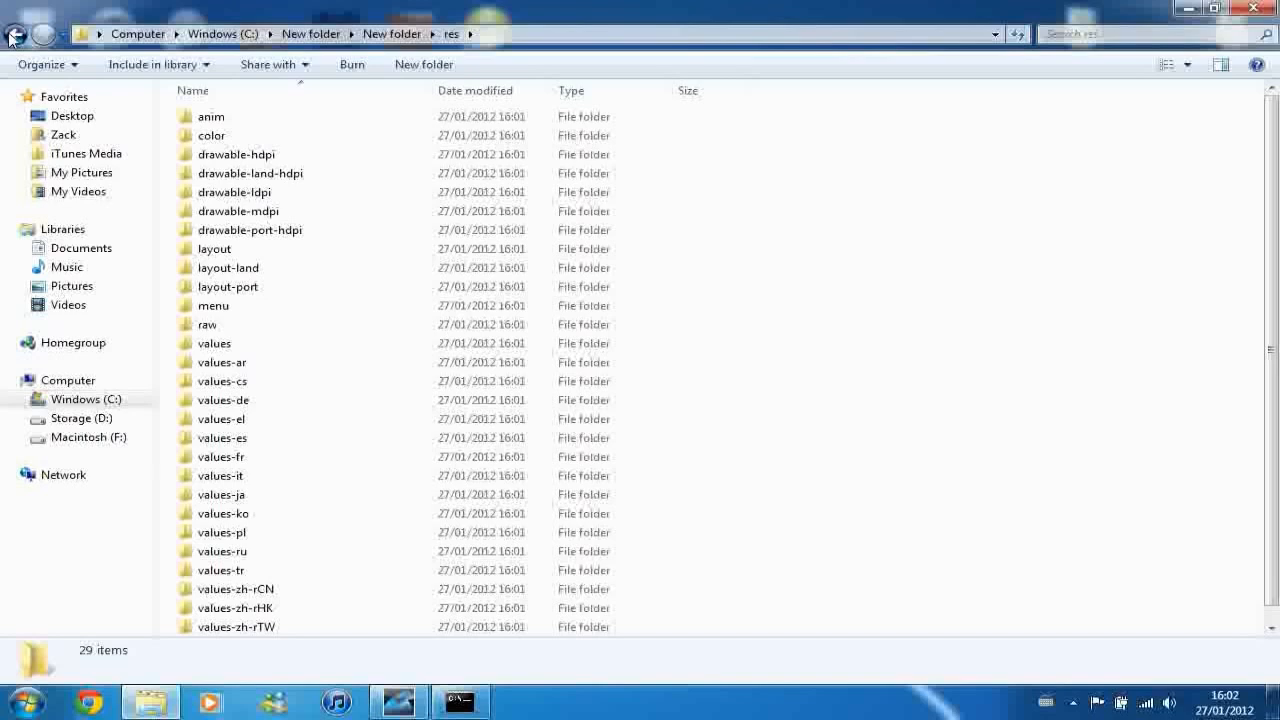
click(12, 32)
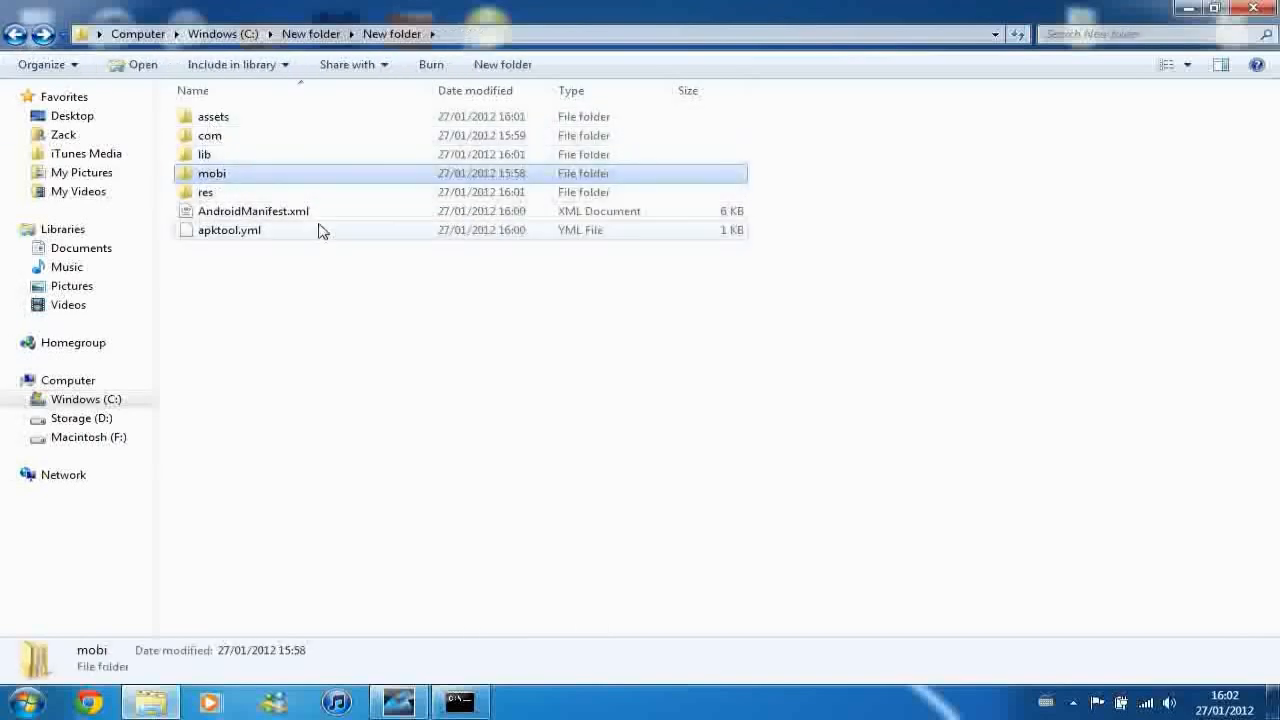
click(310, 290)
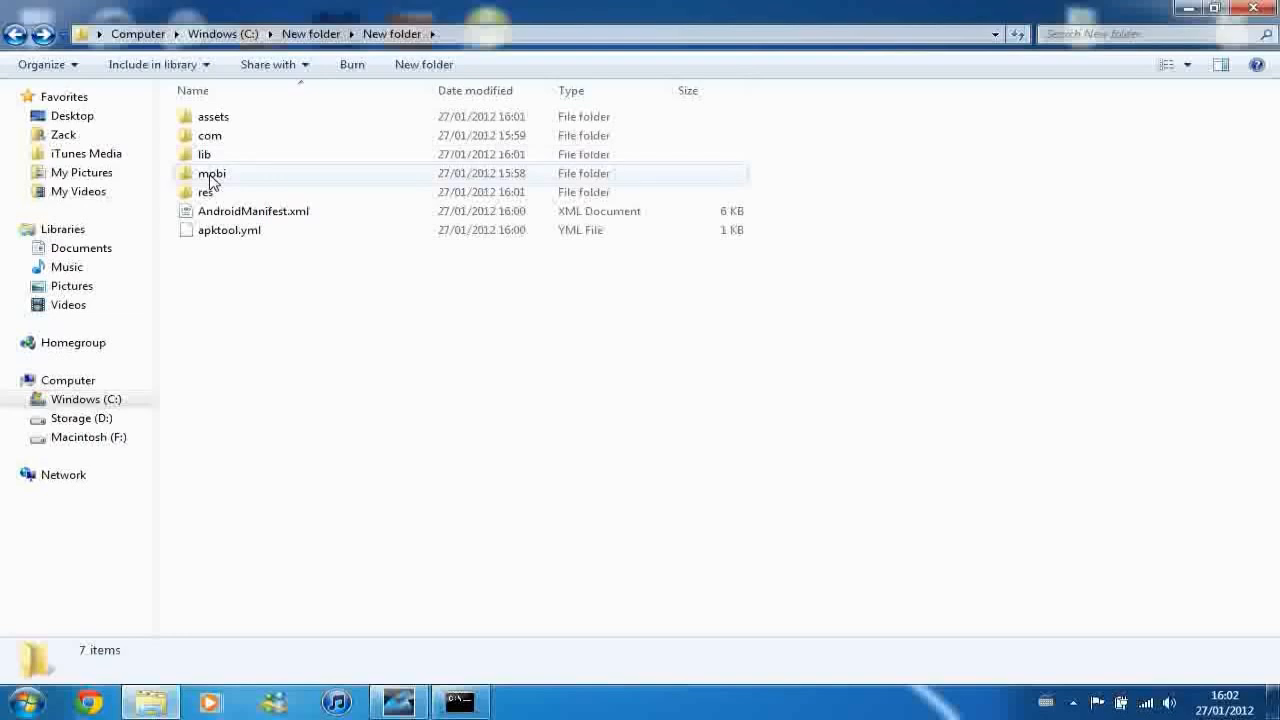
double_click(208, 136)
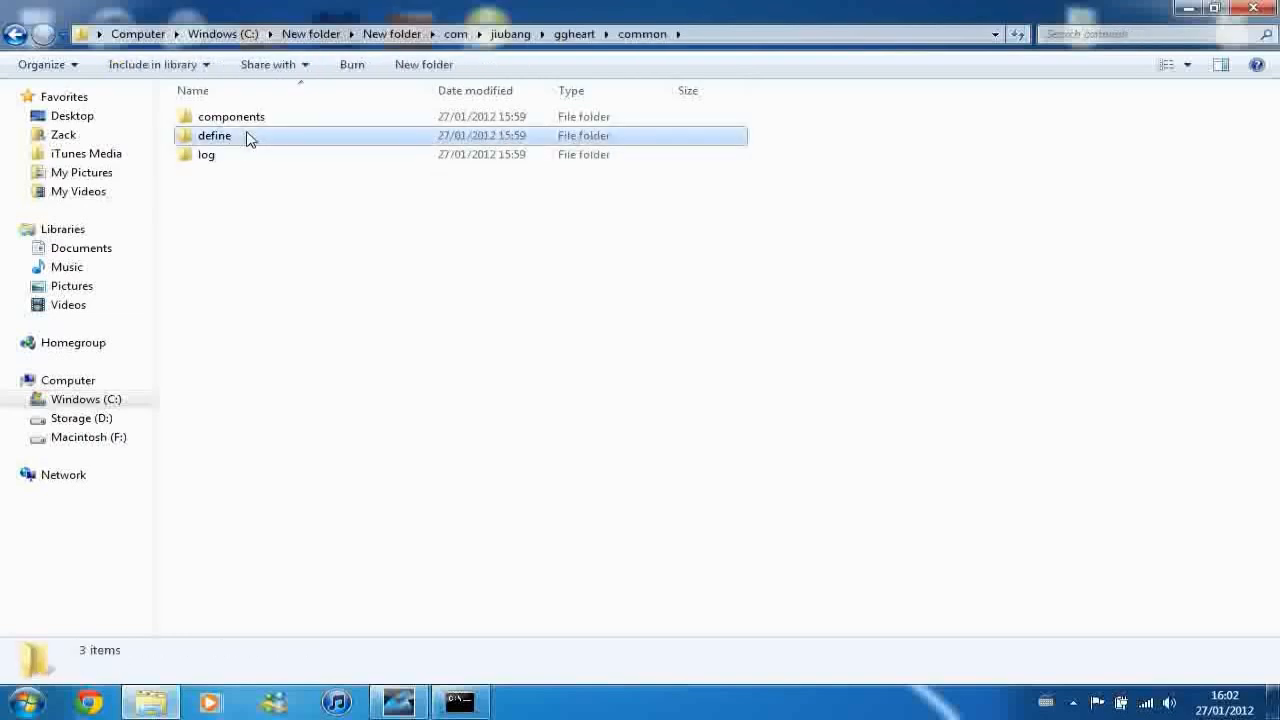
double_click(212, 136)
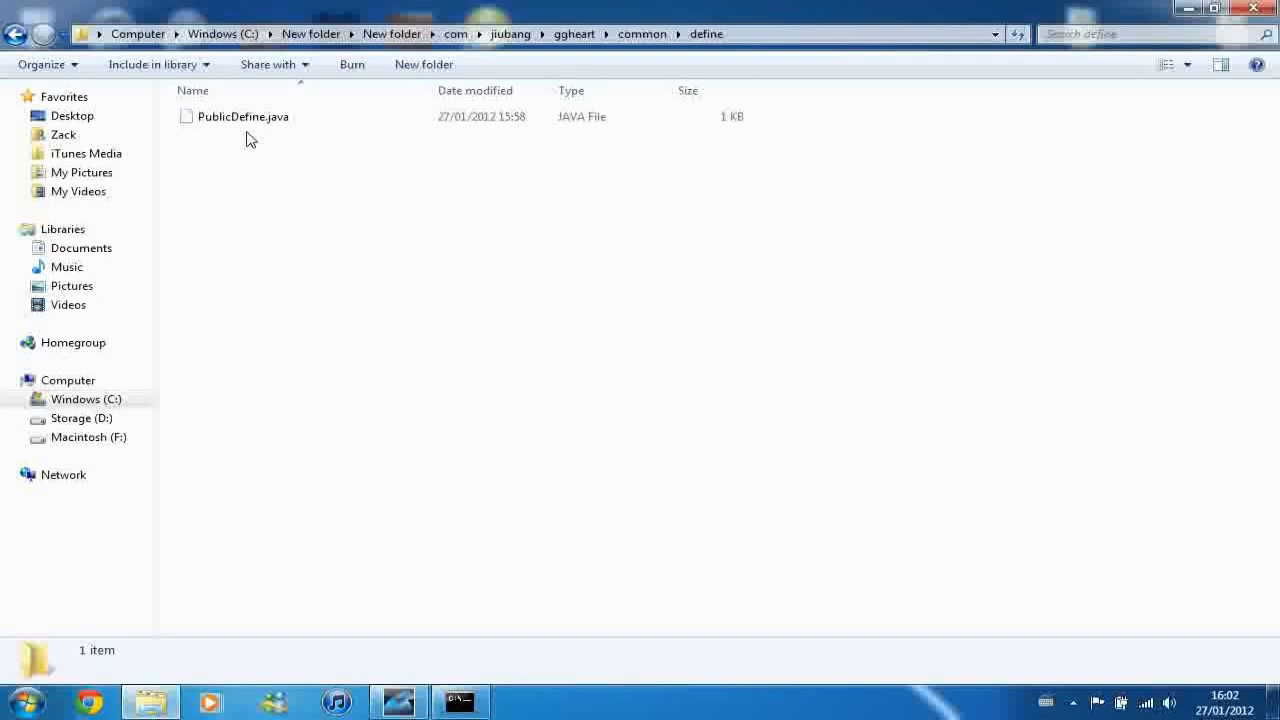